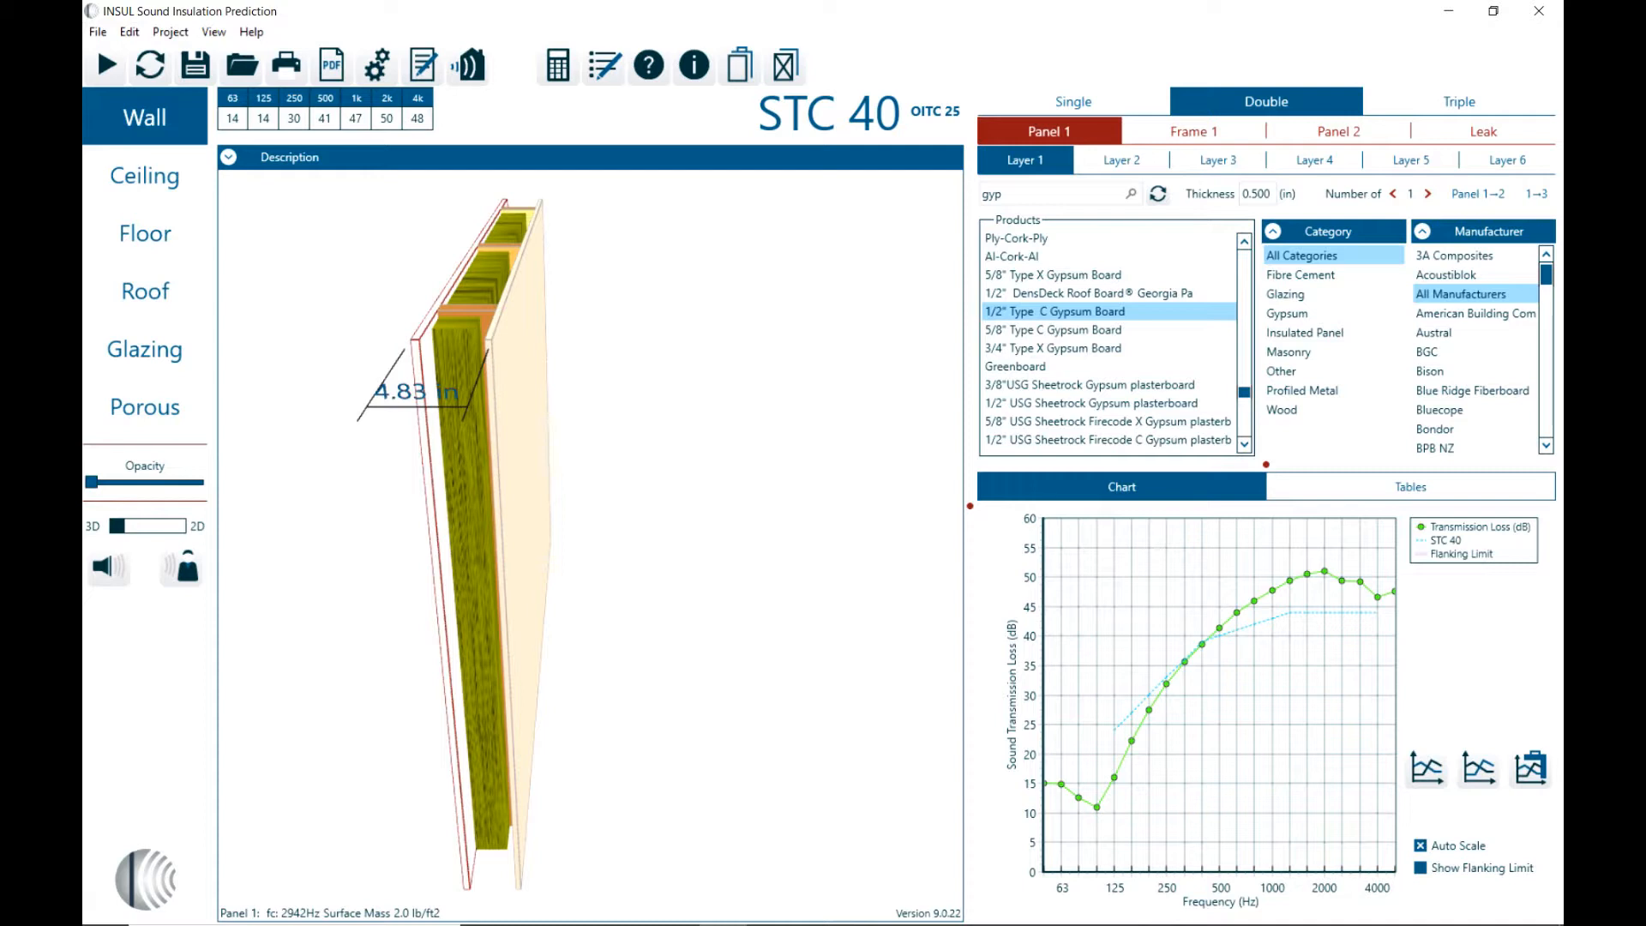
mouse_move(1404, 155)
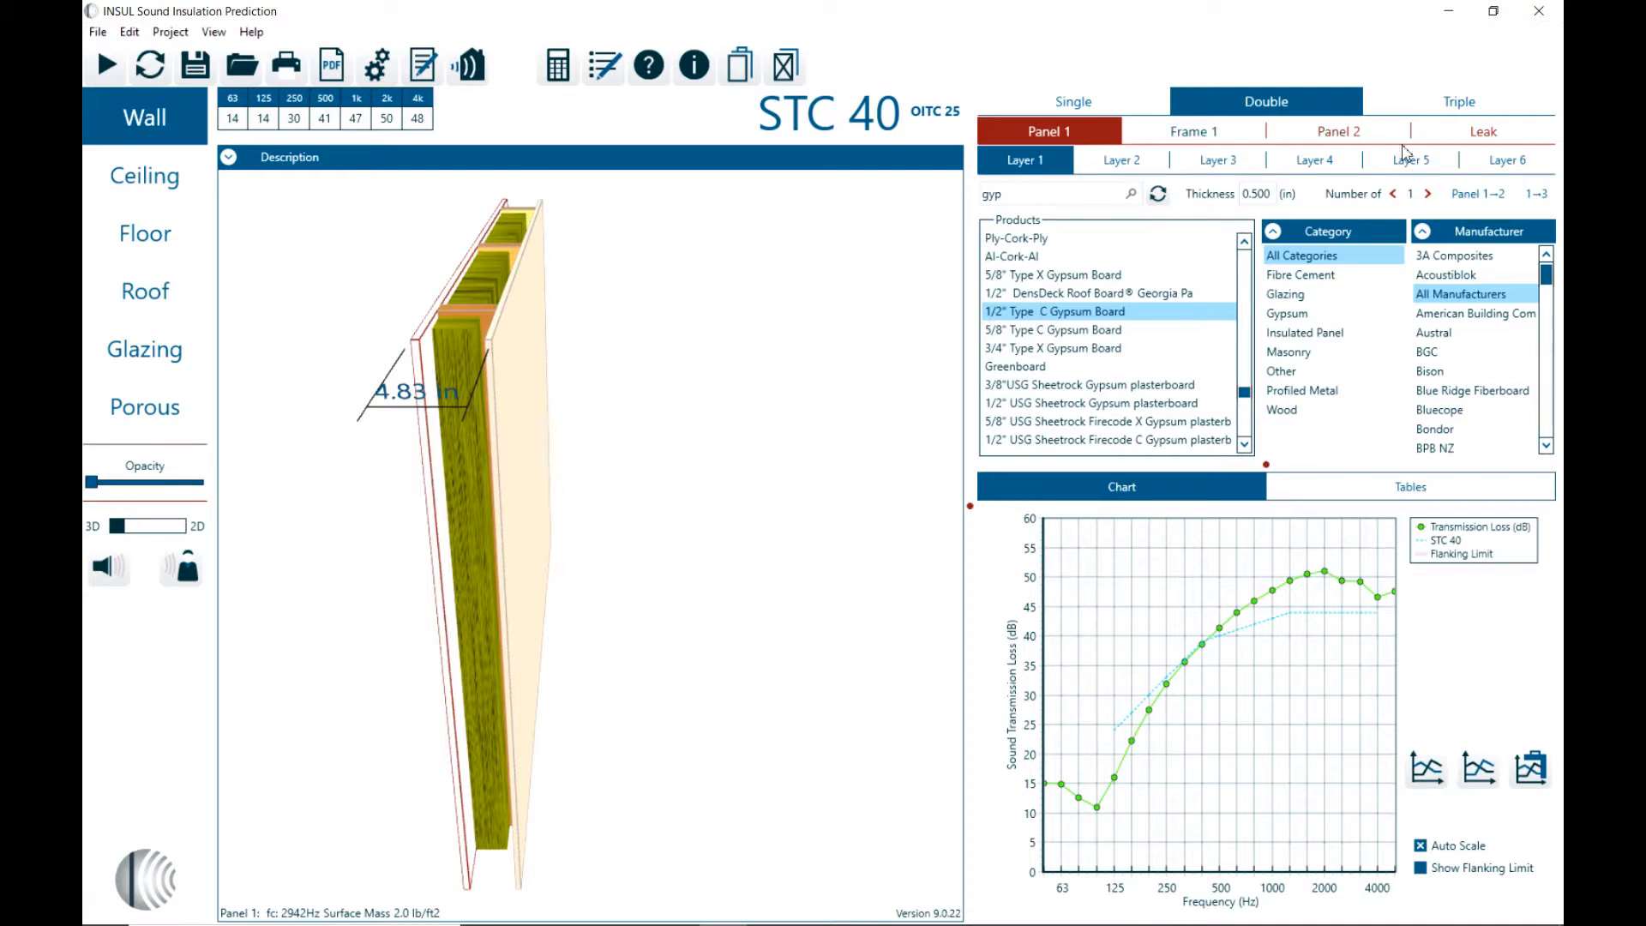
mouse_move(1083, 163)
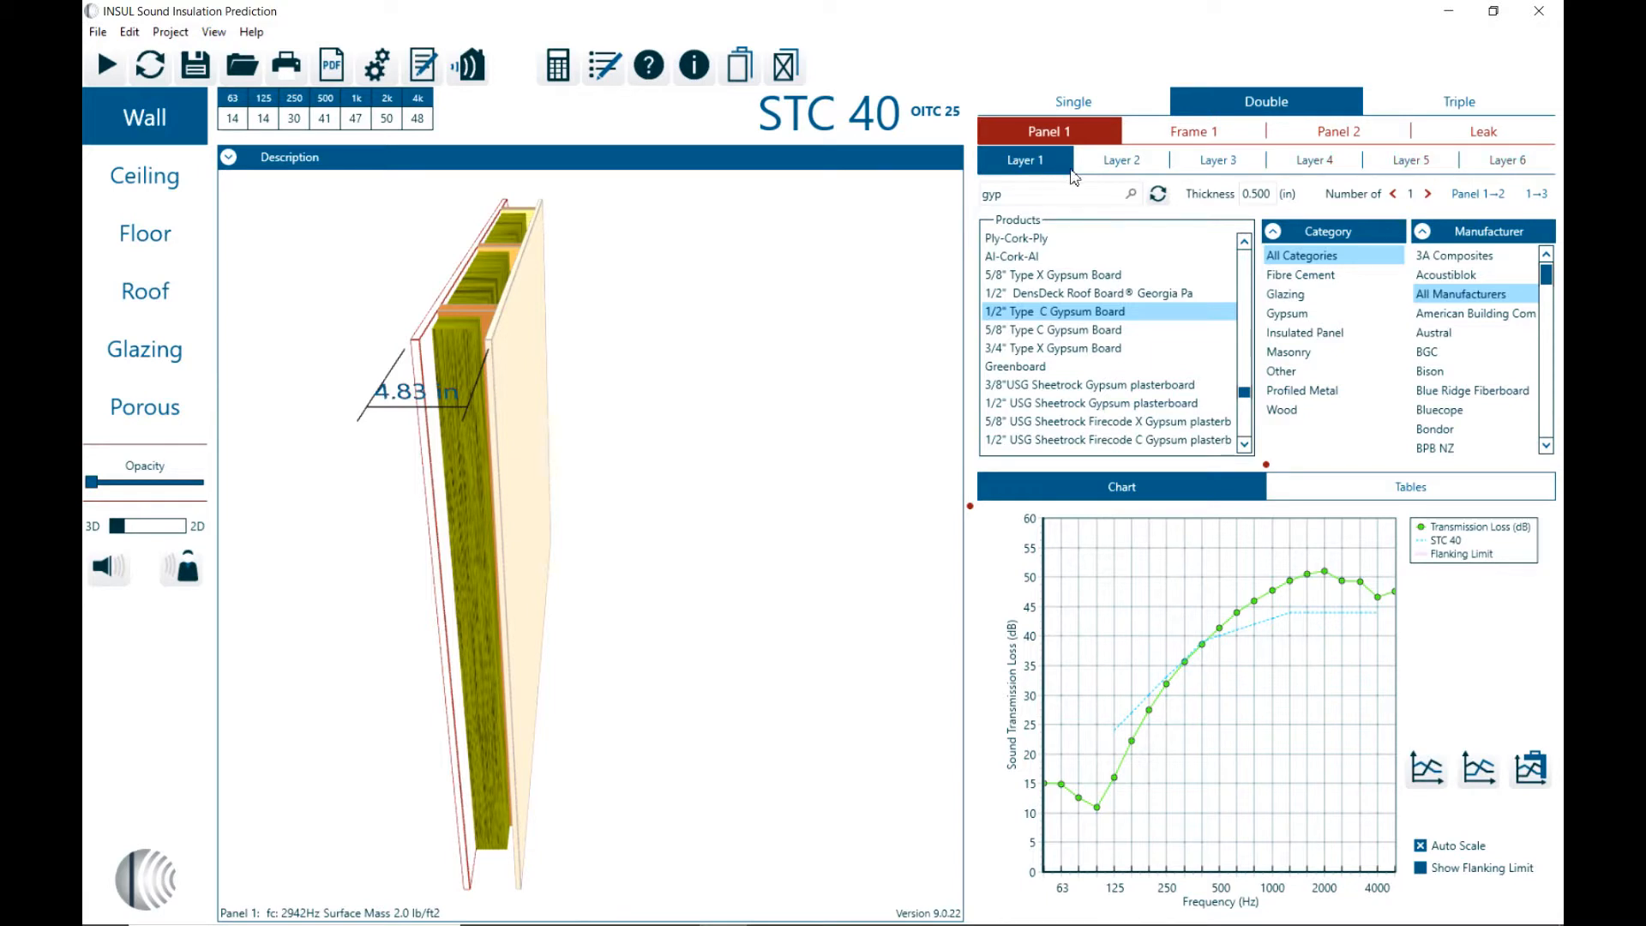
mouse_move(1267, 172)
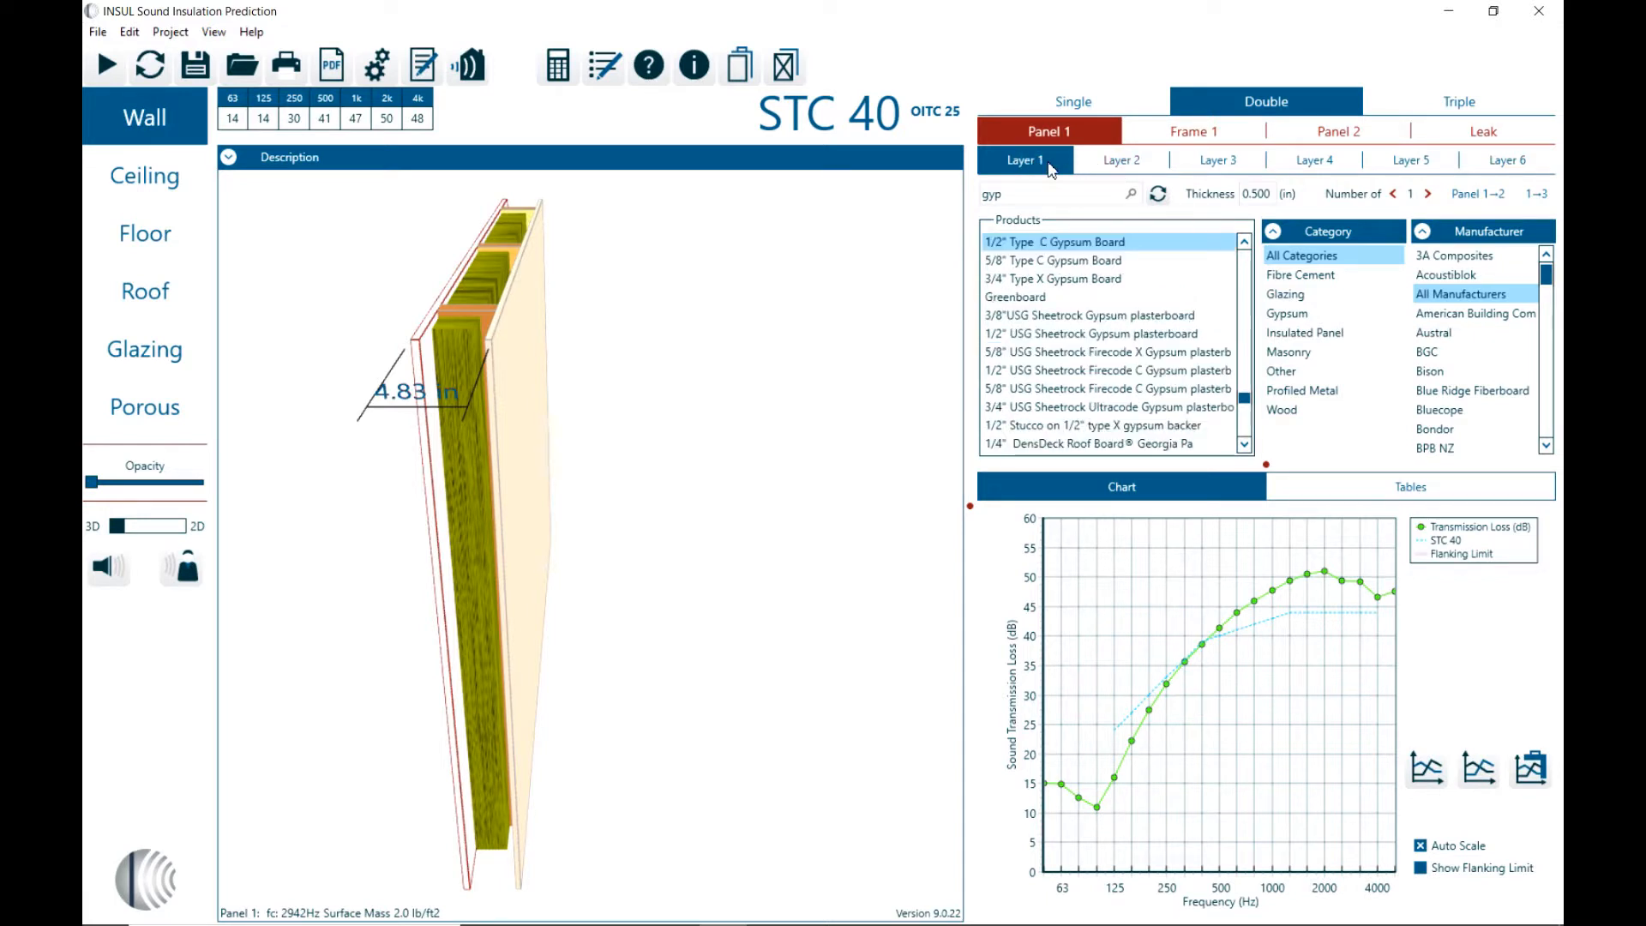
Step: Keep layer 1 on half-inch Type C board, then search 'con' to pick Concrete
left_click(1069, 261)
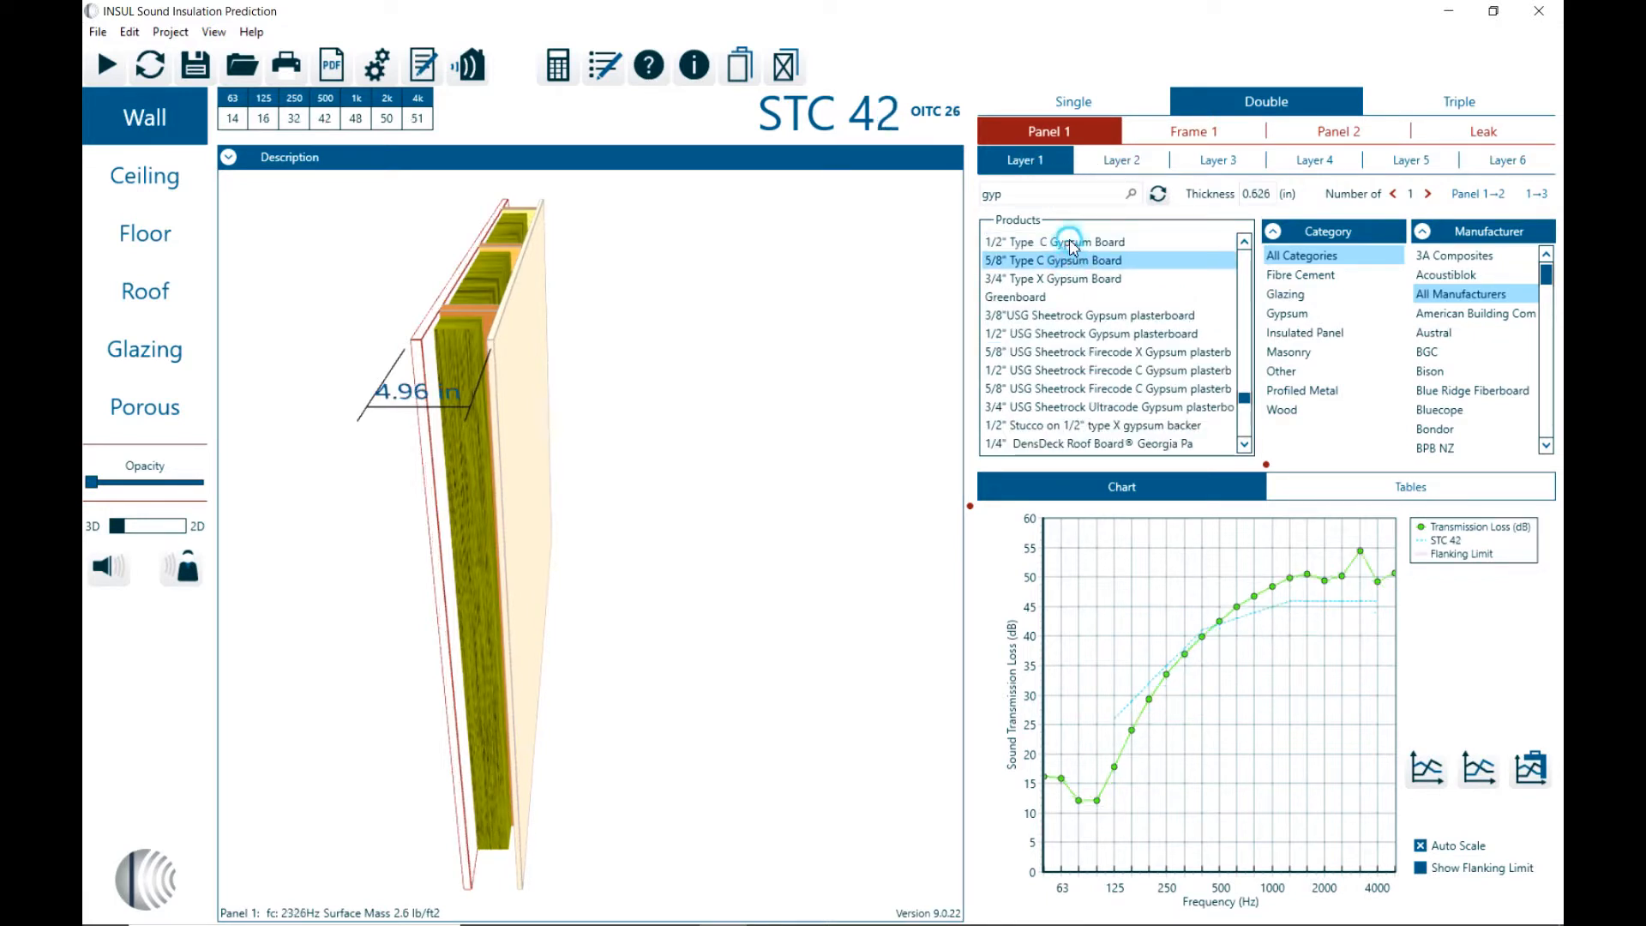
left_click(1059, 241)
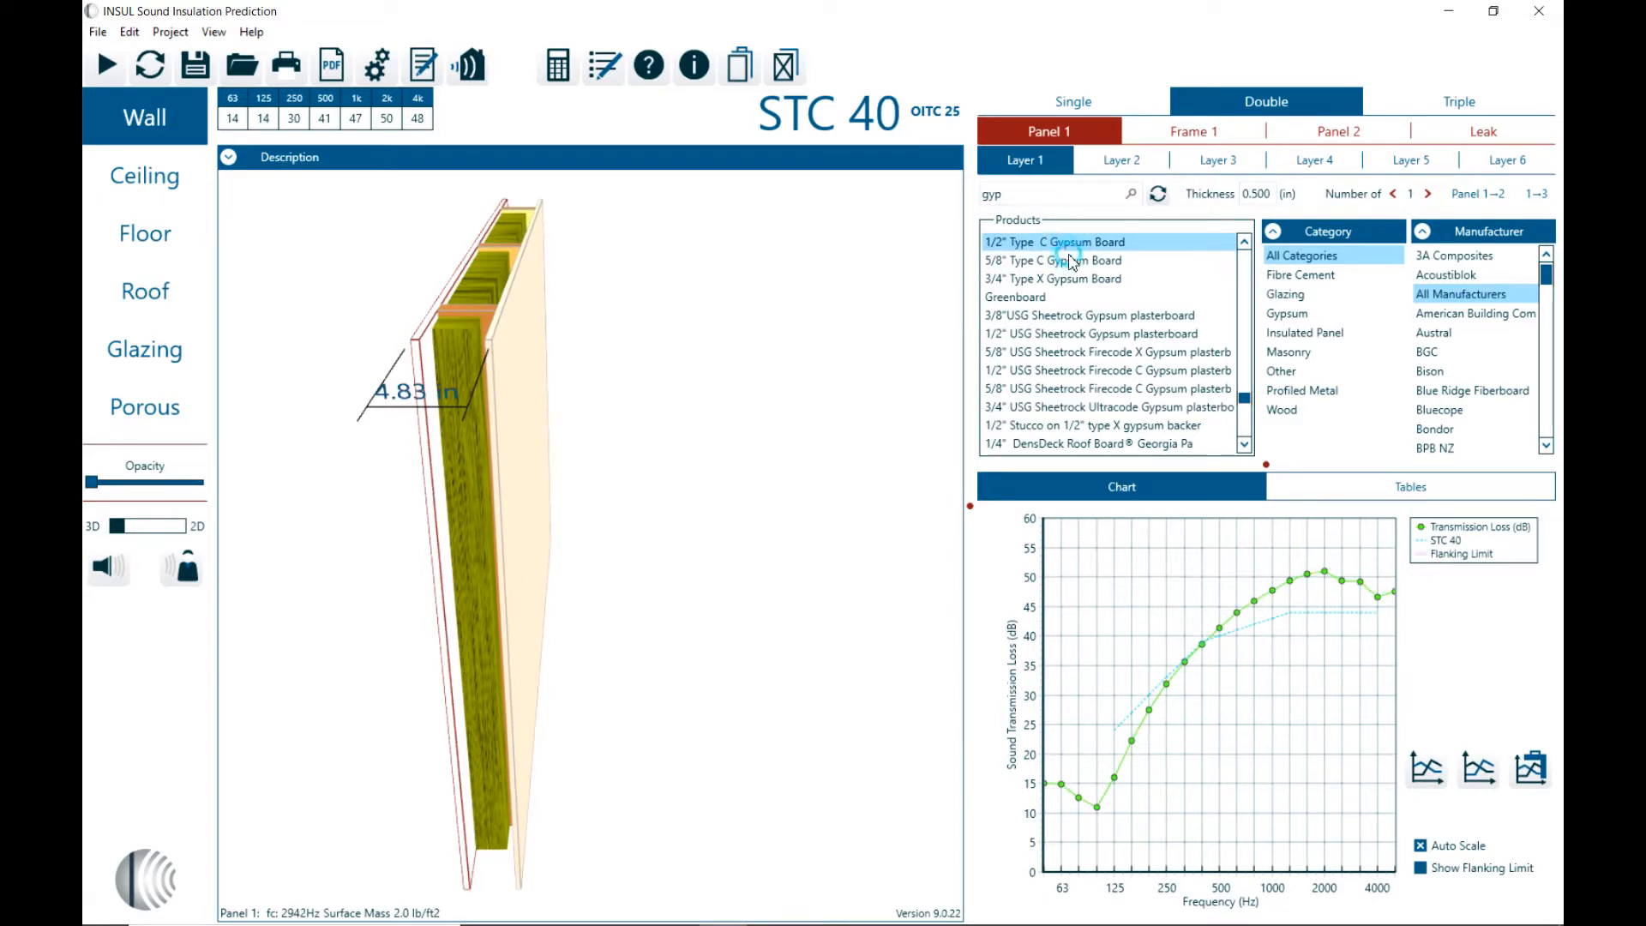
mouse_move(1023, 187)
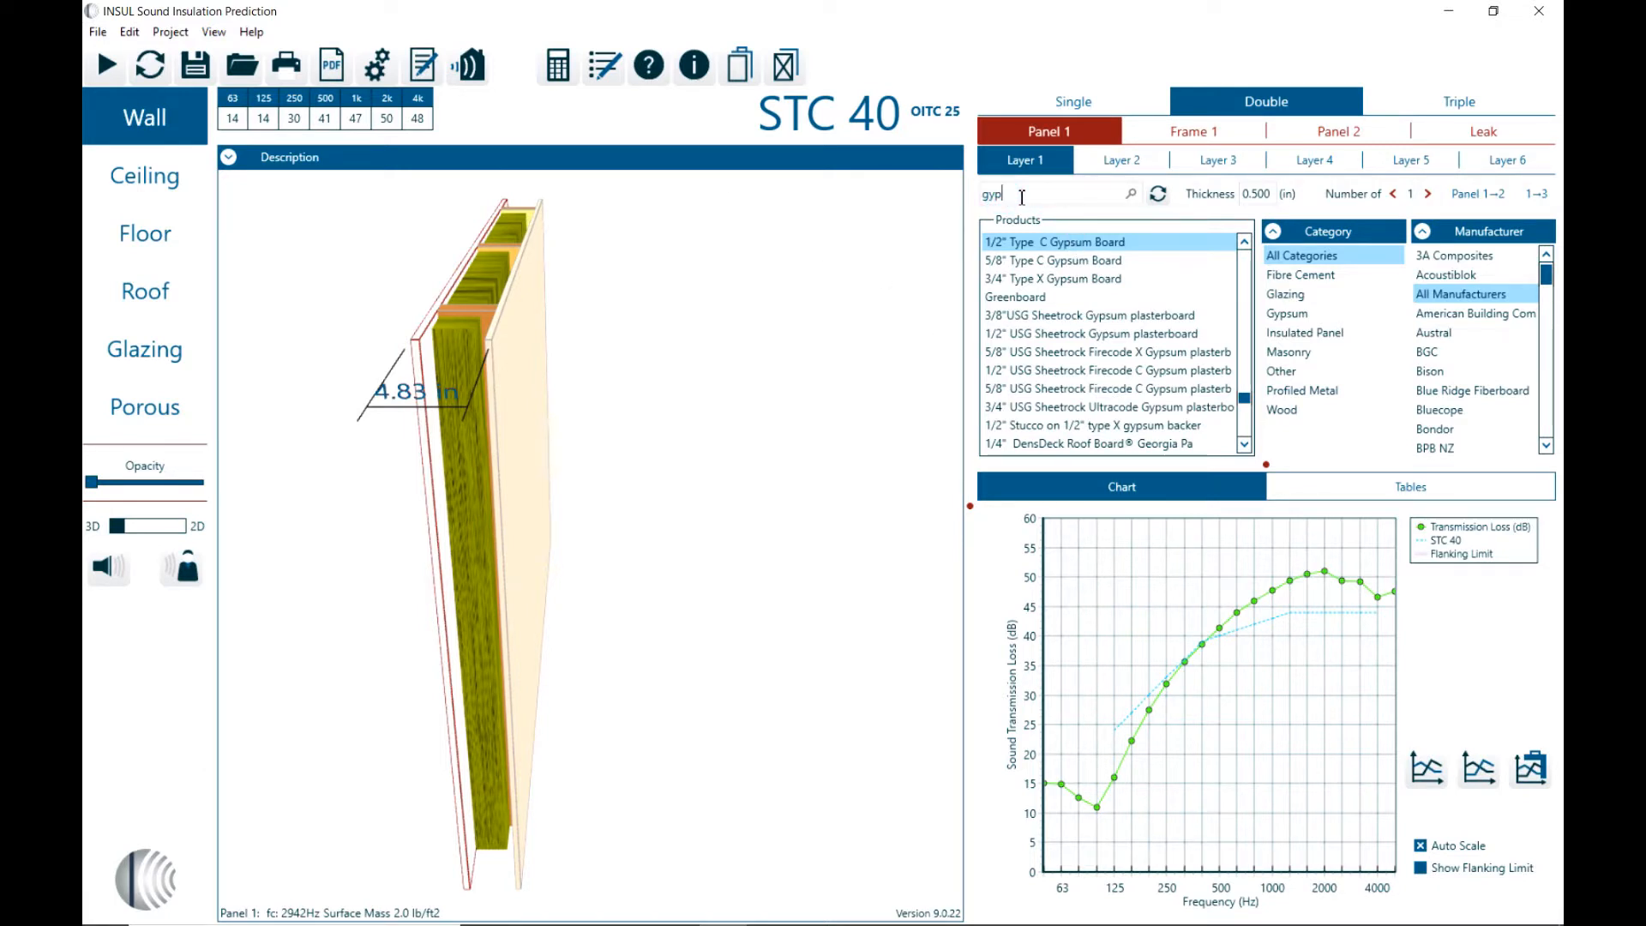
type("concre")
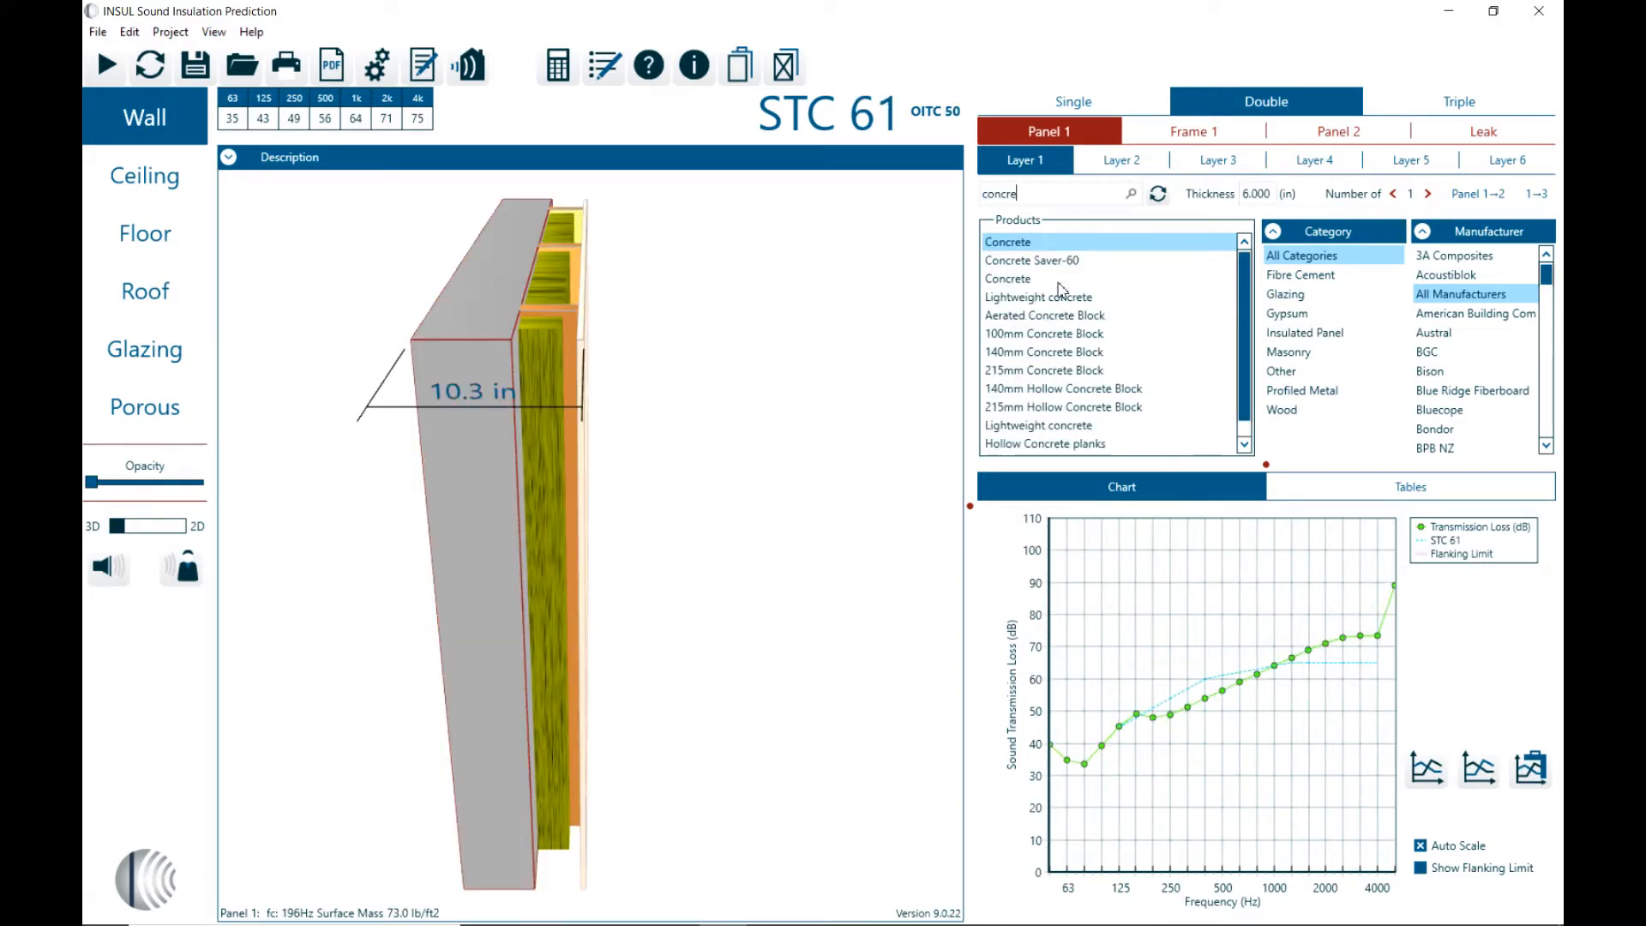
mouse_move(1044, 221)
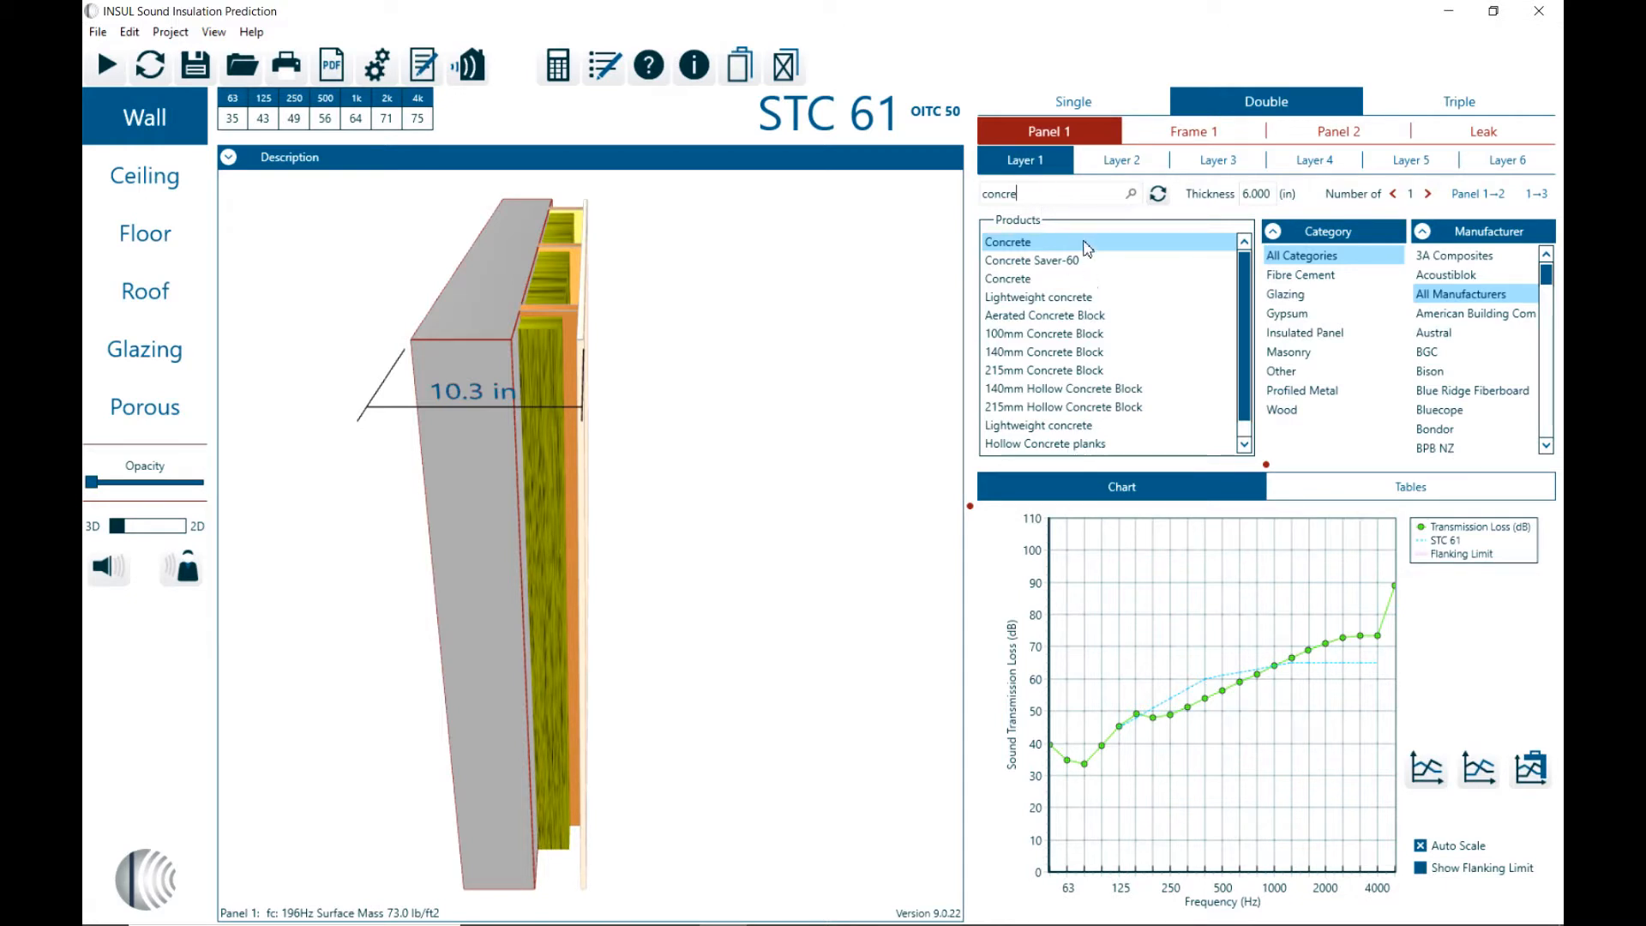
mouse_move(1035, 254)
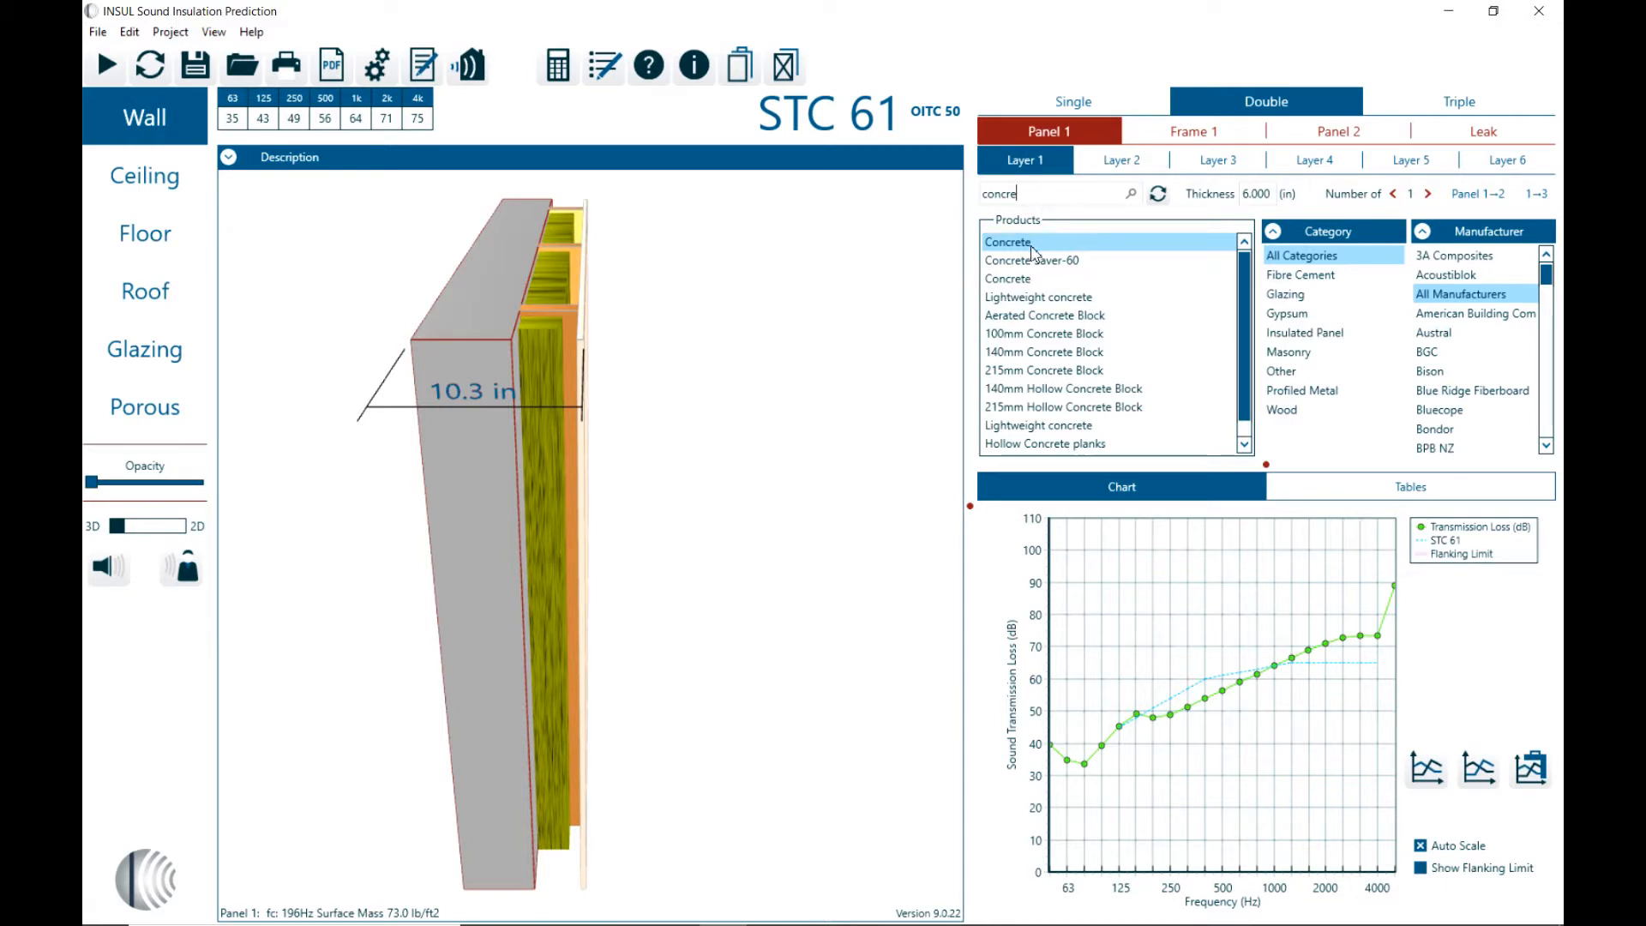
mouse_move(1059, 322)
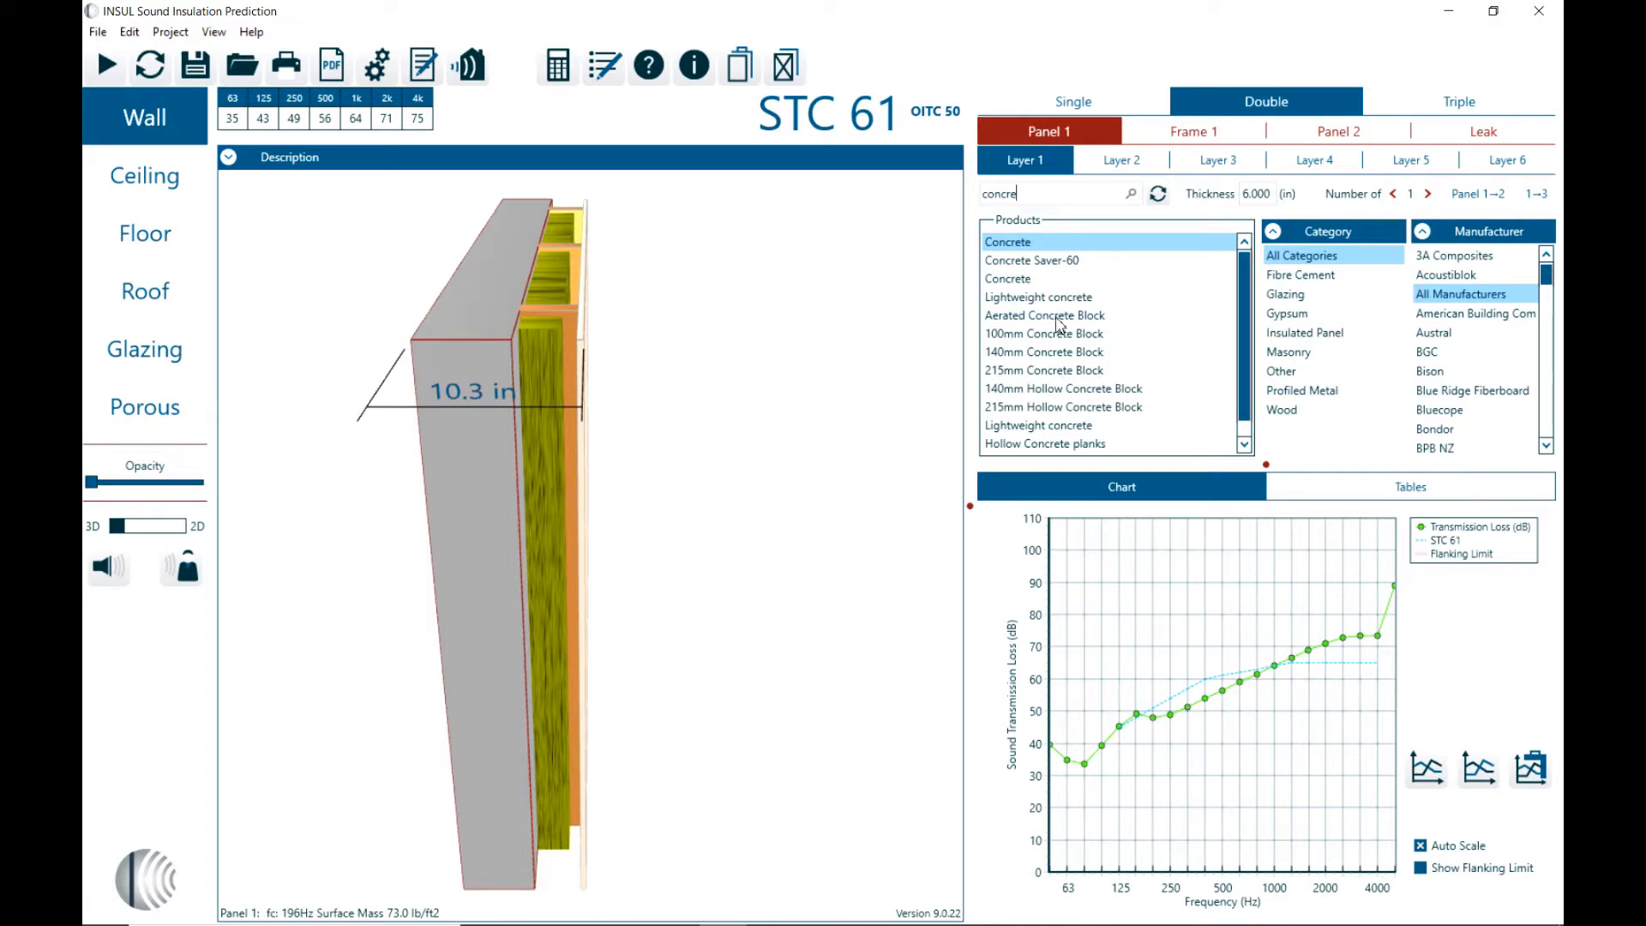
mouse_move(1041, 193)
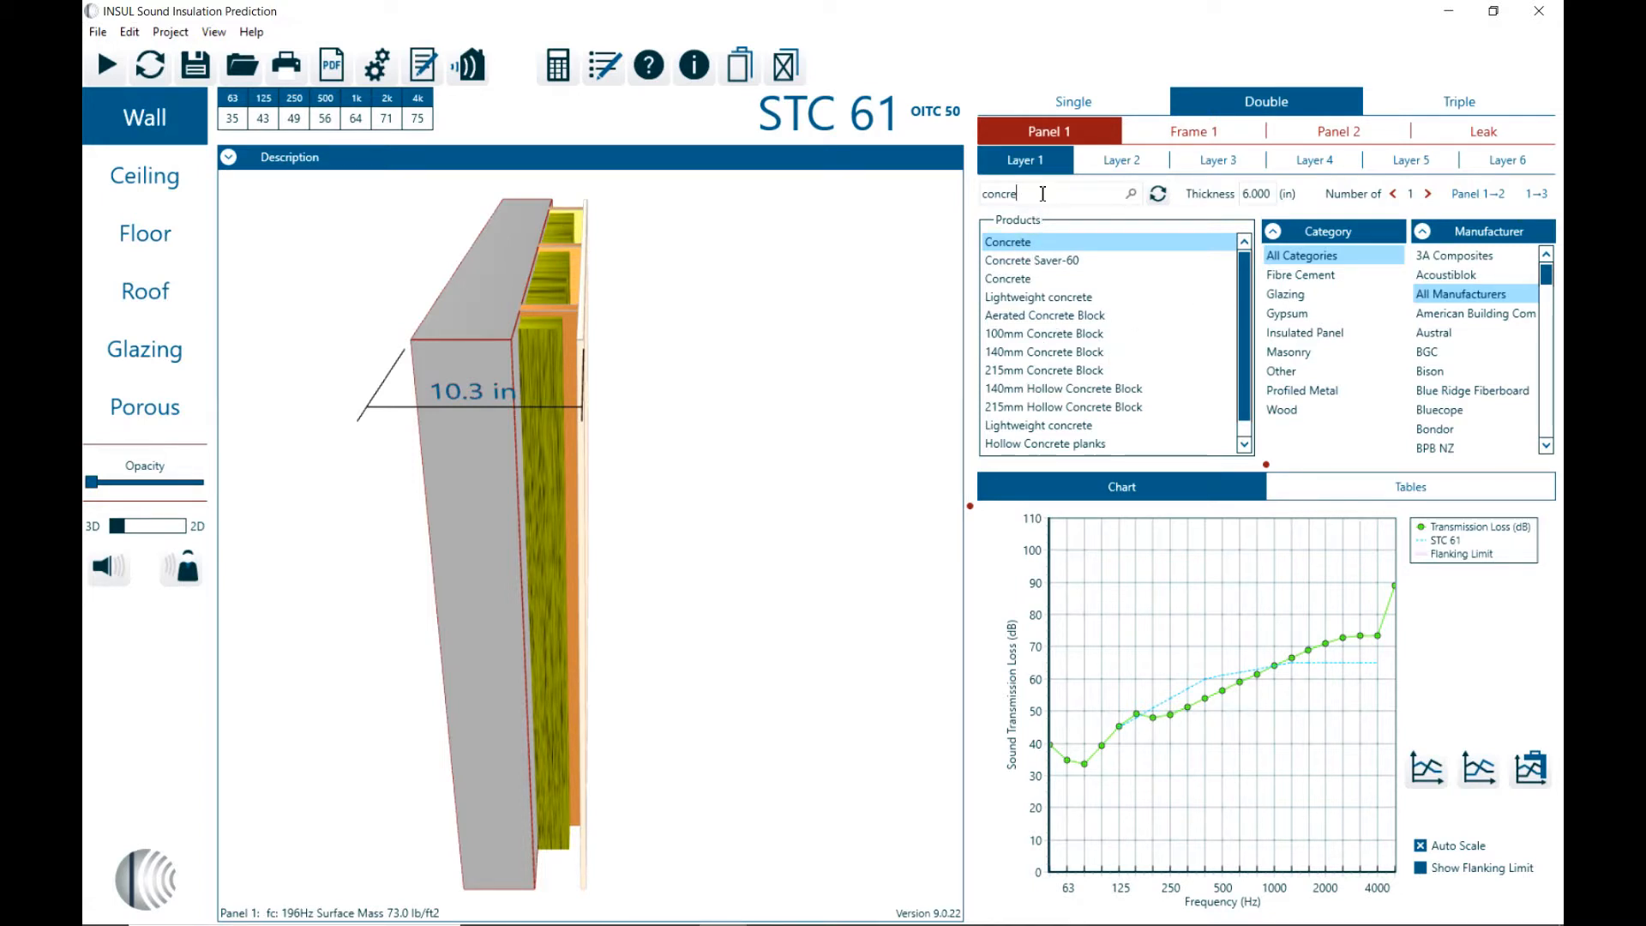
Step: Clear the search and filter products to Masonry, scrolling to Composite Floor-Dek 2
left_click(1157, 194)
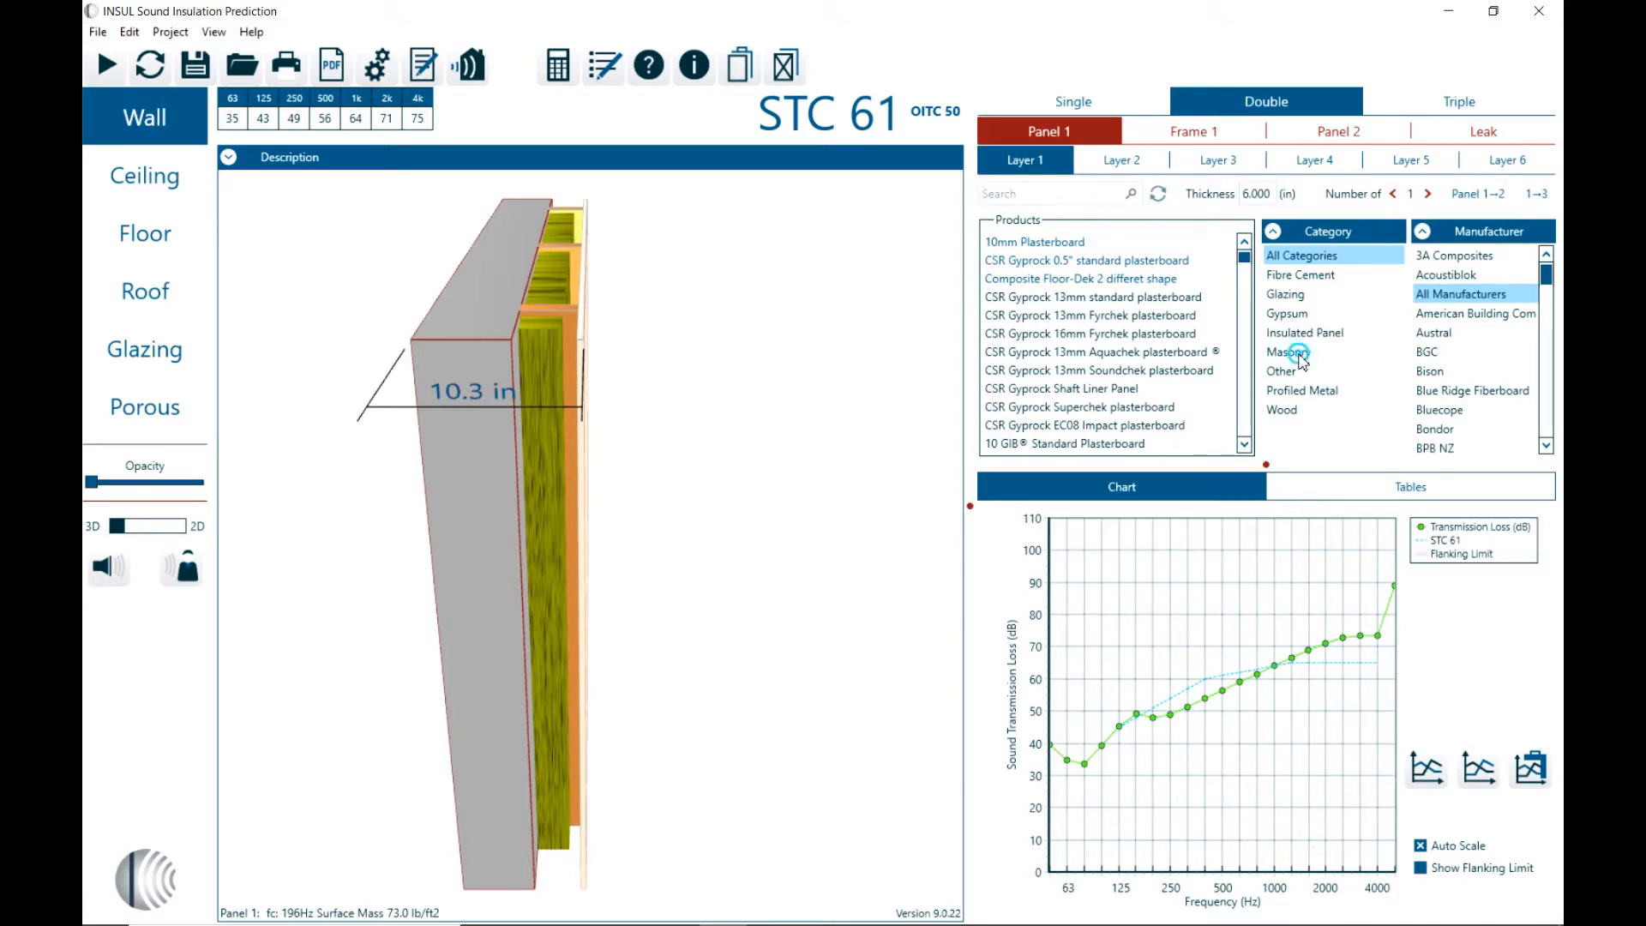
left_click(1288, 351)
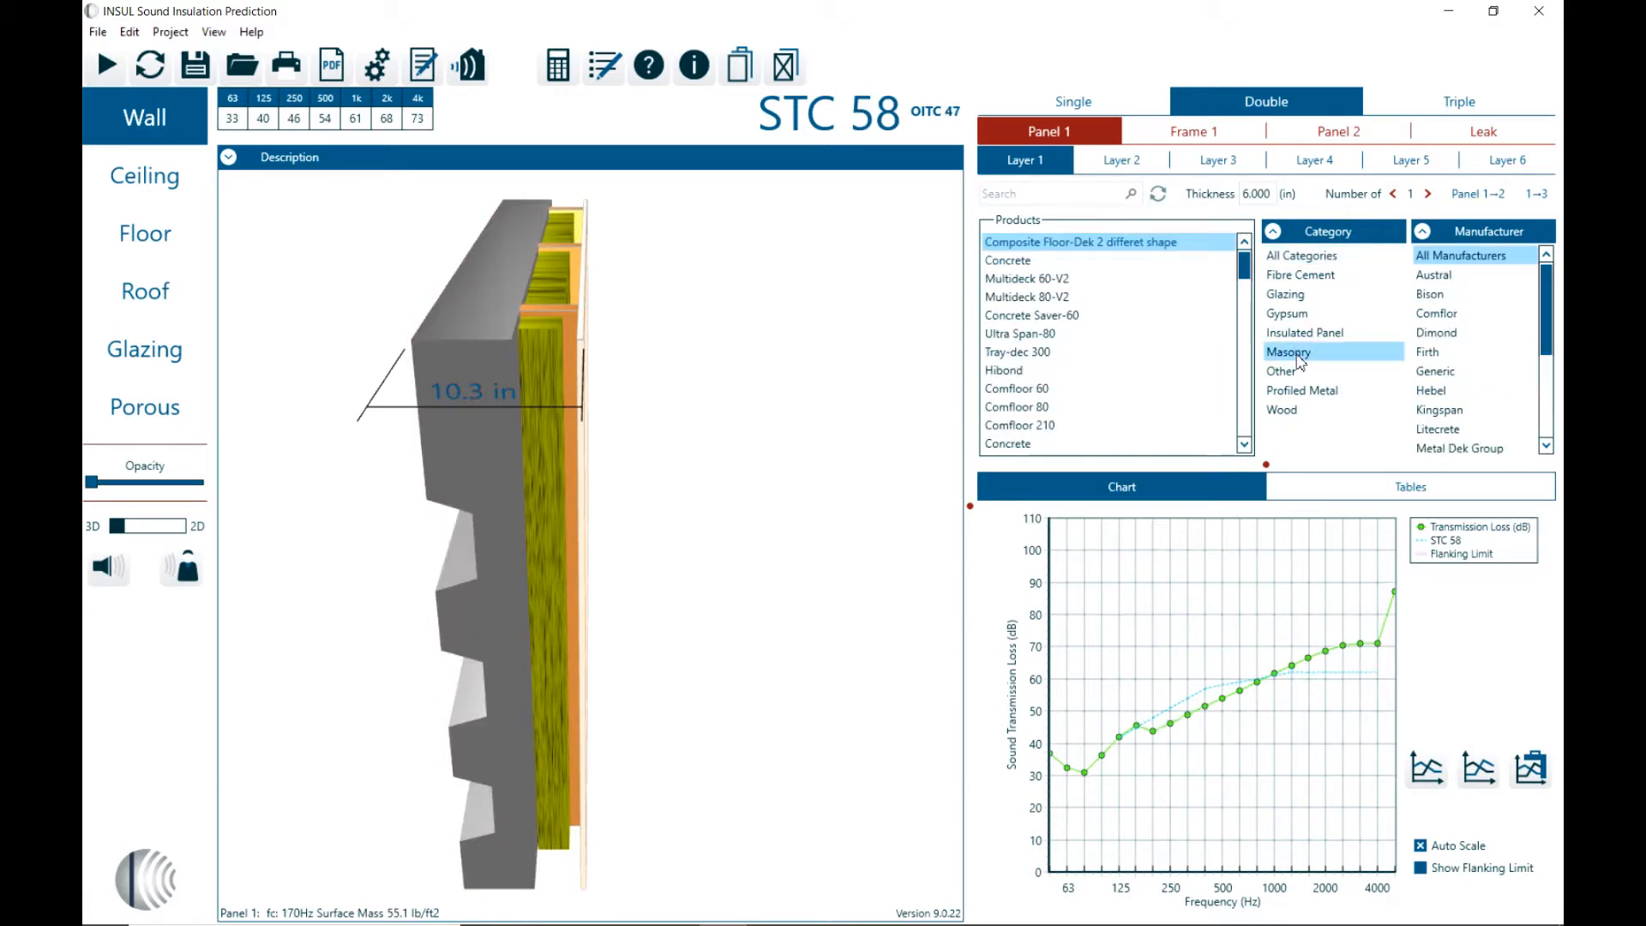
scroll("down", 3)
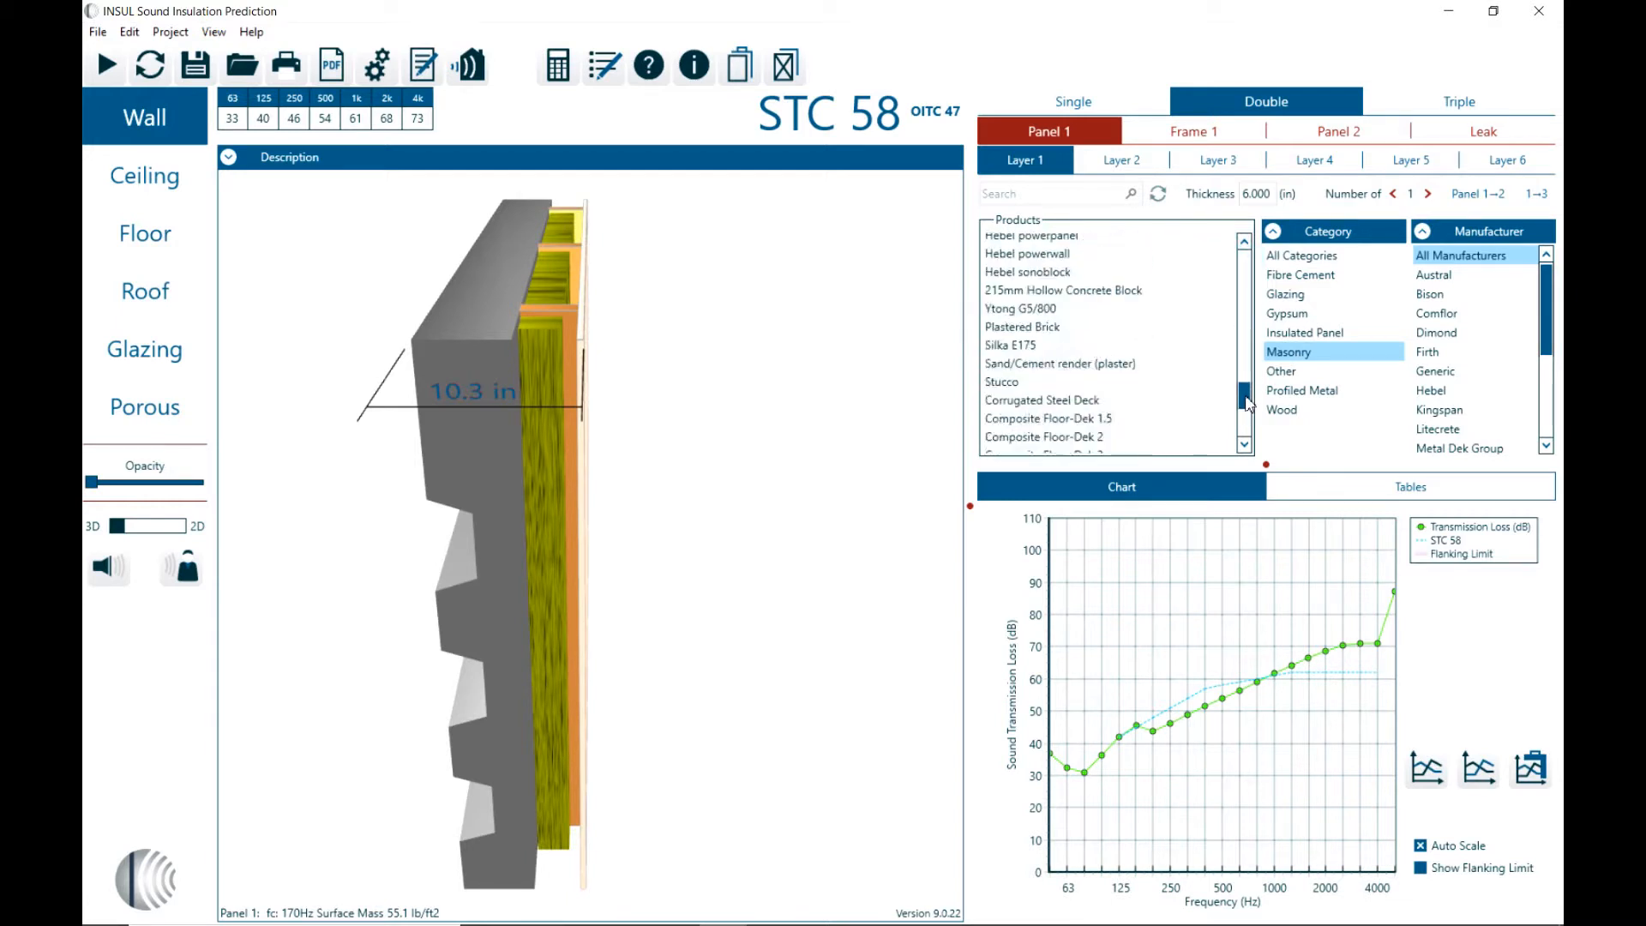
scroll("down", 3)
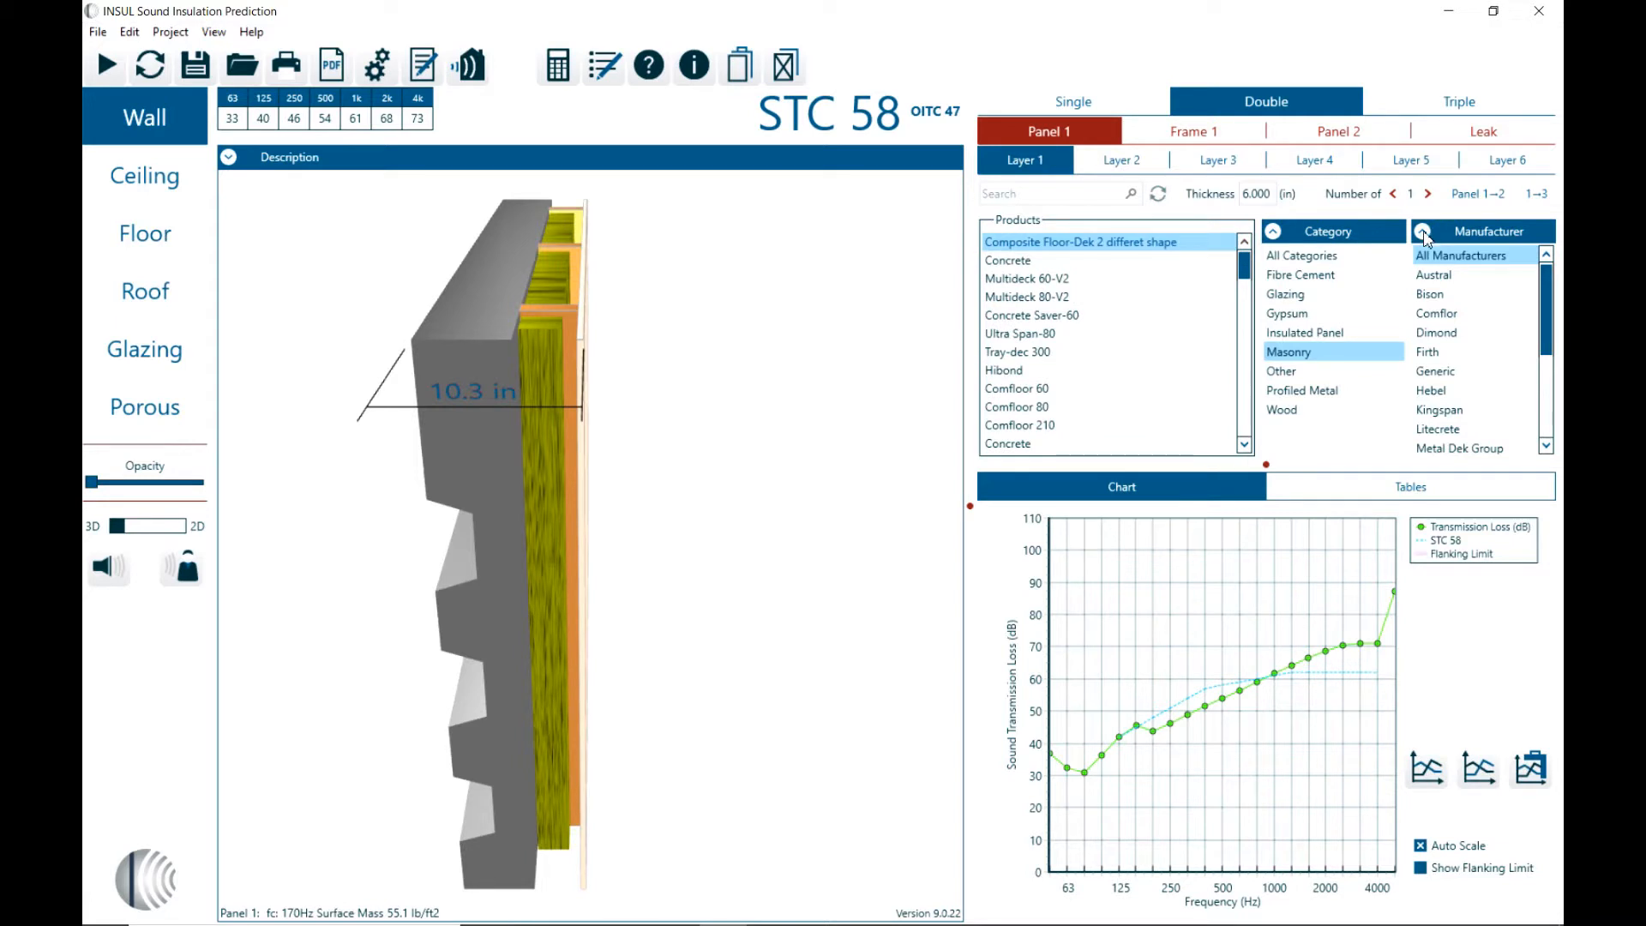
mouse_move(1509, 332)
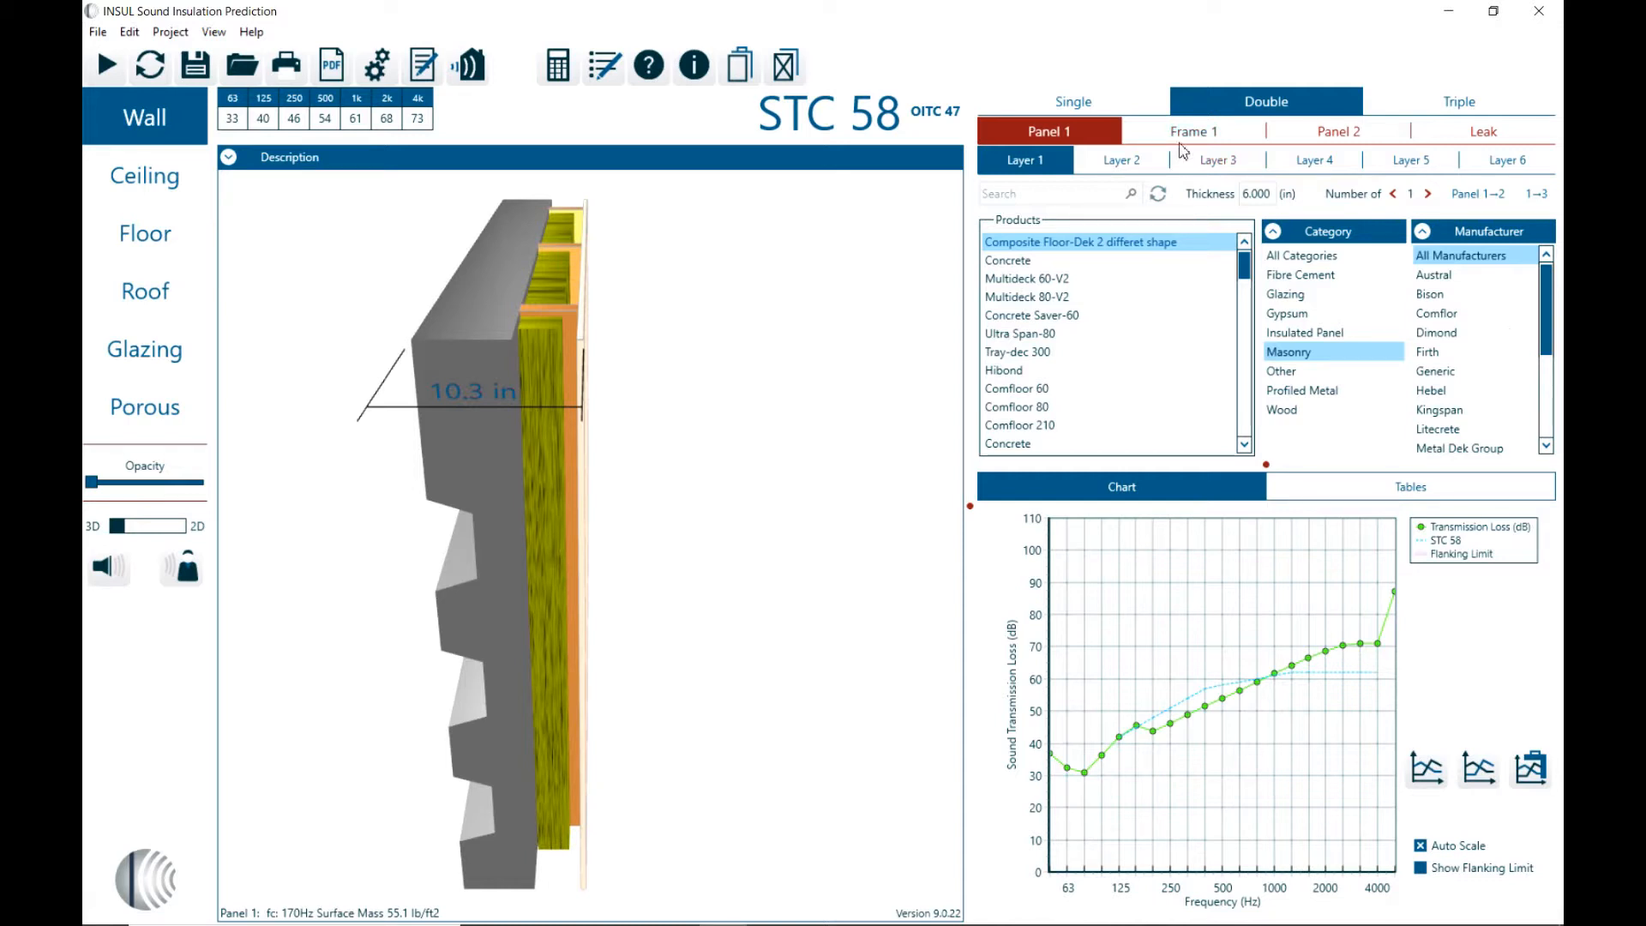
Step: In Frame 1 settings, set the cavity absorber to 10 kg/m3 fibreglass
left_click(1191, 130)
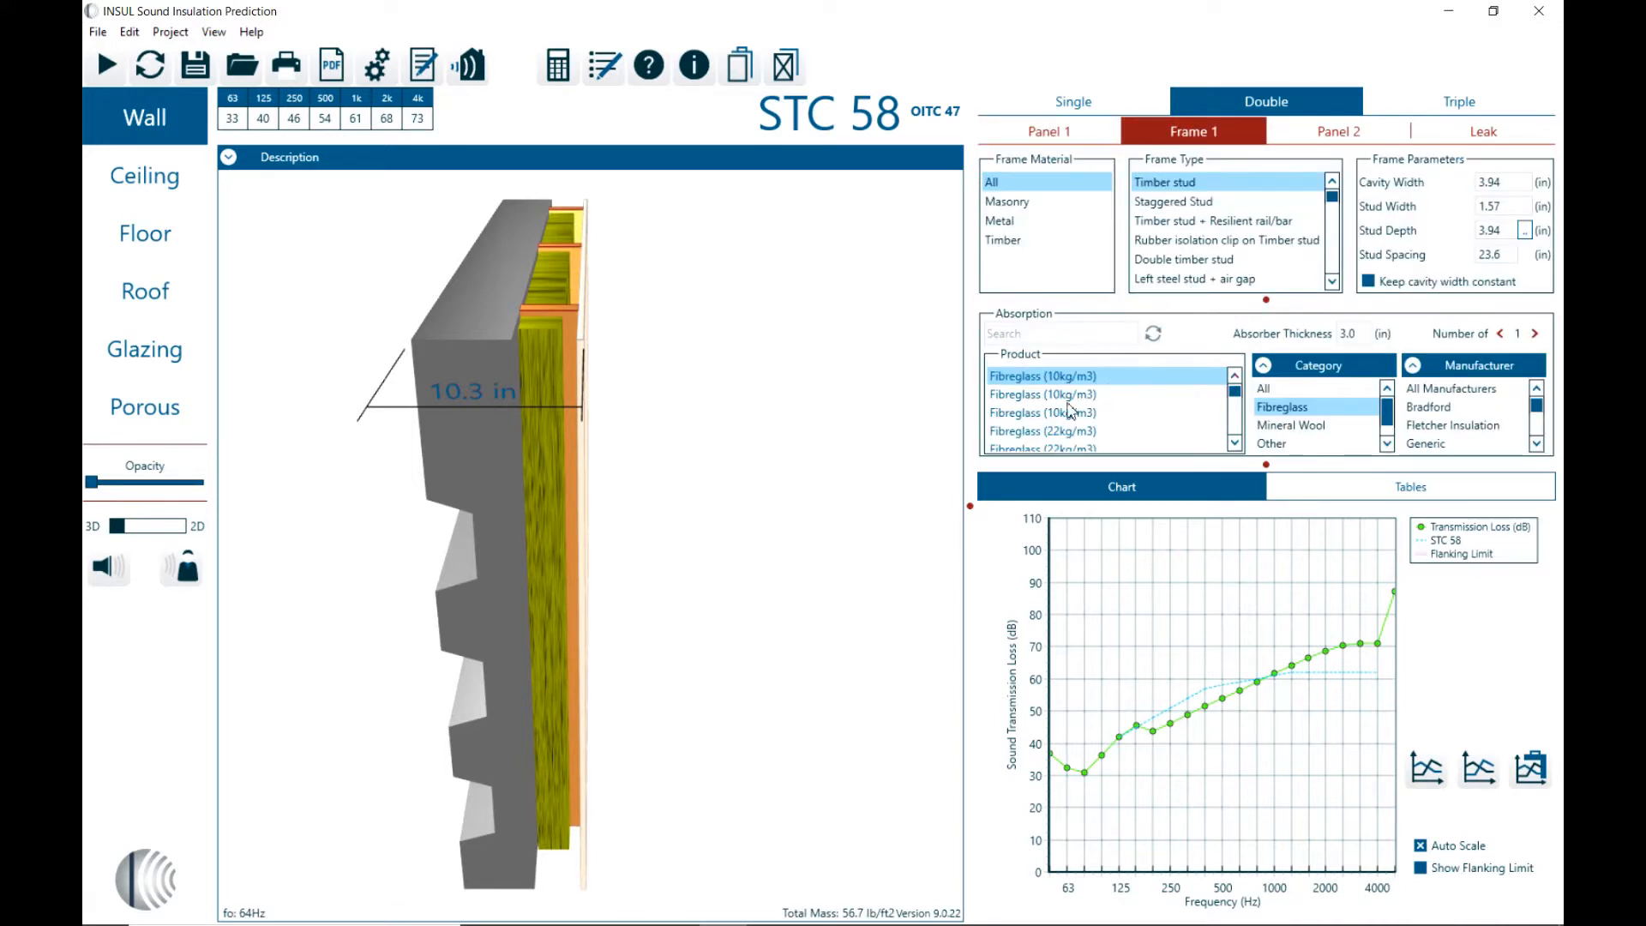
left_click(1040, 430)
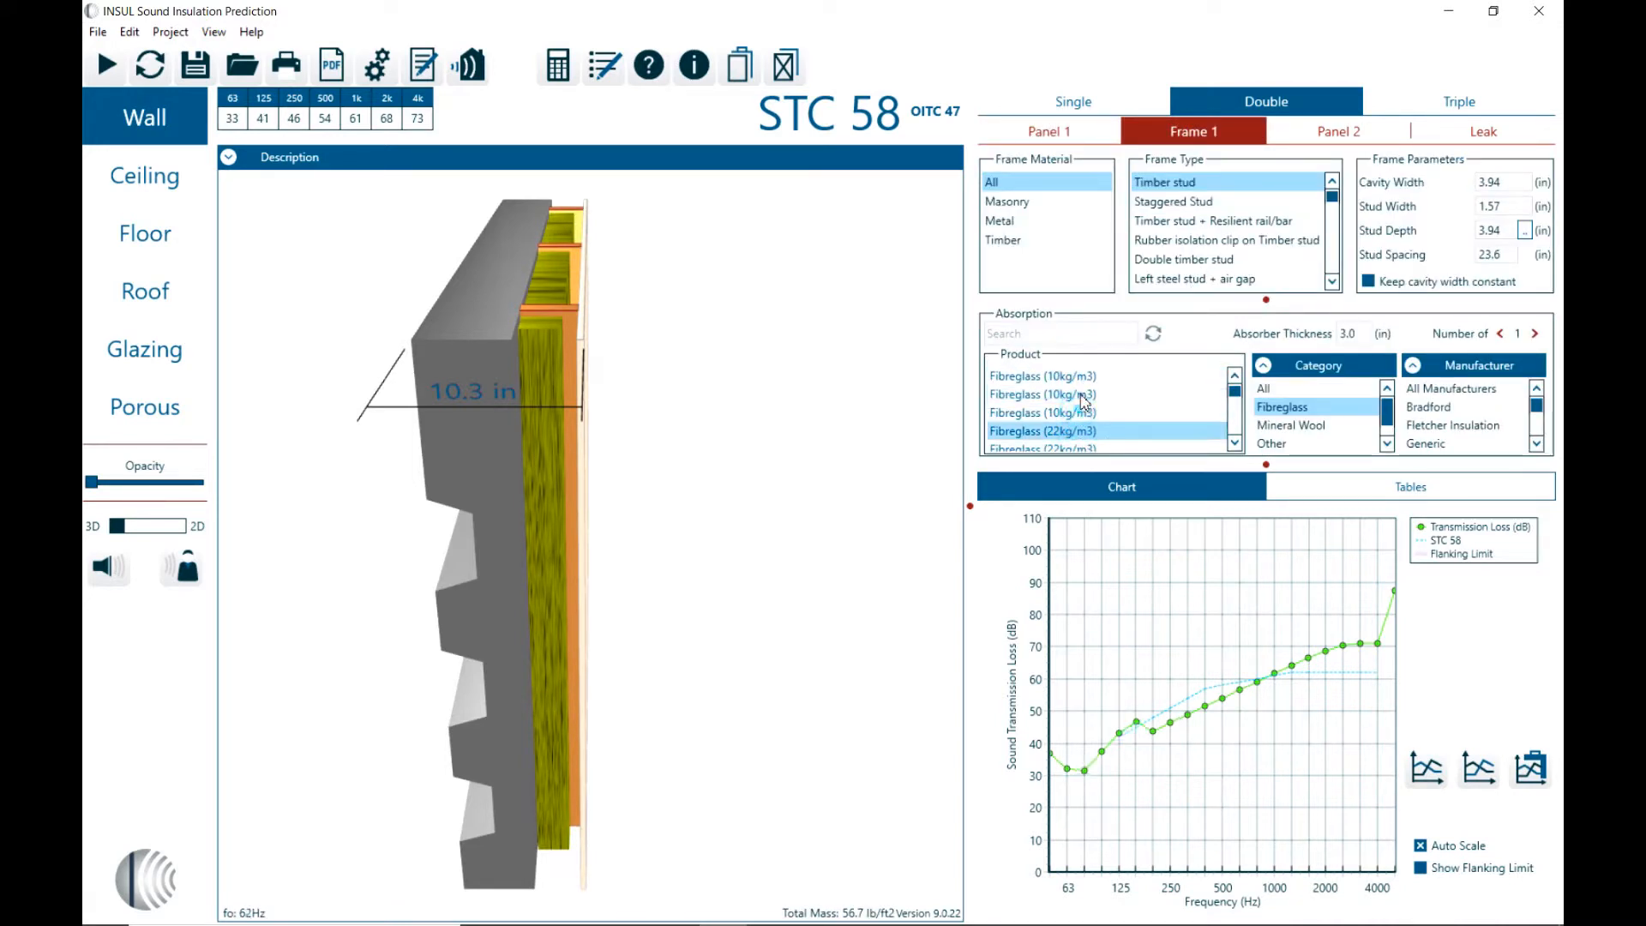
left_click(1043, 375)
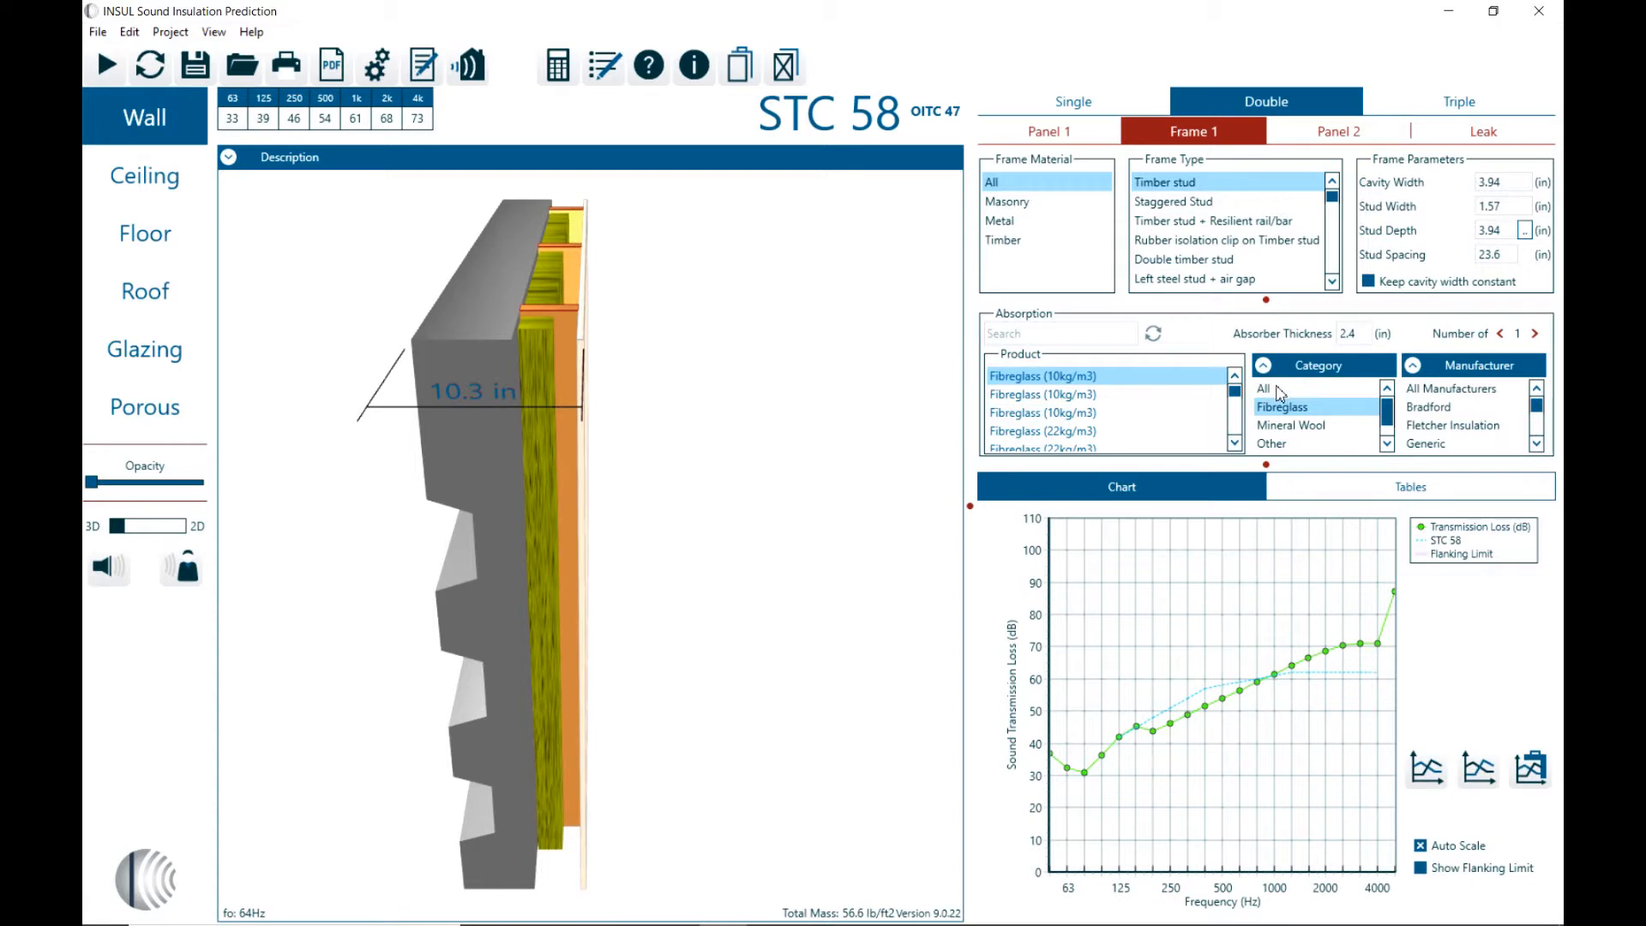
mouse_move(1296, 432)
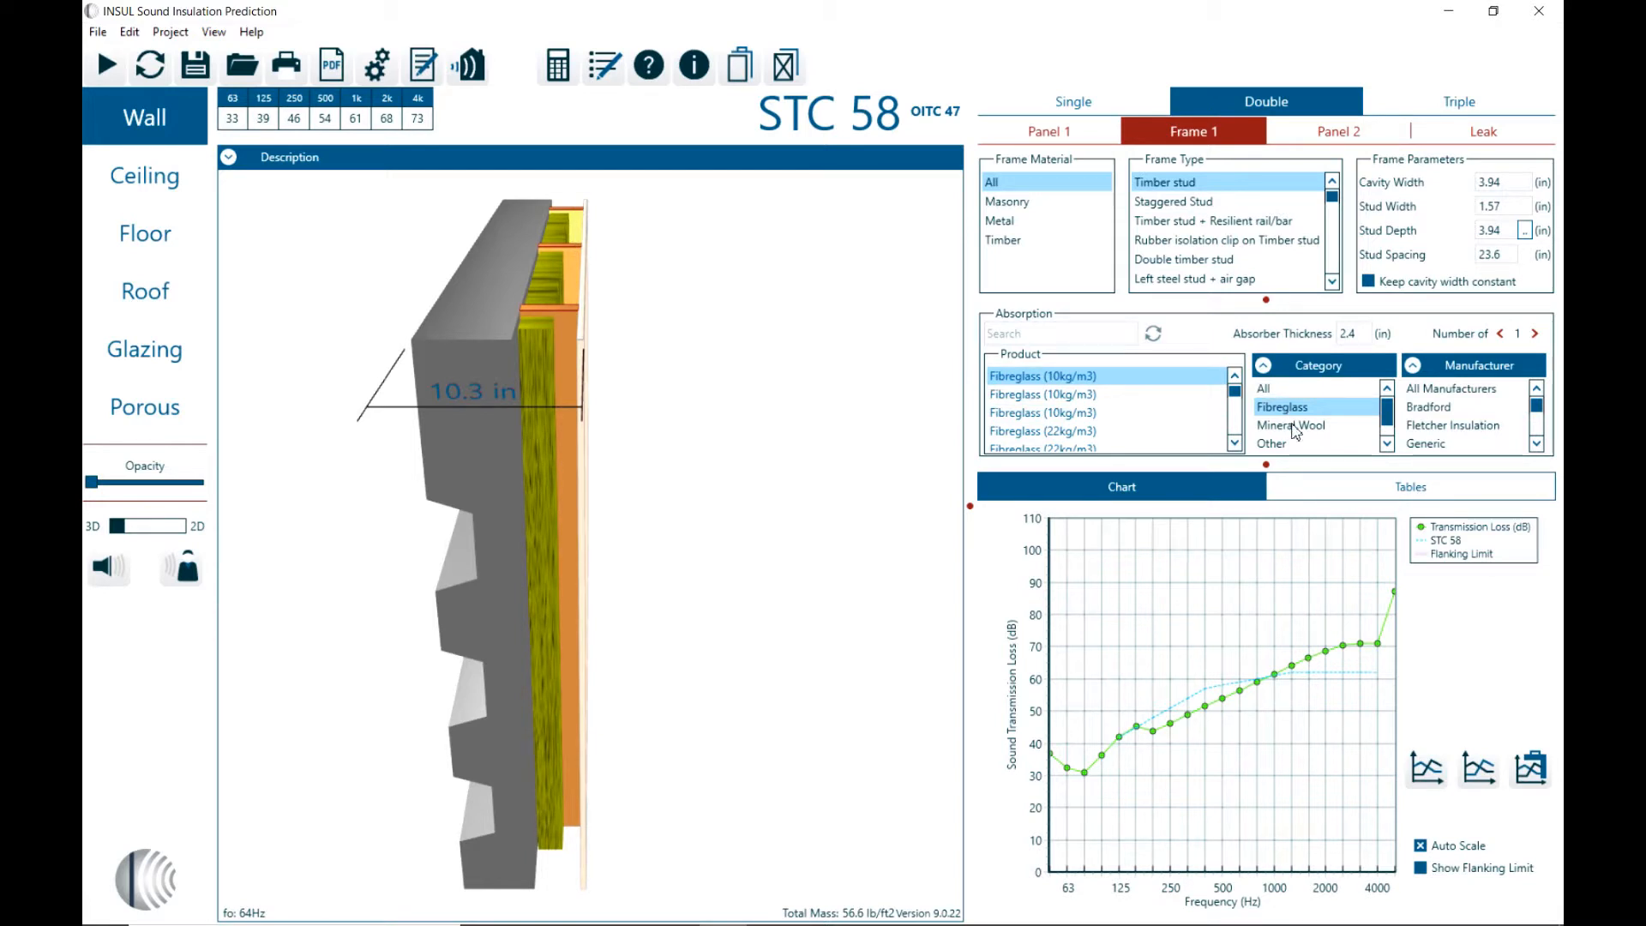
mouse_move(1406, 438)
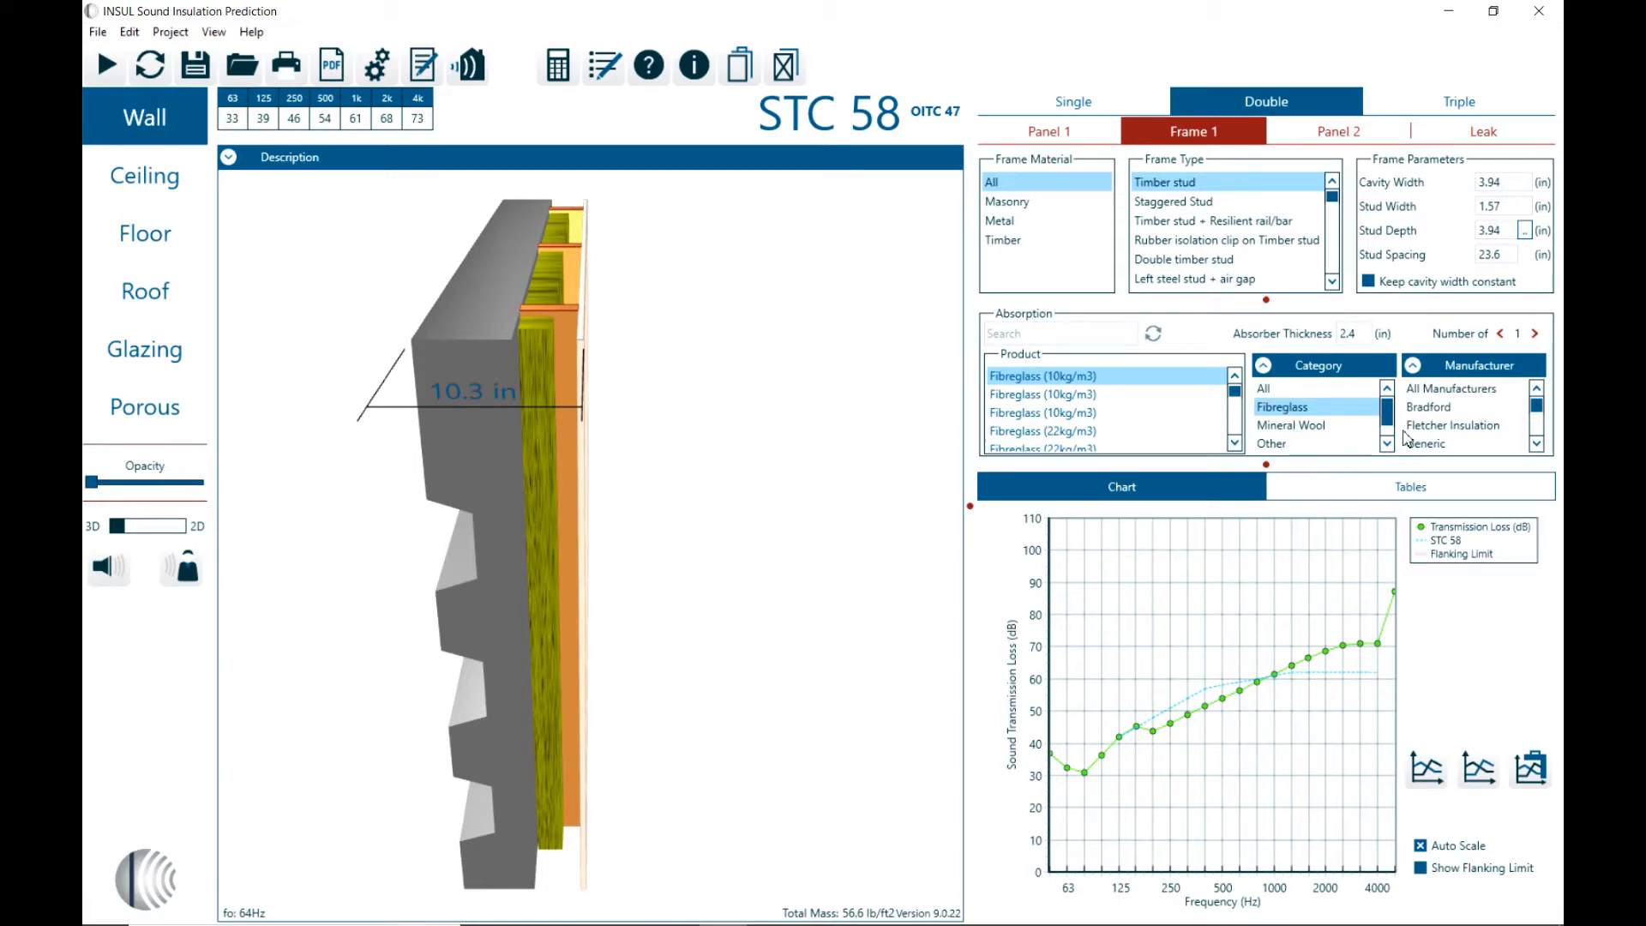
scroll("down", 3)
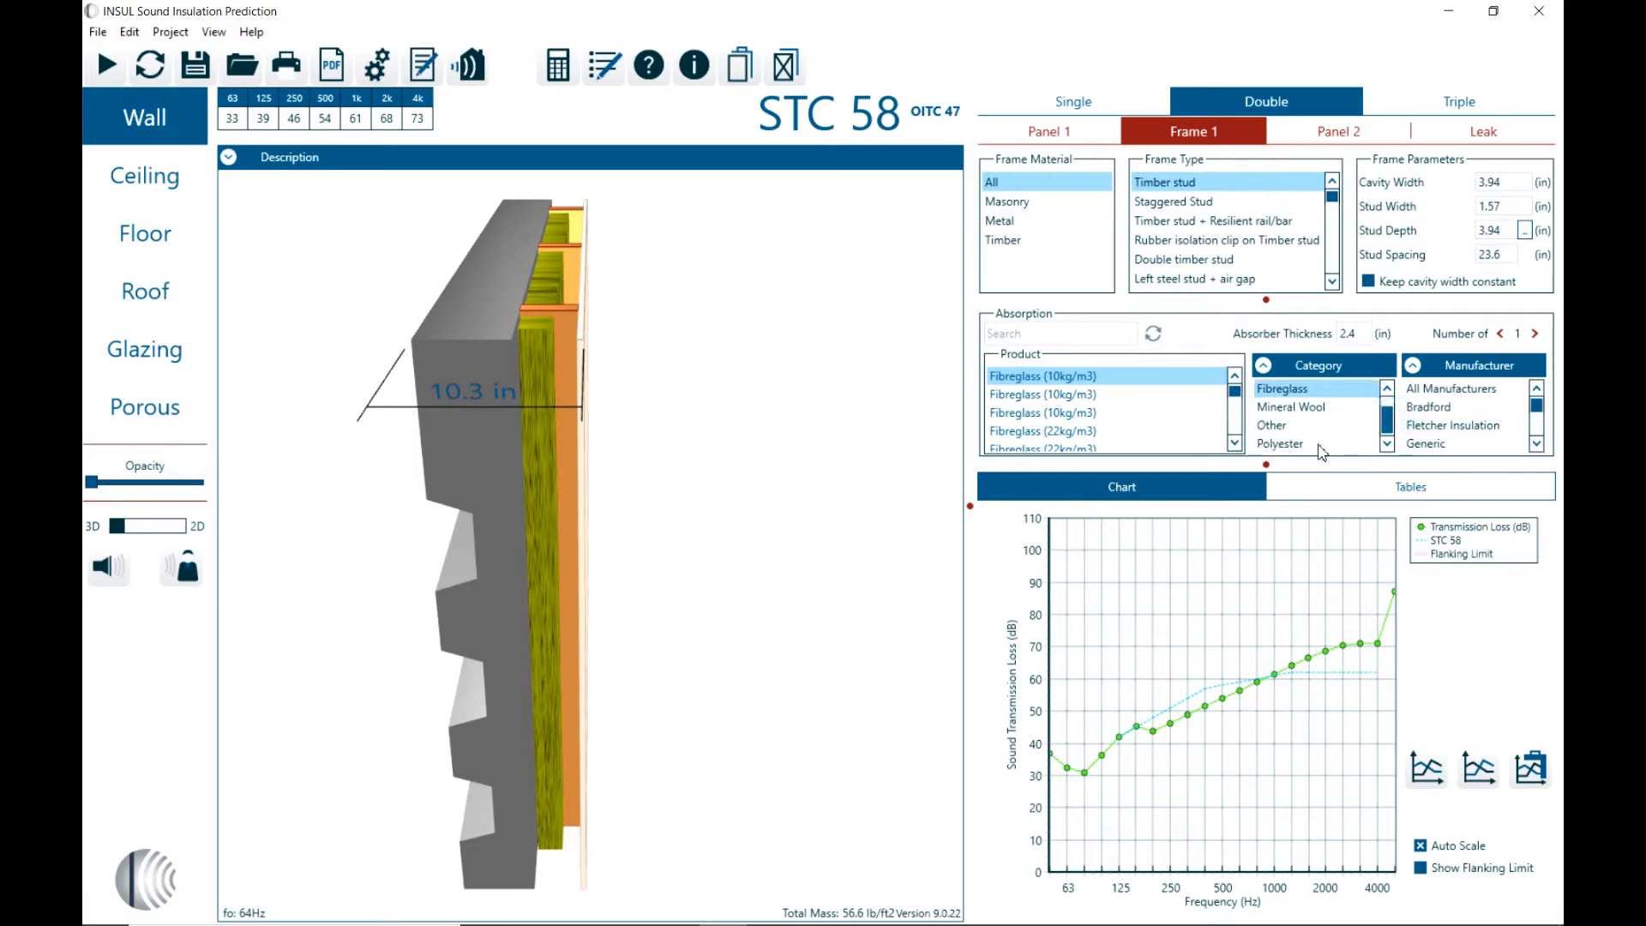
mouse_move(1372, 413)
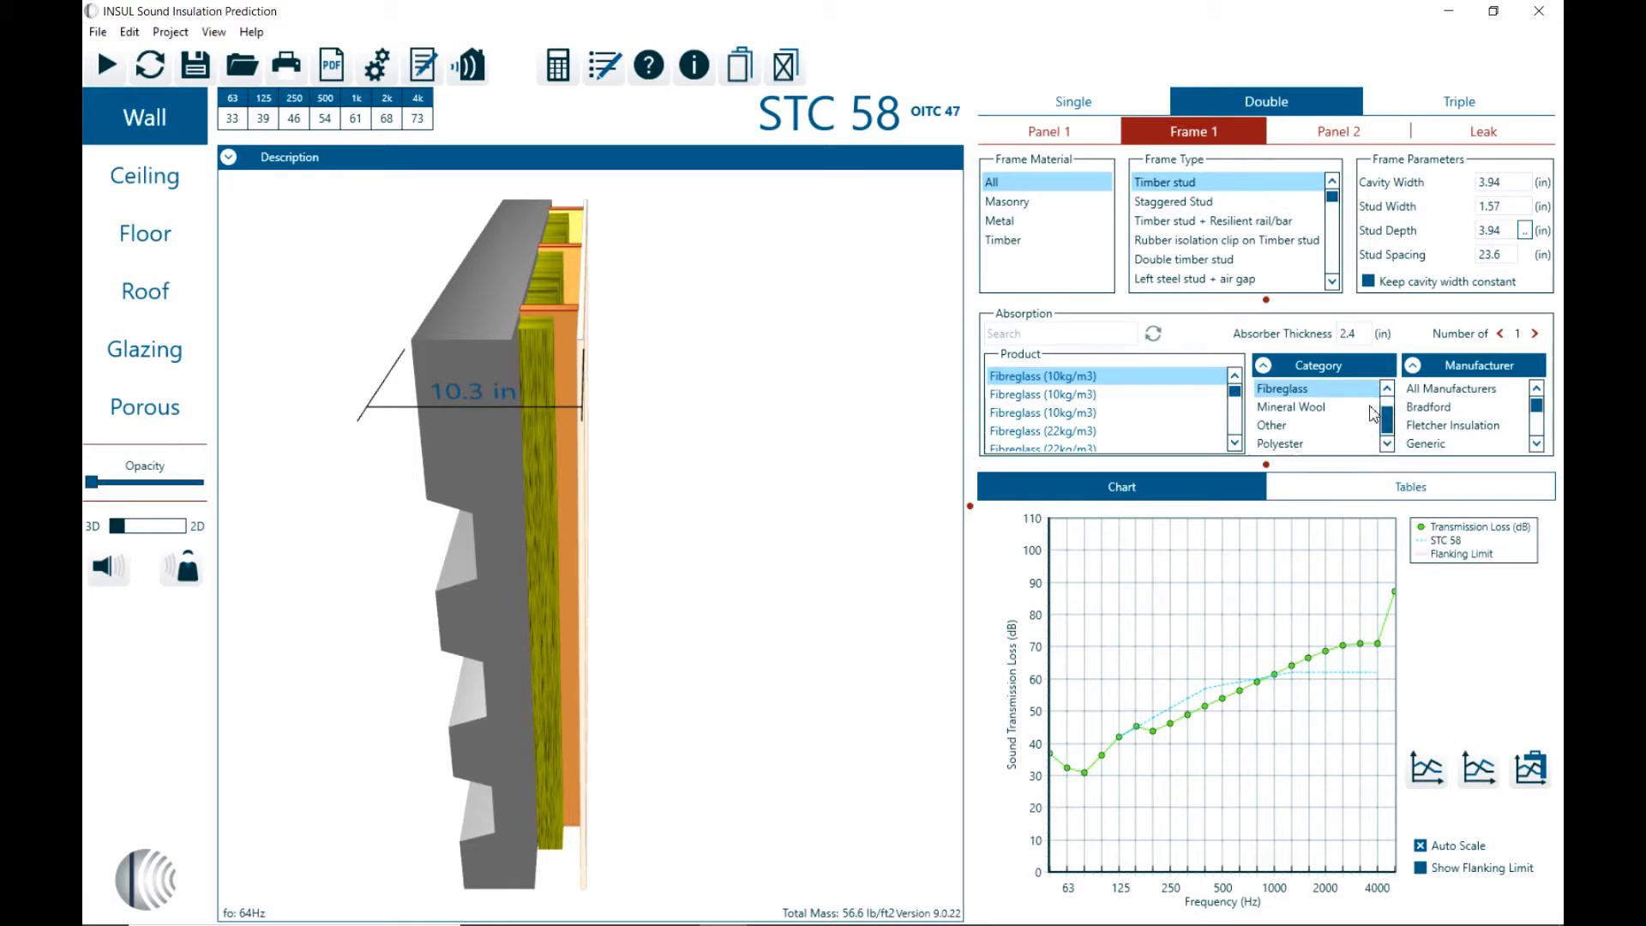
mouse_move(1460, 377)
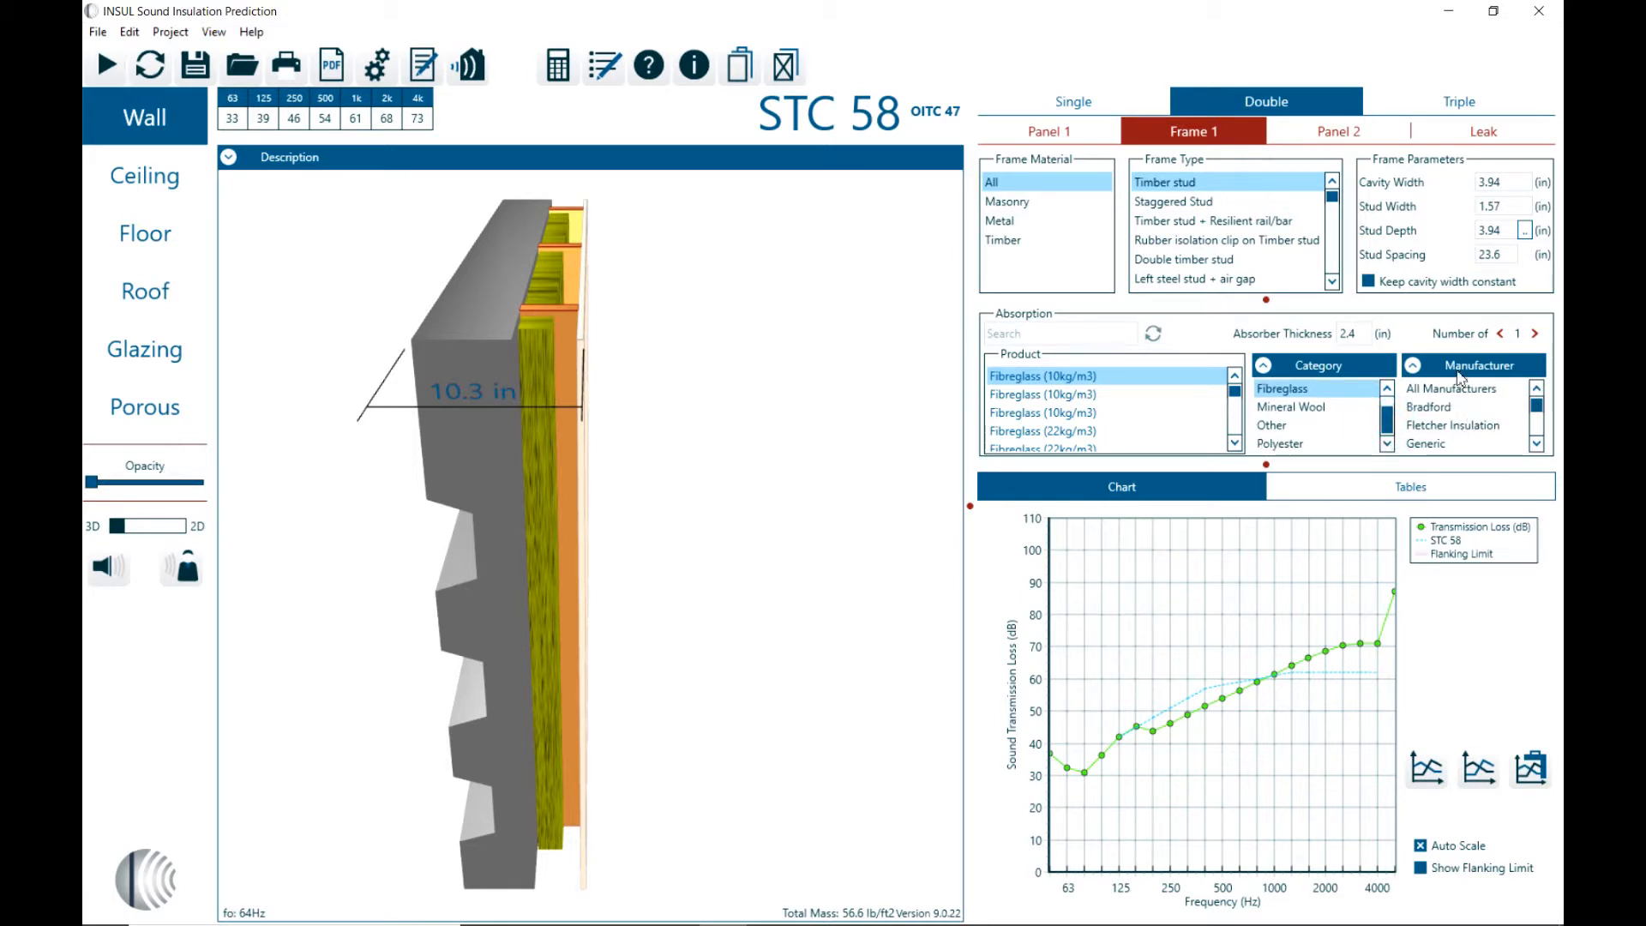
mouse_move(1528, 520)
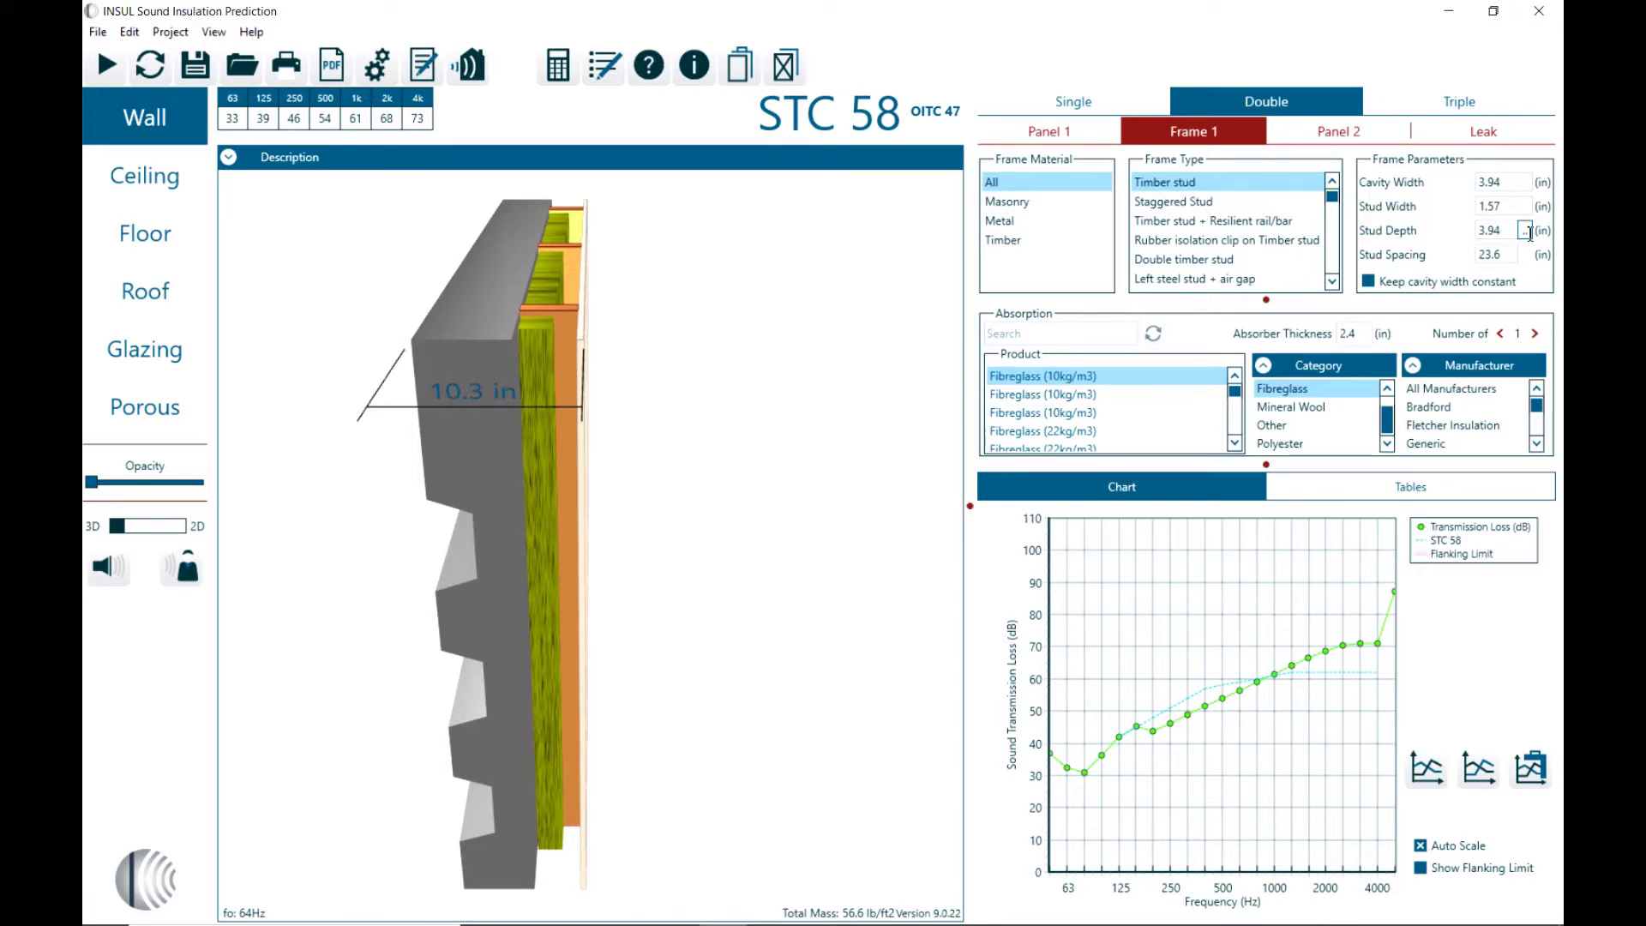
left_click(1527, 230)
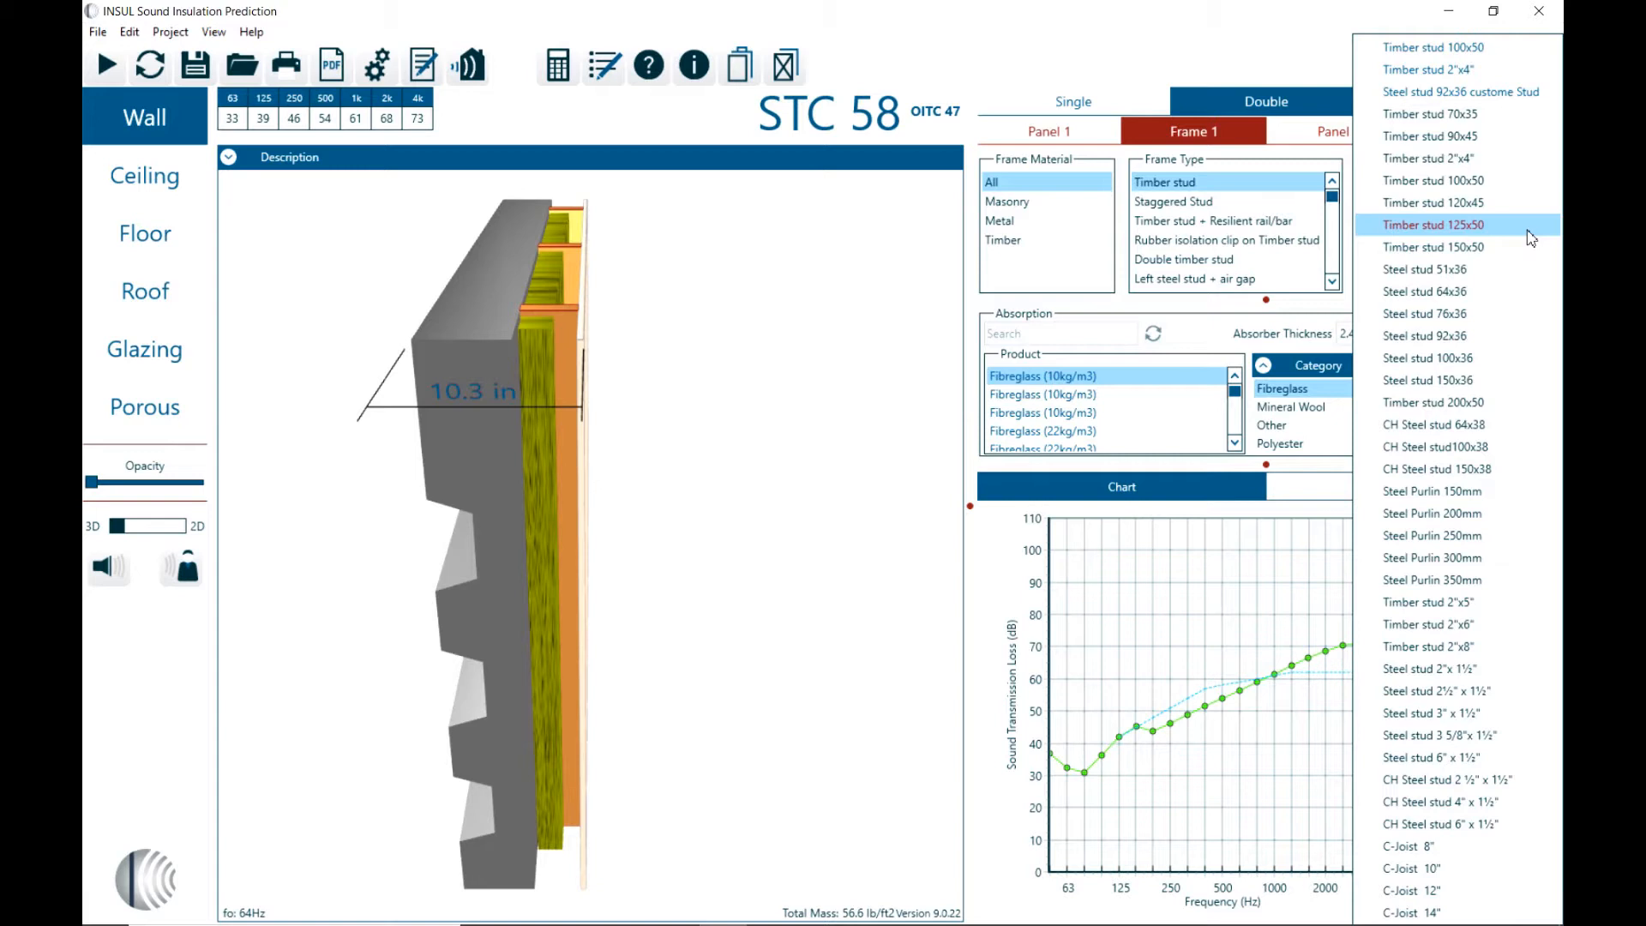
mouse_move(1148, 46)
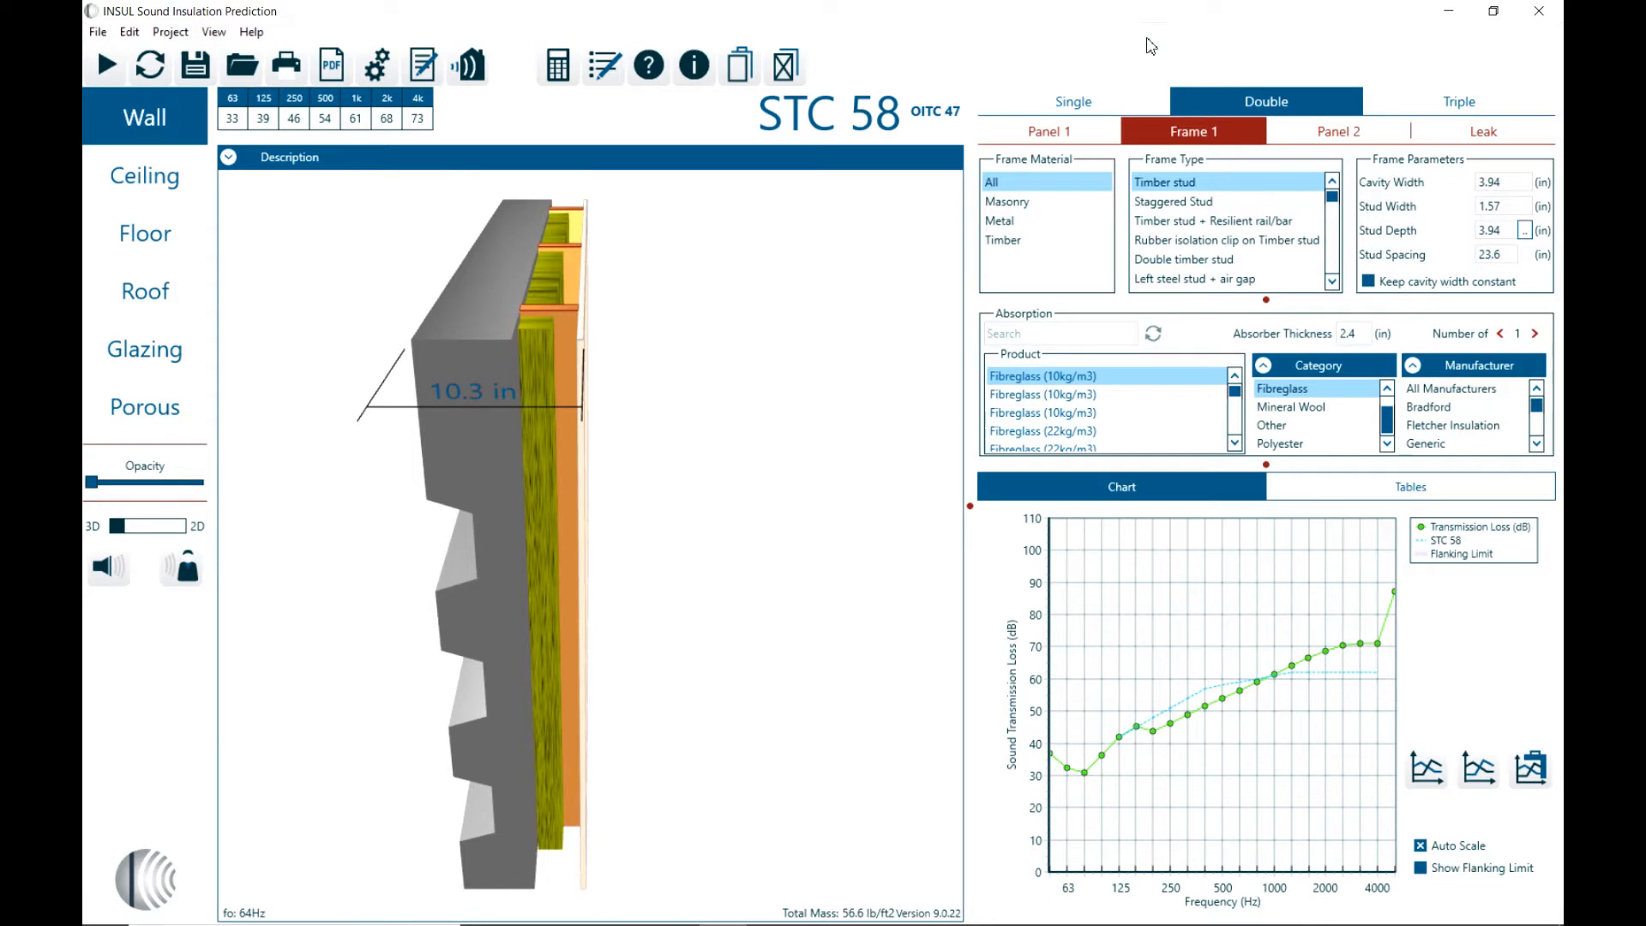
mouse_move(199, 65)
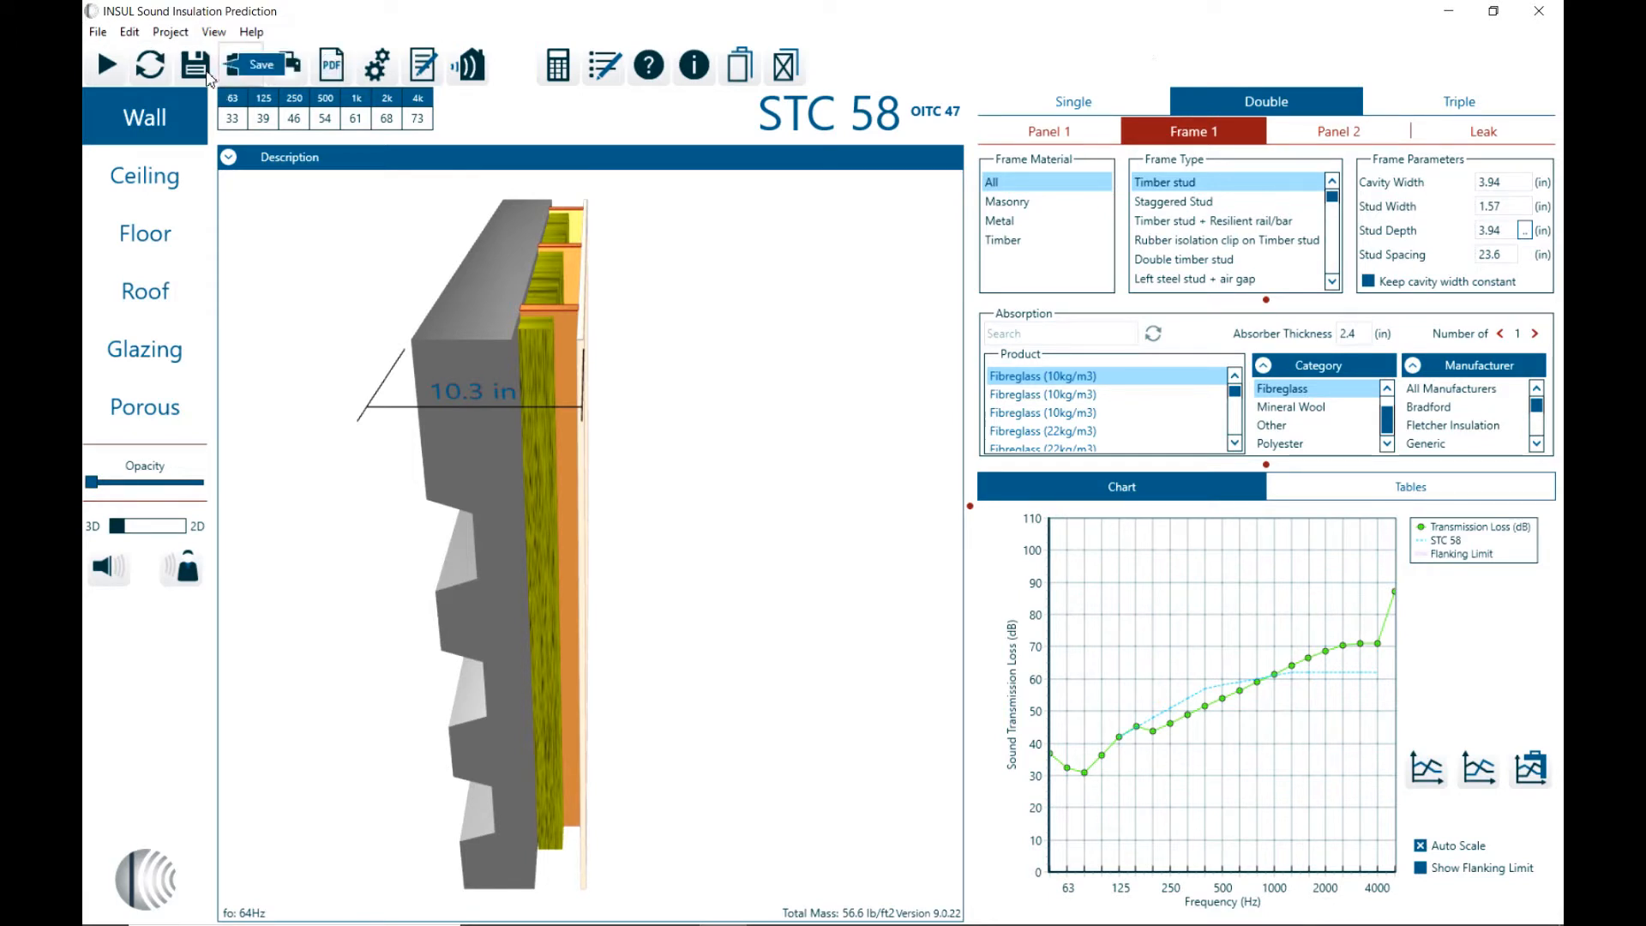
Step: From the Project menu open the Materials Editor and settle on the Custom materials list
left_click(170, 31)
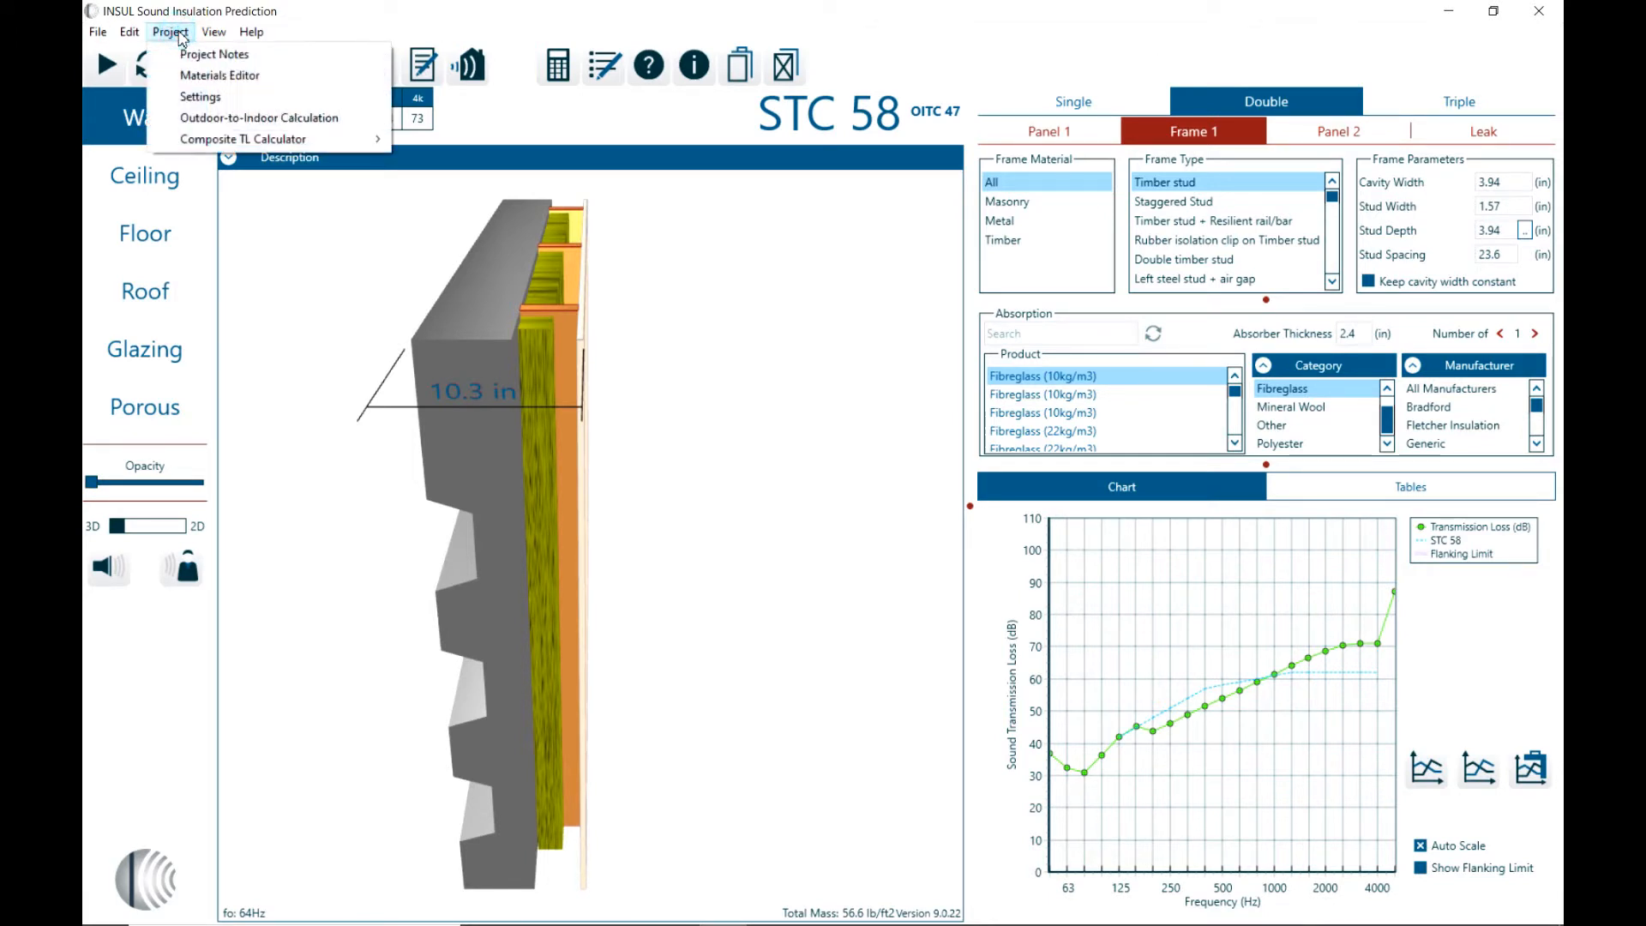
mouse_move(220, 74)
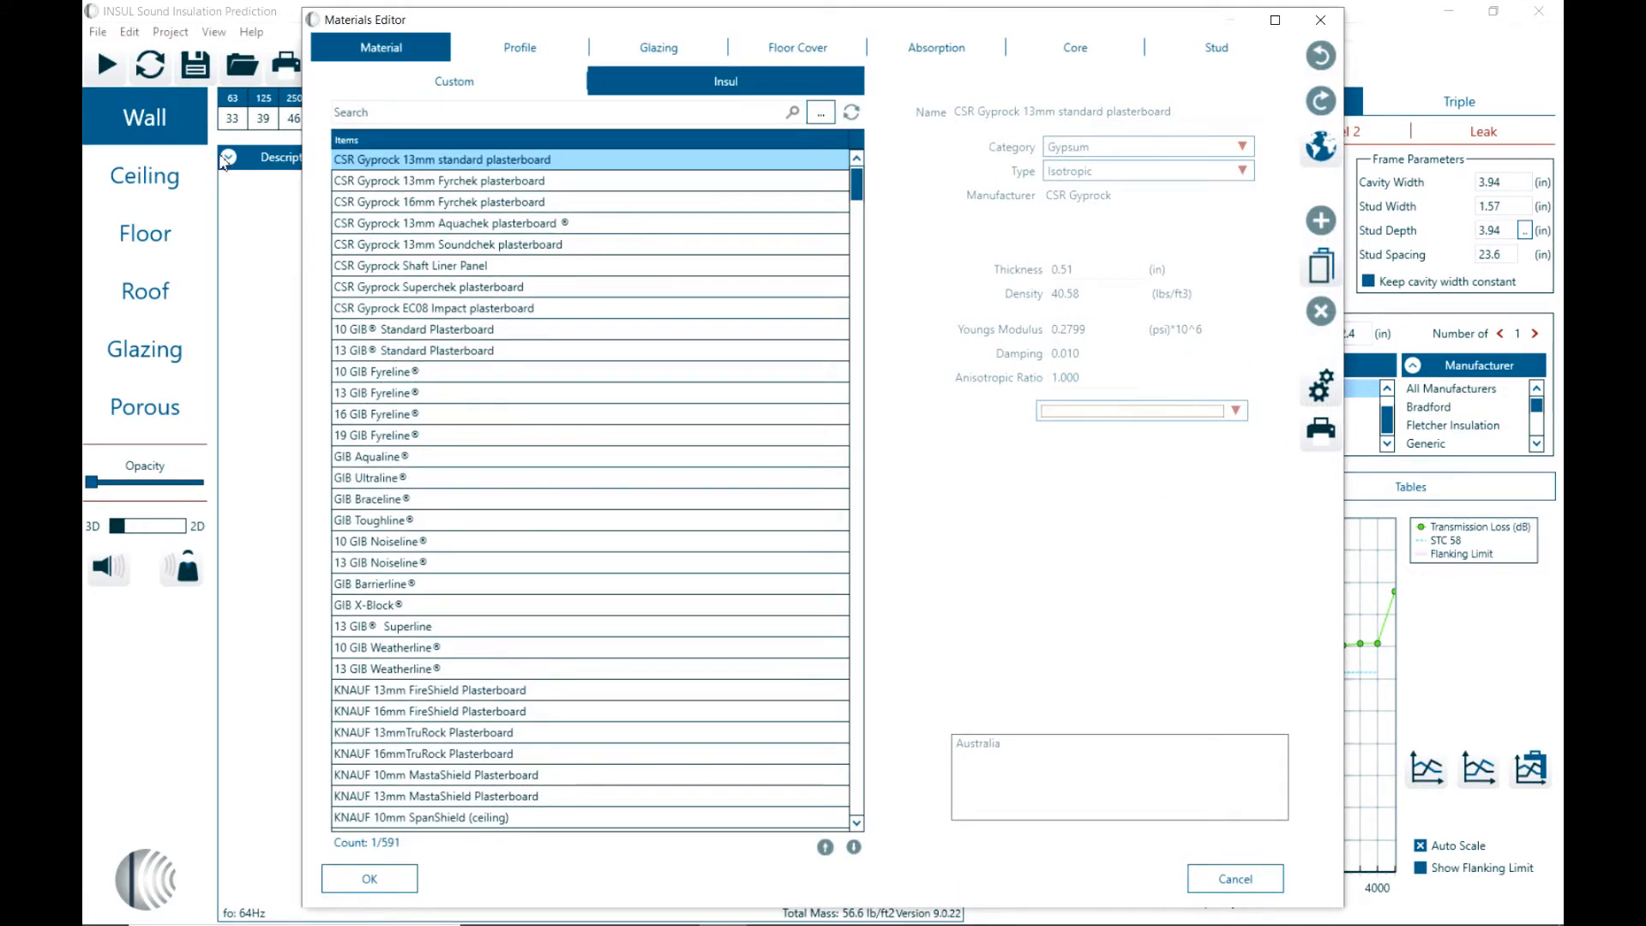
mouse_move(576, 55)
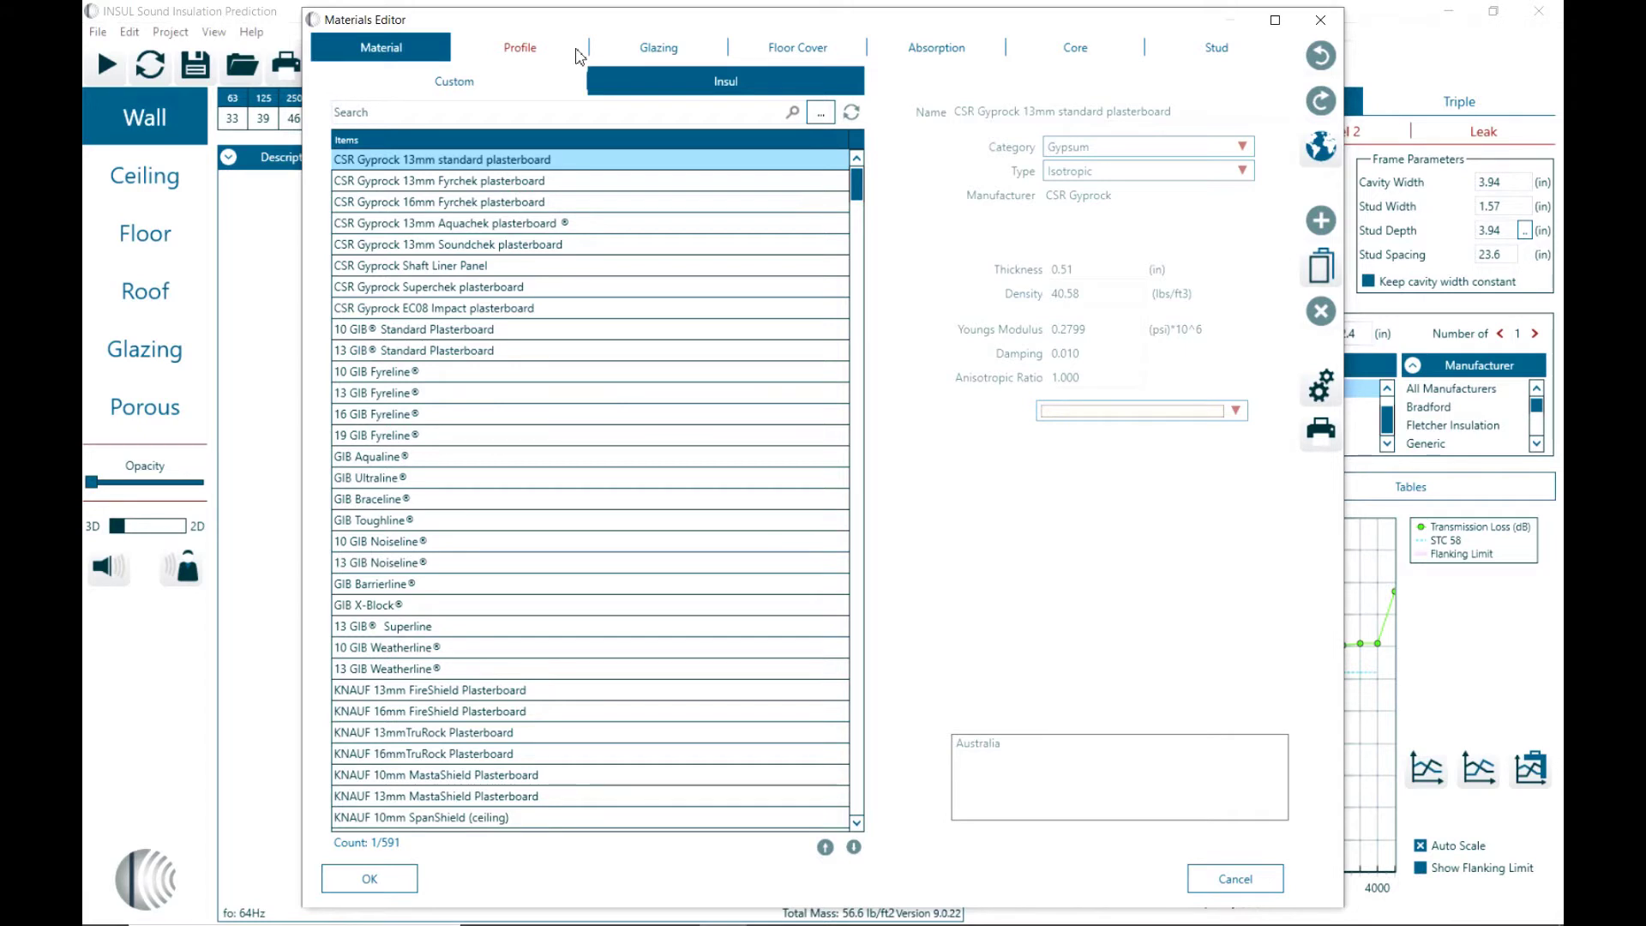
mouse_move(396, 55)
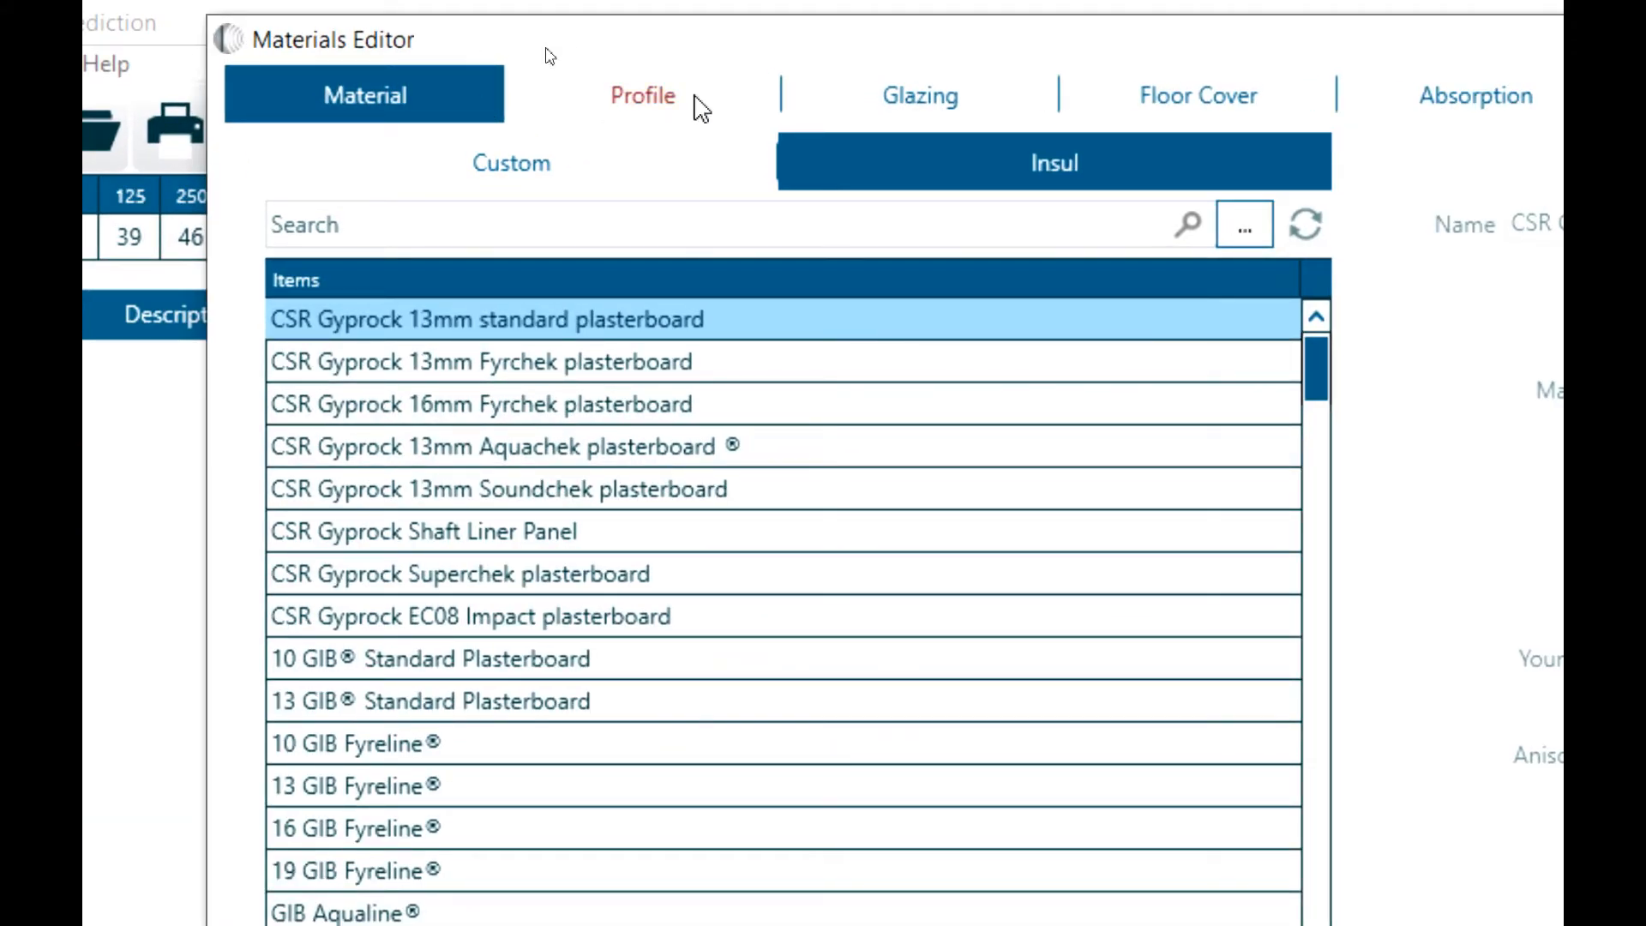
mouse_move(919, 96)
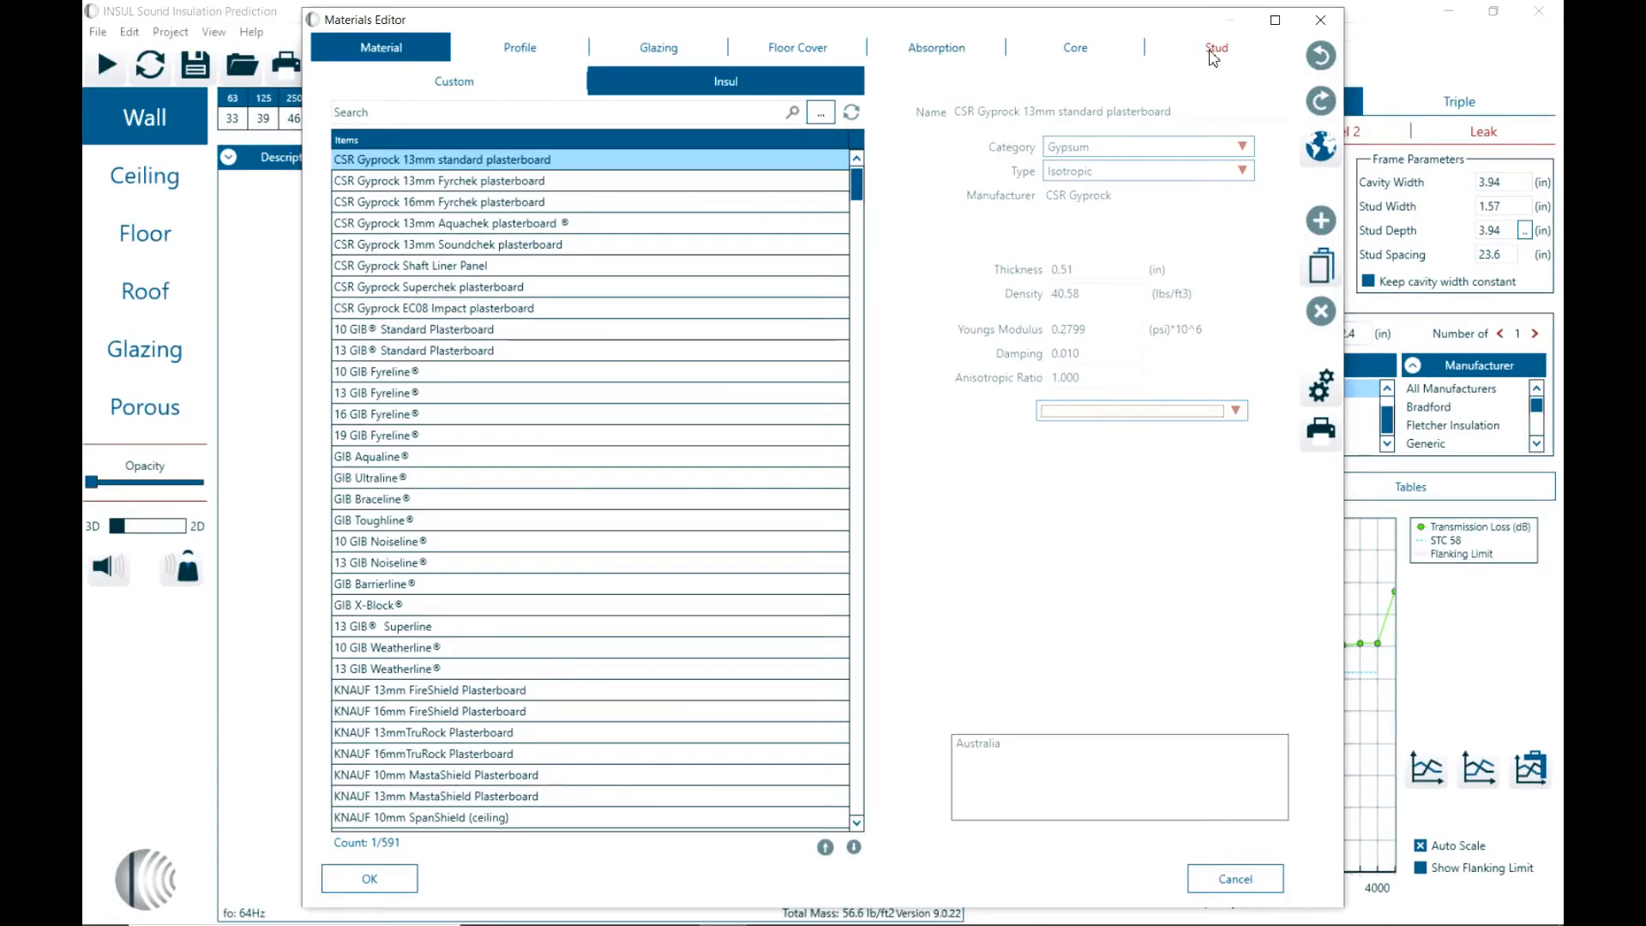
mouse_move(485, 92)
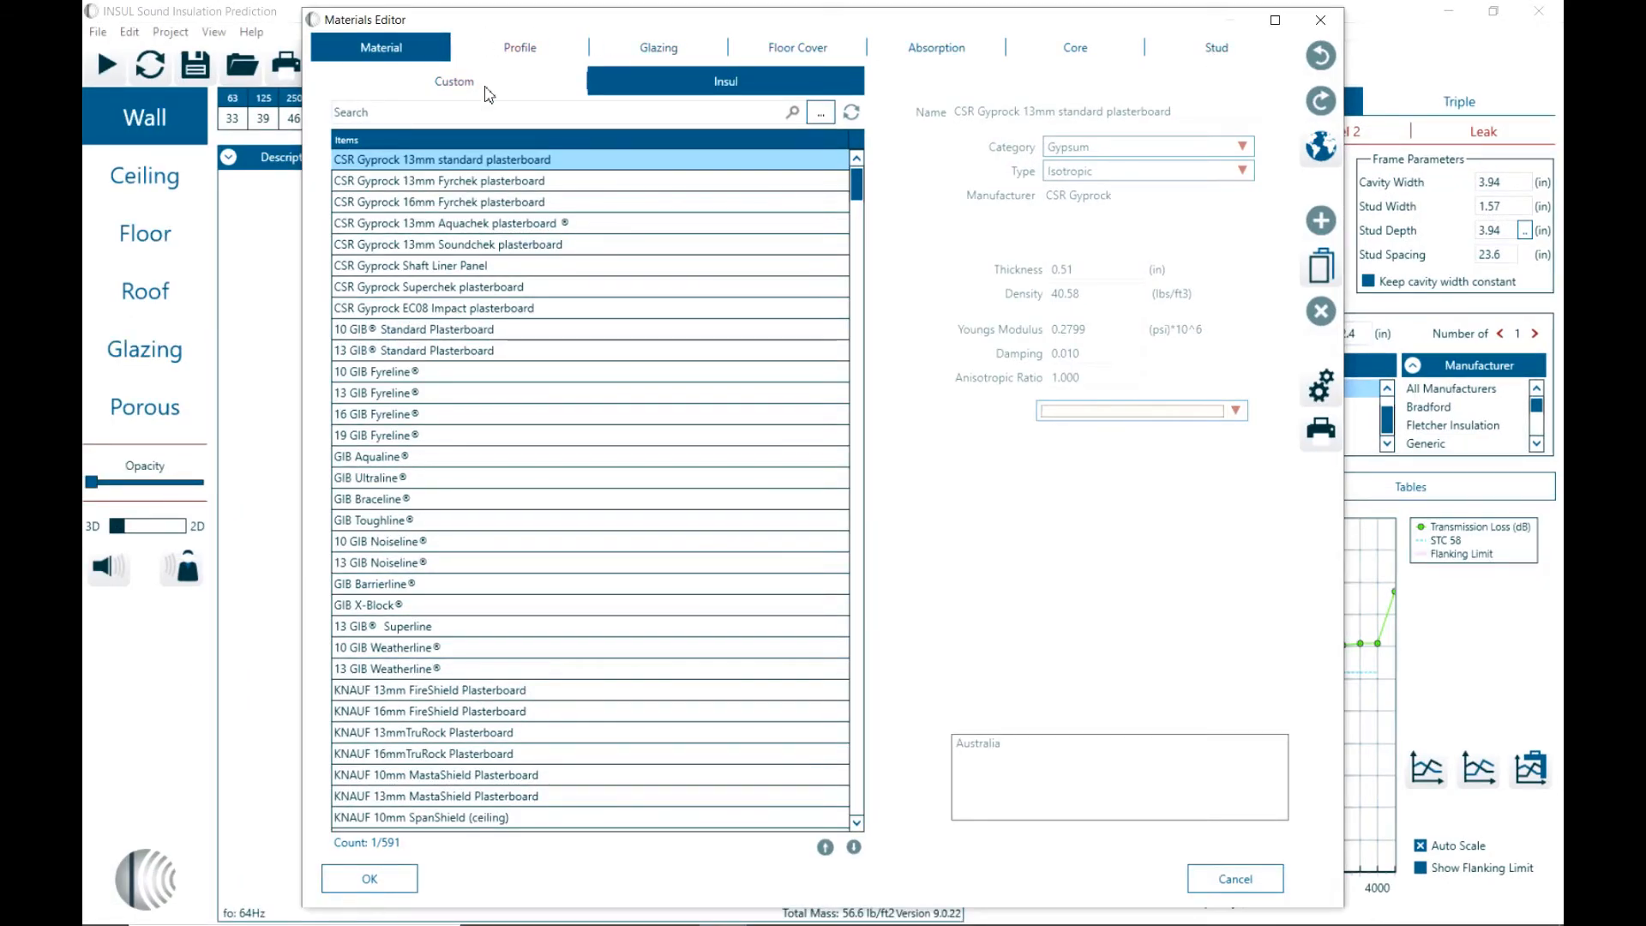
left_click(455, 81)
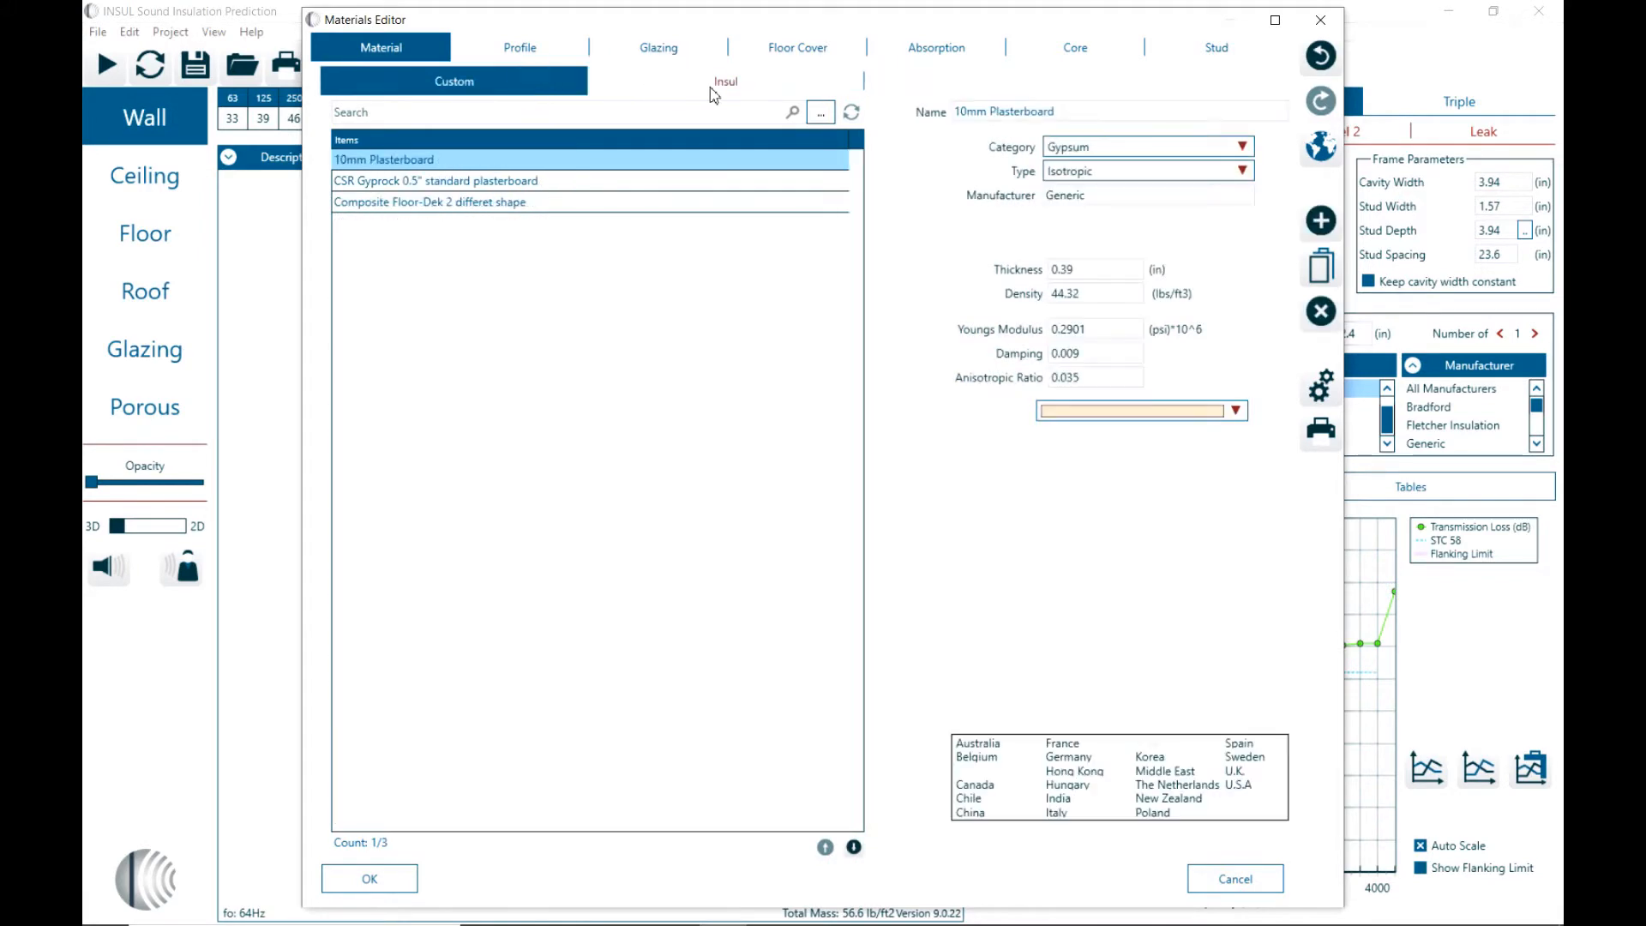
left_click(725, 80)
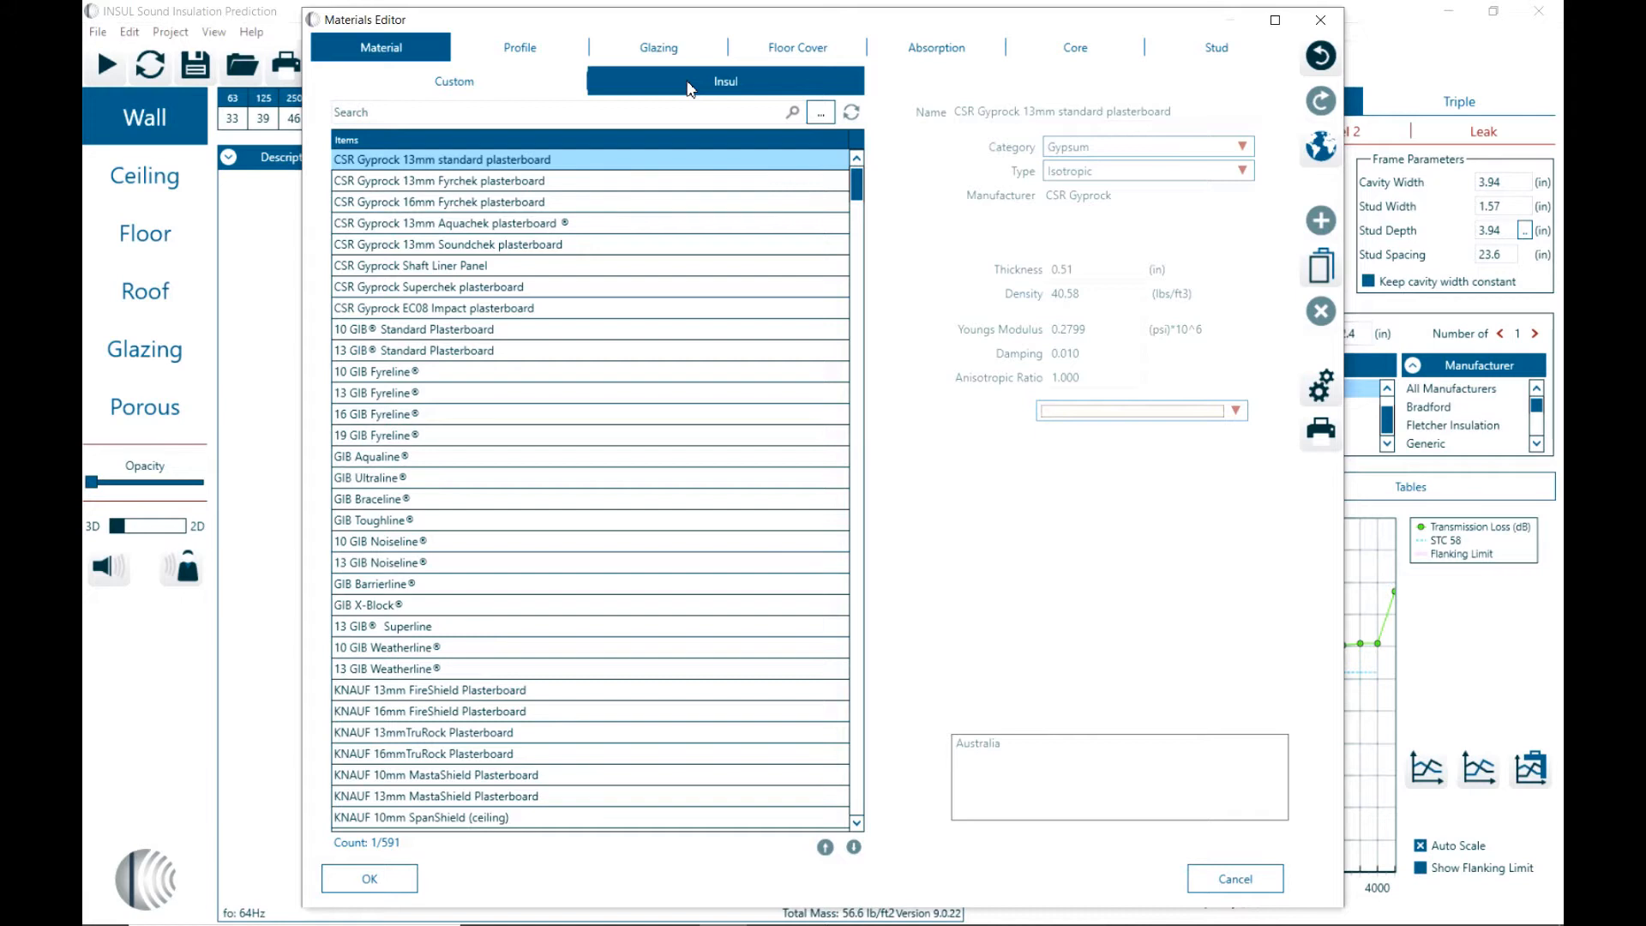
left_click(452, 80)
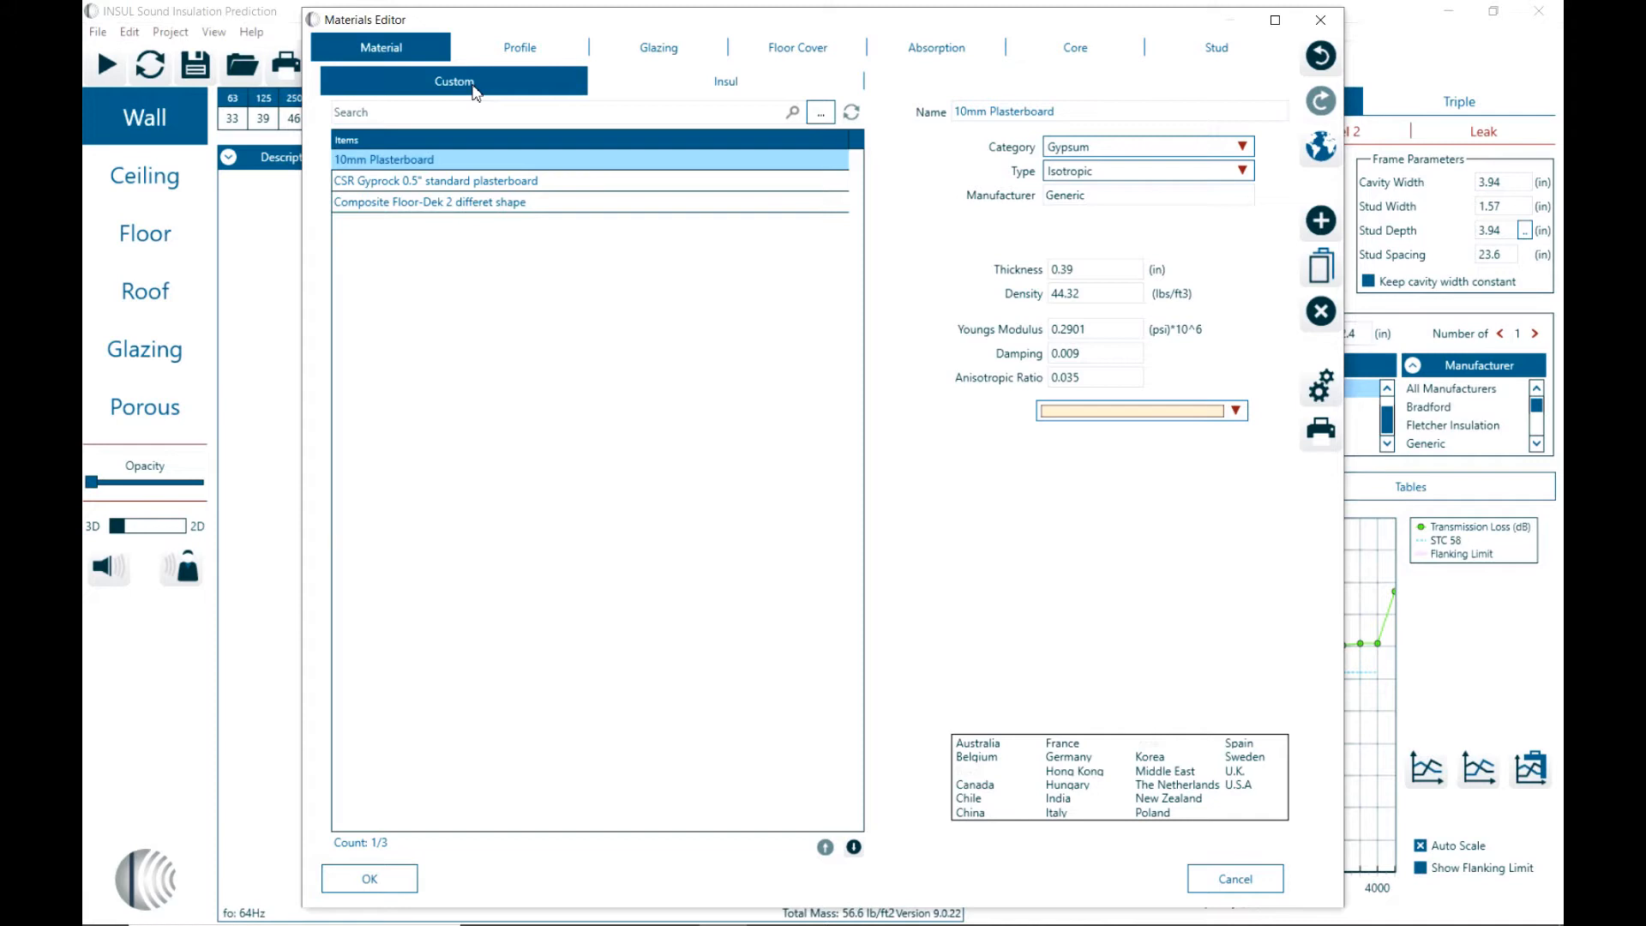
mouse_move(719, 84)
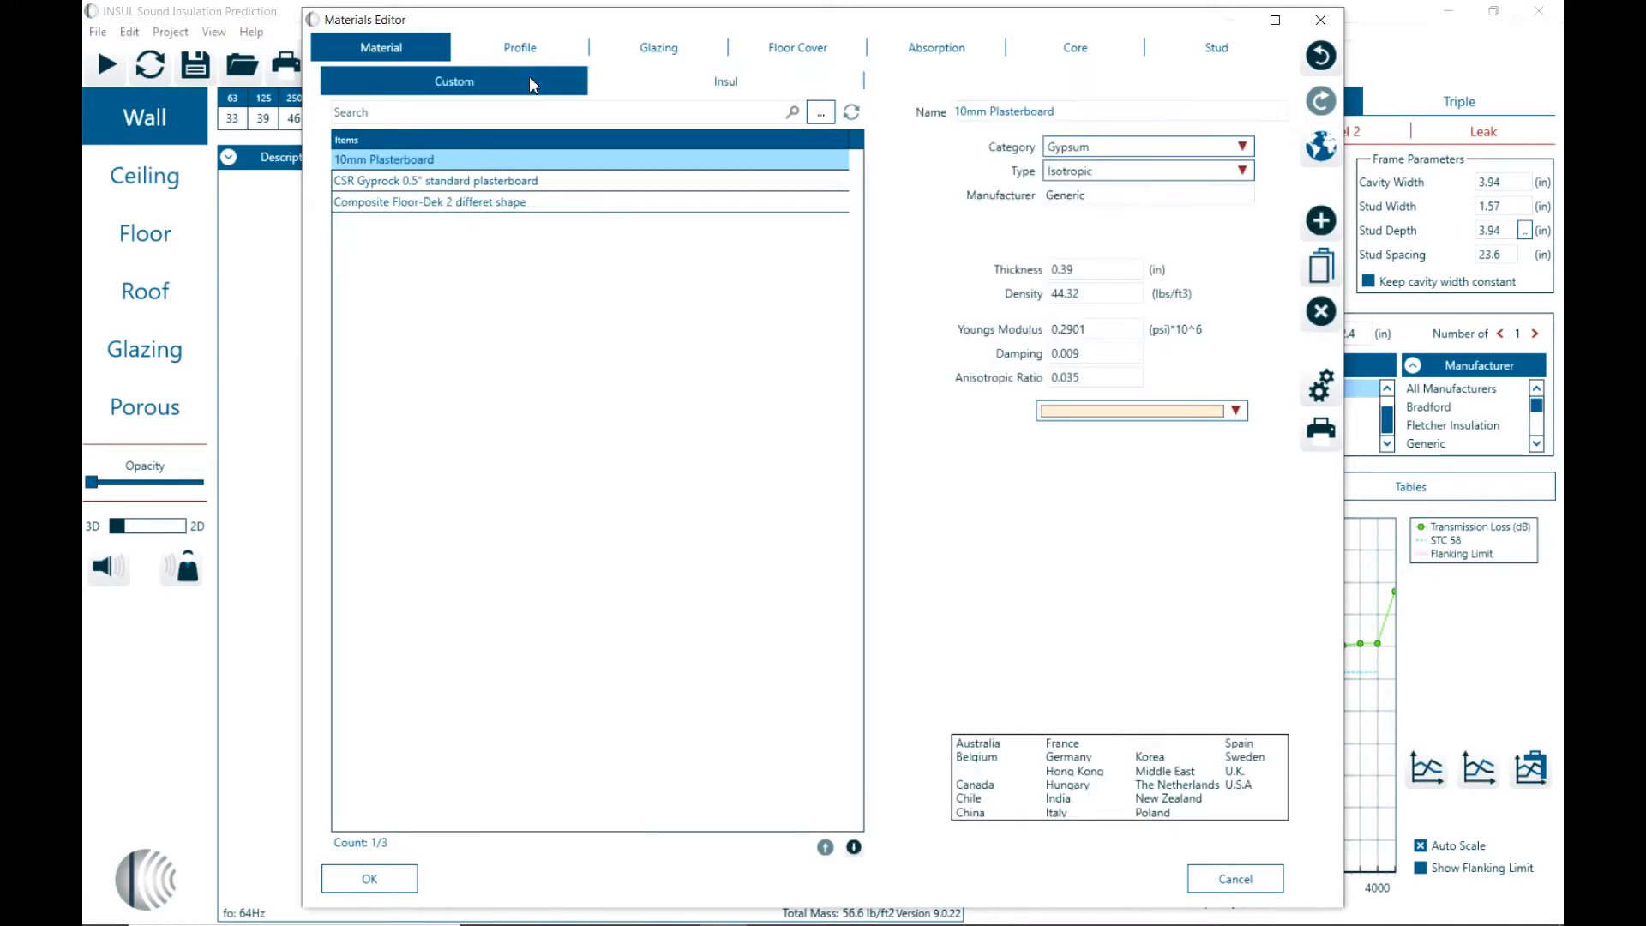
mouse_move(1320, 221)
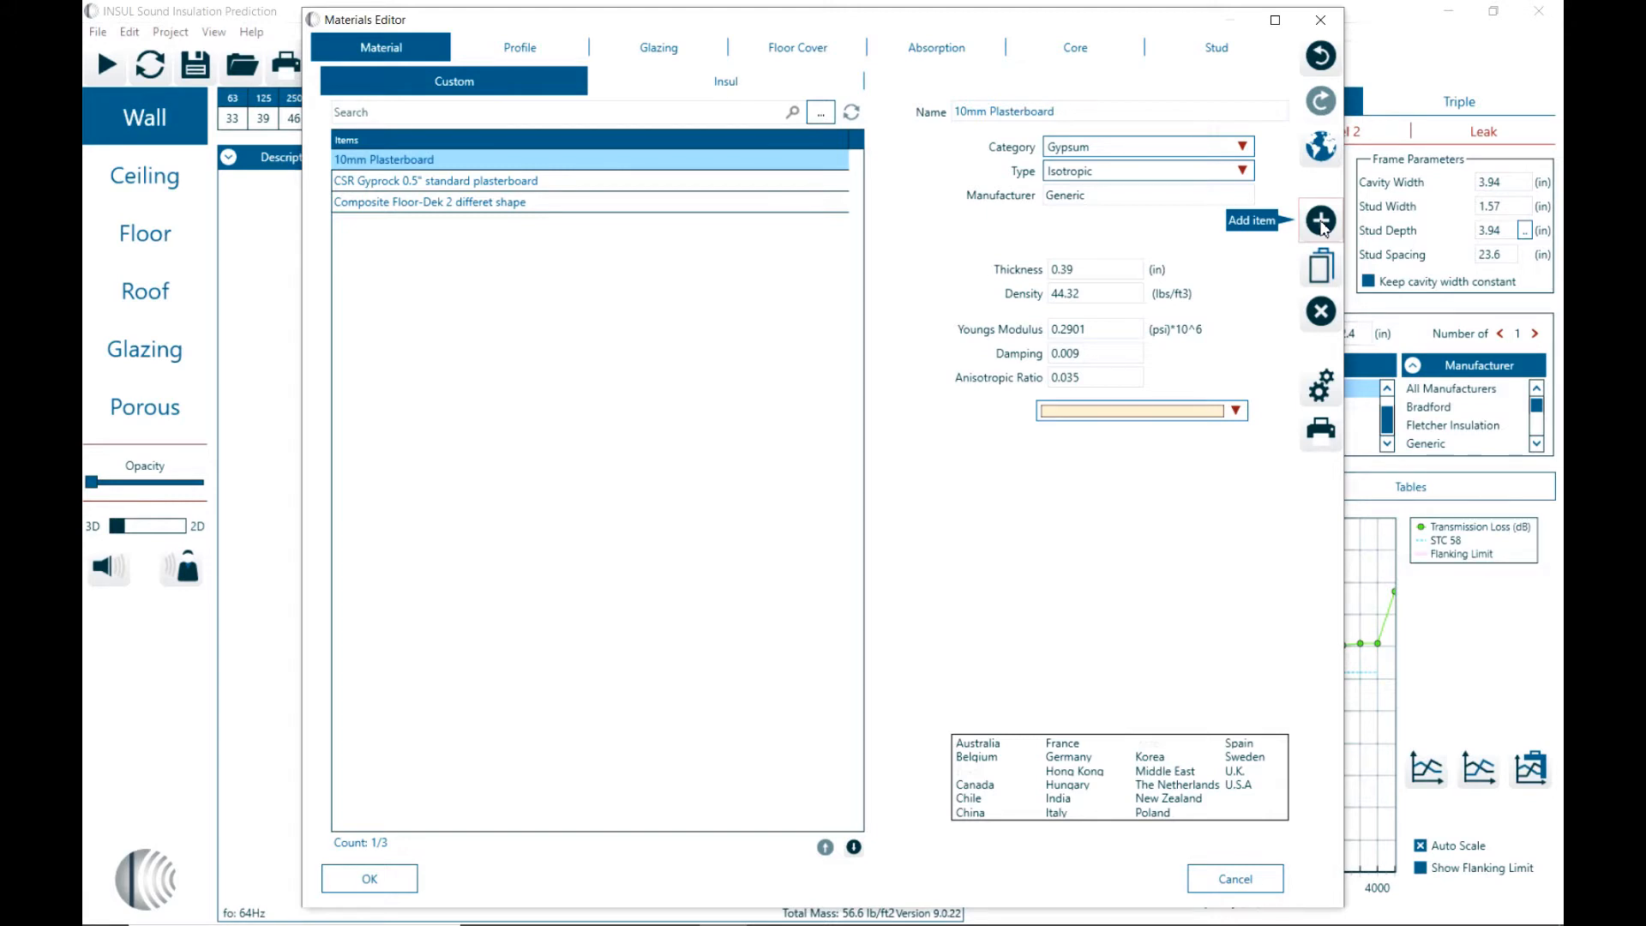
mouse_move(1248, 189)
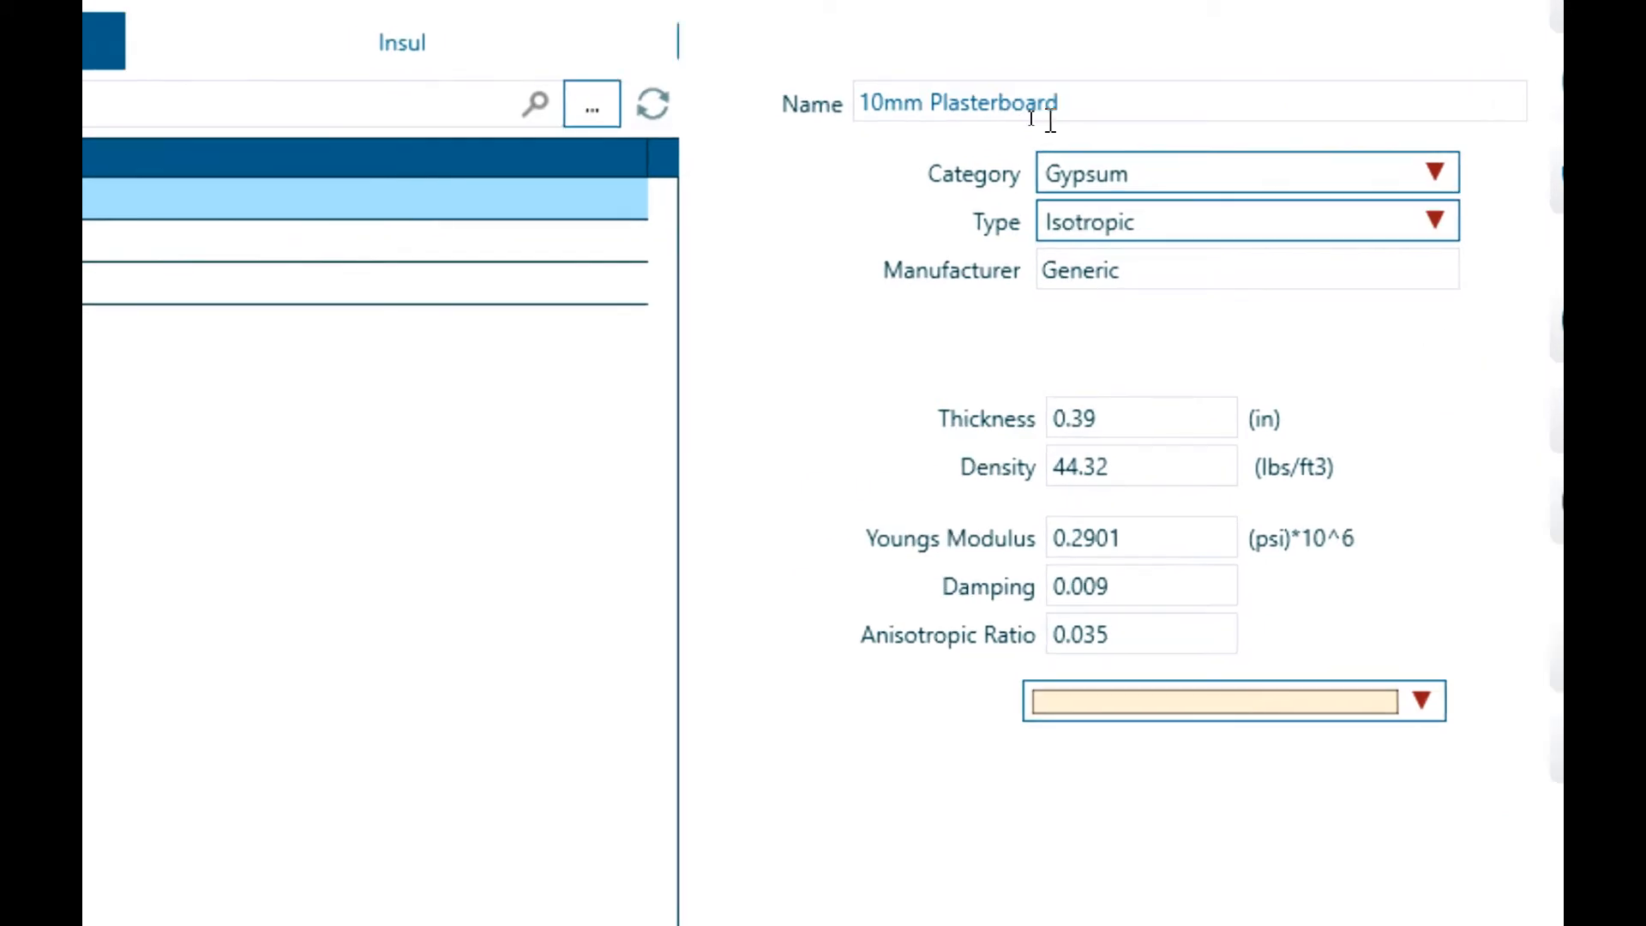
left_click(1433, 173)
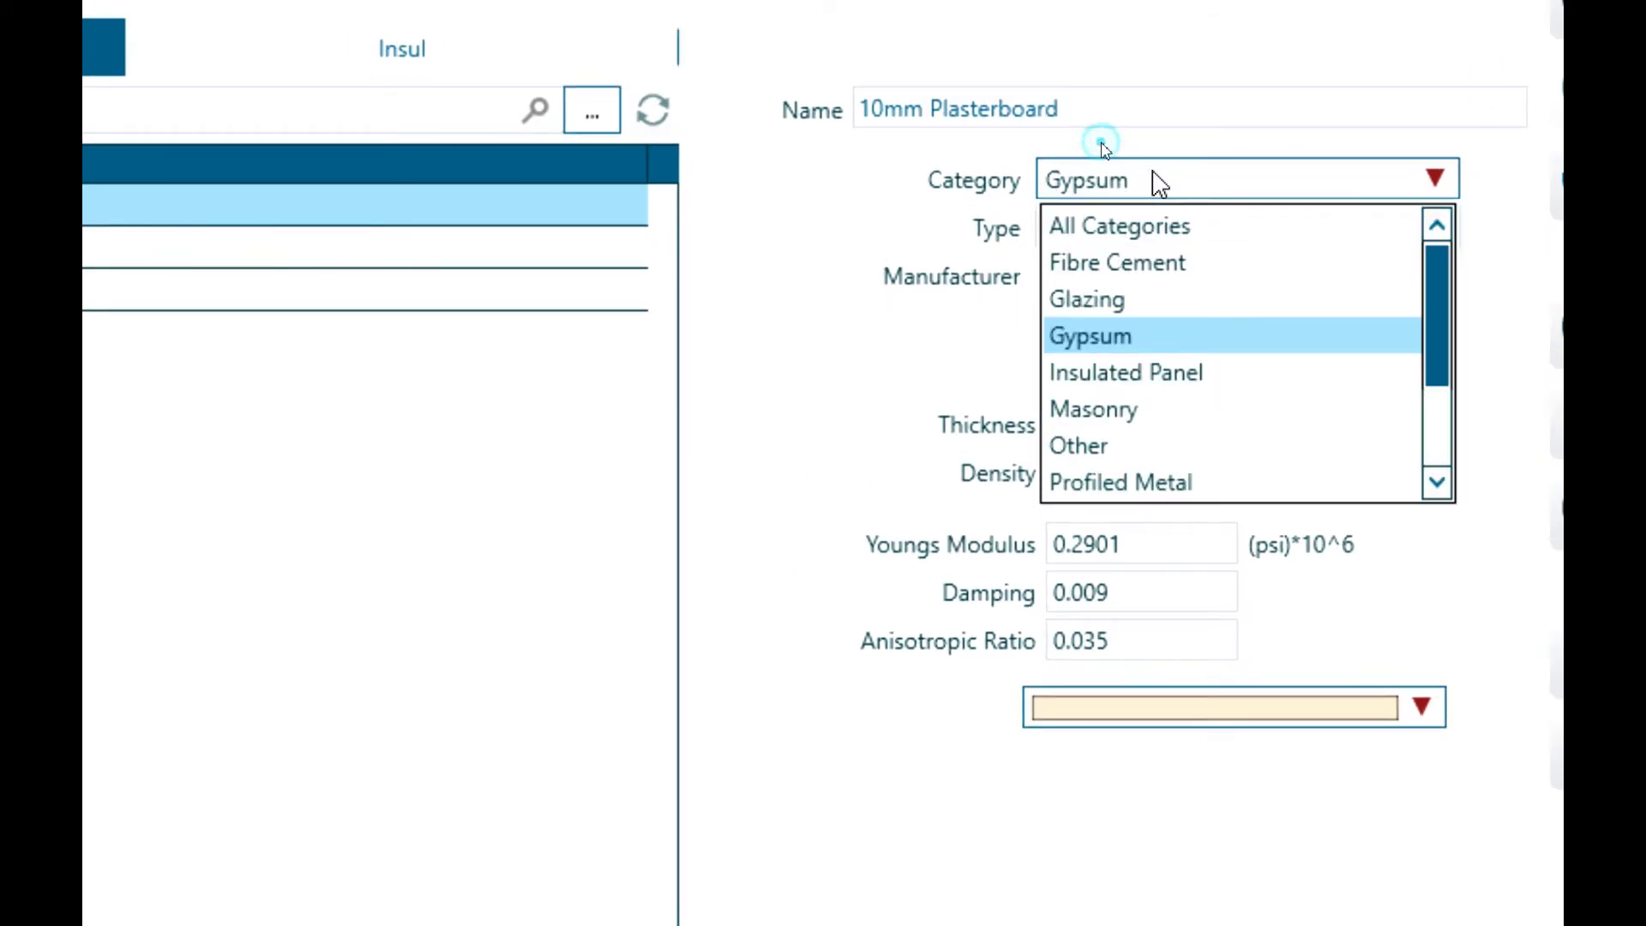
mouse_move(1102, 143)
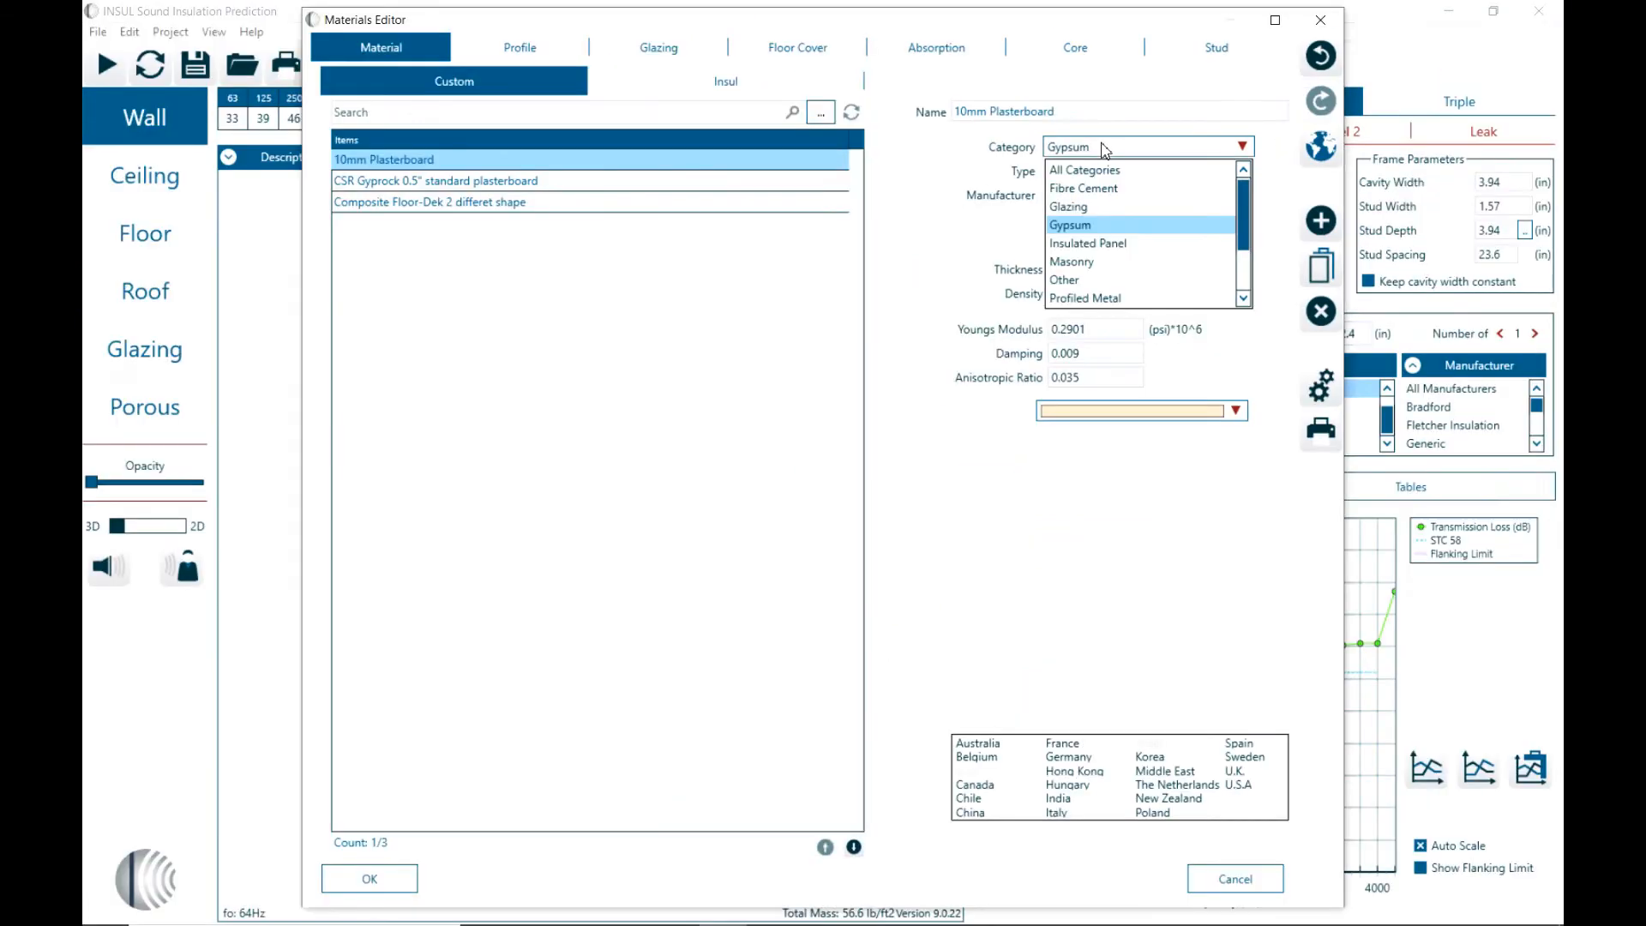
left_click(1069, 225)
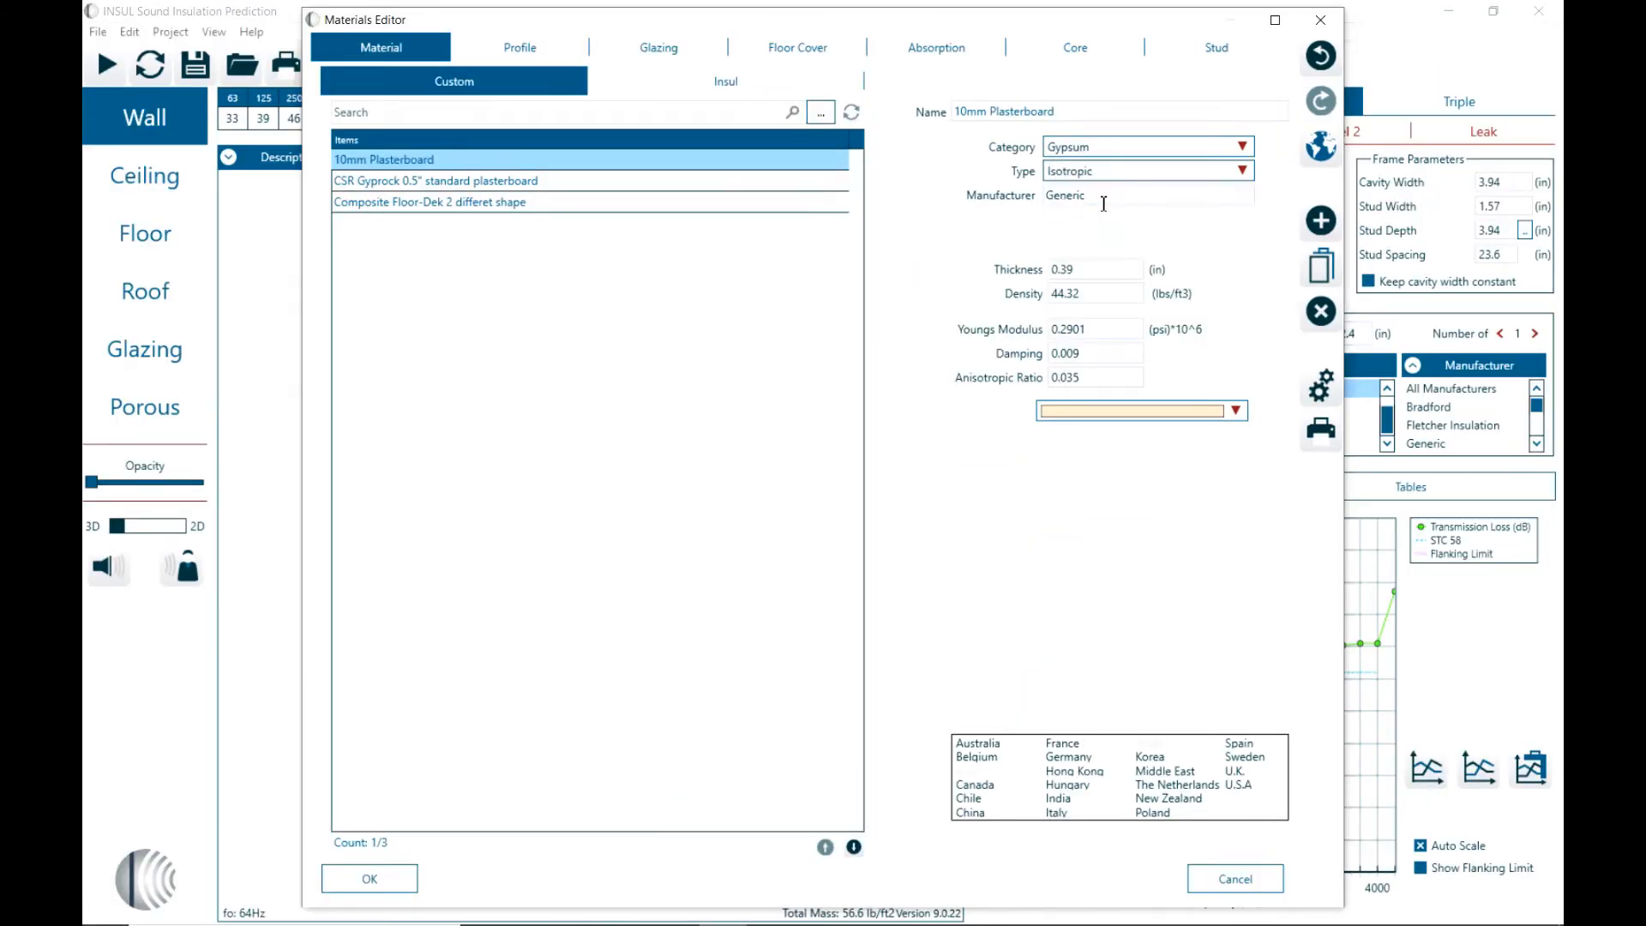
left_click(1241, 170)
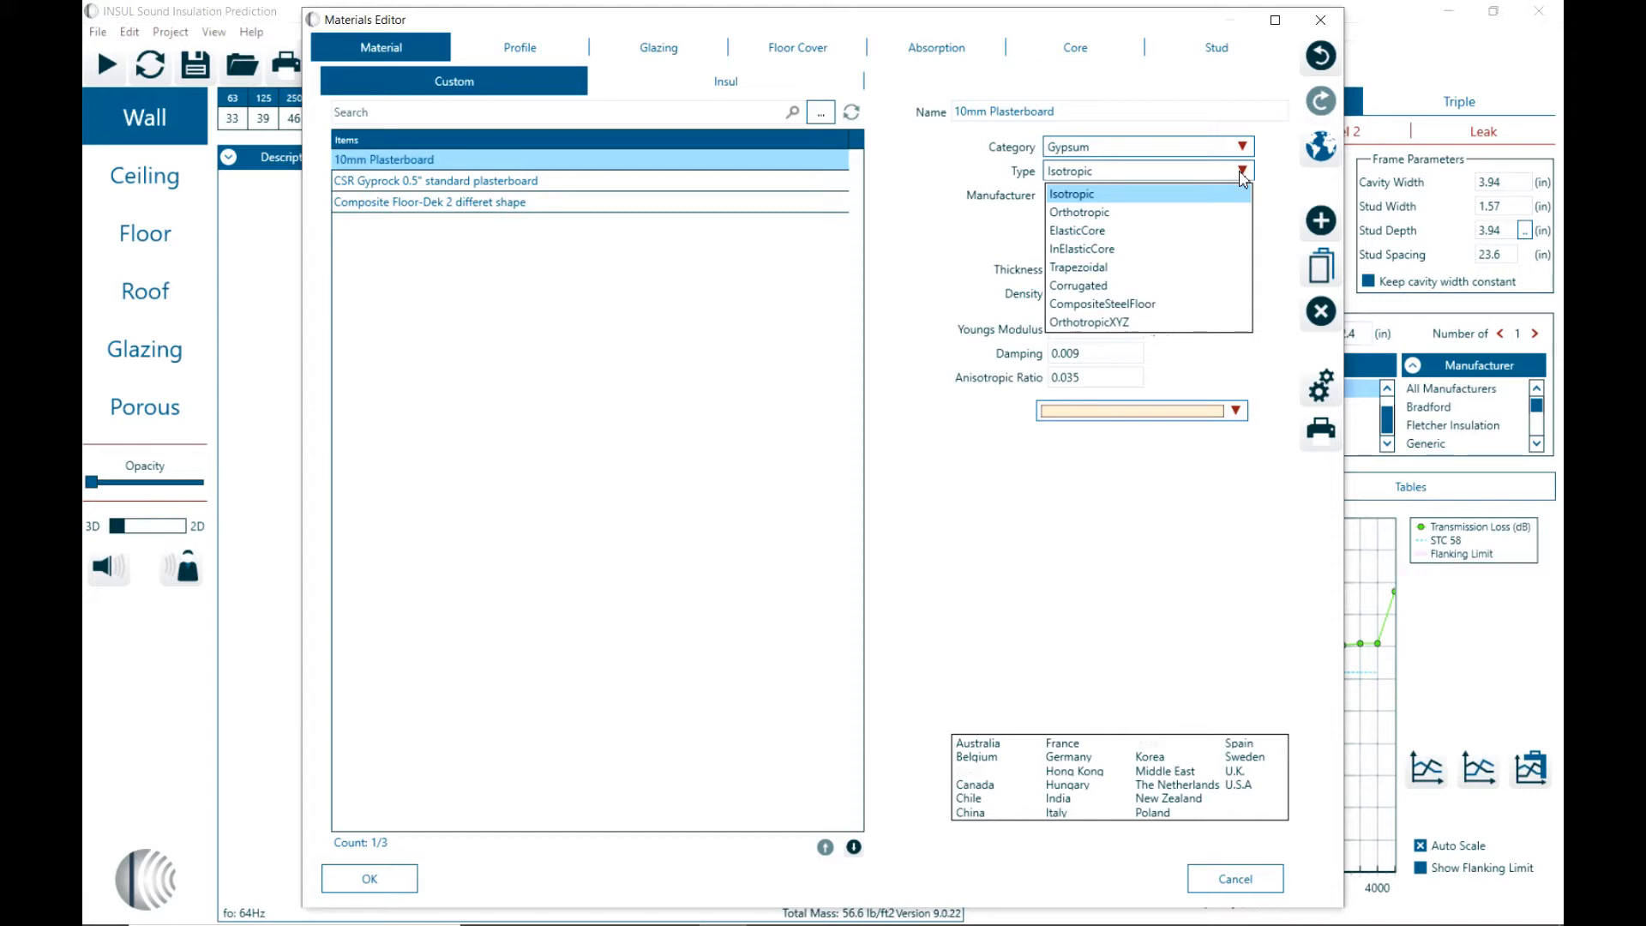
mouse_move(975, 206)
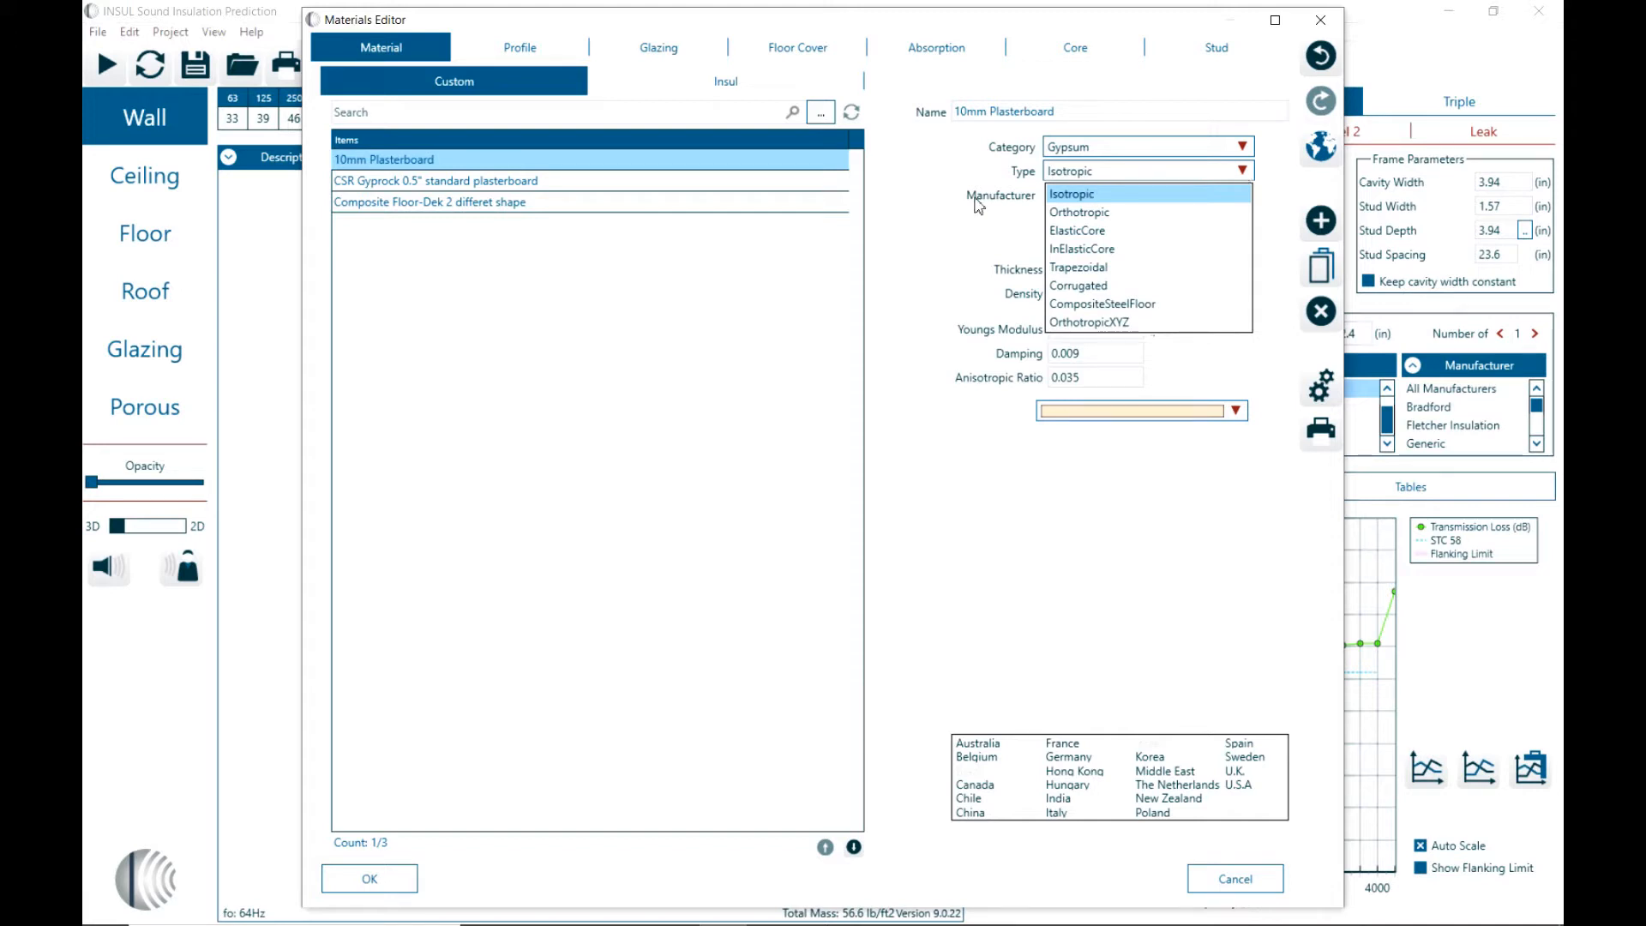
mouse_move(996, 217)
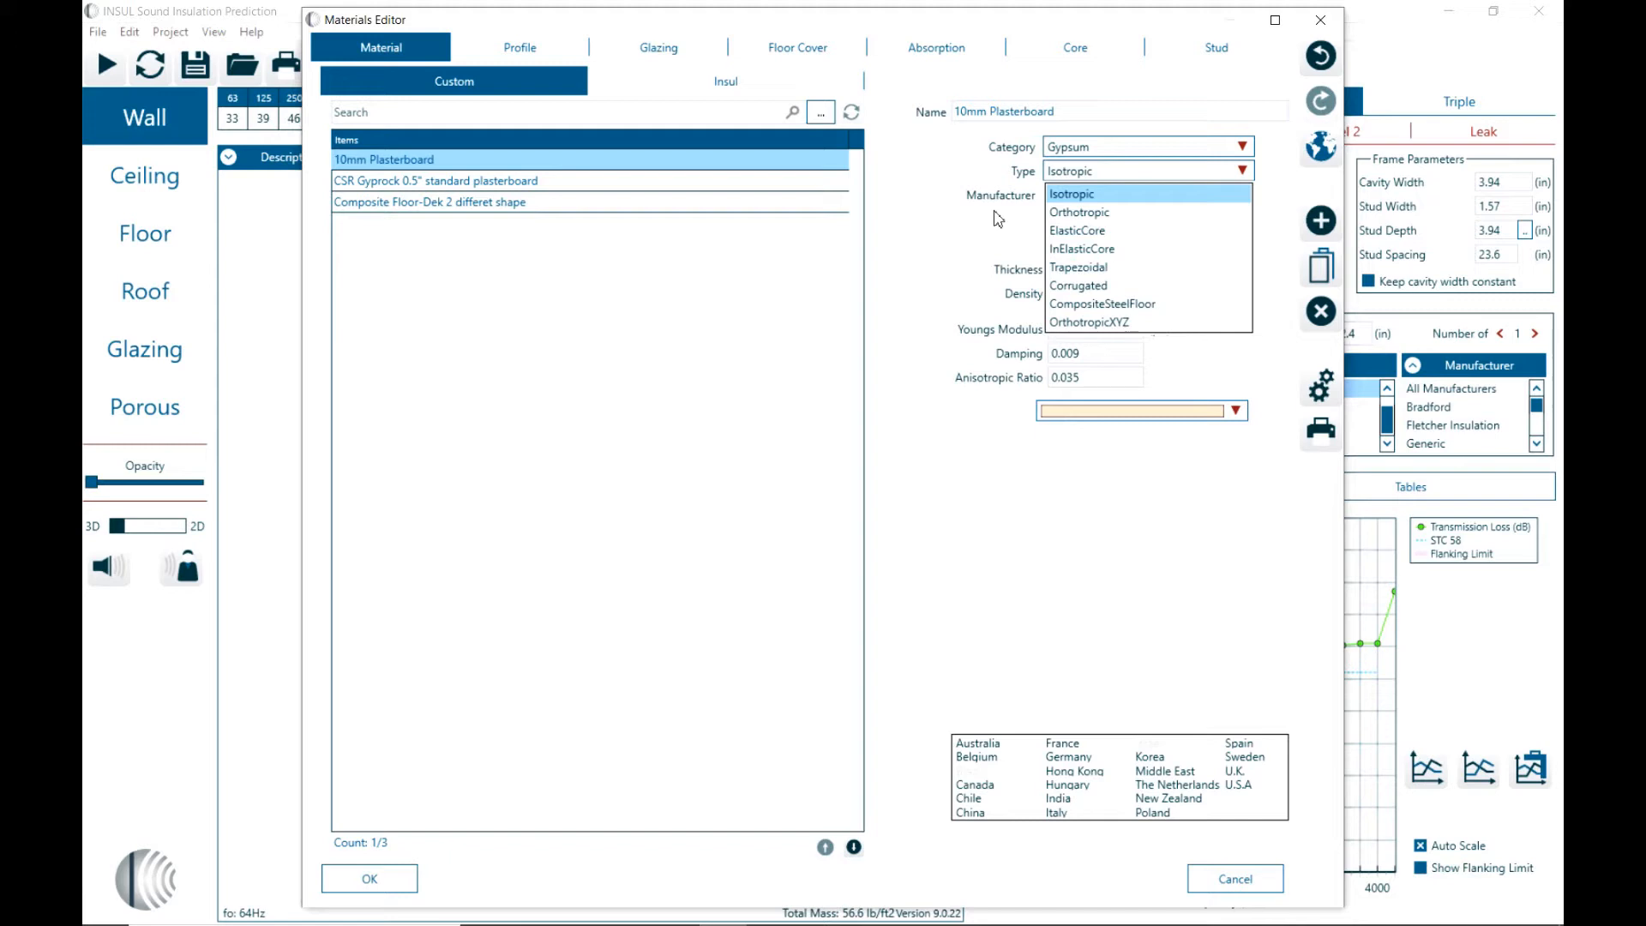
left_click(1071, 194)
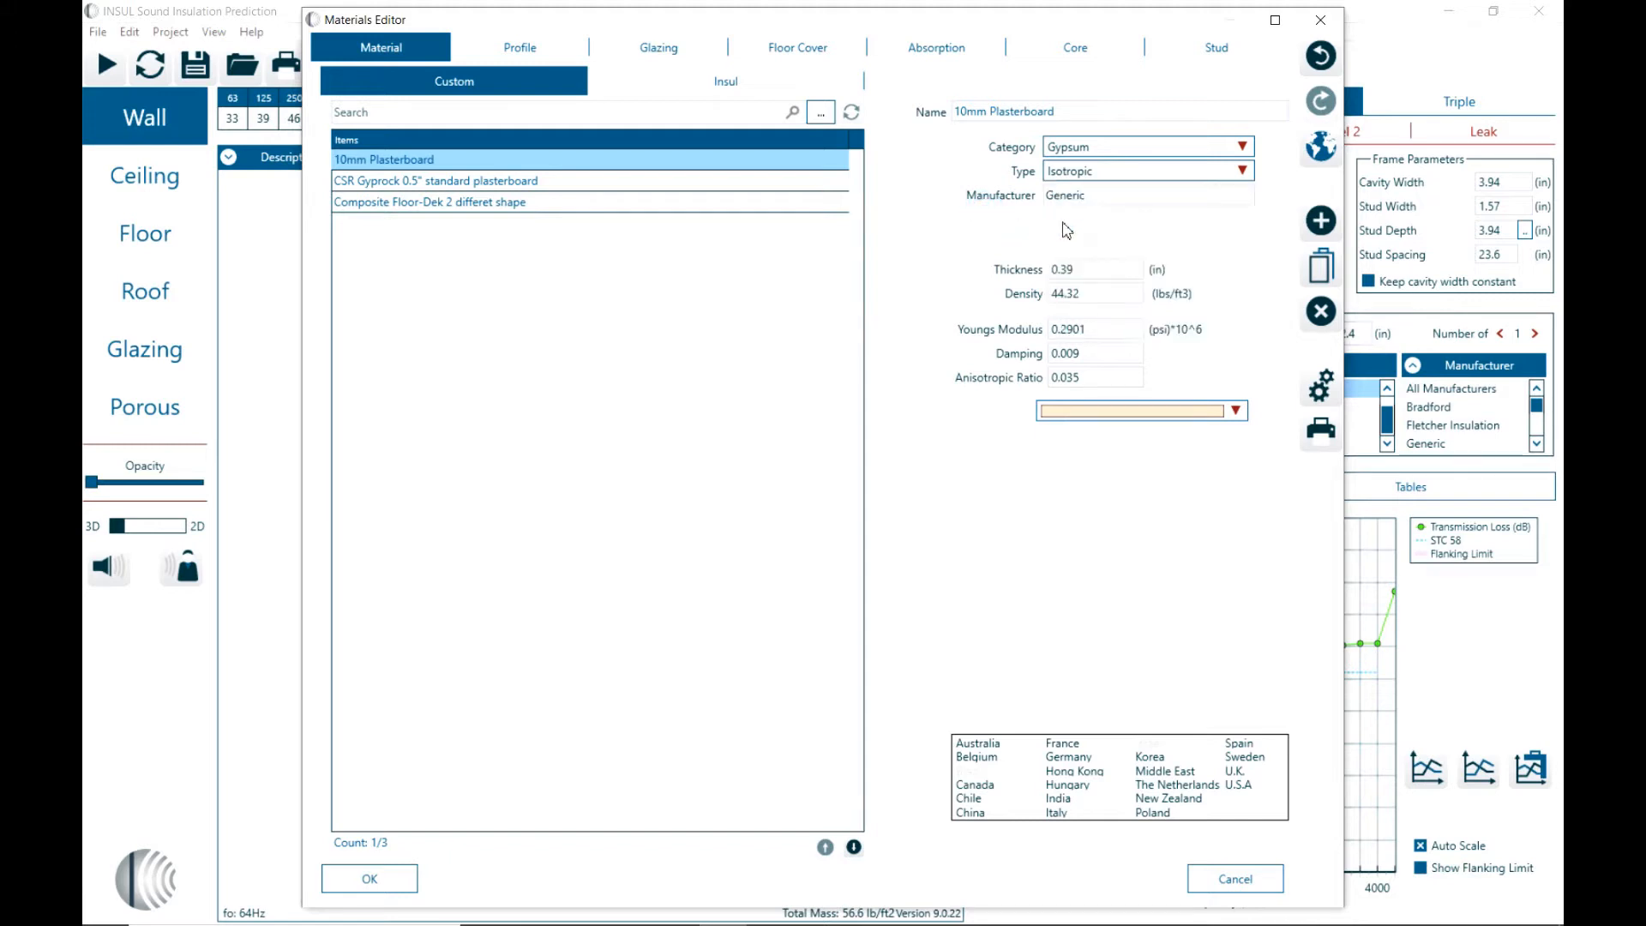
mouse_move(1217, 516)
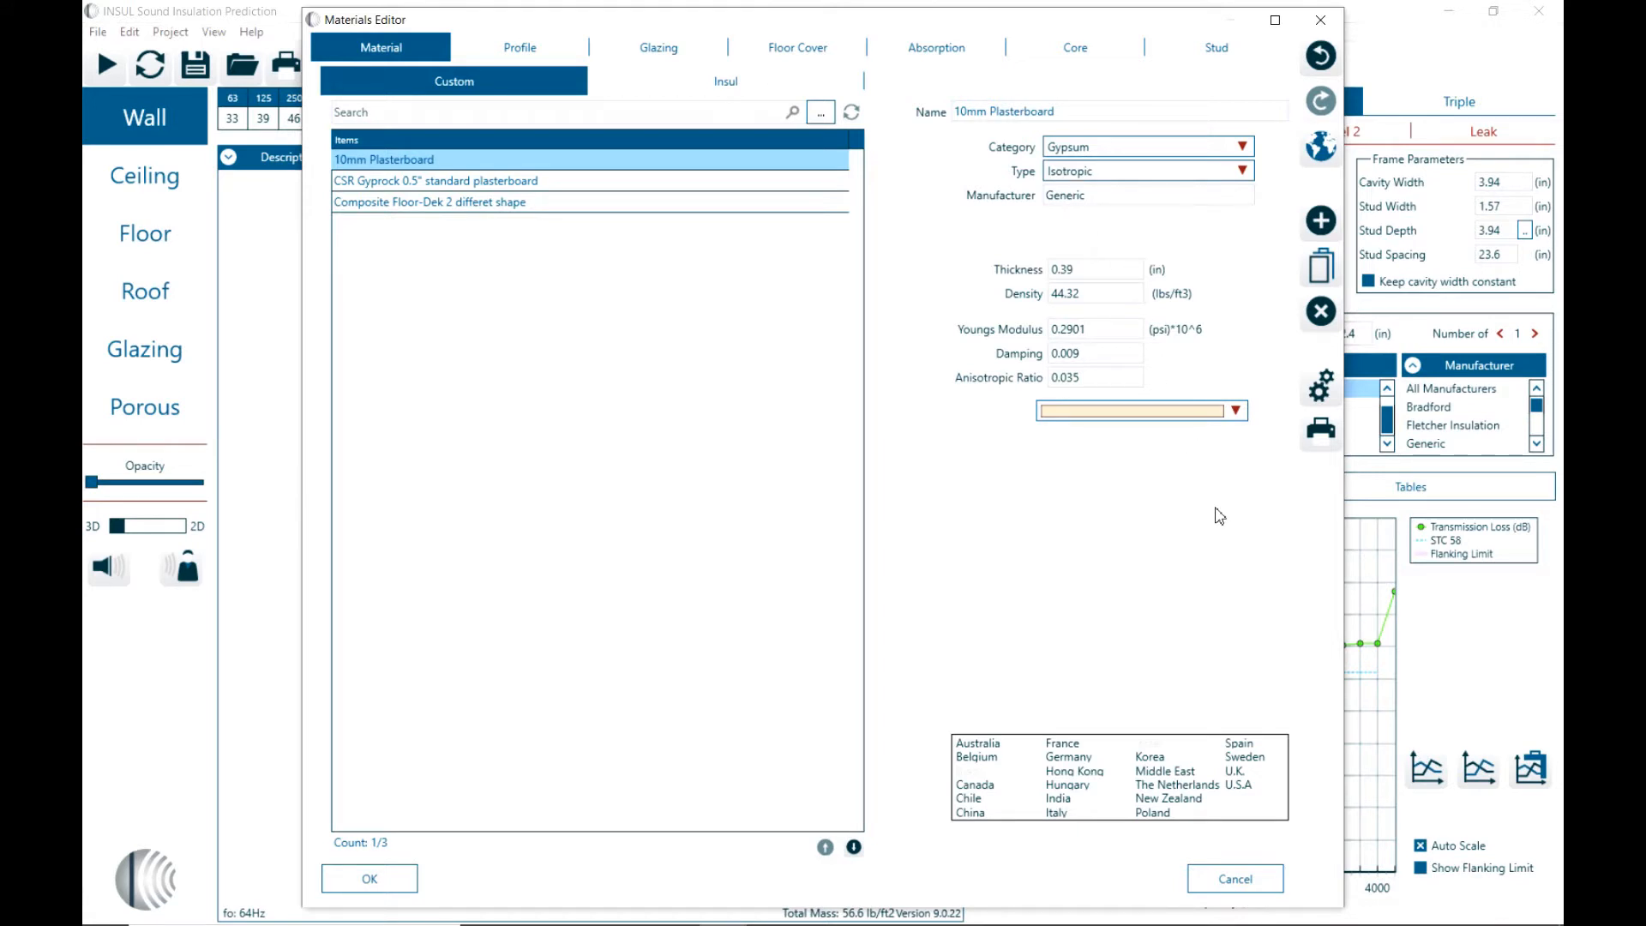
mouse_move(723, 84)
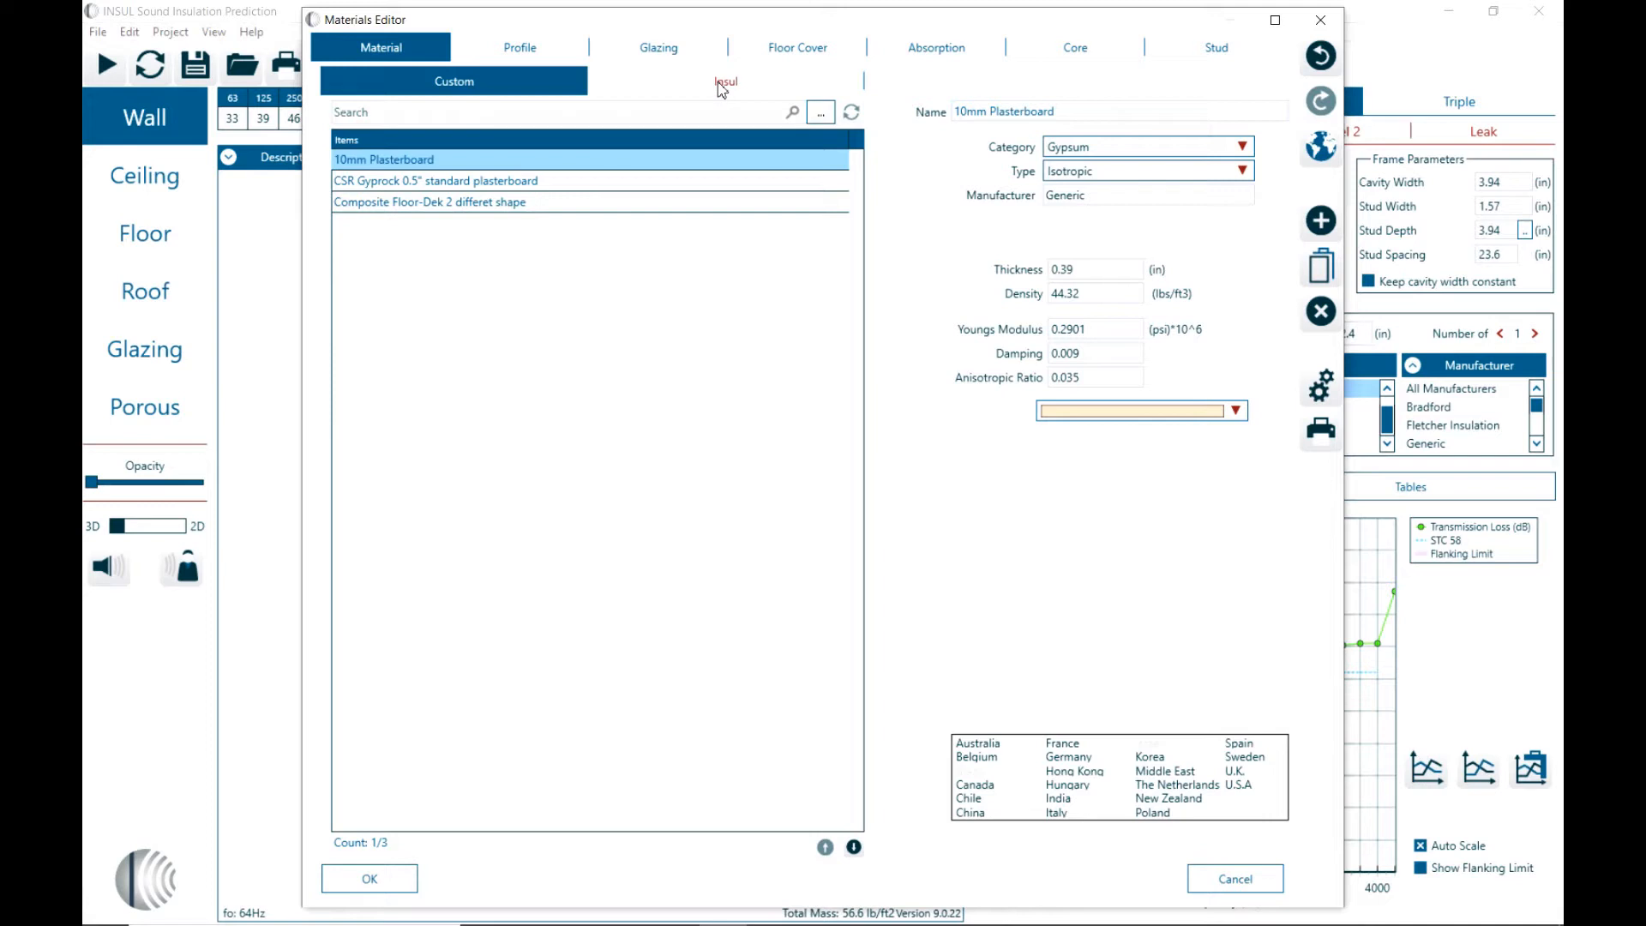
Step: Filter the built-in Insul materials list by category, ending on Gypsum
left_click(723, 81)
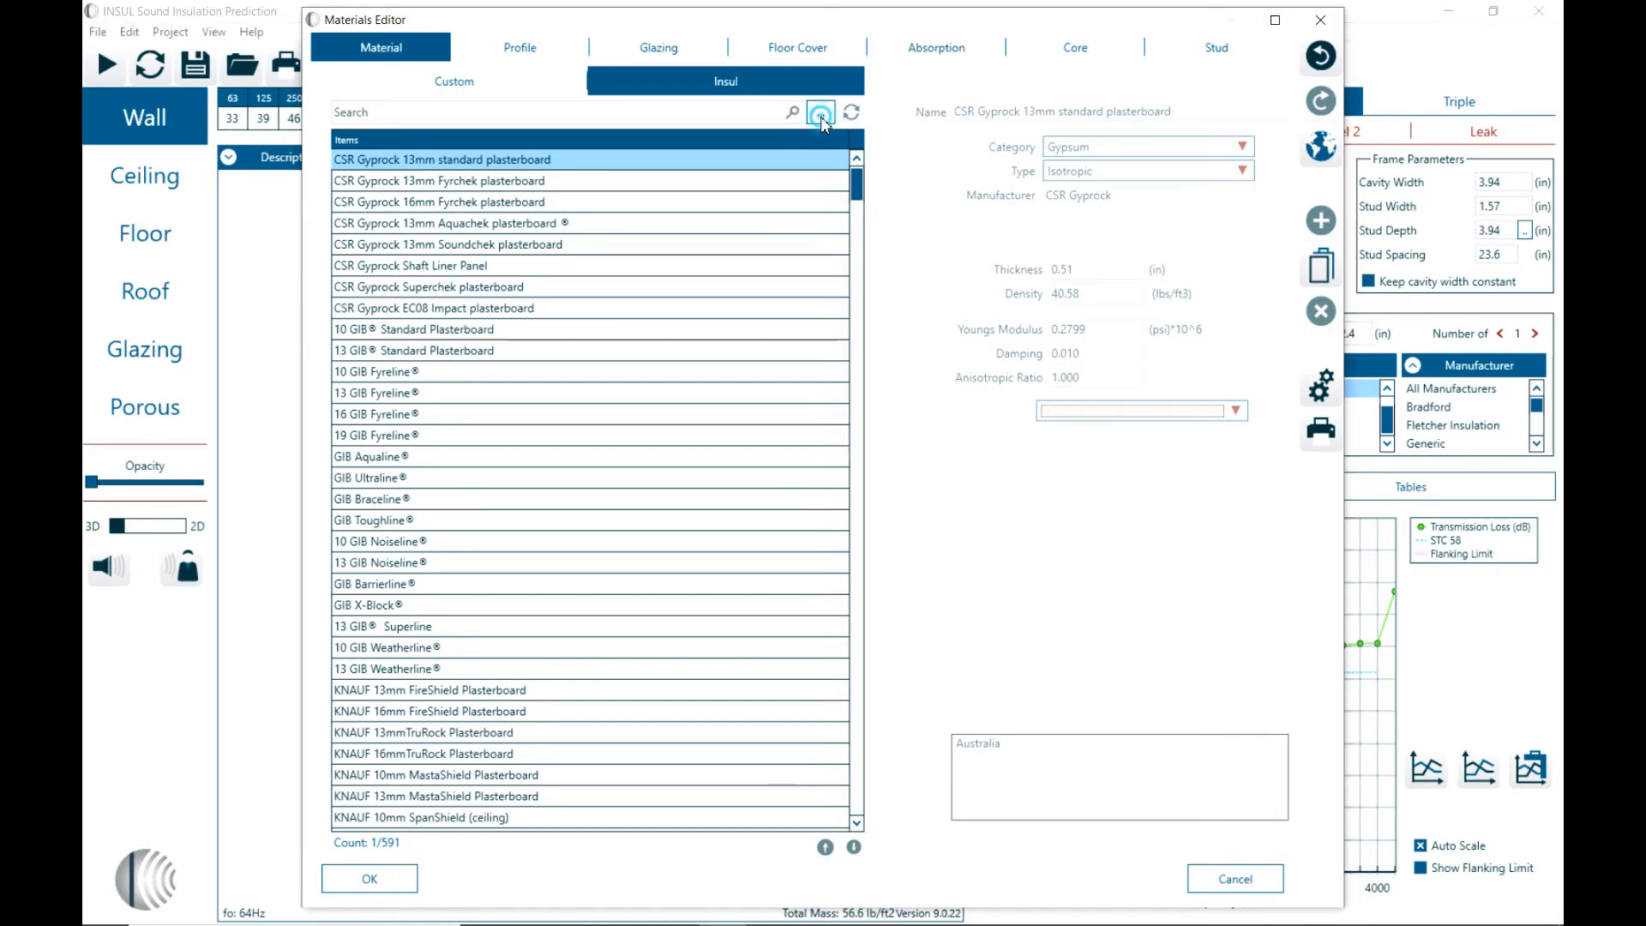
left_click(823, 113)
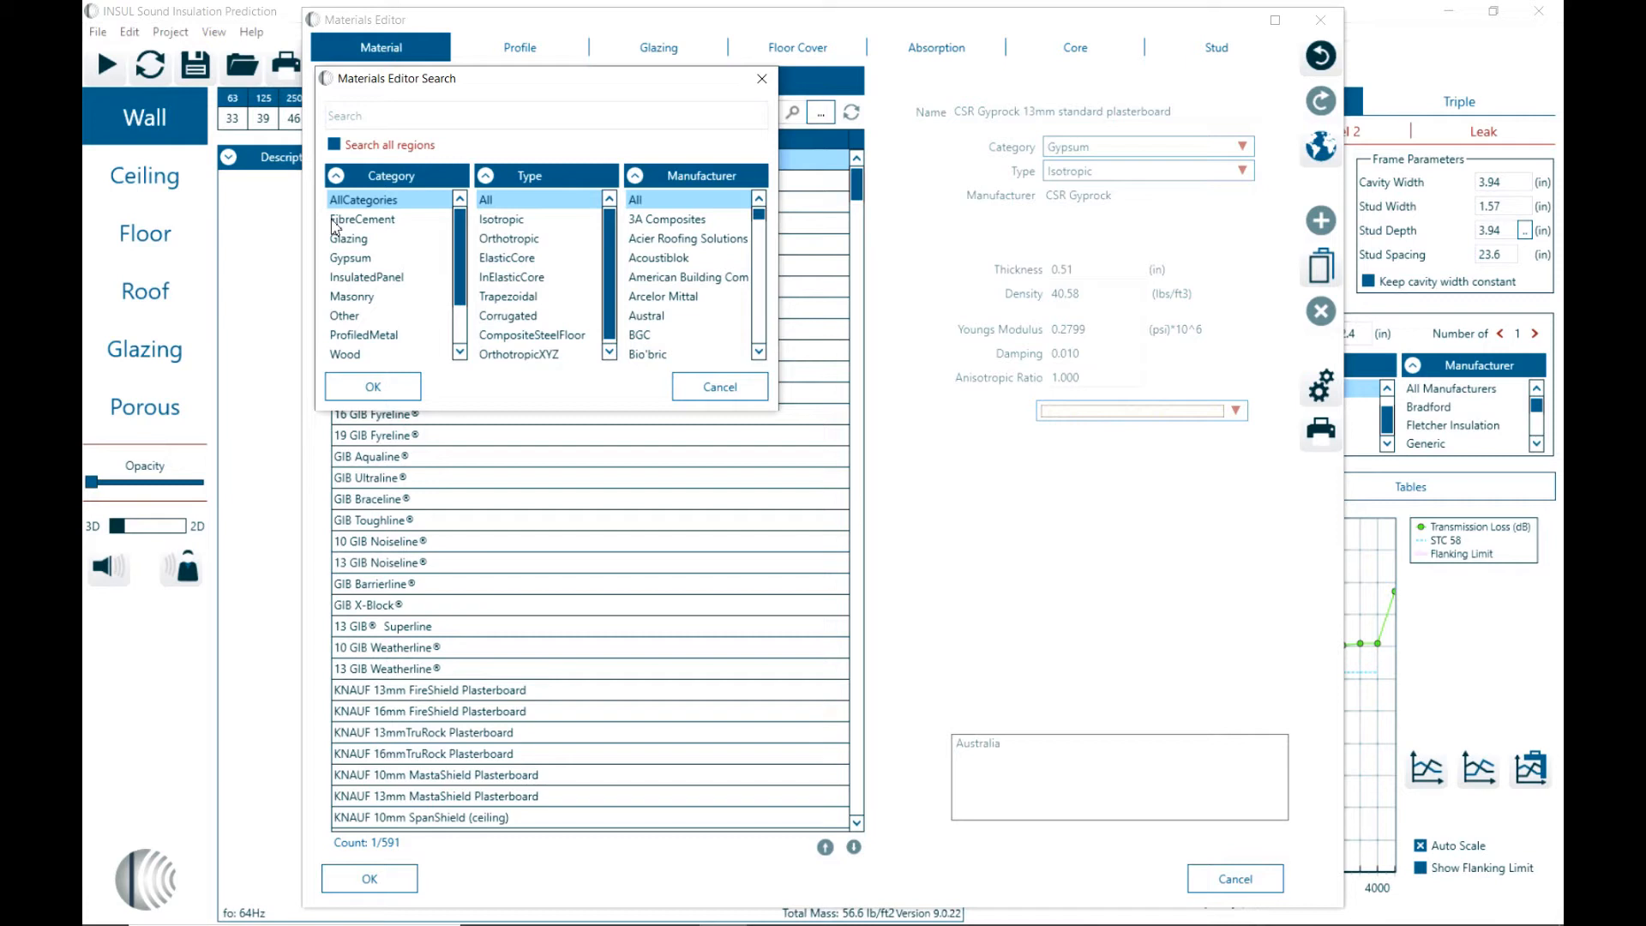
left_click(349, 238)
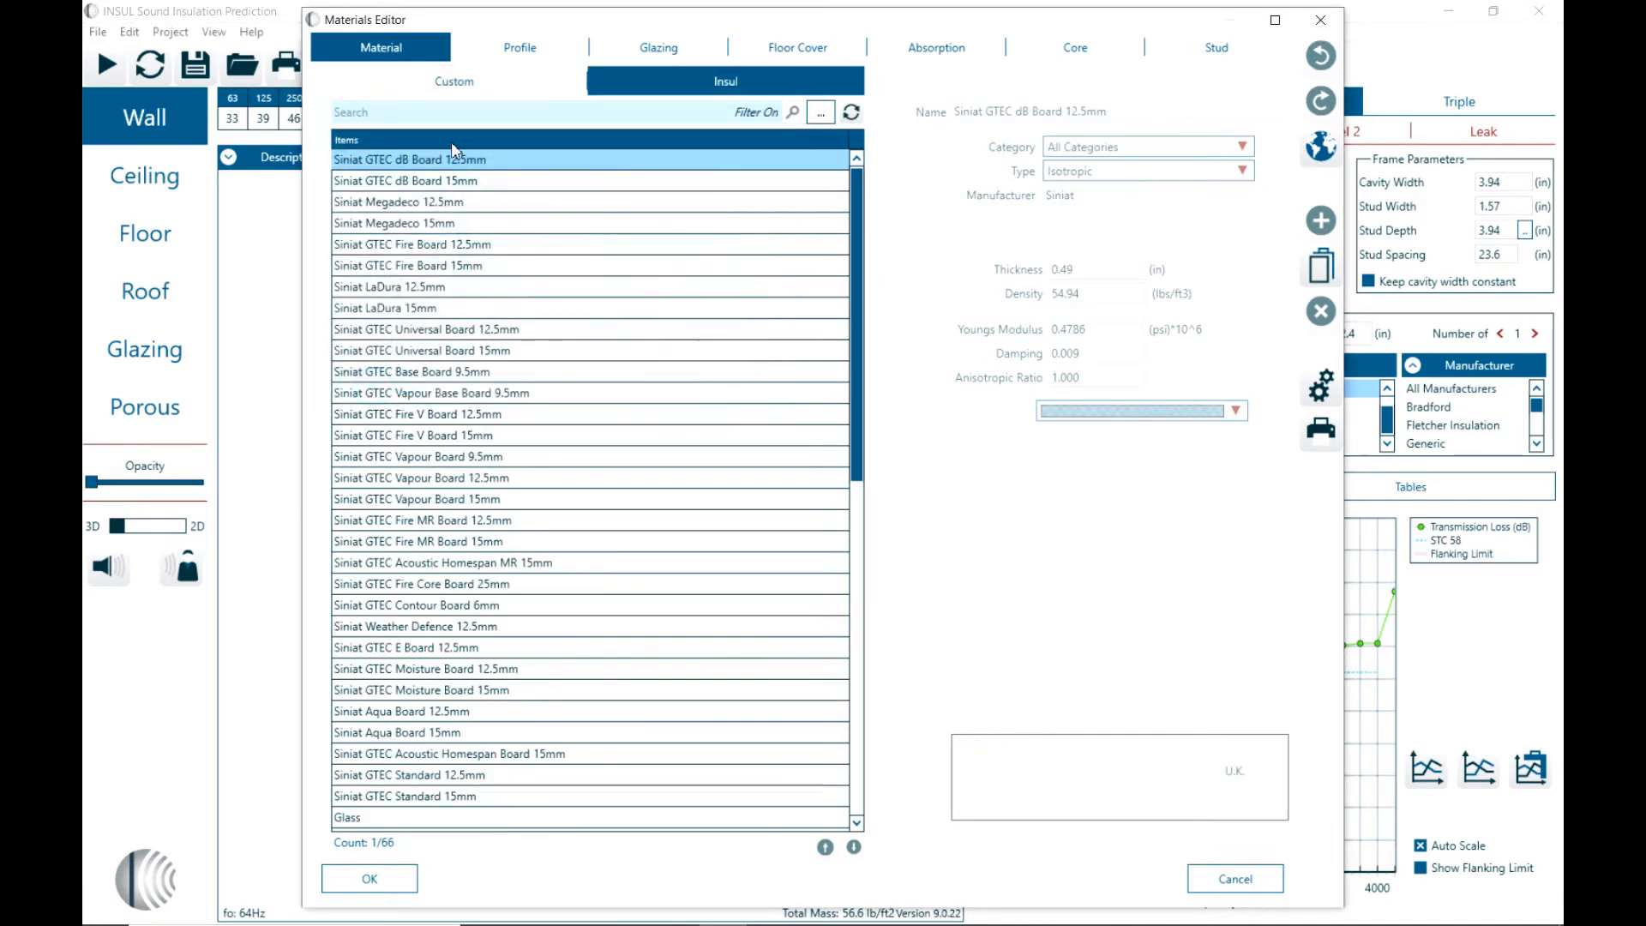
mouse_move(794, 228)
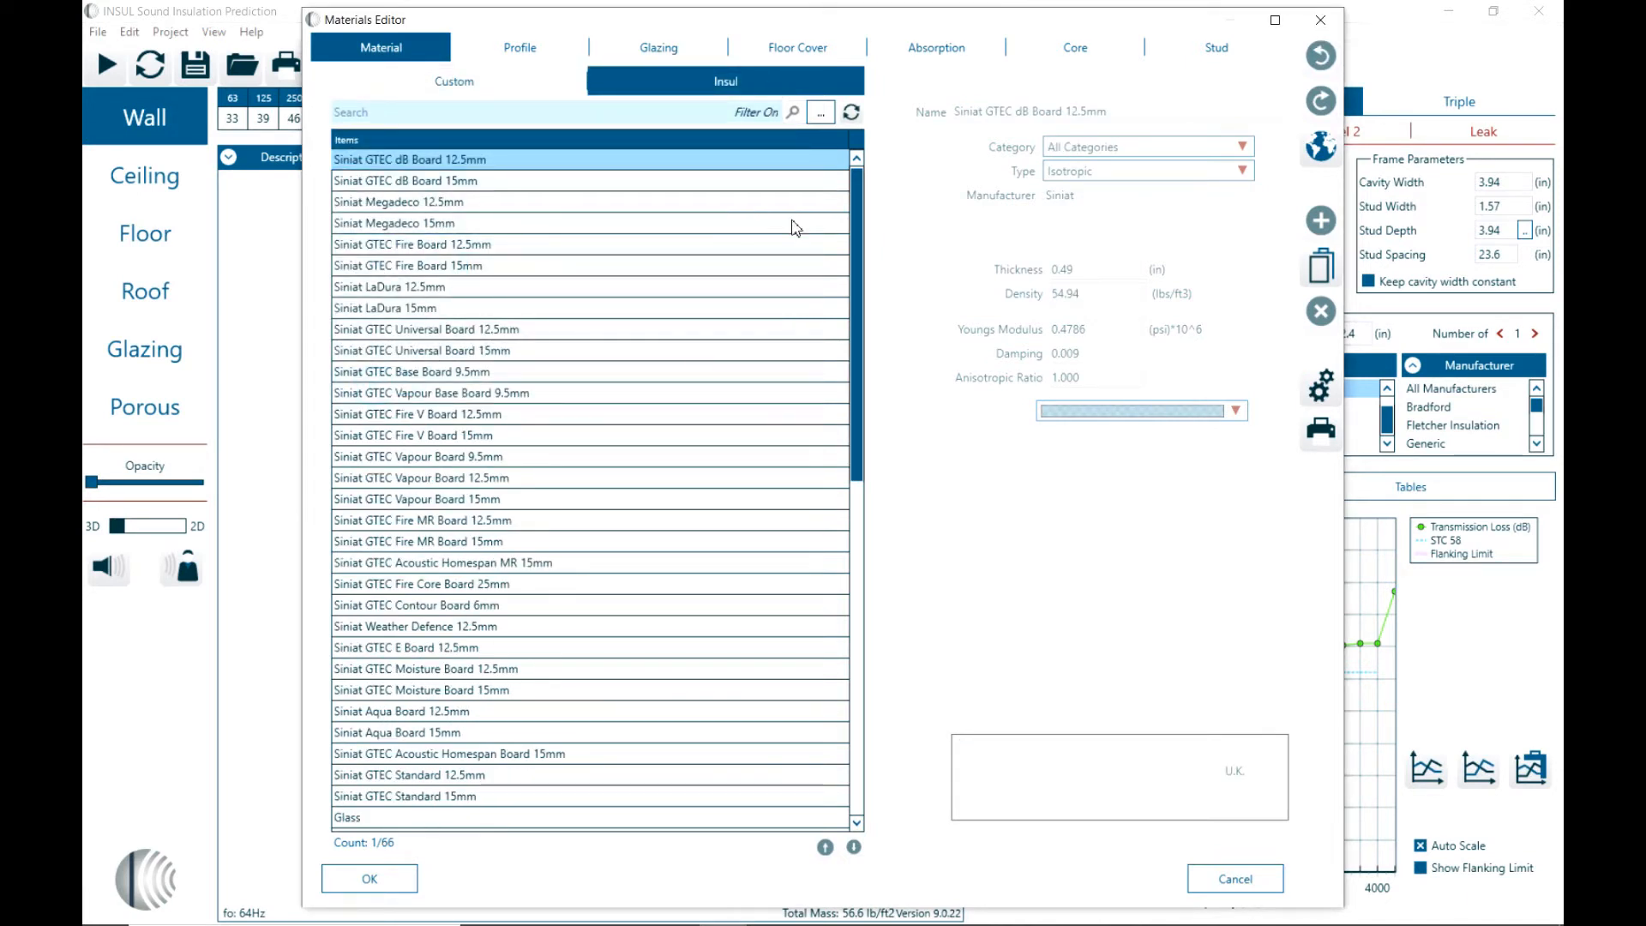
left_click(820, 113)
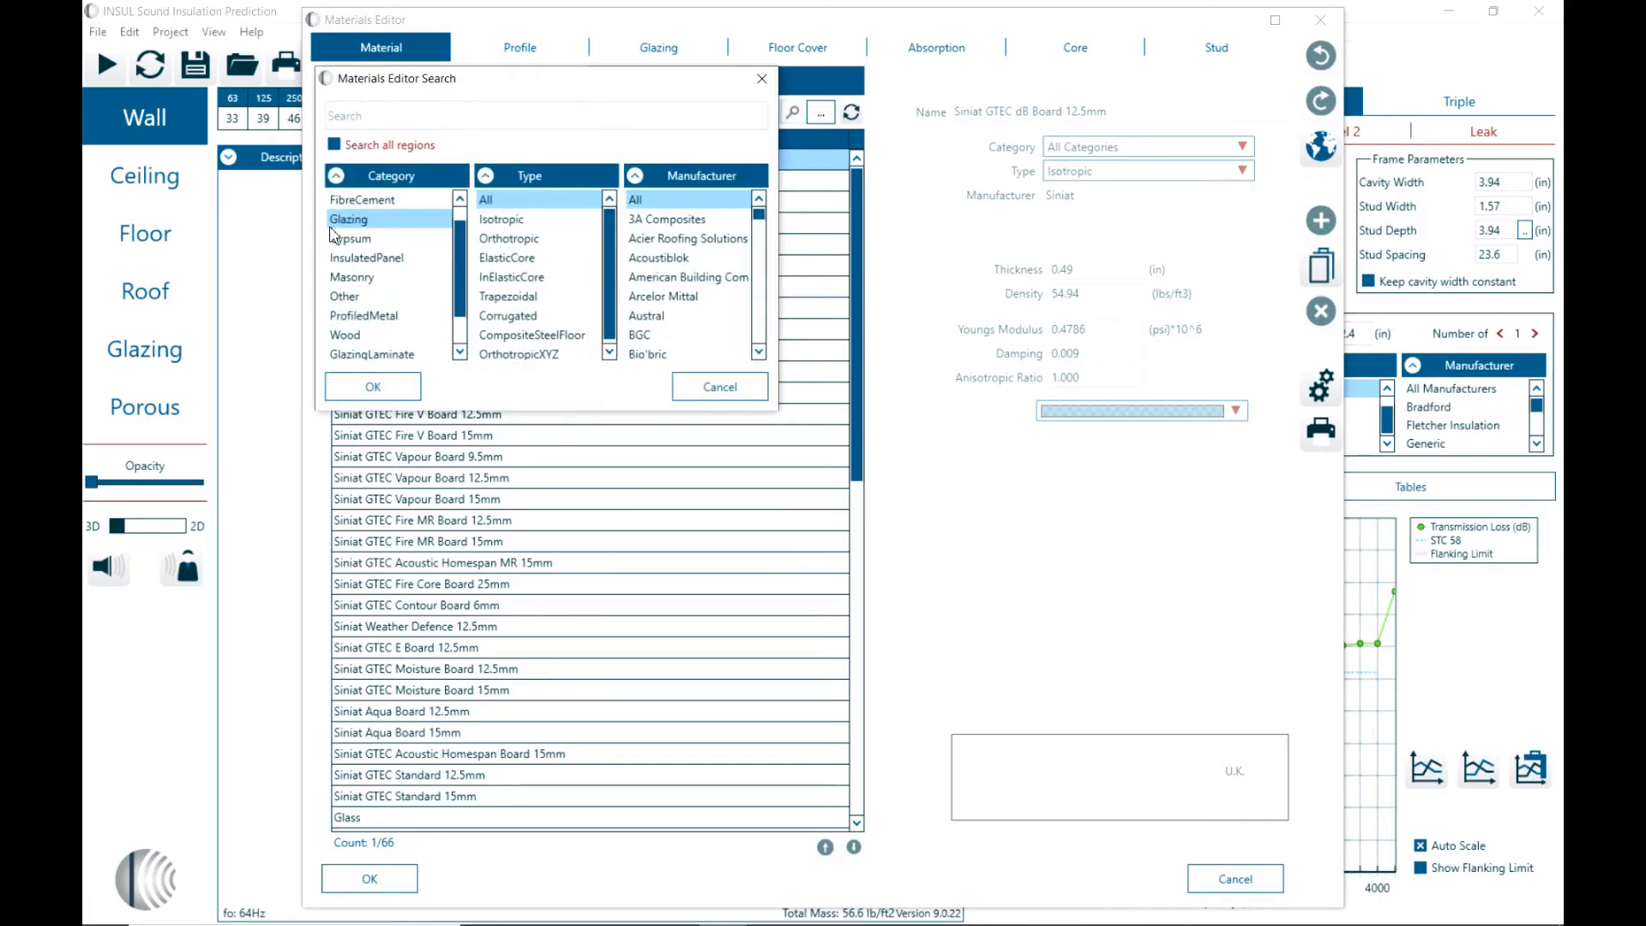
left_click(350, 238)
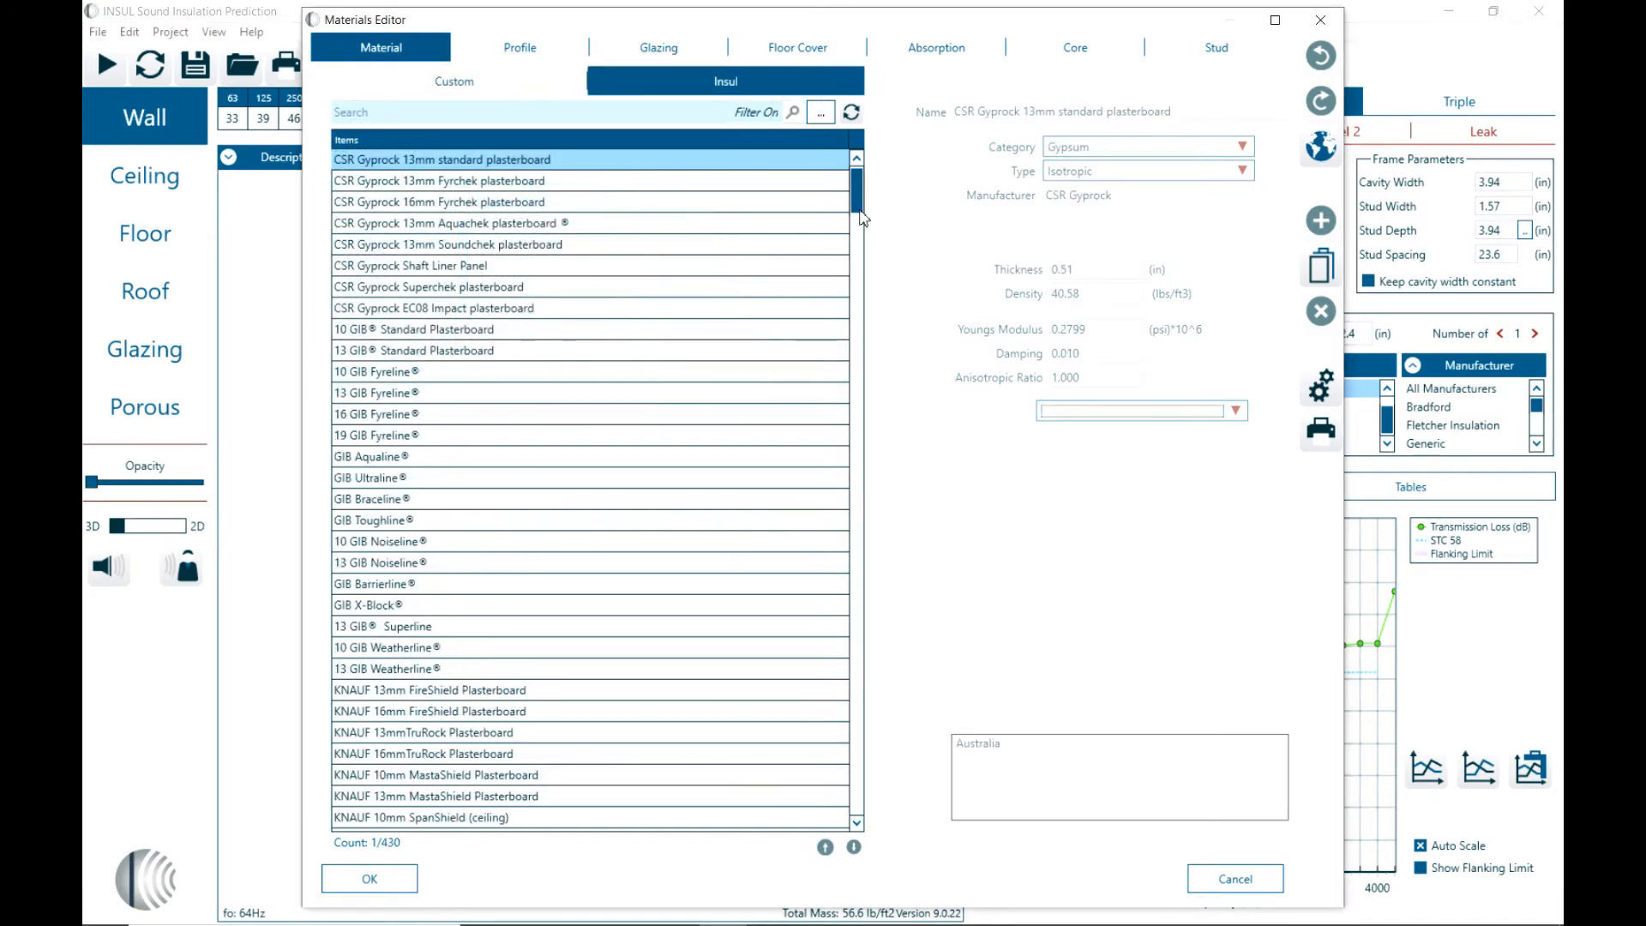
Step: Browse the filtered plasterboards, then clear the filter to restore all 591 materials
scroll("down", 3)
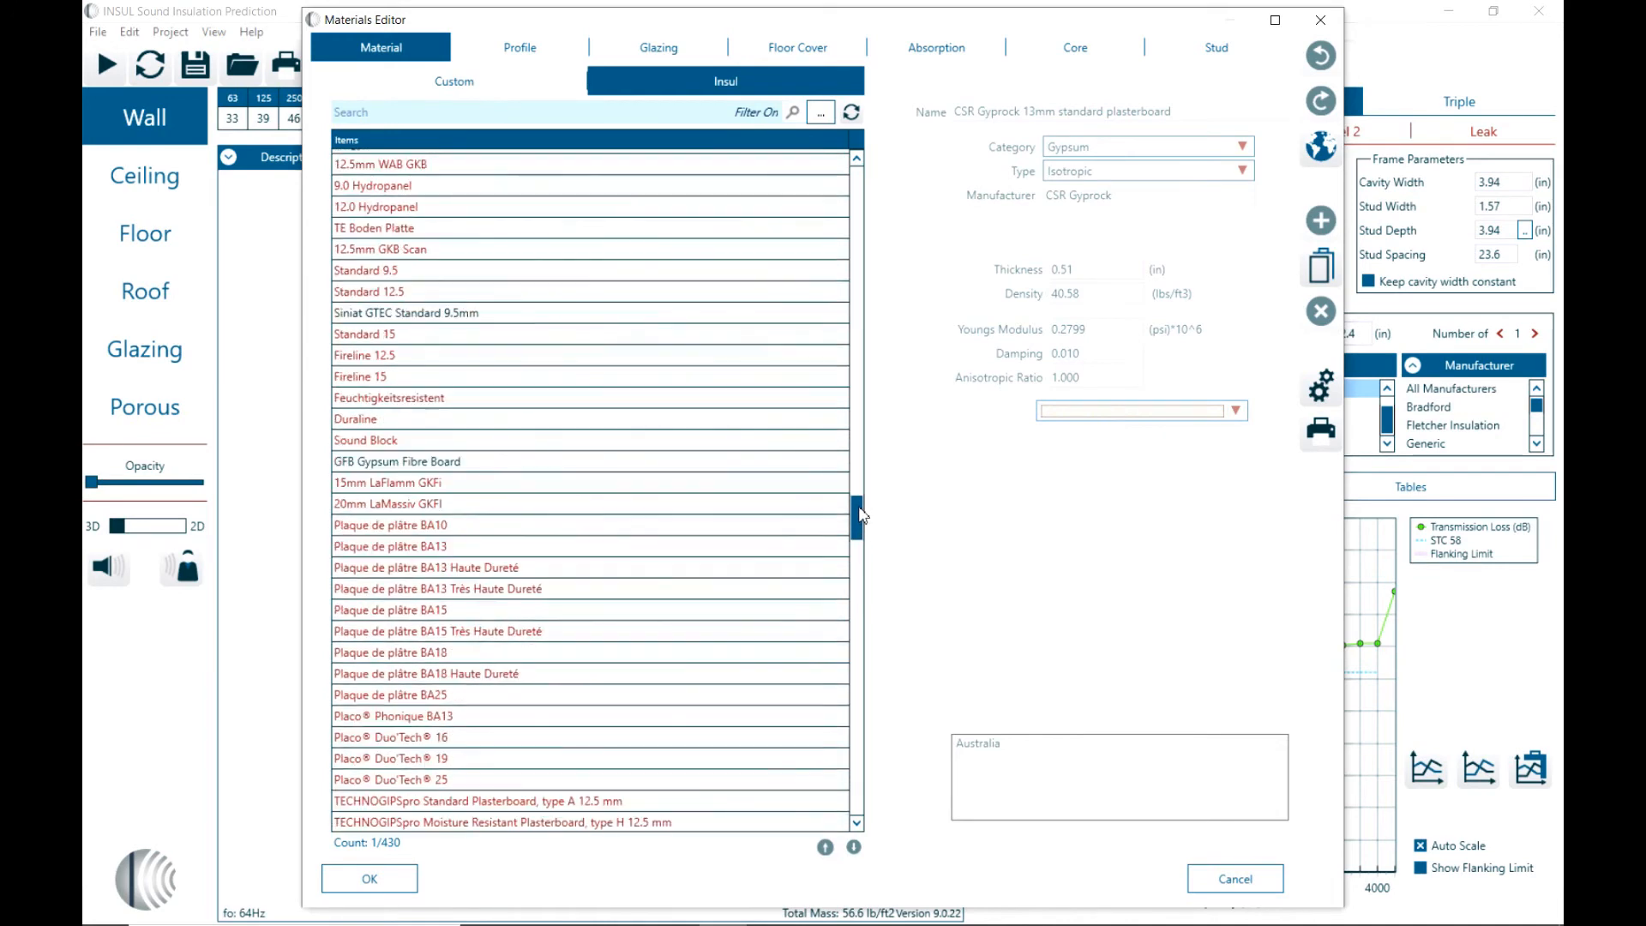
scroll("down", 3)
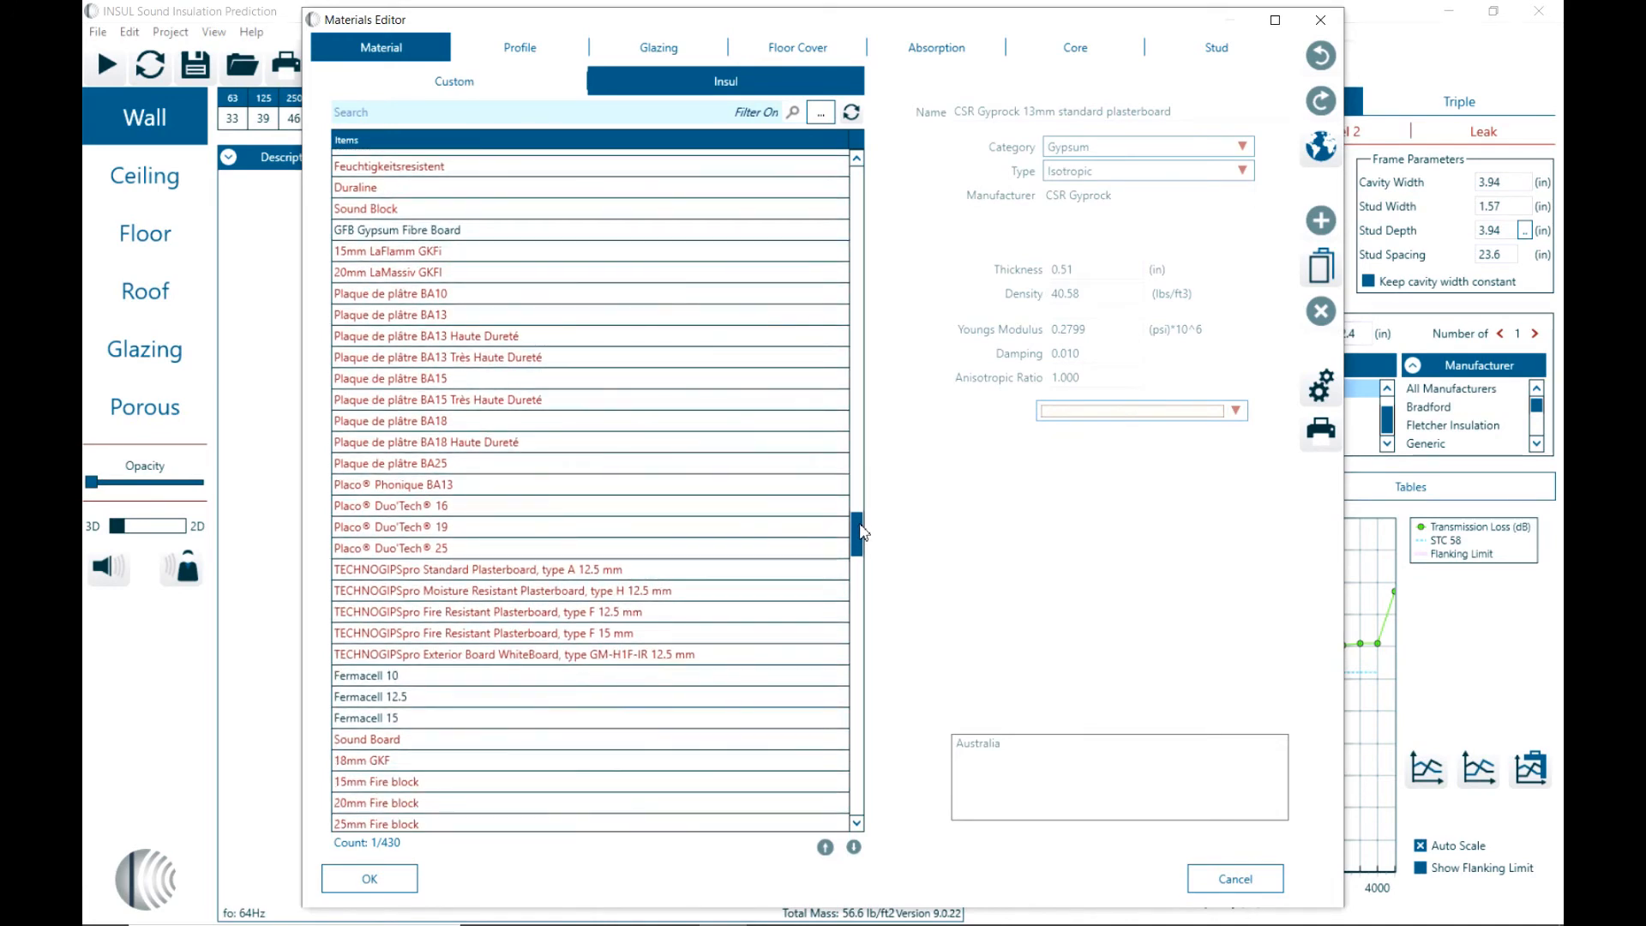
scroll("down", 3)
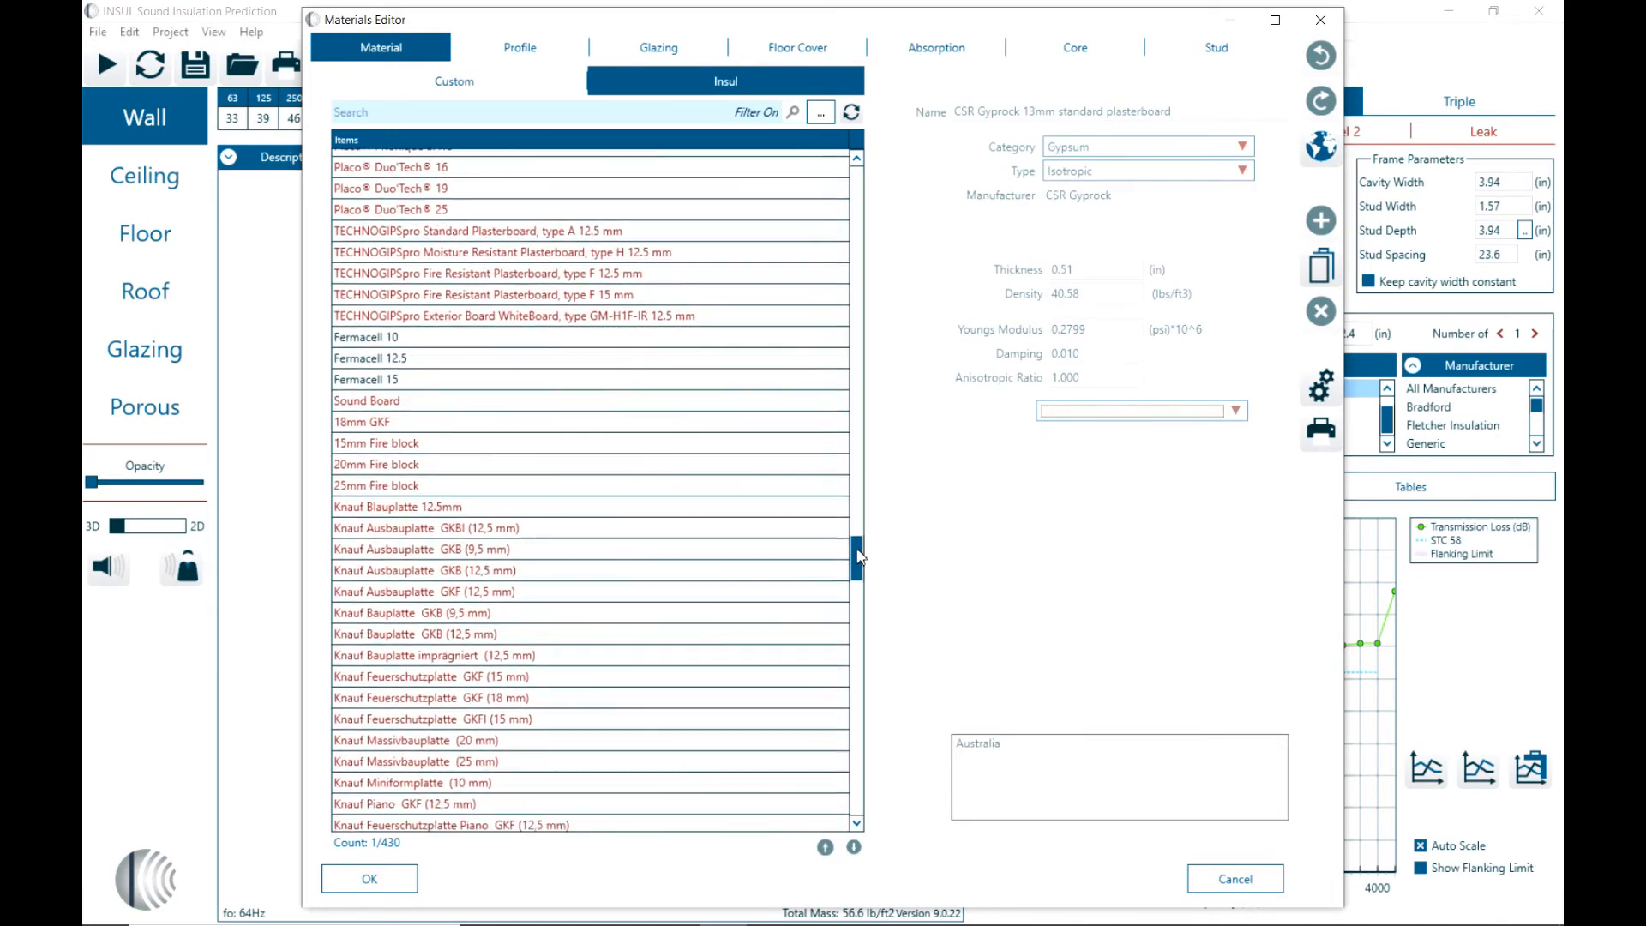
scroll("down", 3)
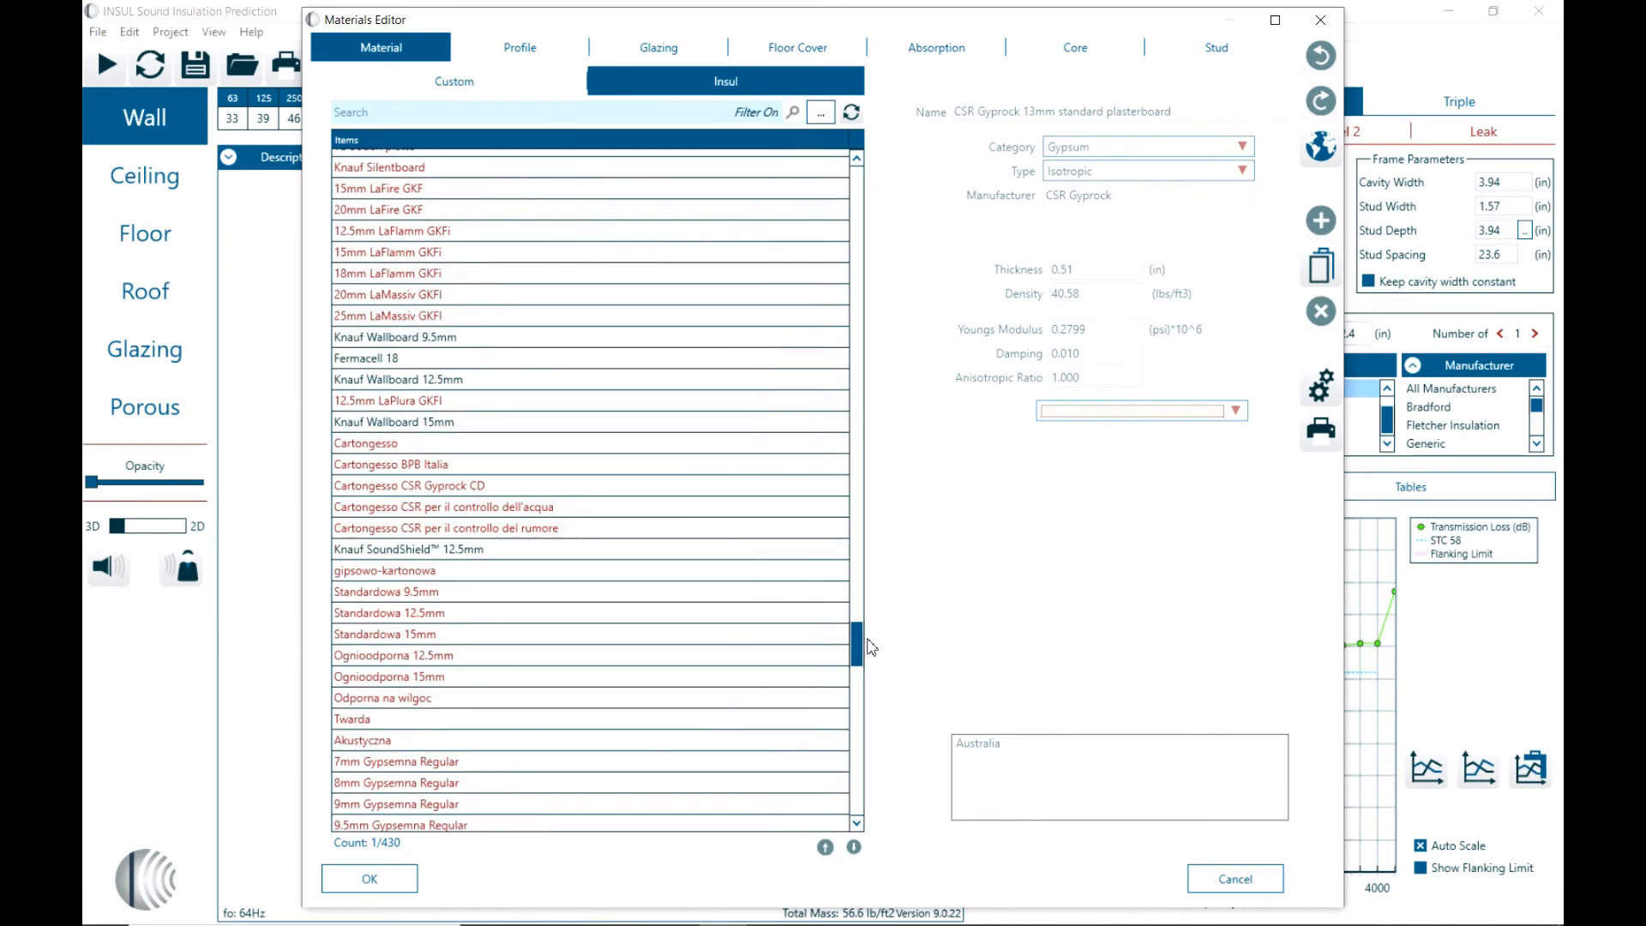
scroll("down", 3)
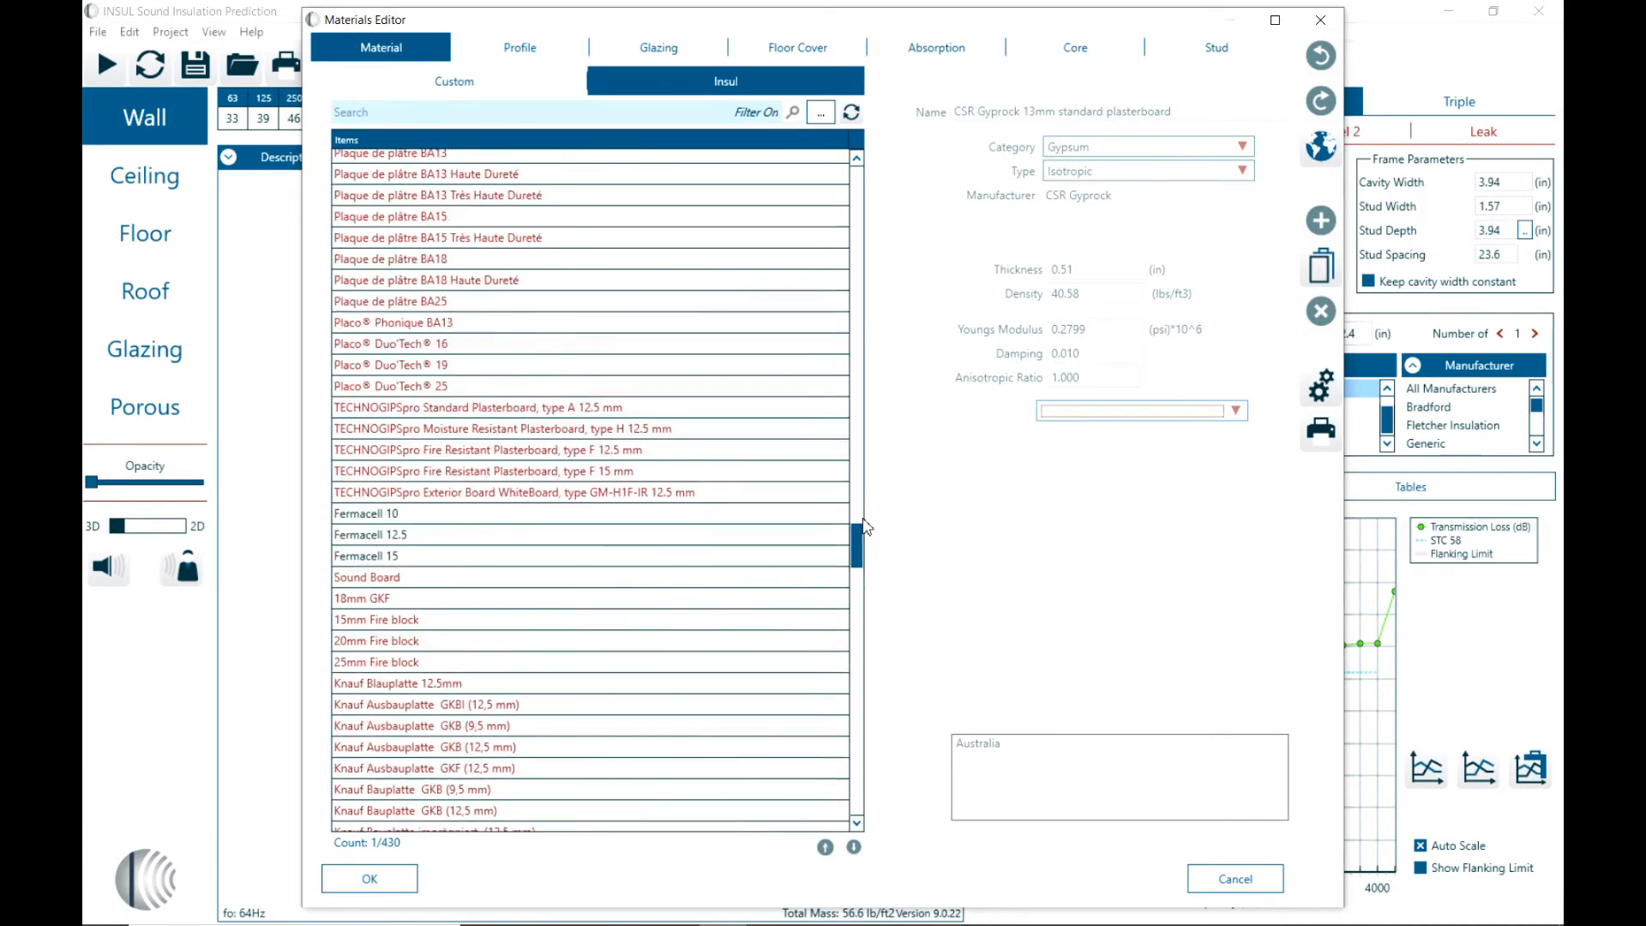
scroll("up", 3)
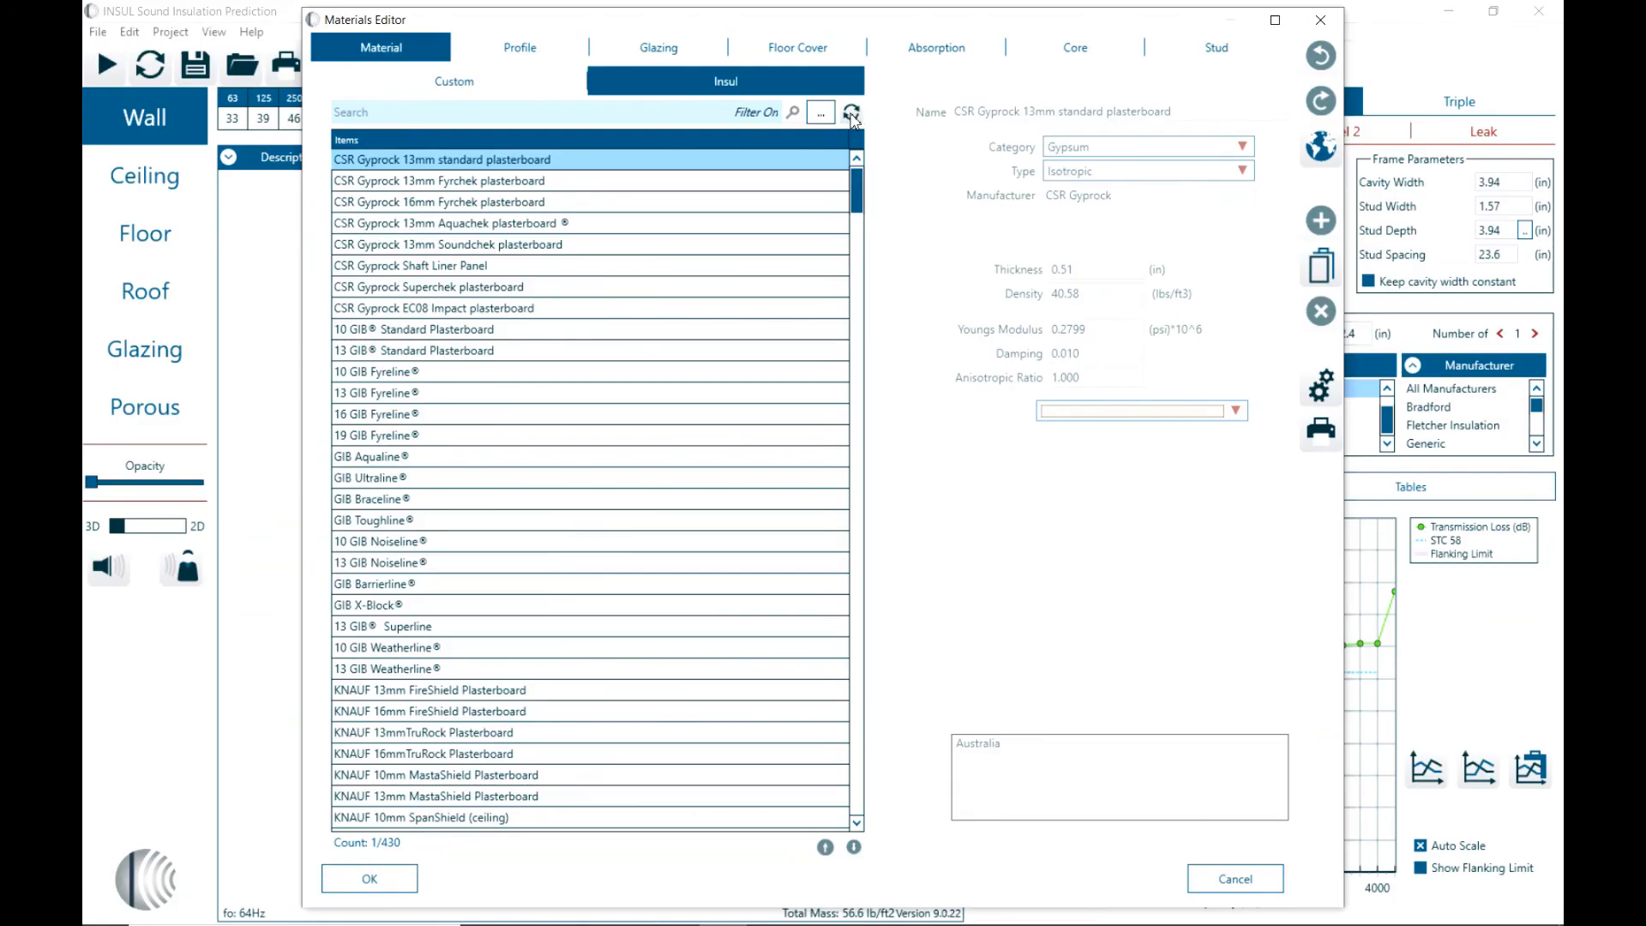
left_click(850, 113)
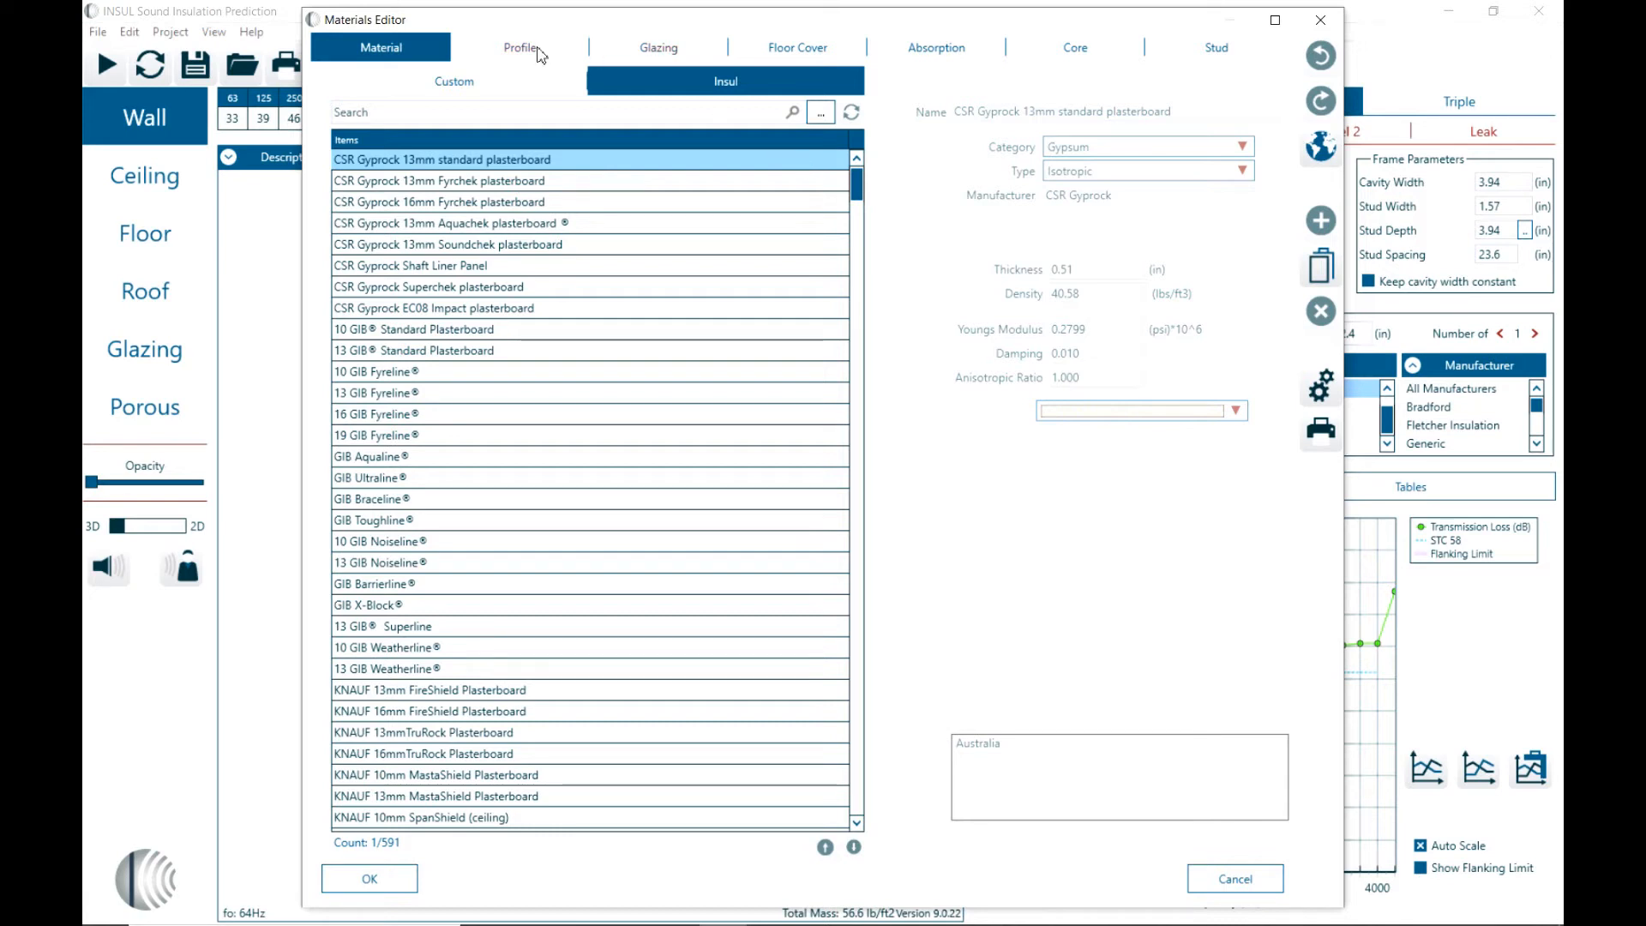
Step: Show the built-in steel profiles and select Sanko S60 to view its dimensions
left_click(520, 46)
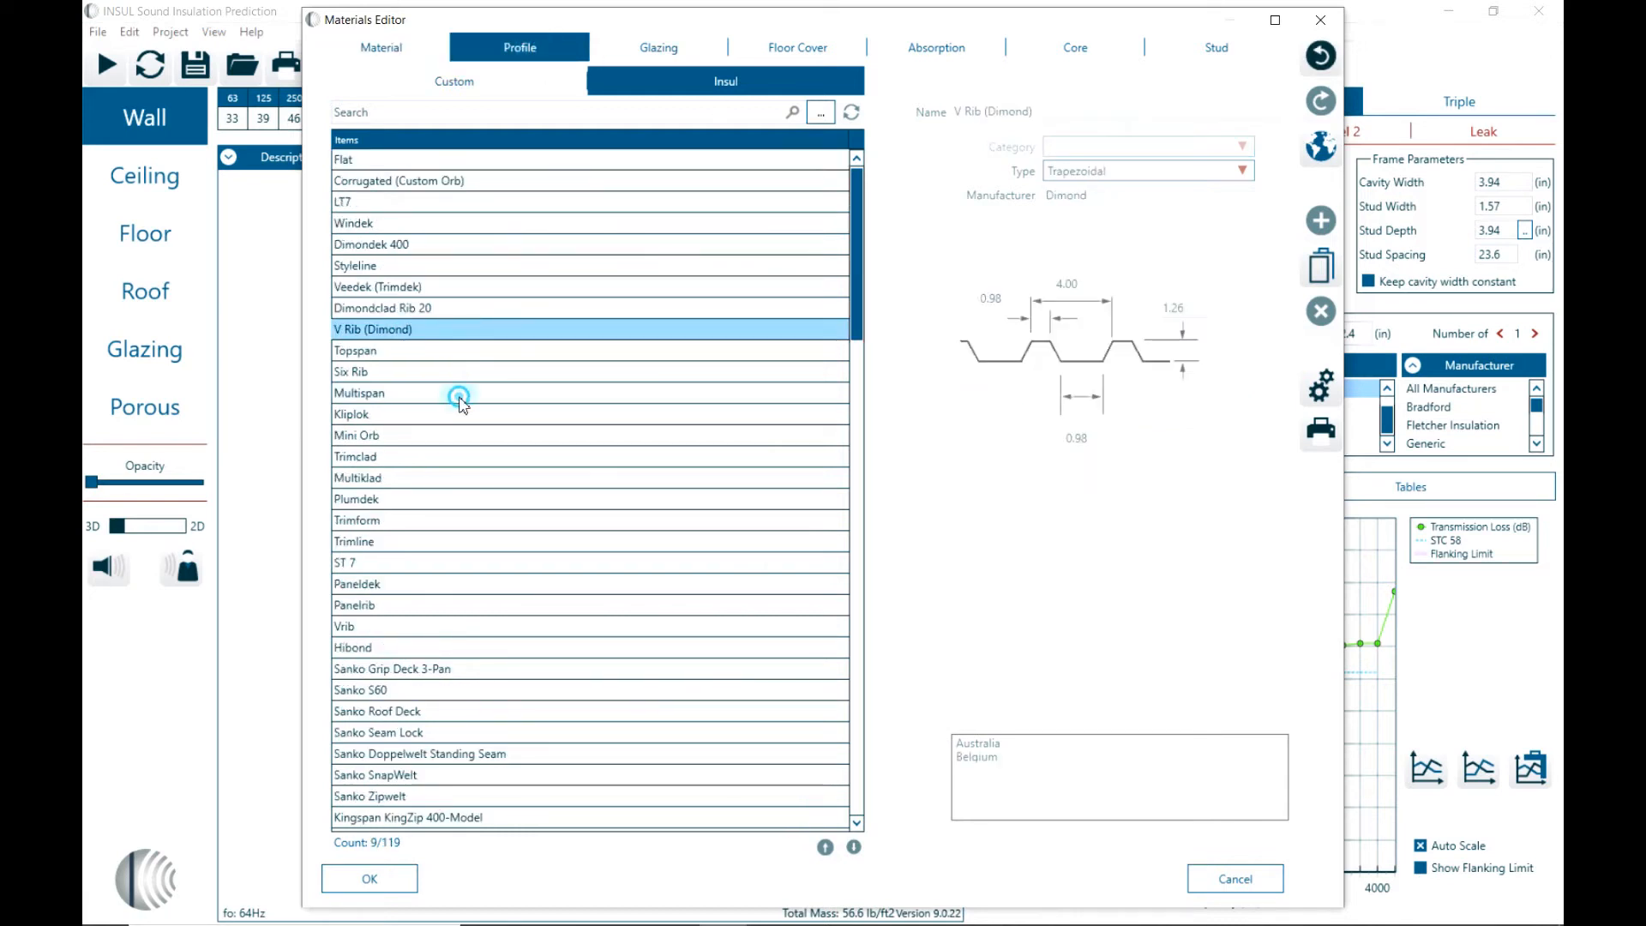
left_click(353, 648)
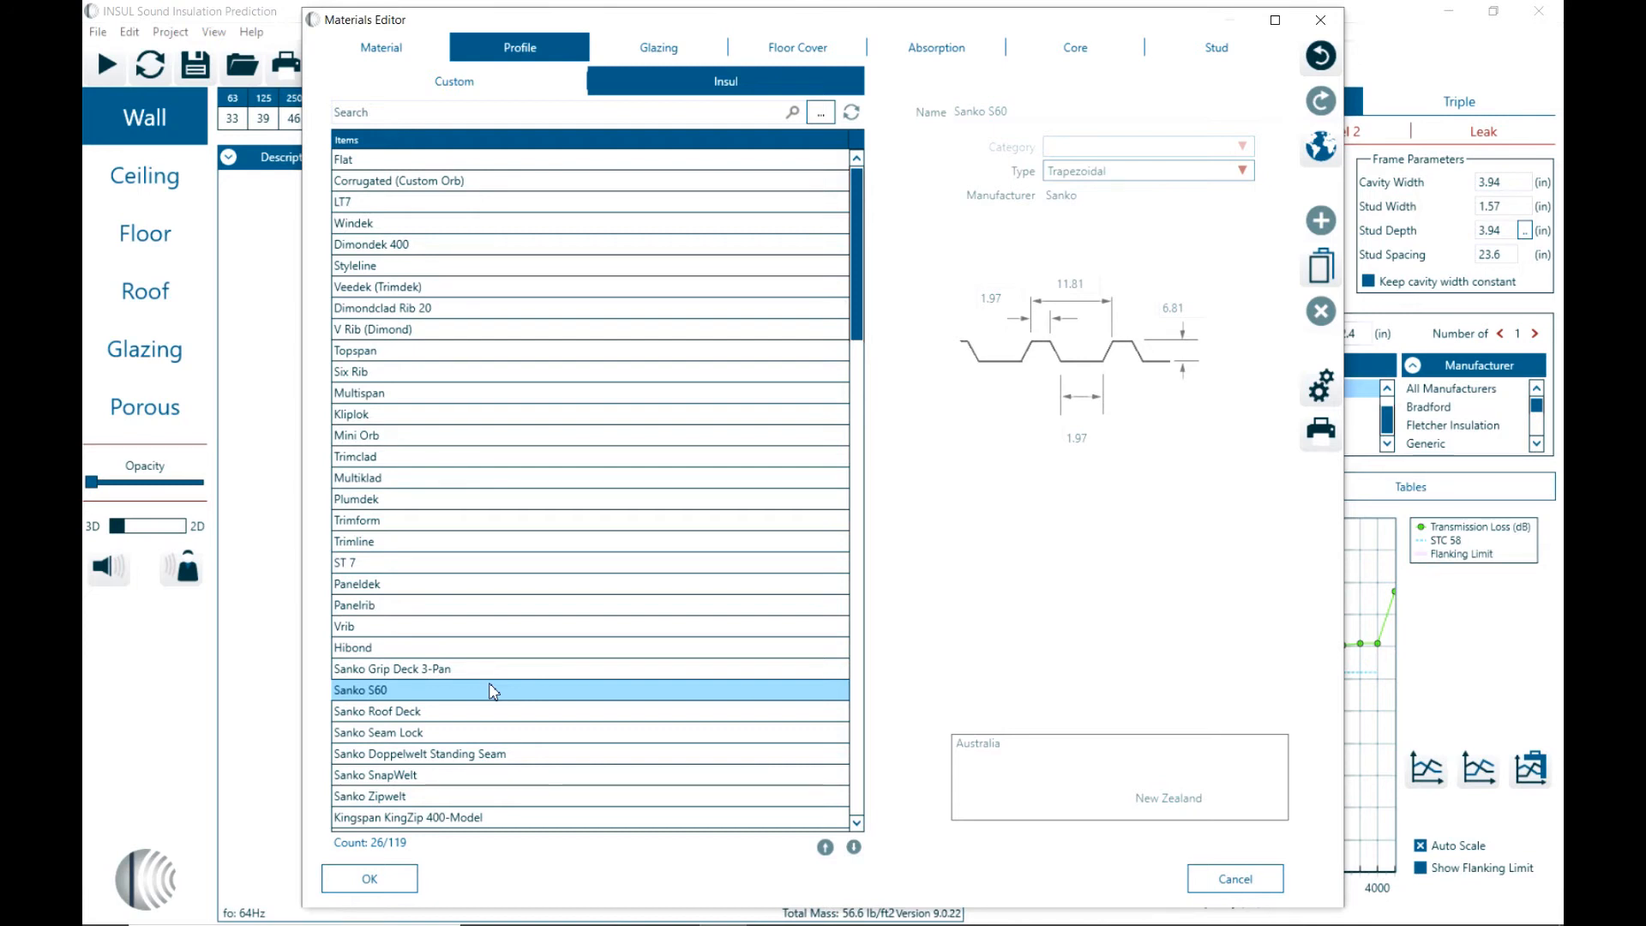
mouse_move(658, 48)
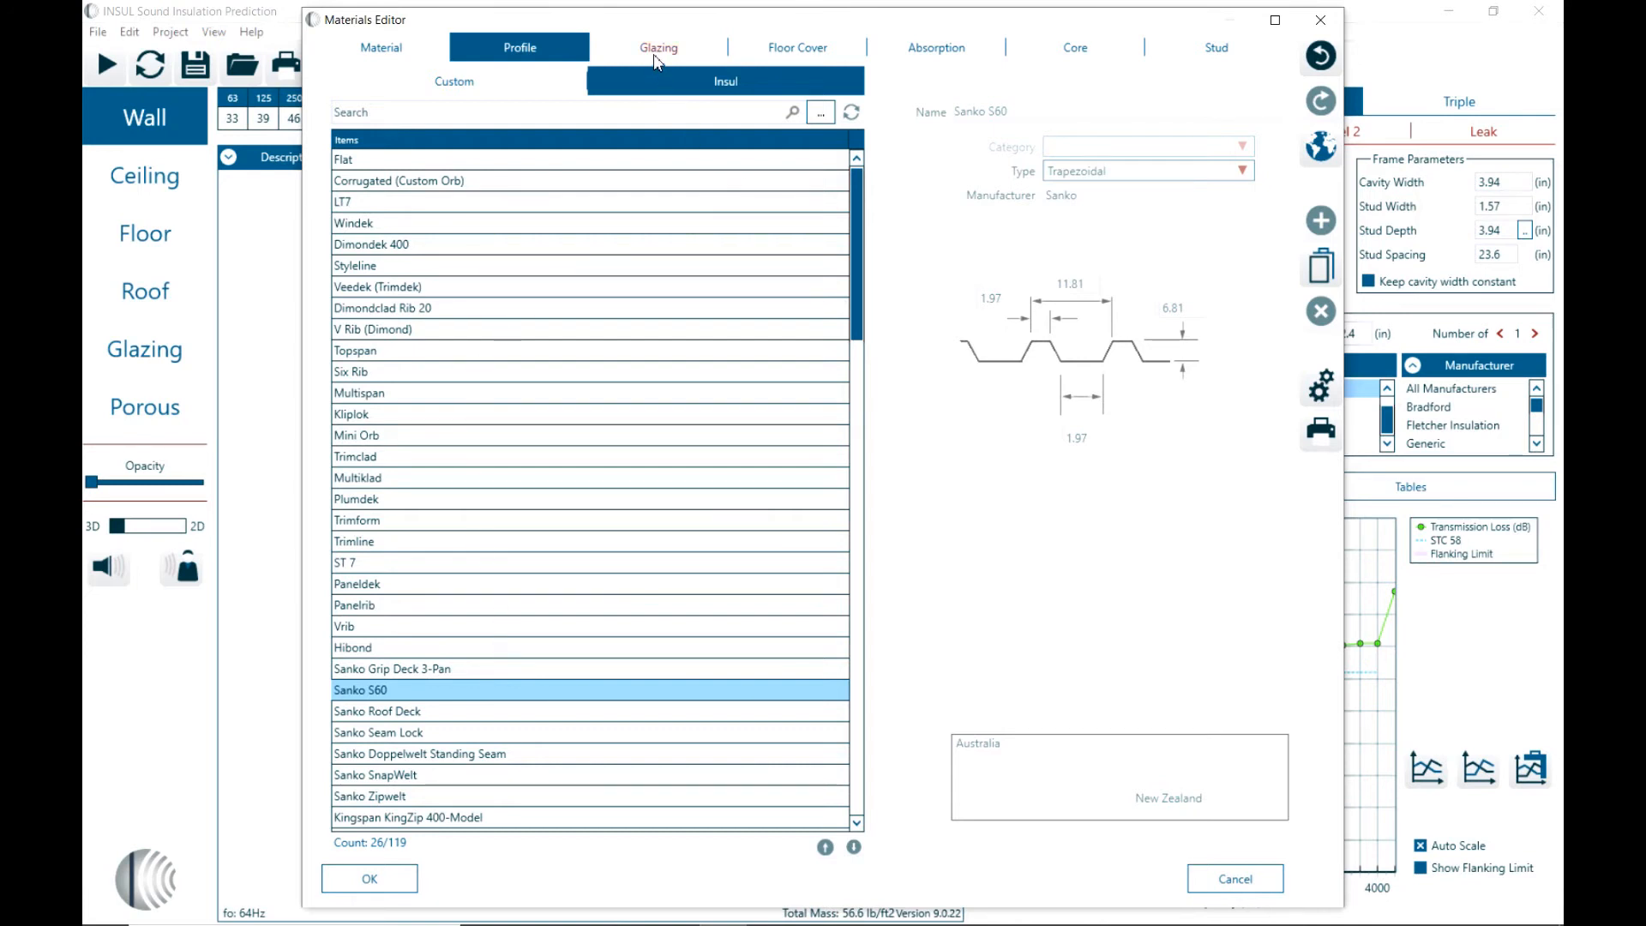
Step: View Laminated Glass (Dupont SentryGlass) in the Glazing list, checking Side A and Side B
left_click(659, 48)
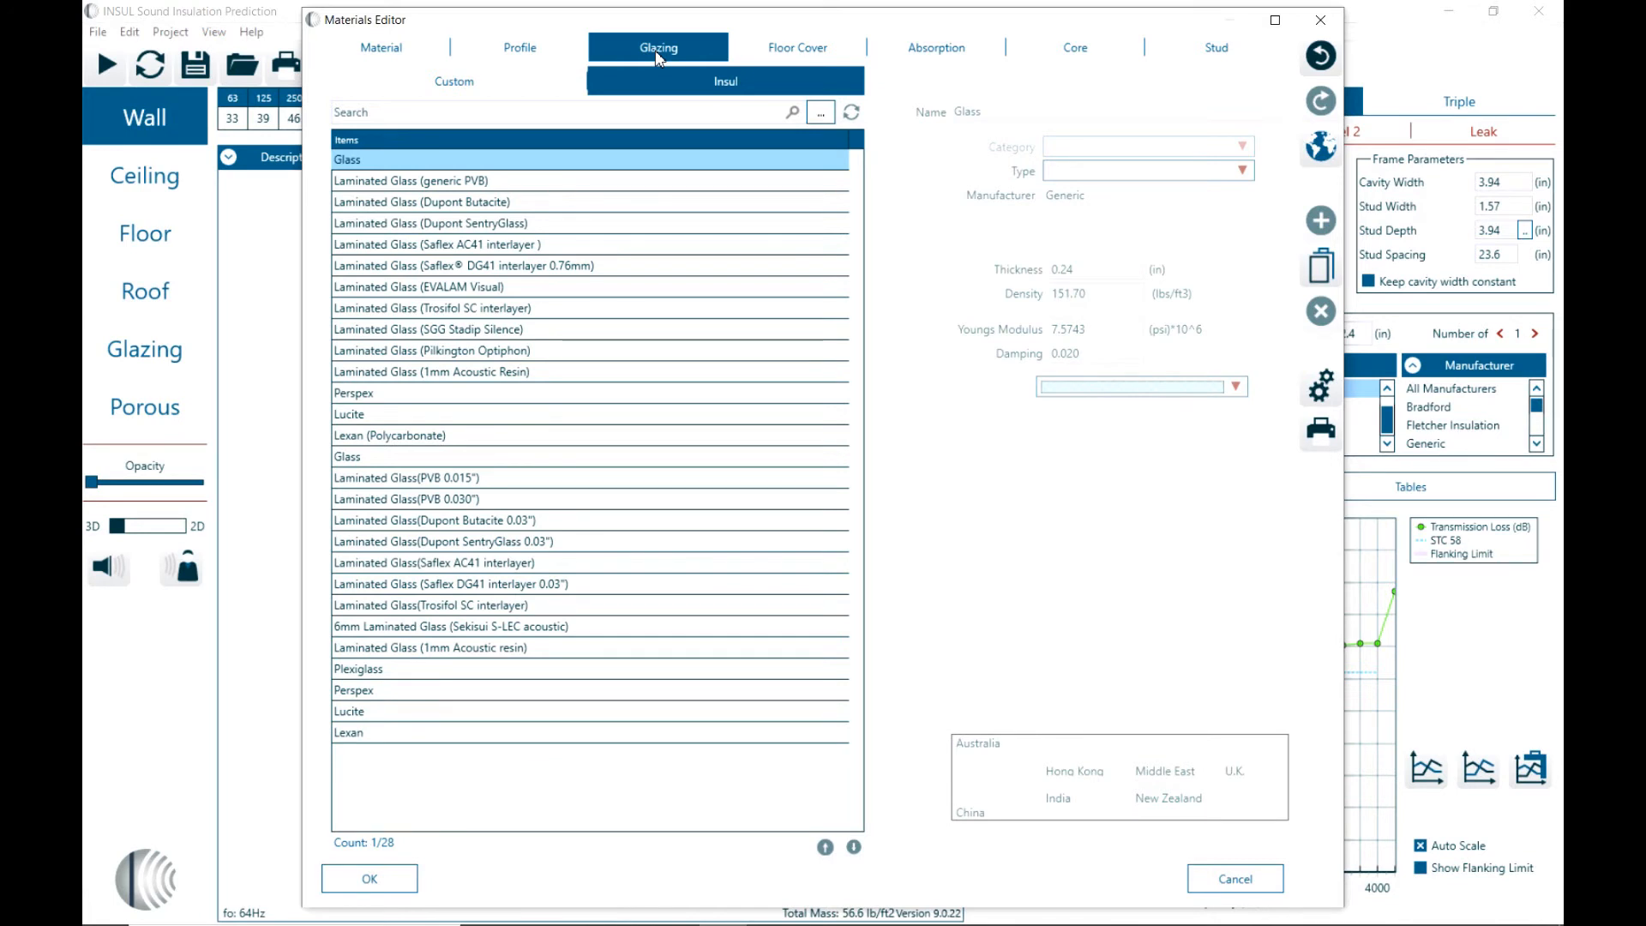
left_click(423, 223)
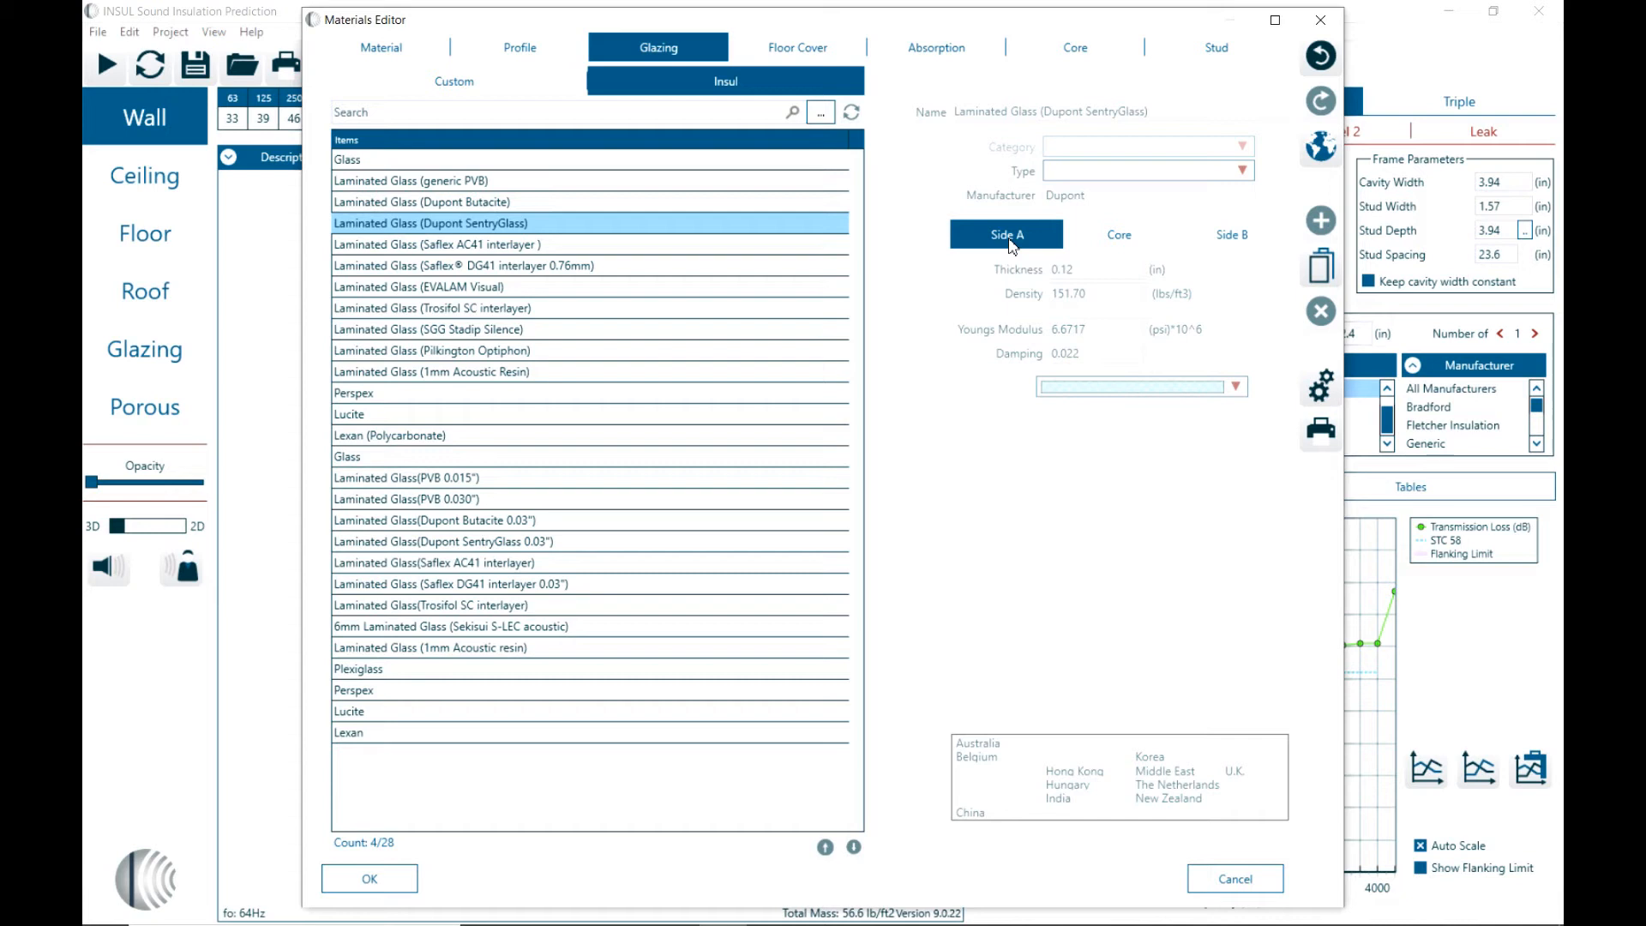
left_click(1231, 234)
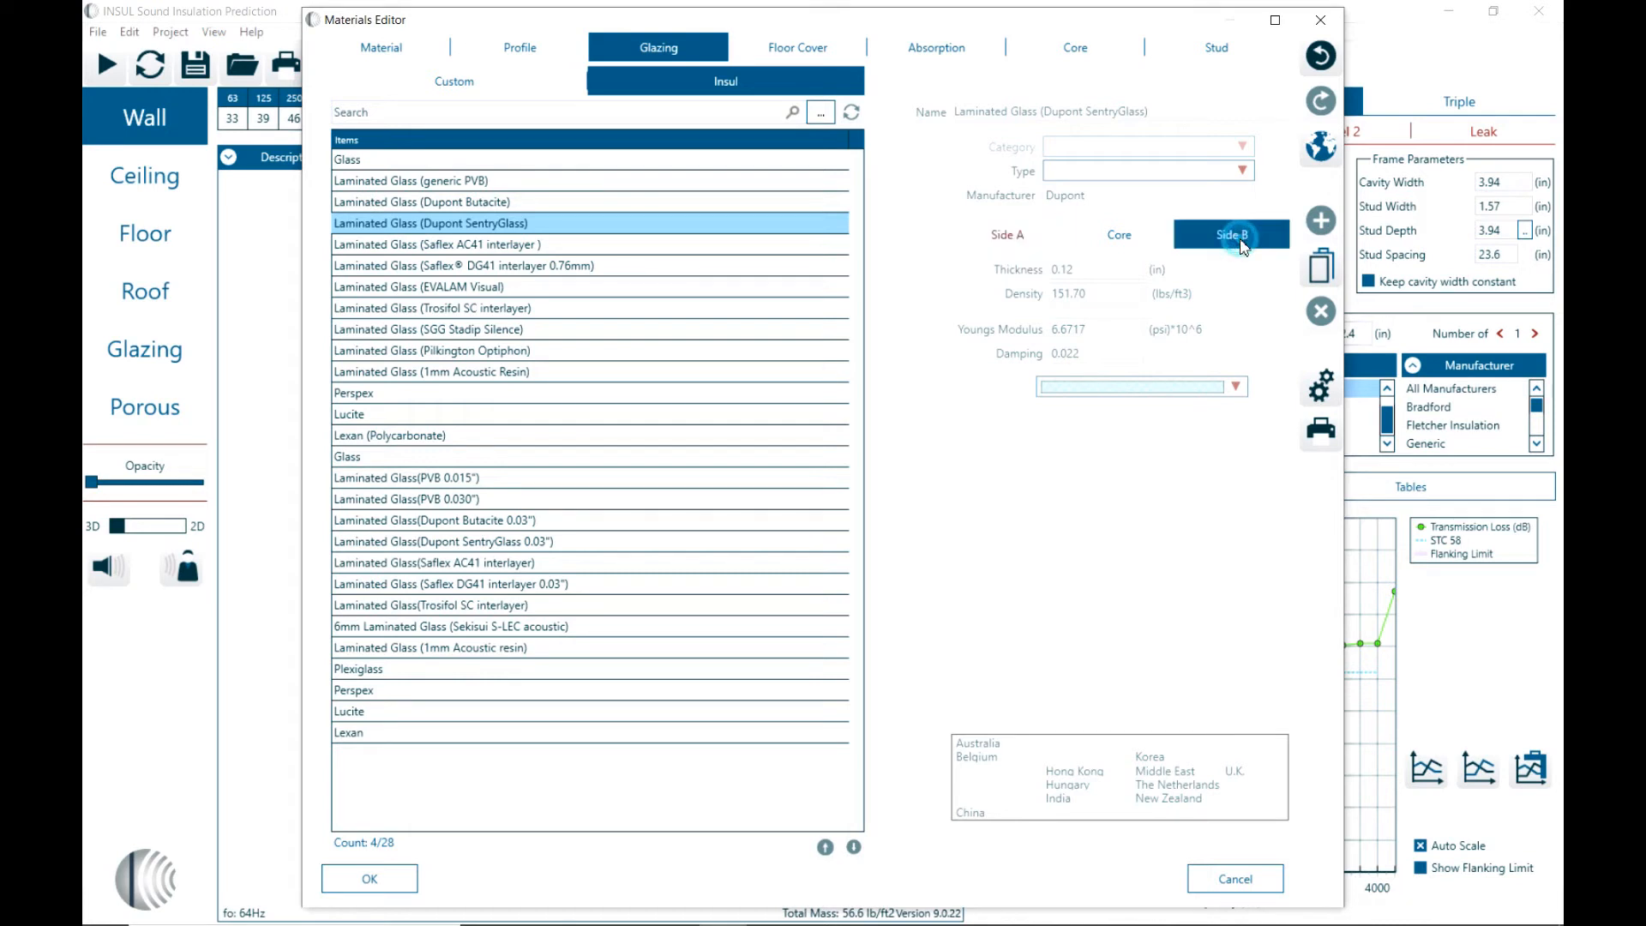
left_click(1116, 233)
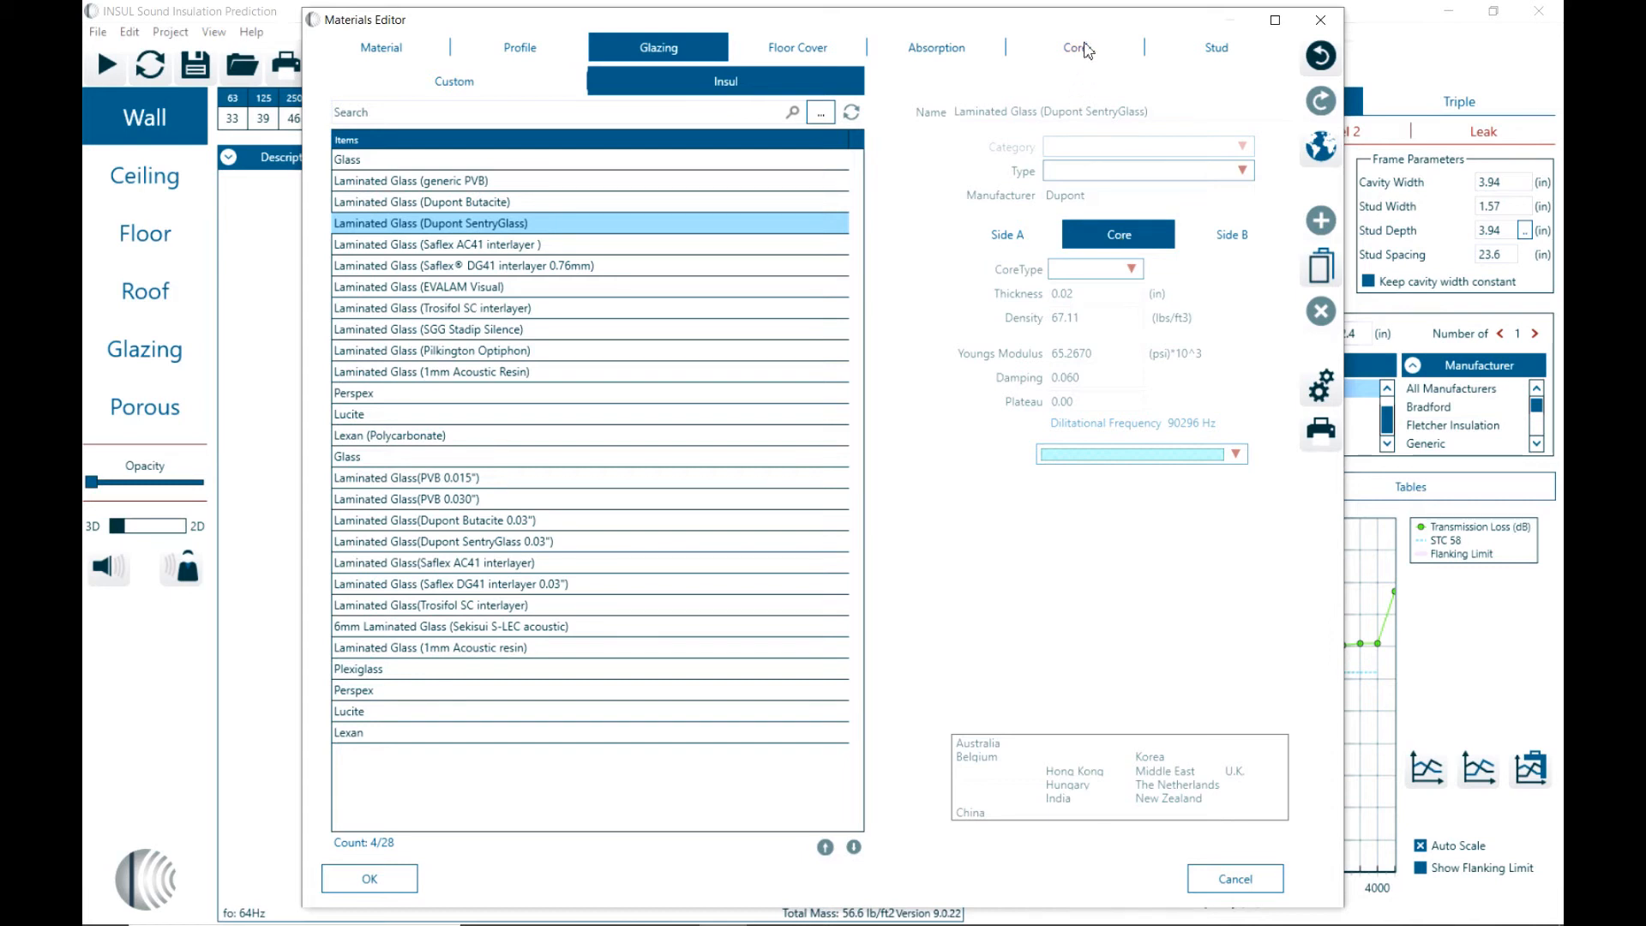
Step: Compare Saflex AC41, Saflex Q and DuPont SentryGlas cores, then show absorption materials
left_click(1073, 46)
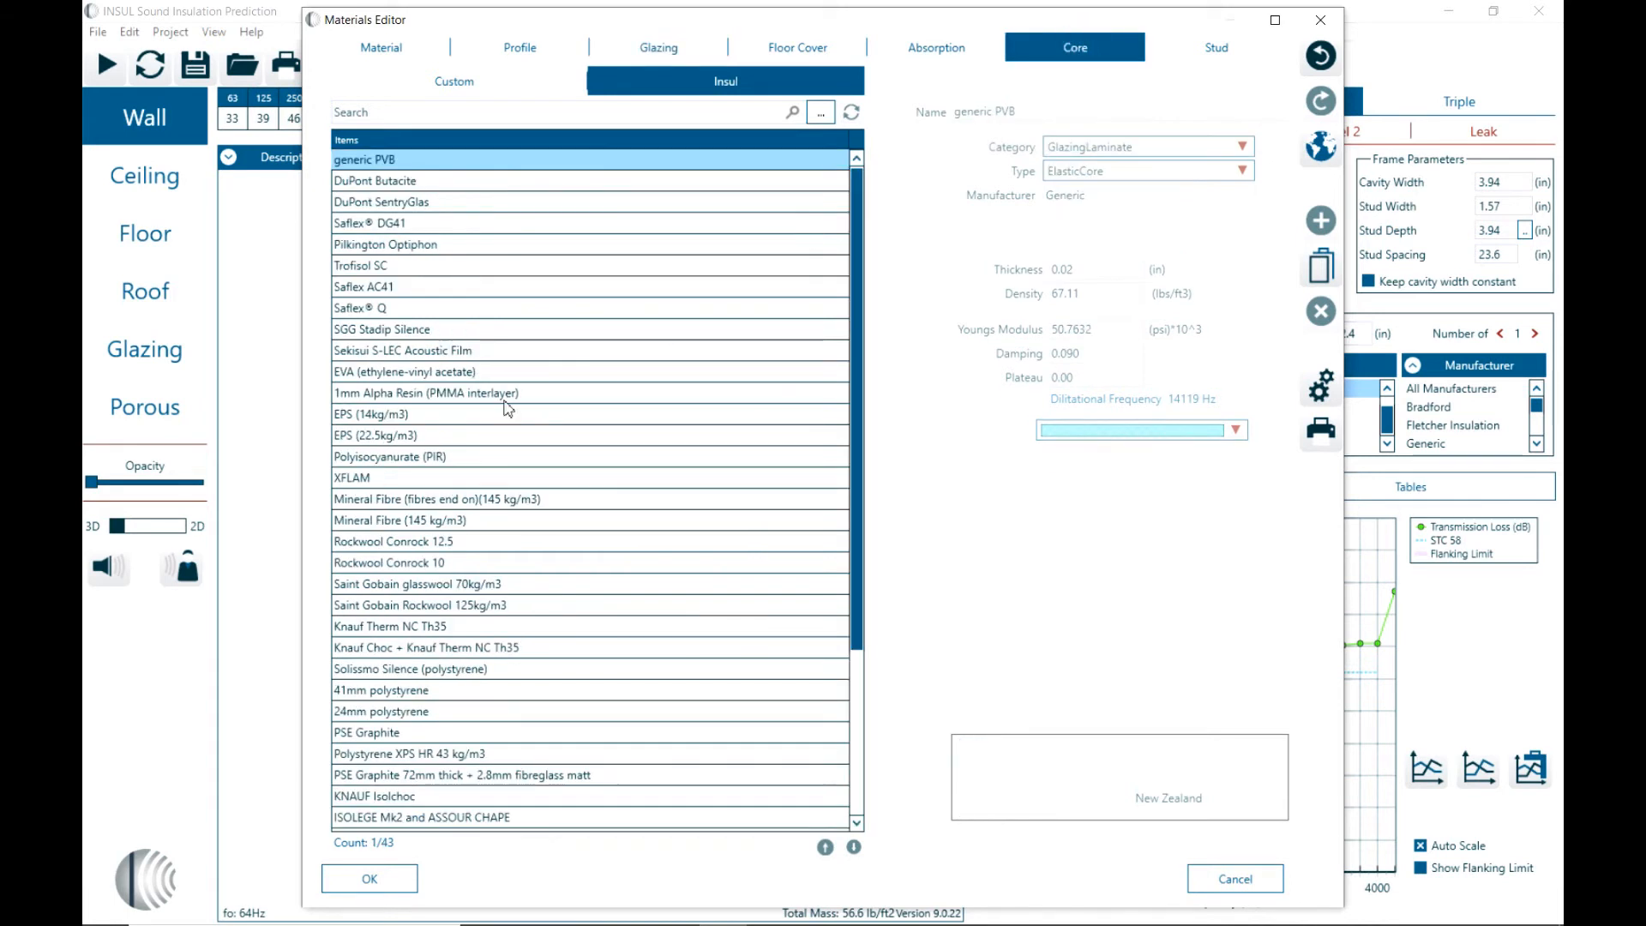
left_click(364, 286)
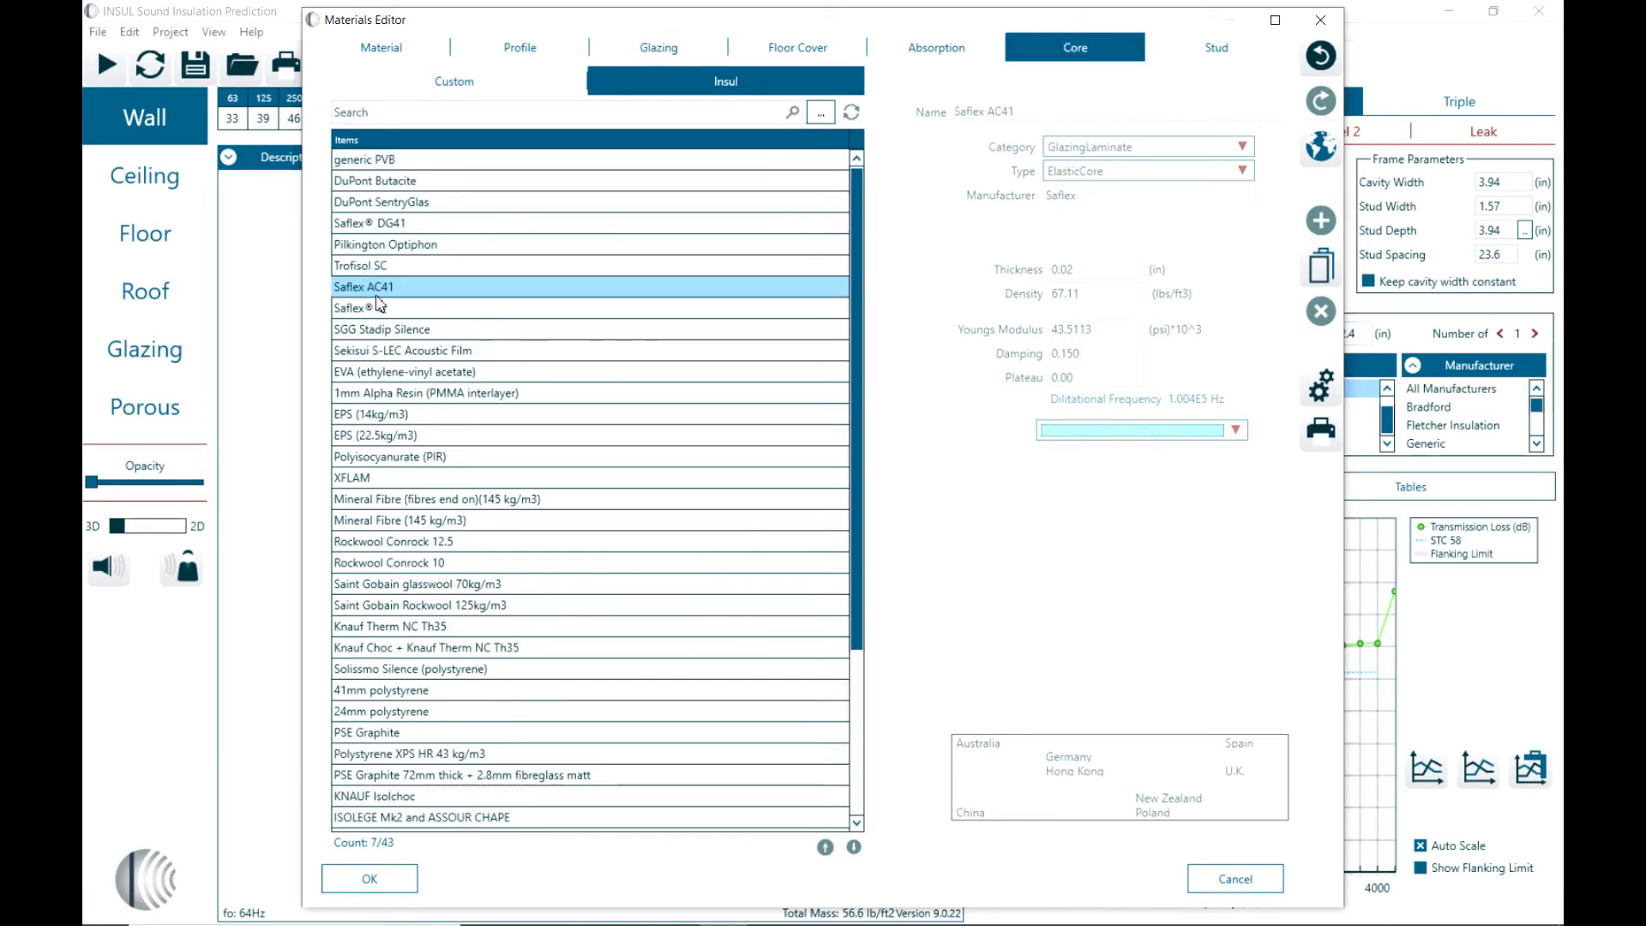
left_click(367, 307)
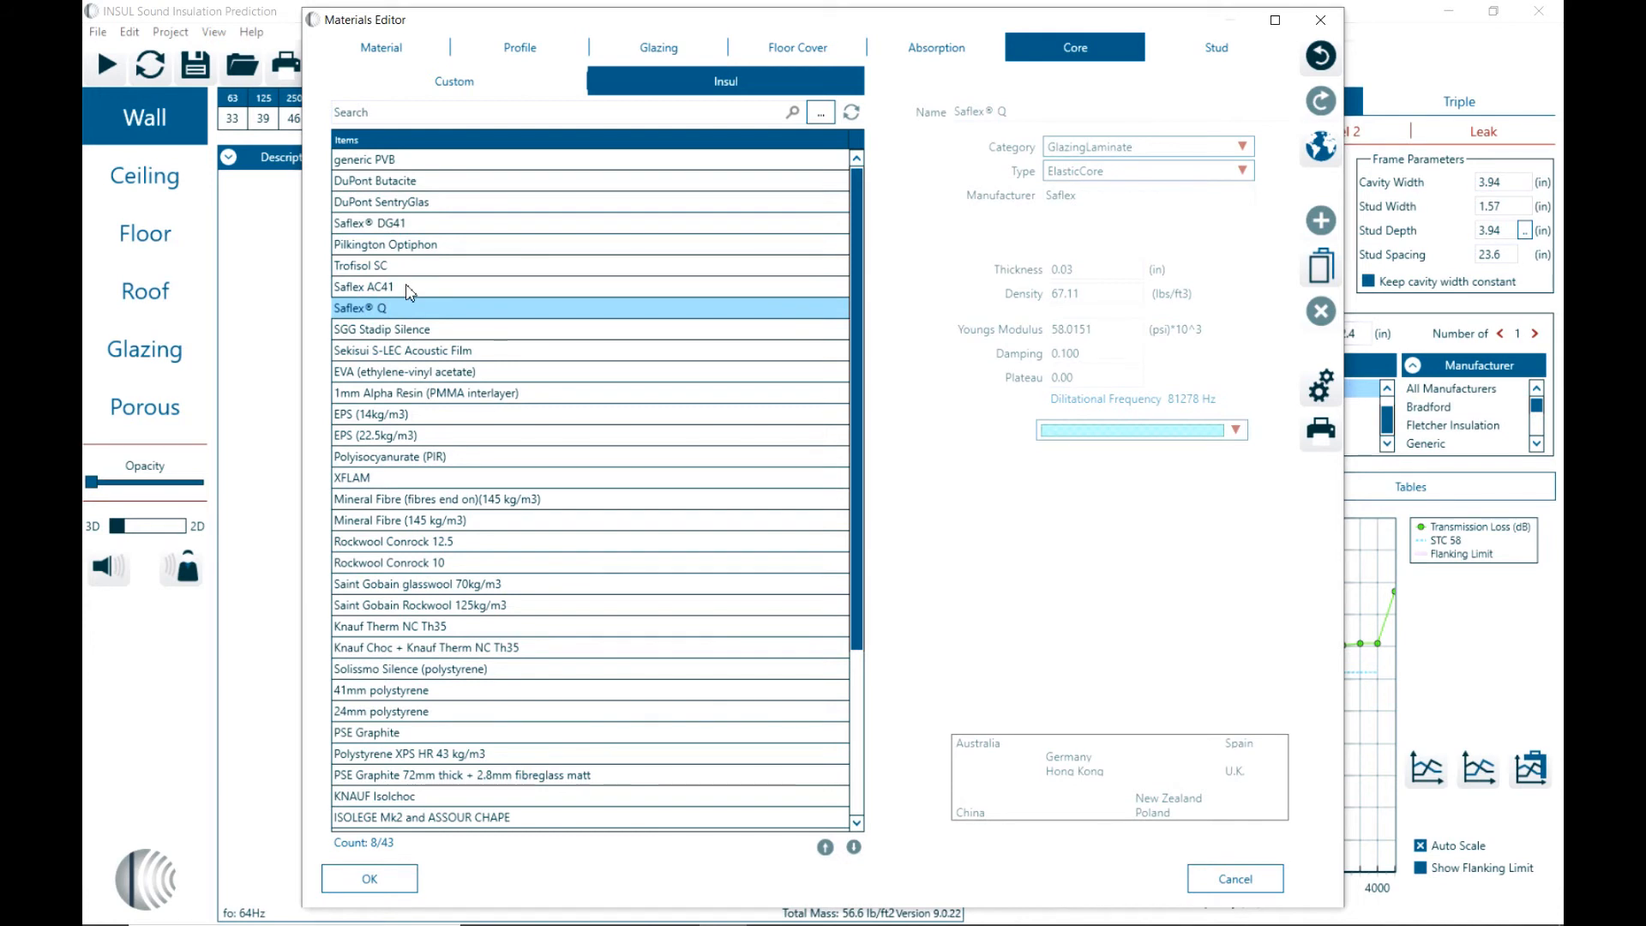
left_click(364, 286)
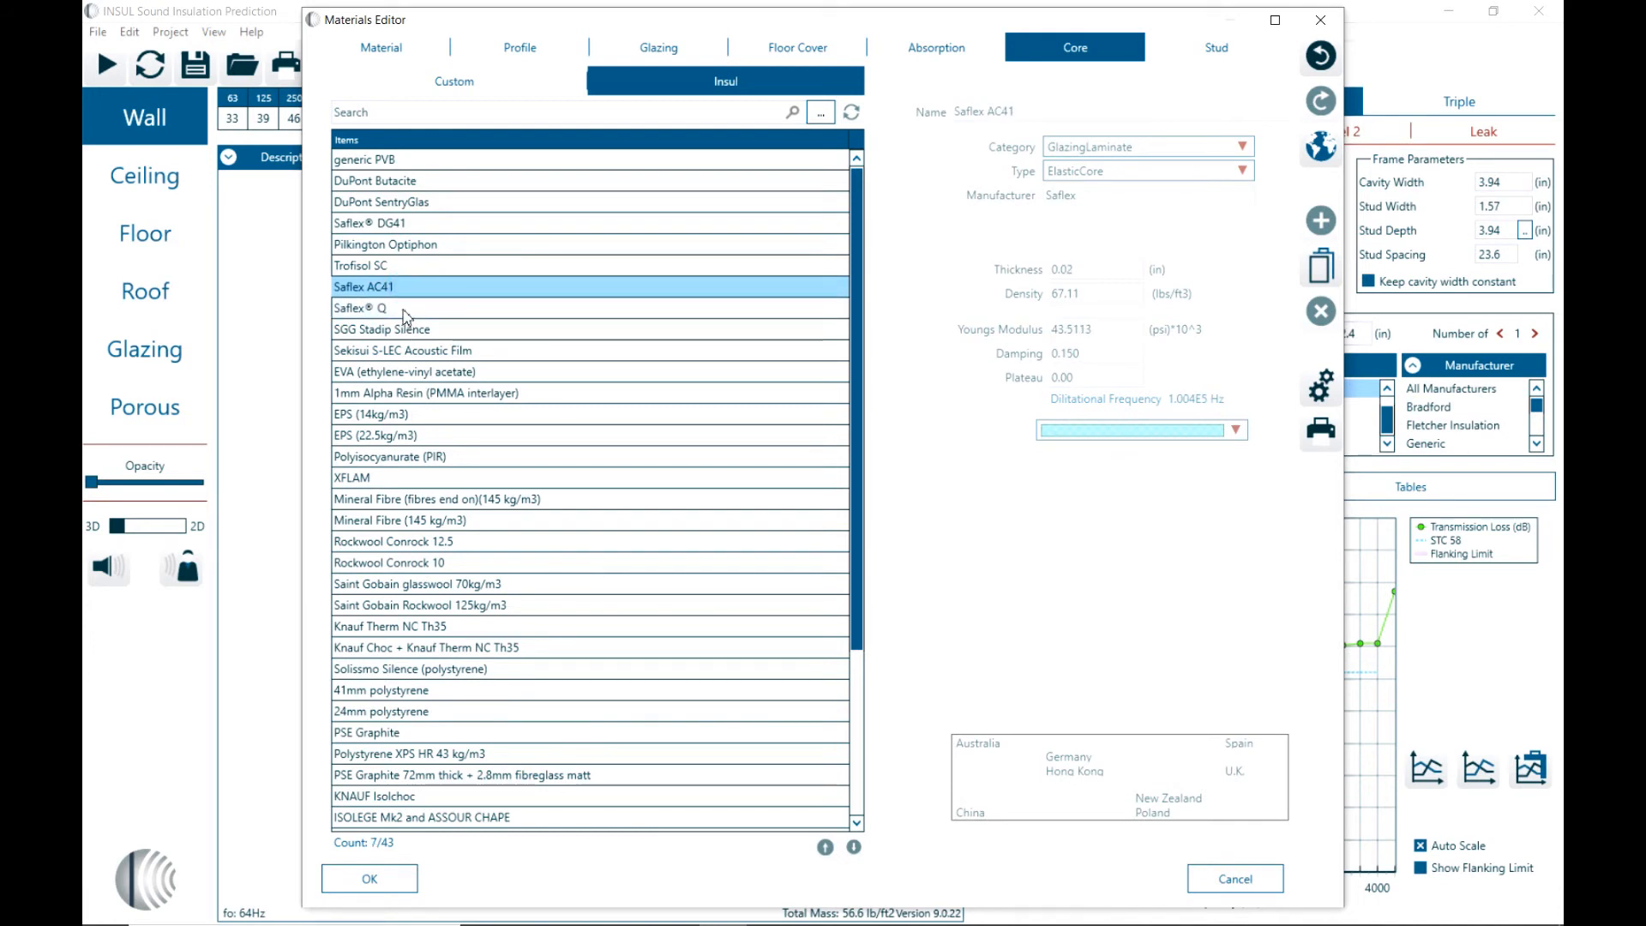
left_click(360, 307)
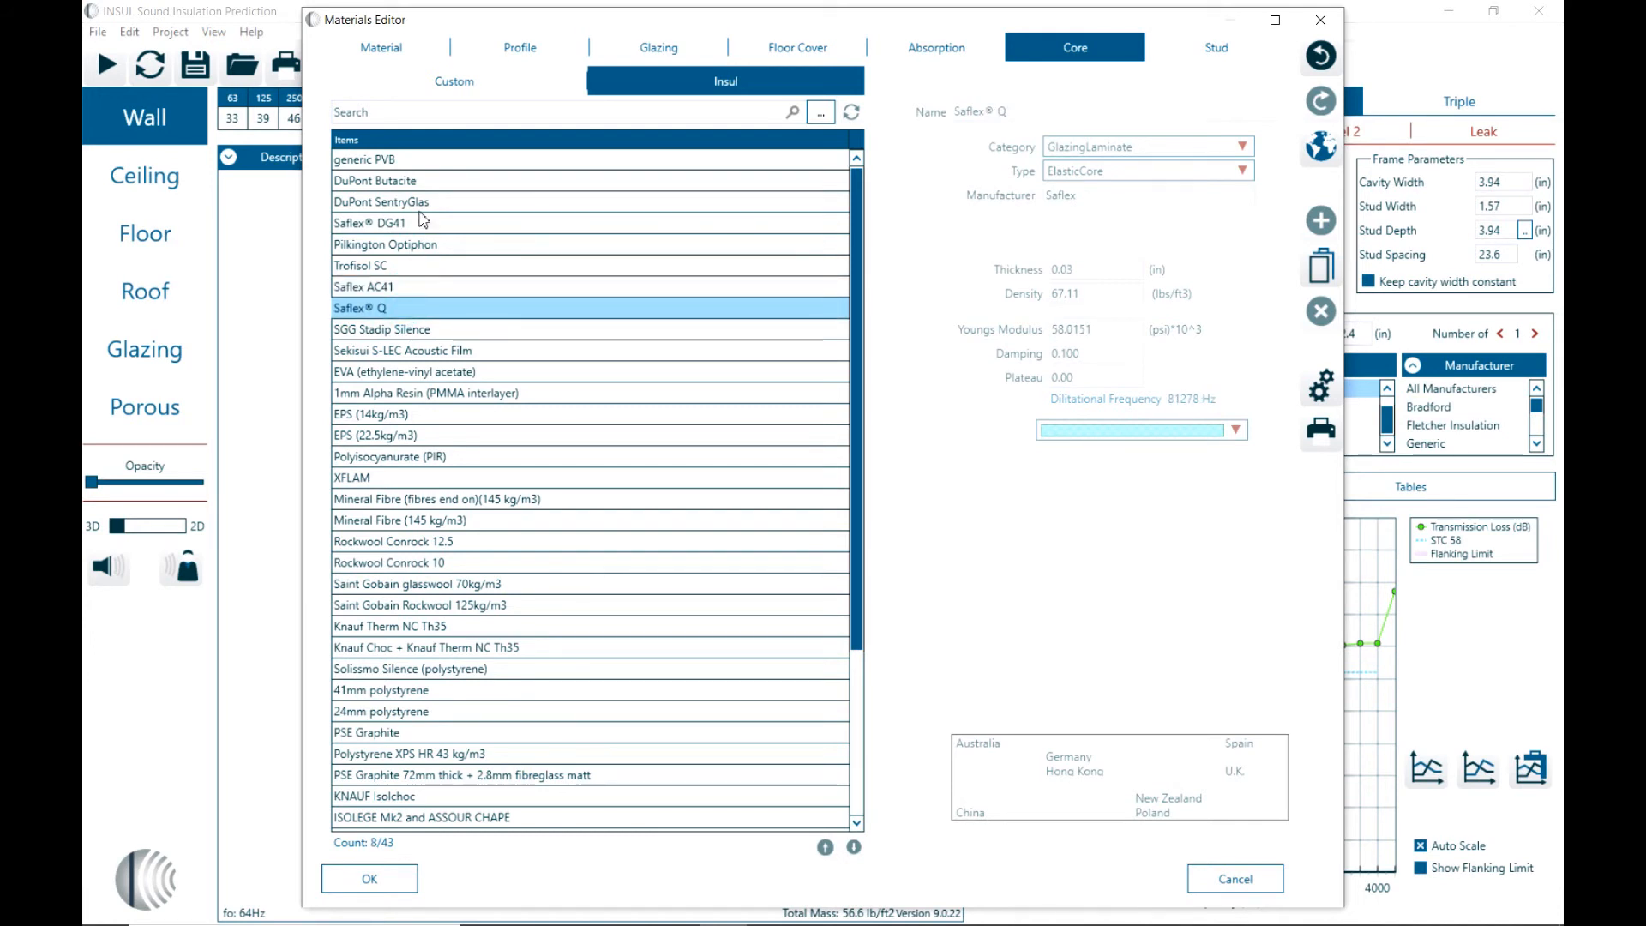
left_click(380, 203)
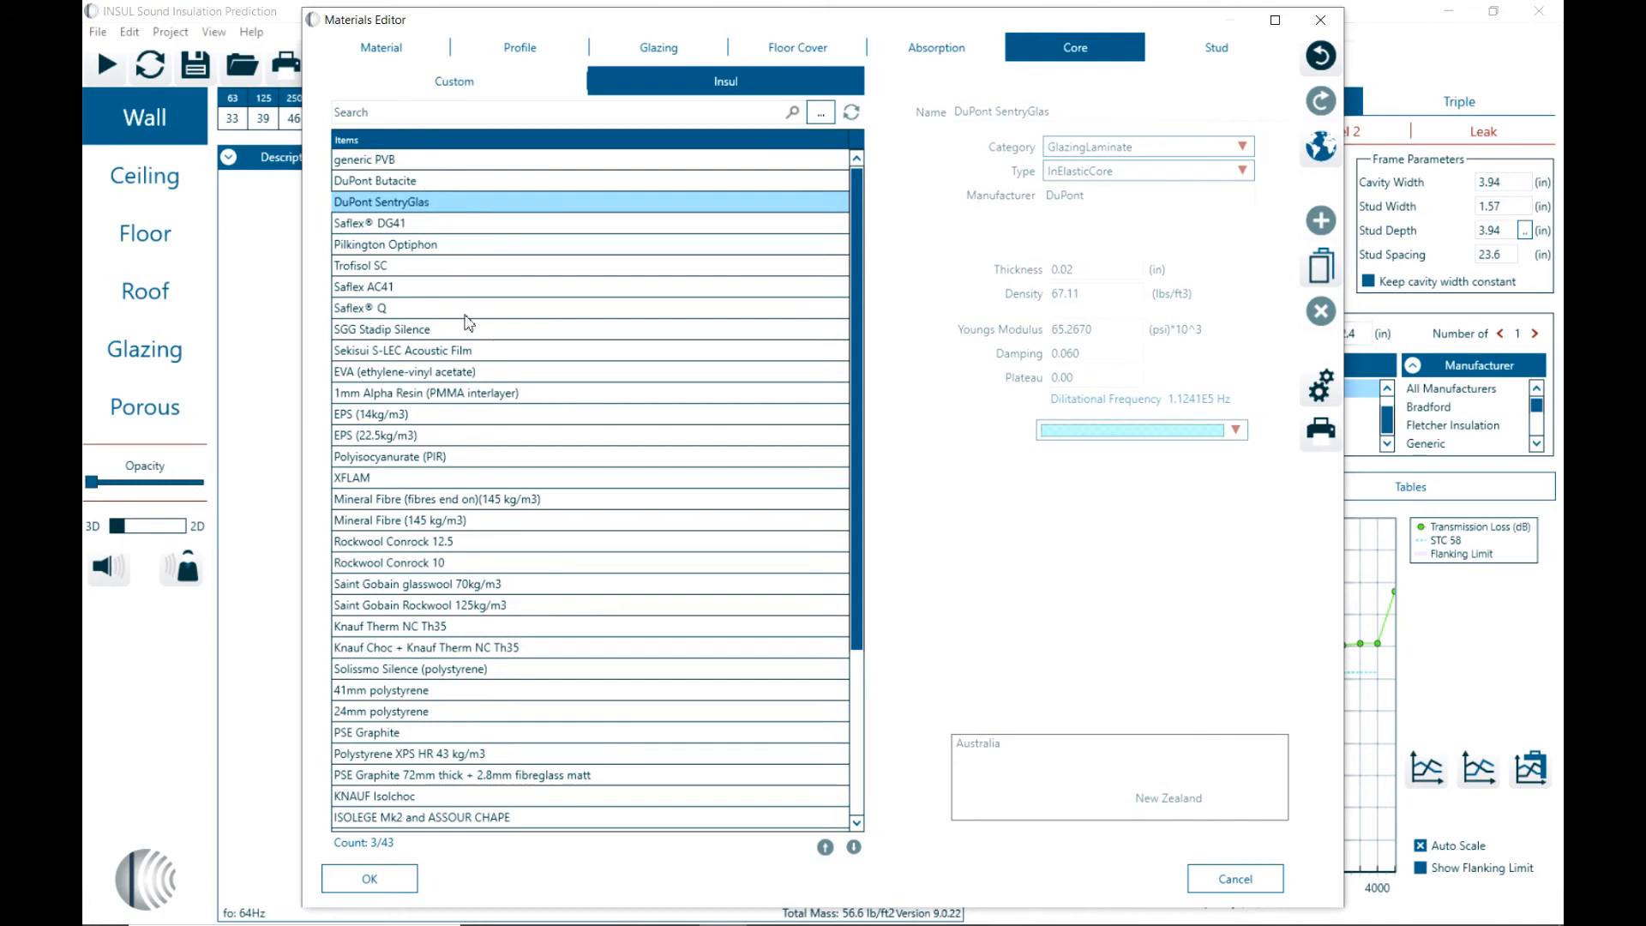
mouse_move(411, 766)
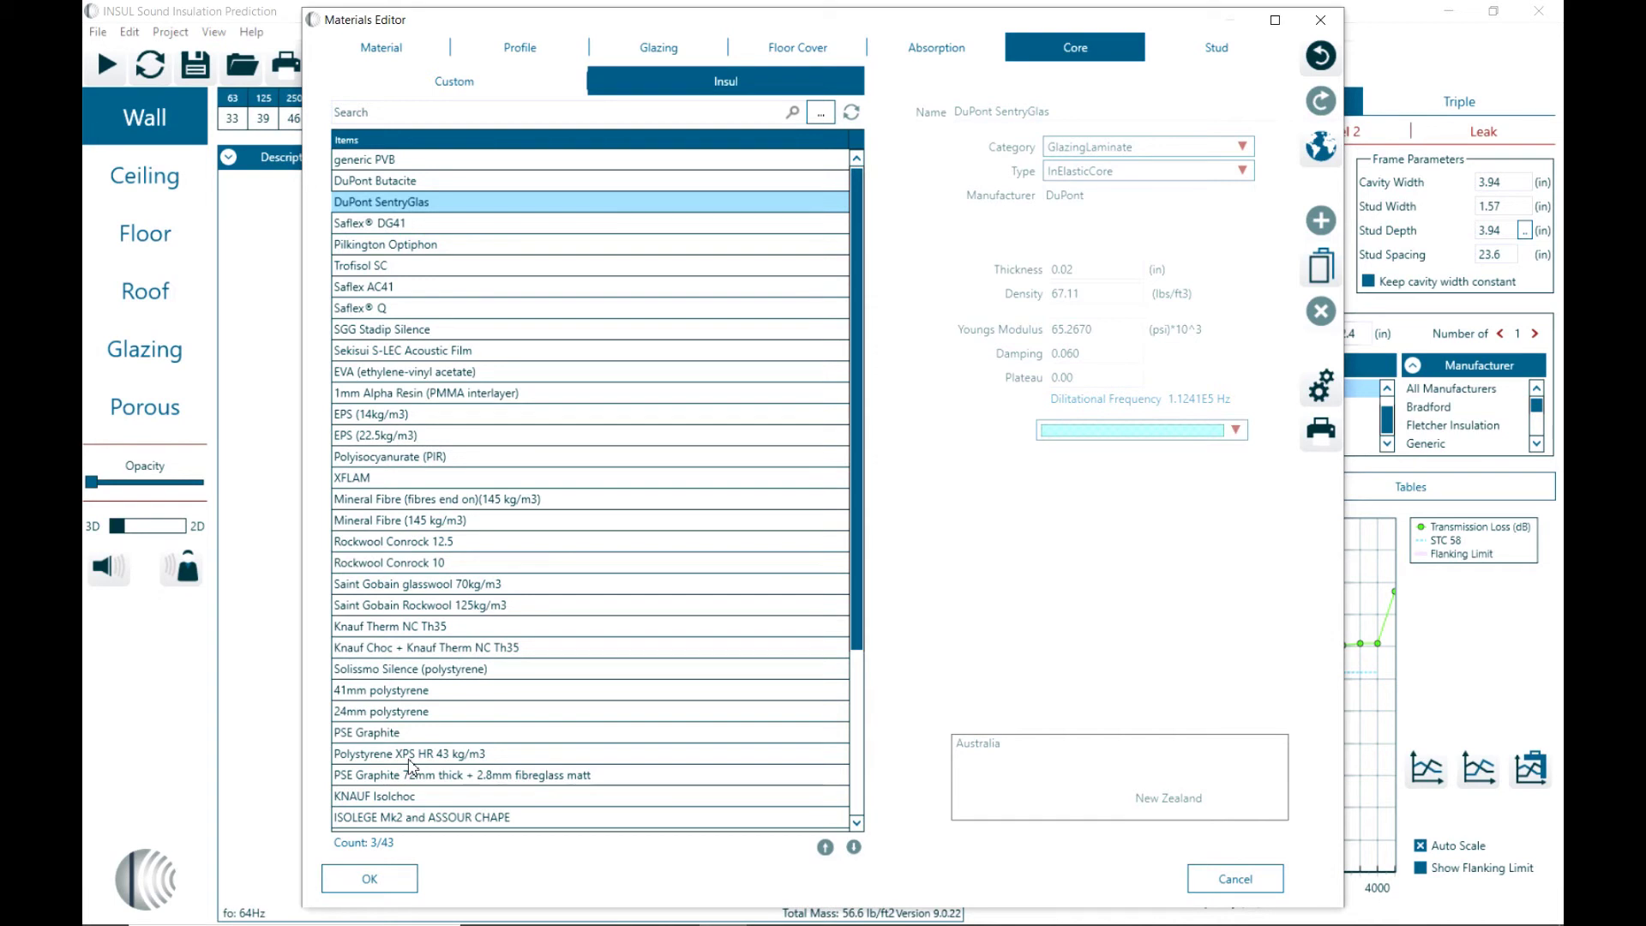
left_click(933, 48)
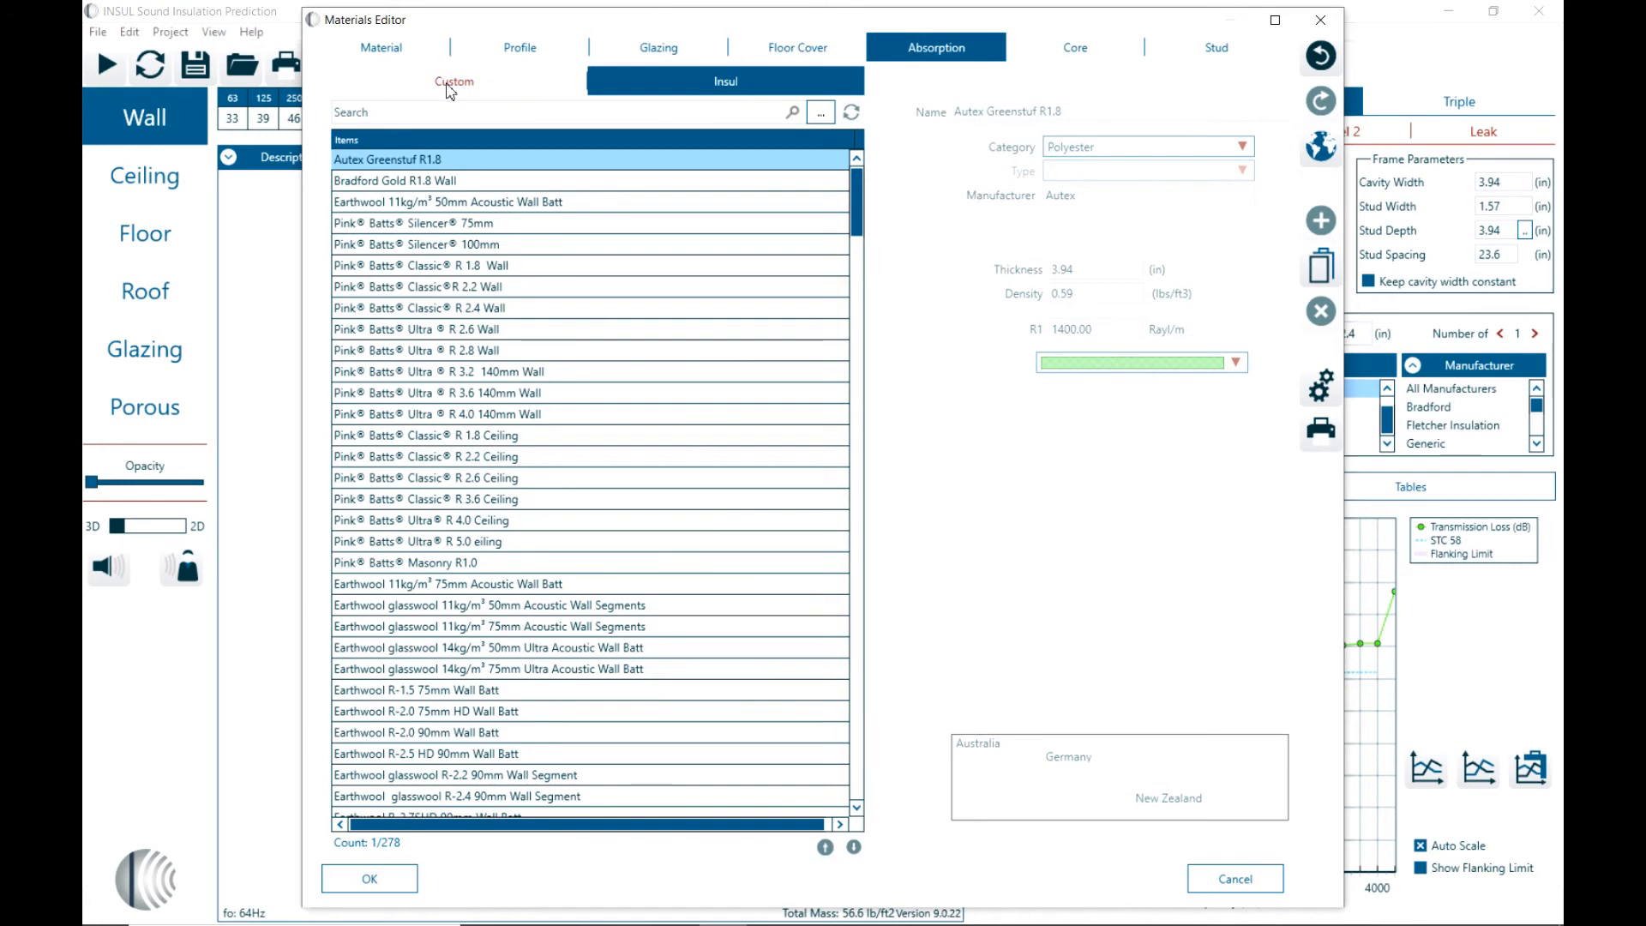
Step: Switch to the Custom absorption materials listing the fibreglass entries
left_click(1147, 145)
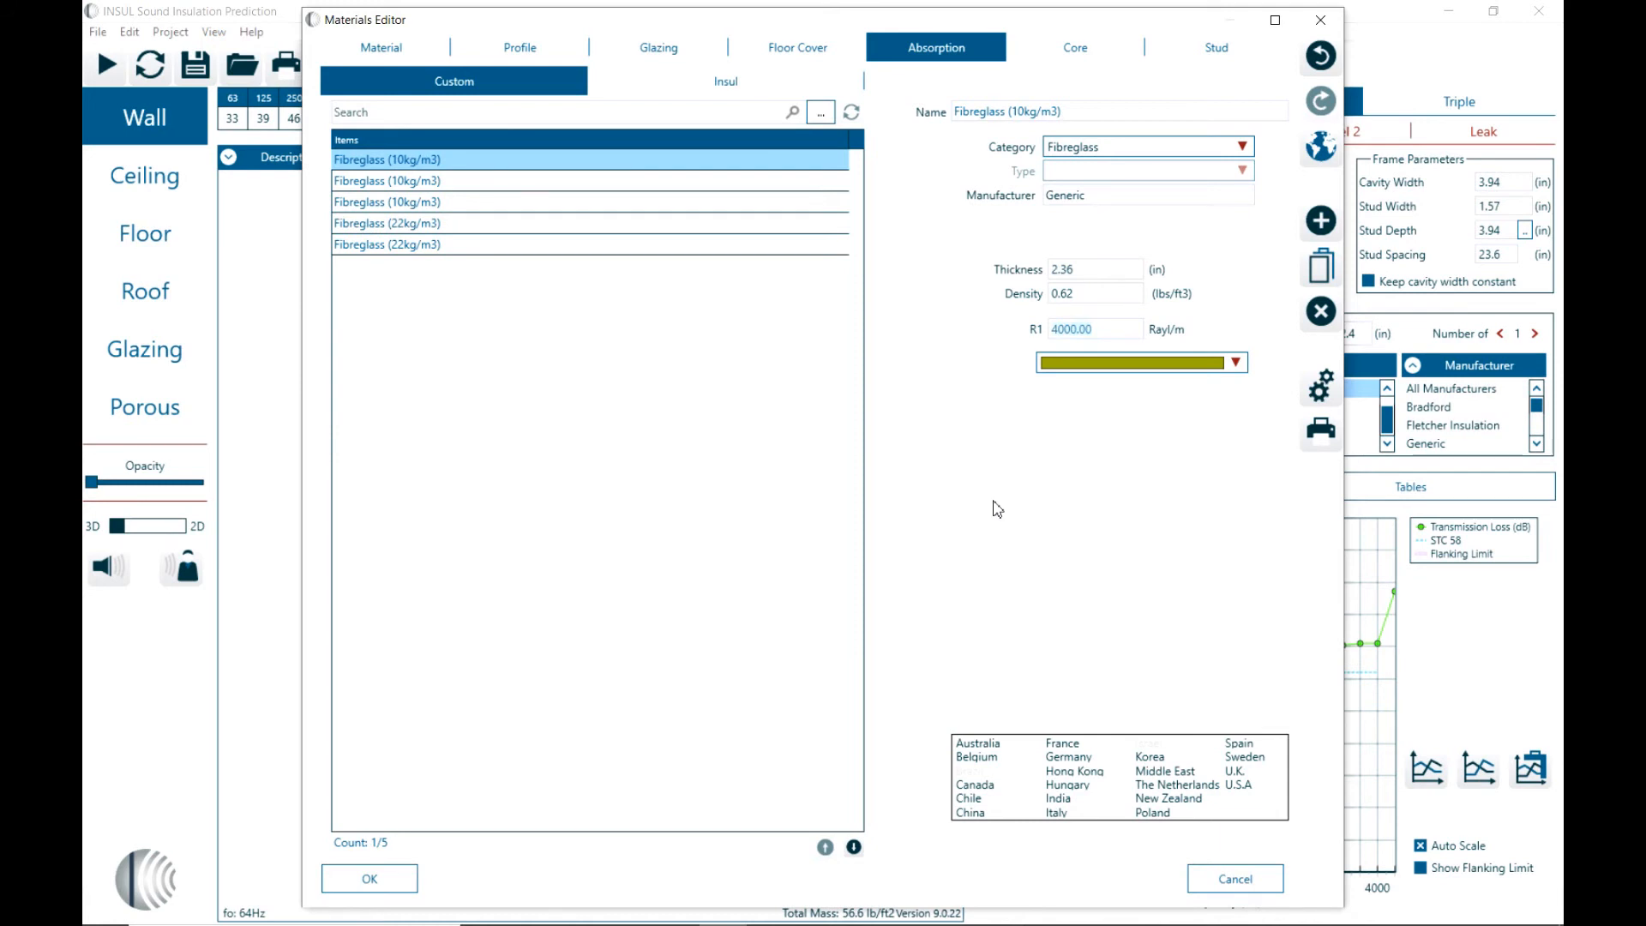
mouse_move(1260, 72)
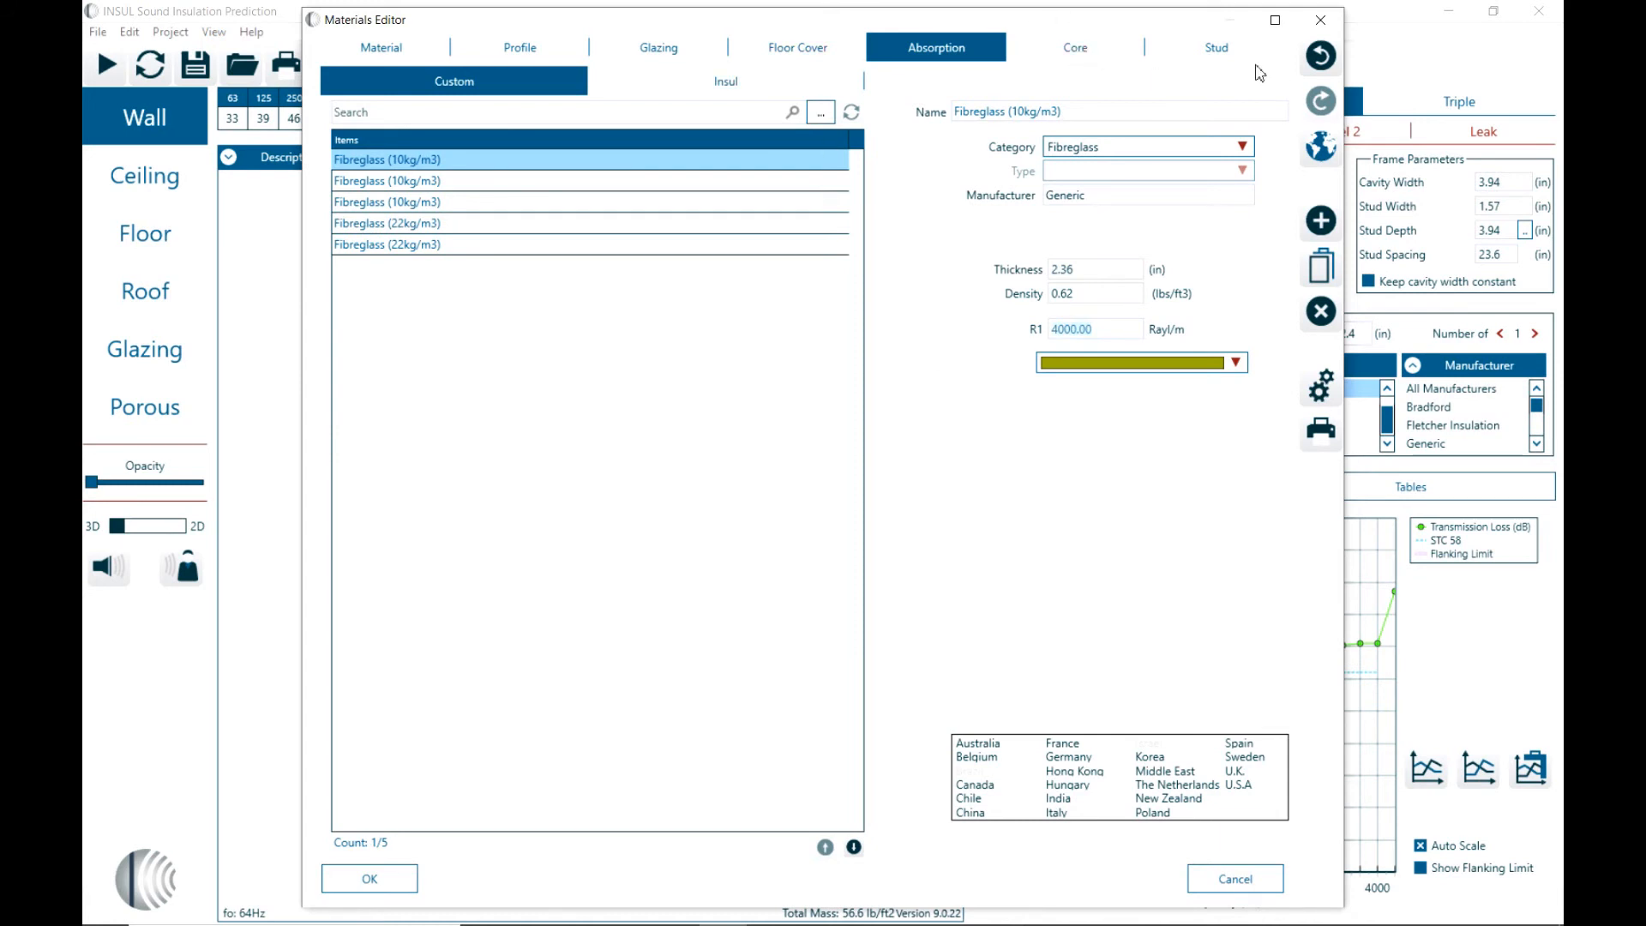
Step: Copy the built-in Insul library's Steel stud 6" x 1½" into the custom stud list
left_click(1214, 46)
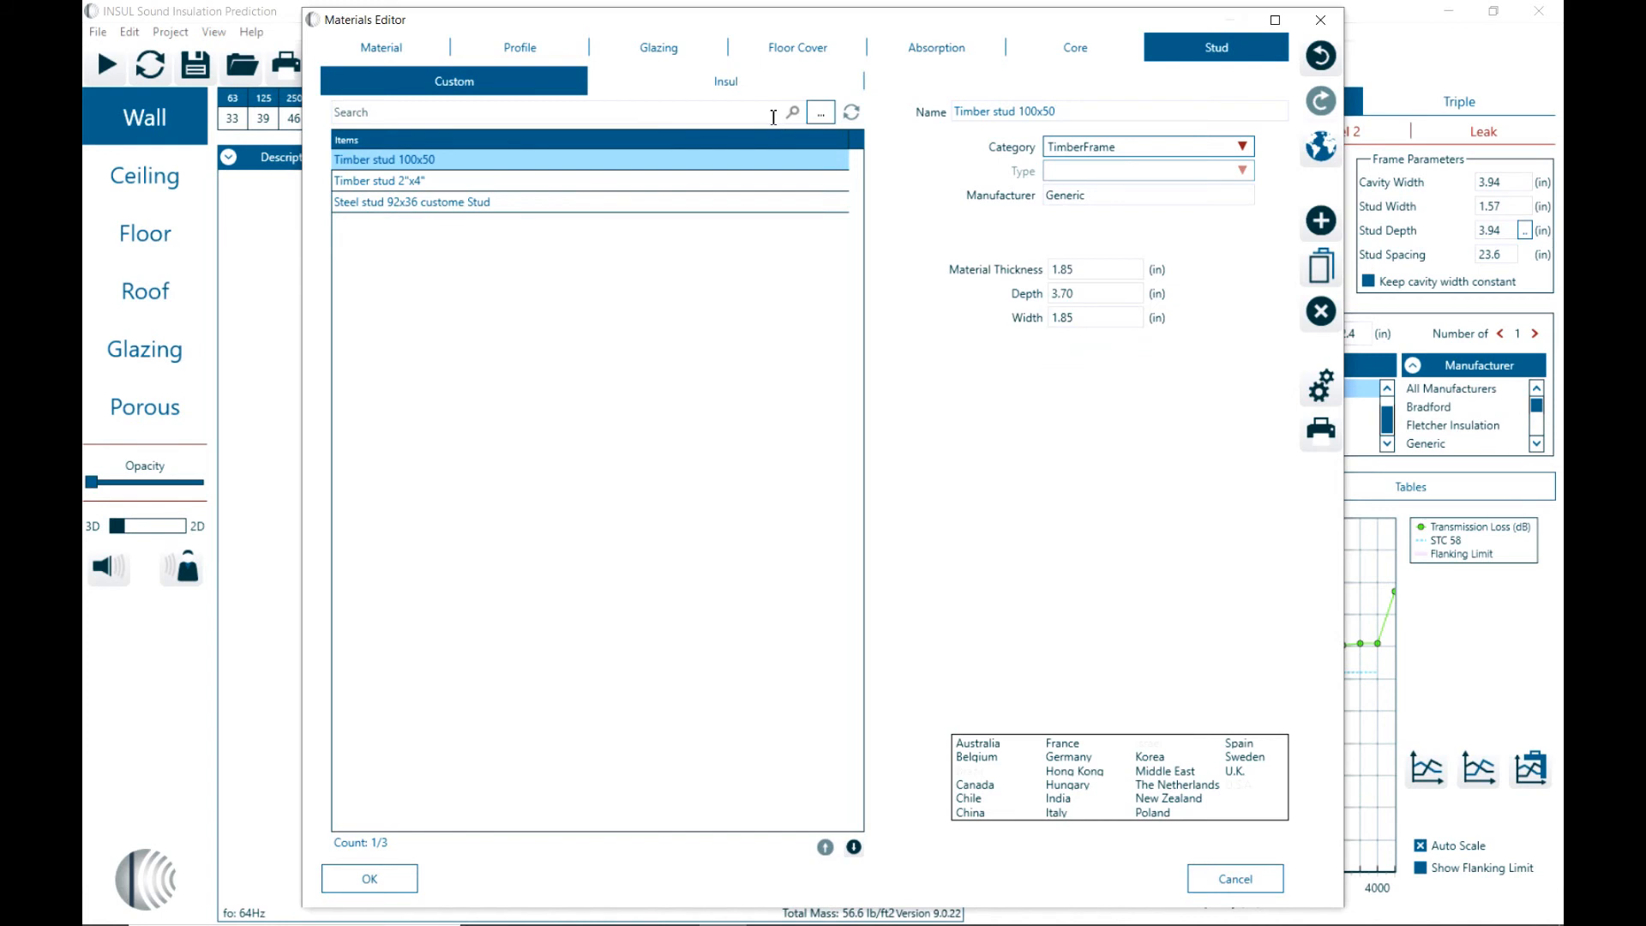
left_click(726, 81)
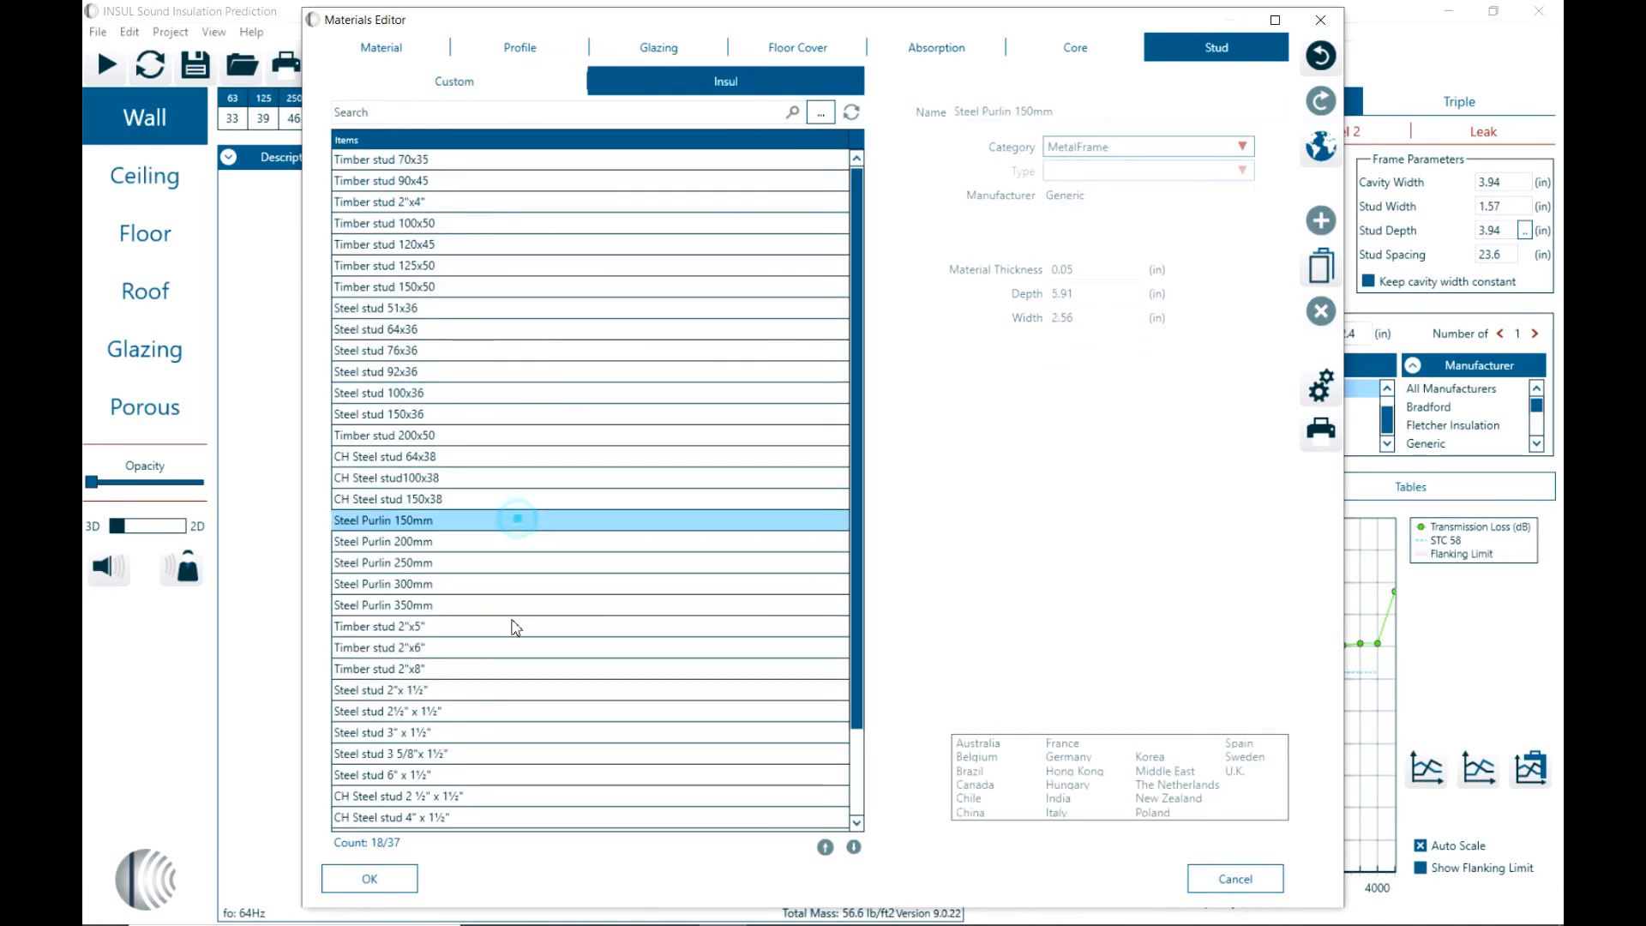
left_click(382, 774)
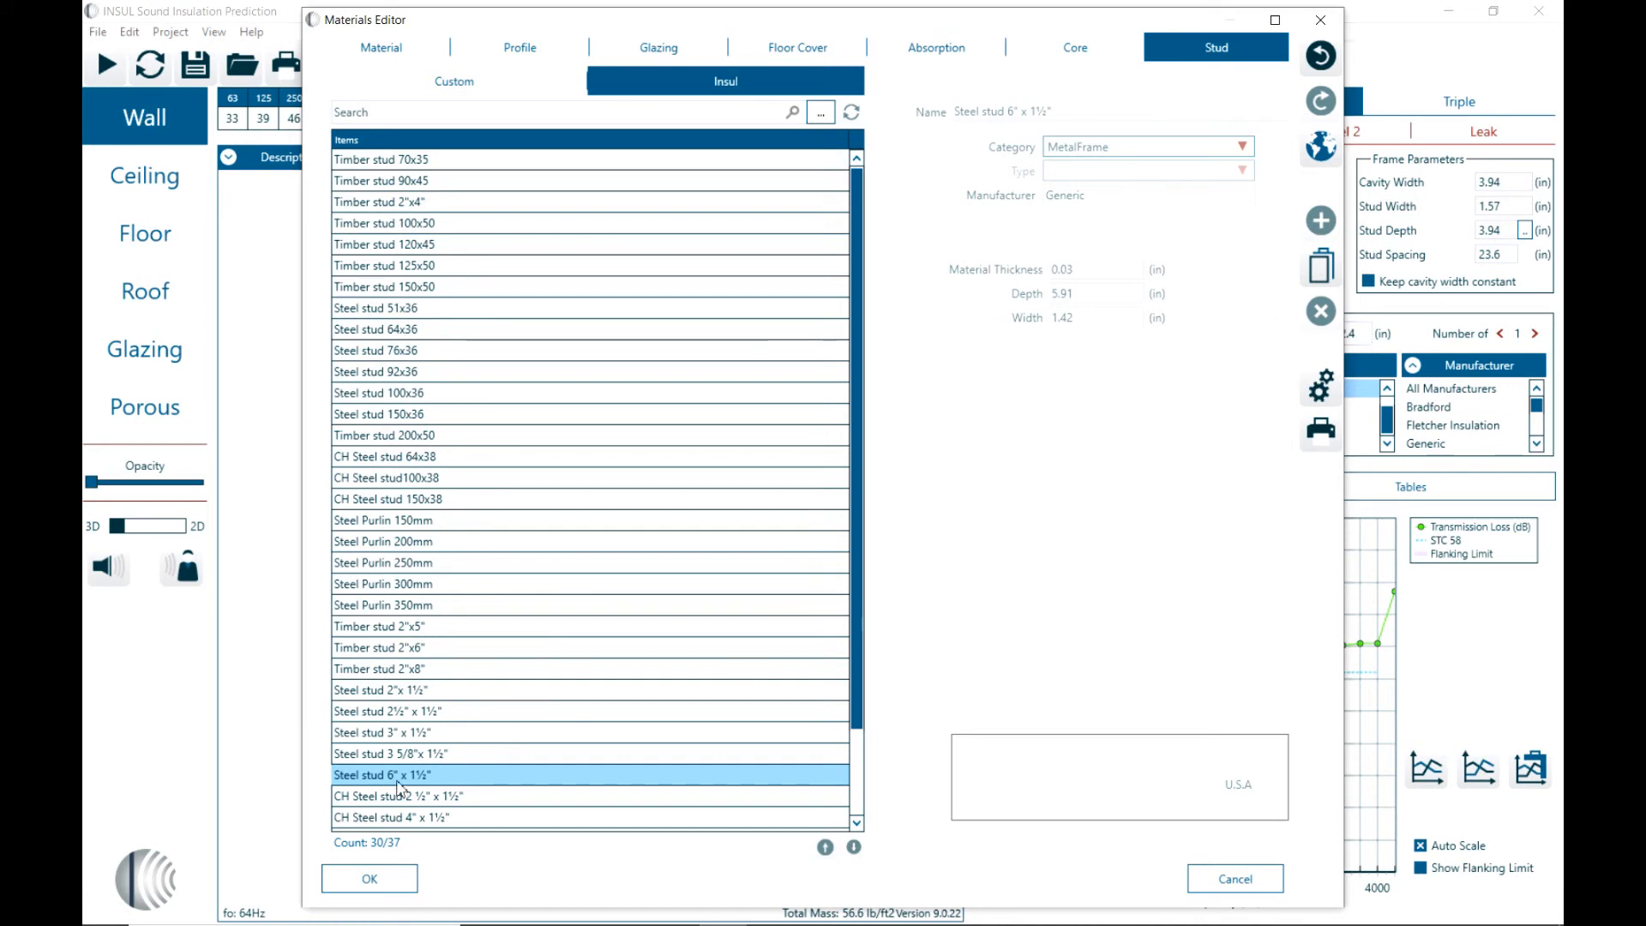
mouse_move(389, 164)
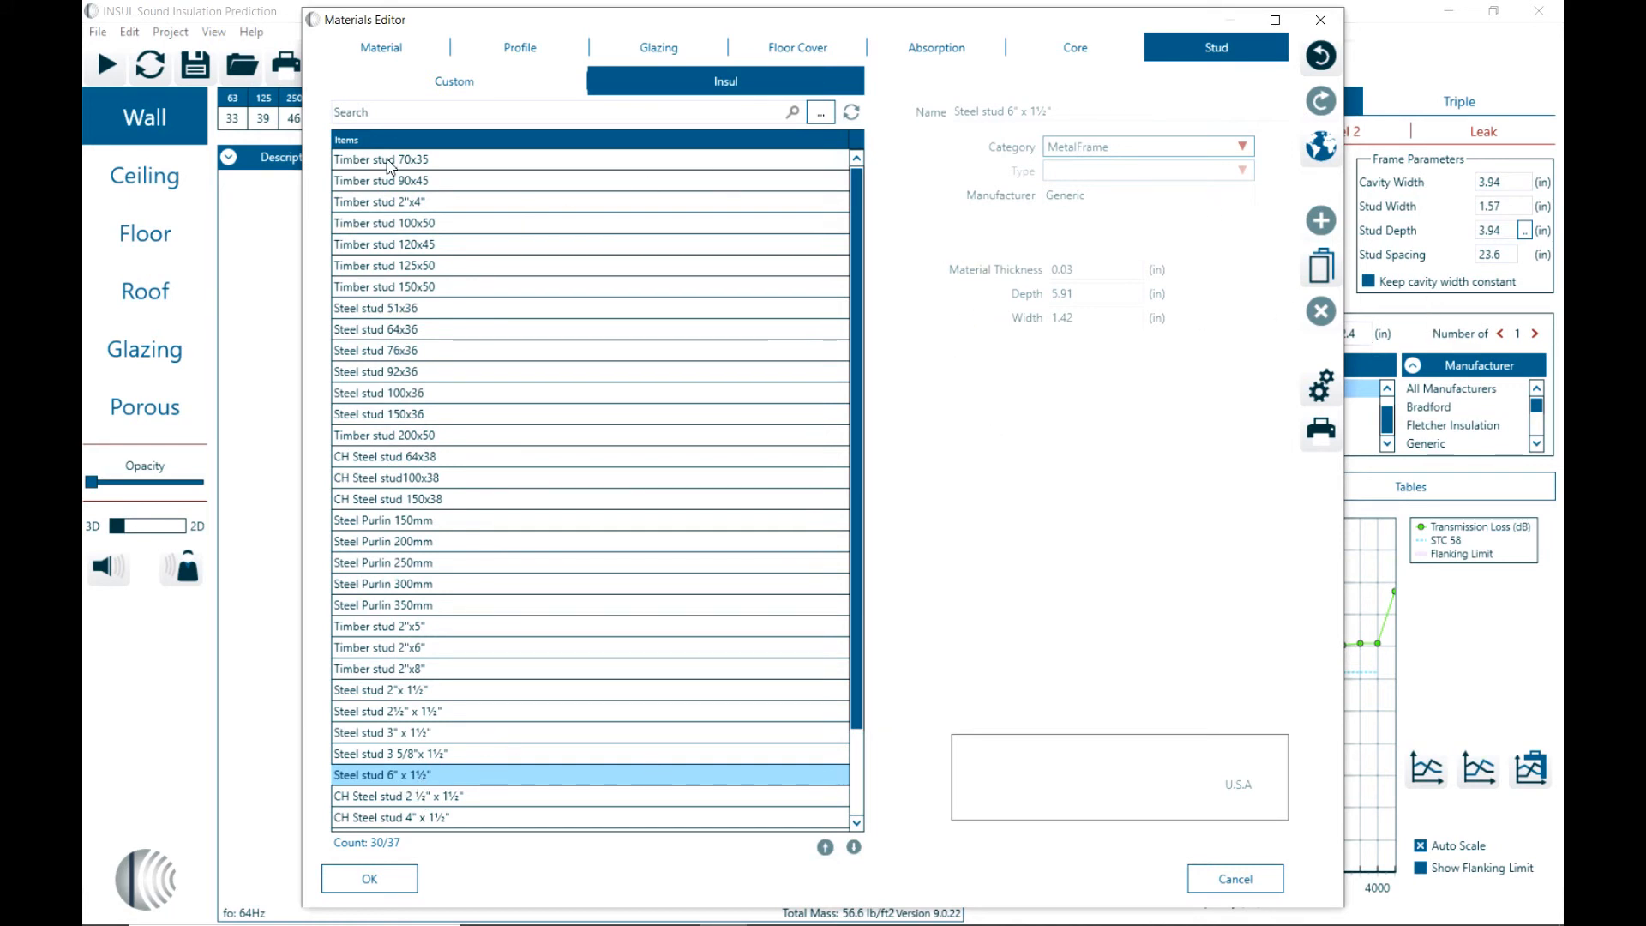
mouse_move(1320, 264)
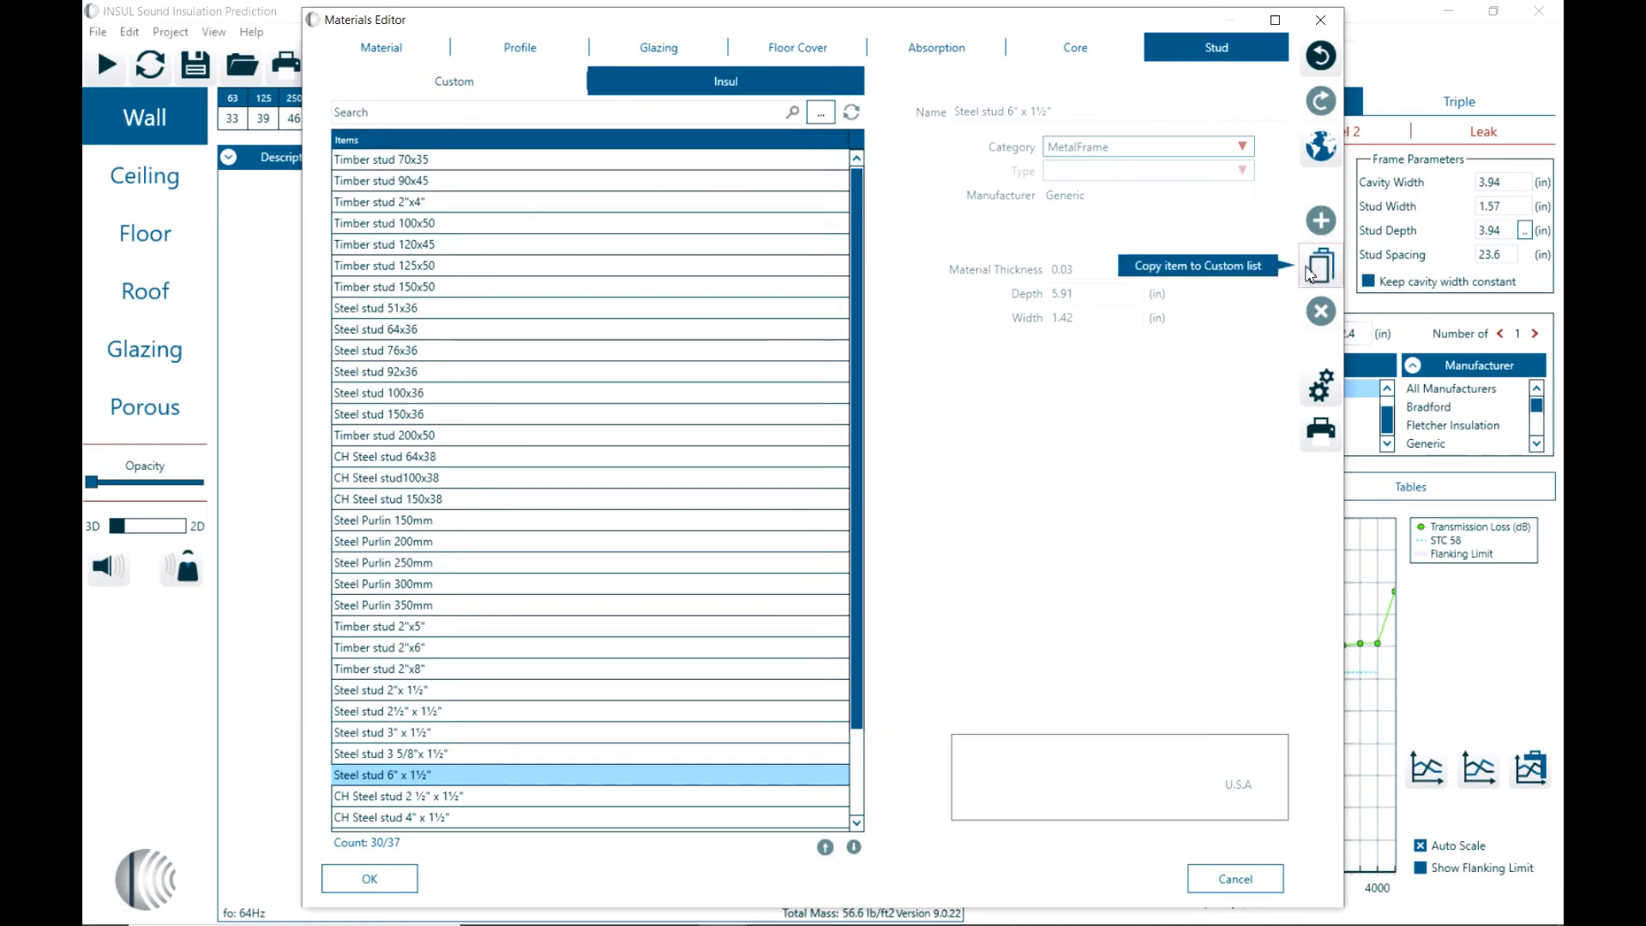
left_click(1320, 264)
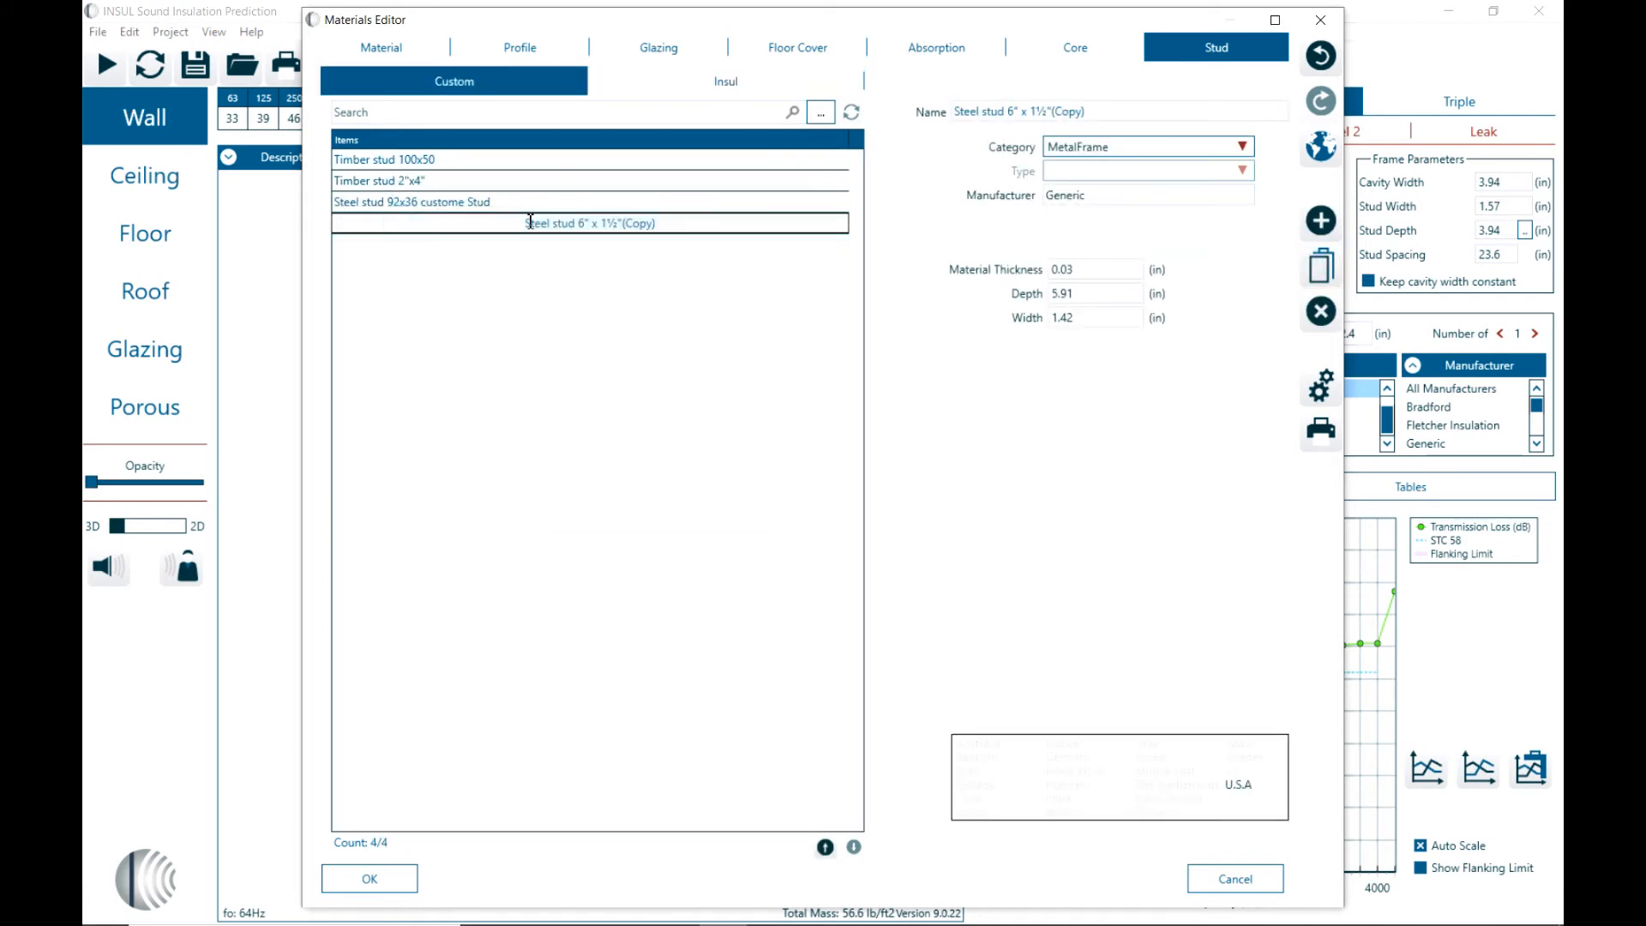
mouse_move(620, 206)
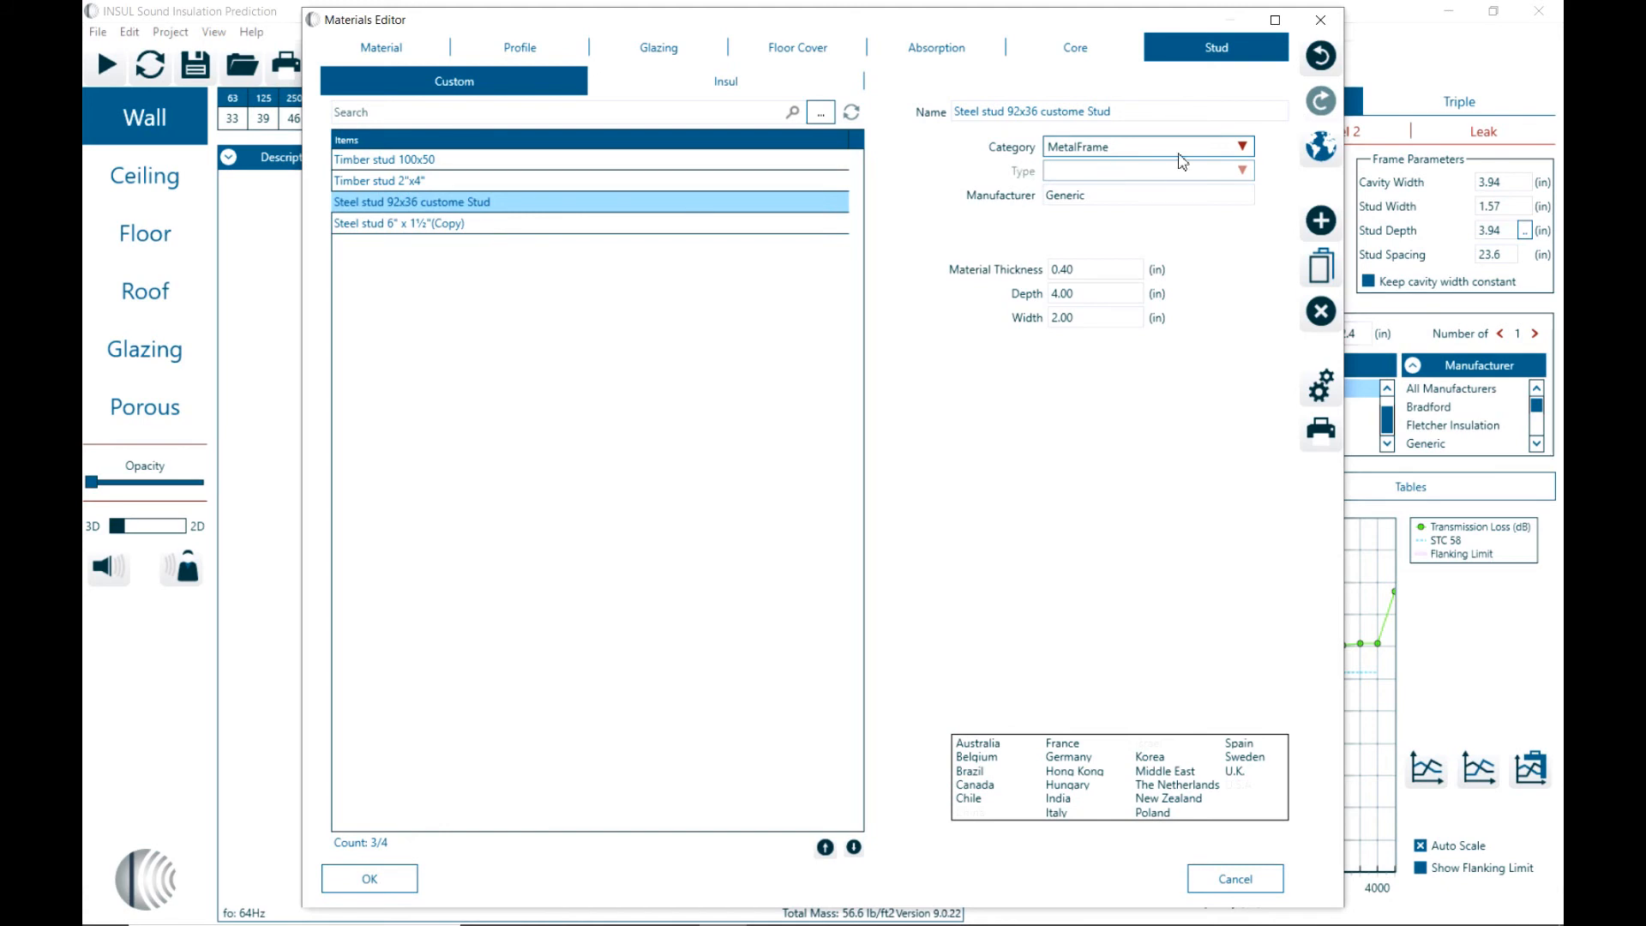
Step: Rename the copied stud to Steel stud 6" x 1½" change name, correcting the mistyped word
left_click(587, 223)
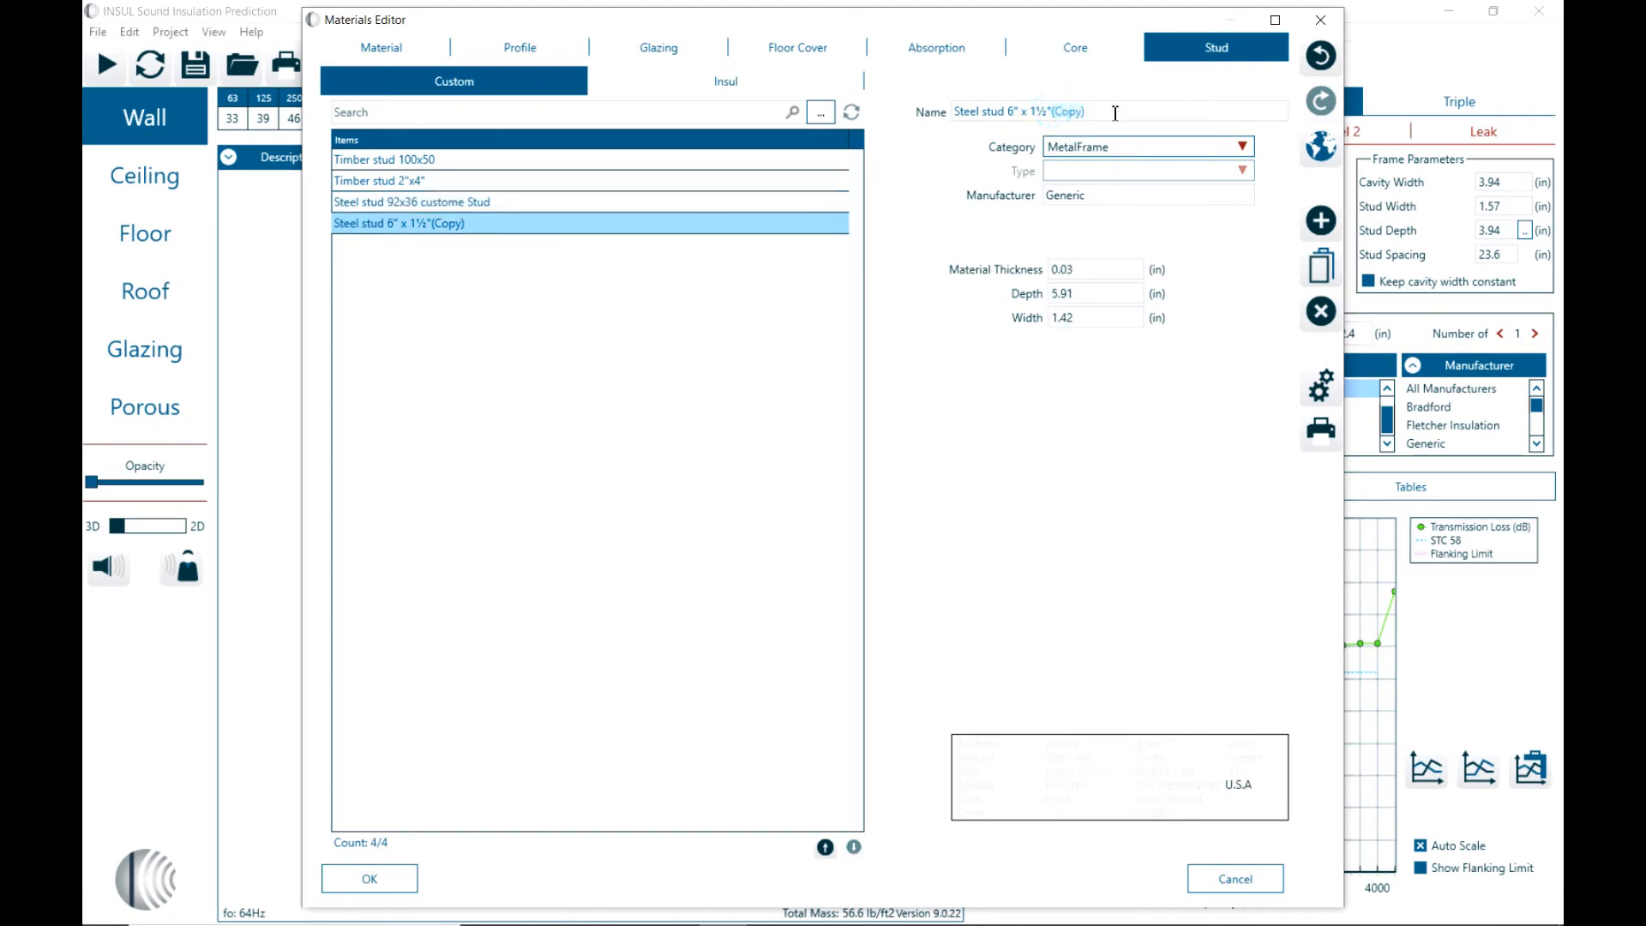
type("Modief")
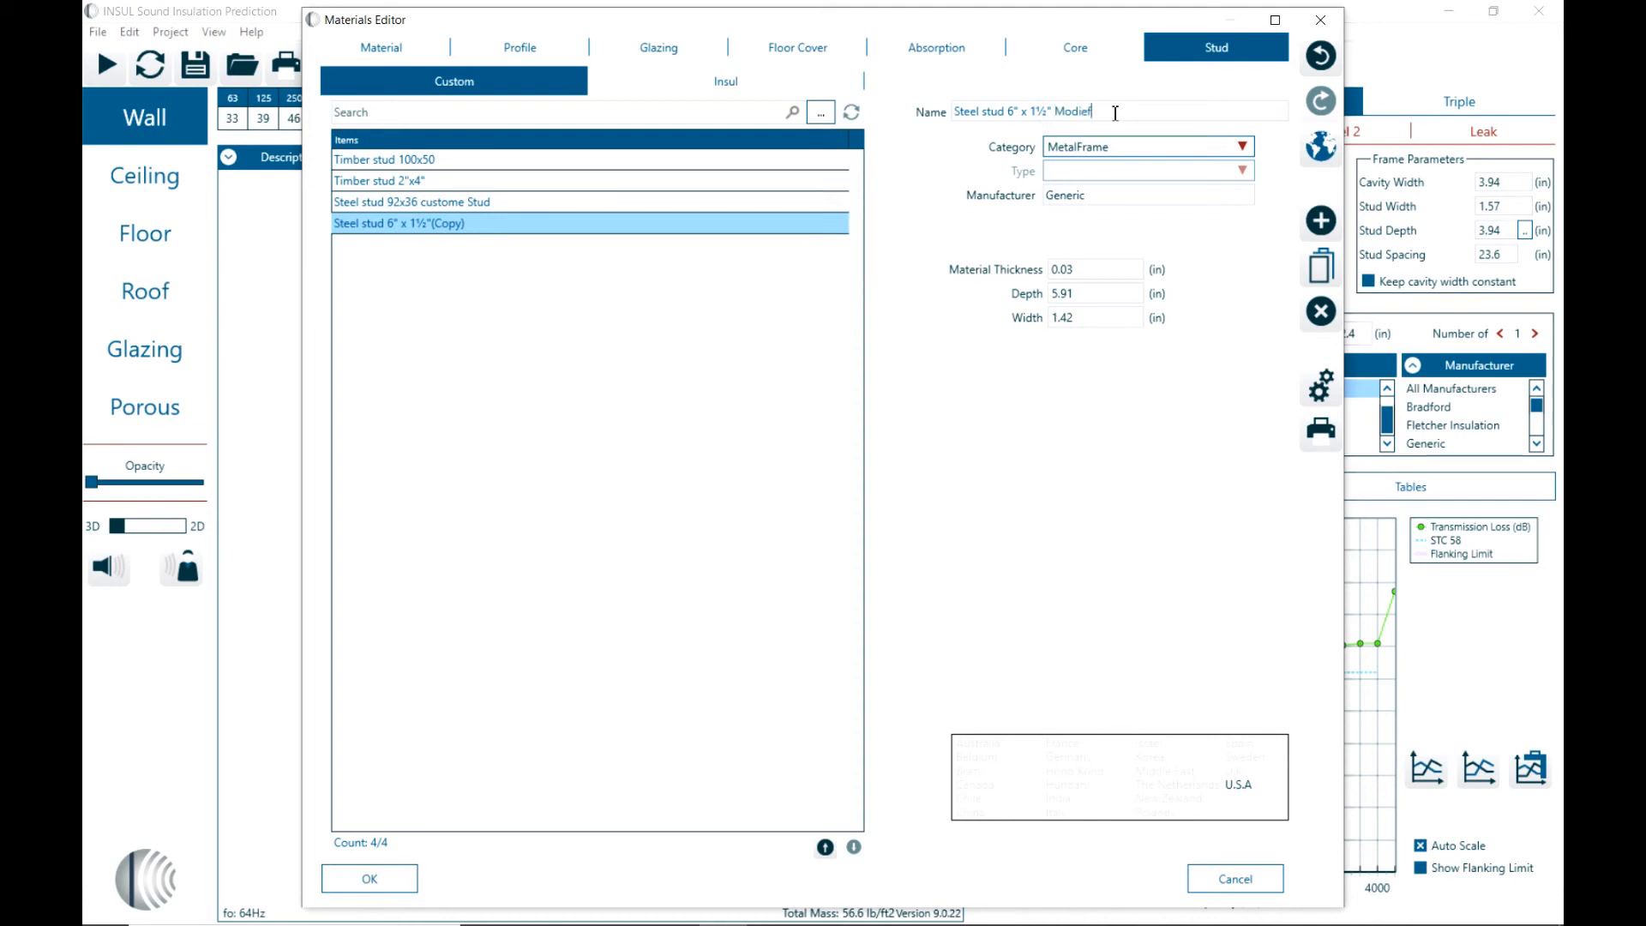
key("Backspace")
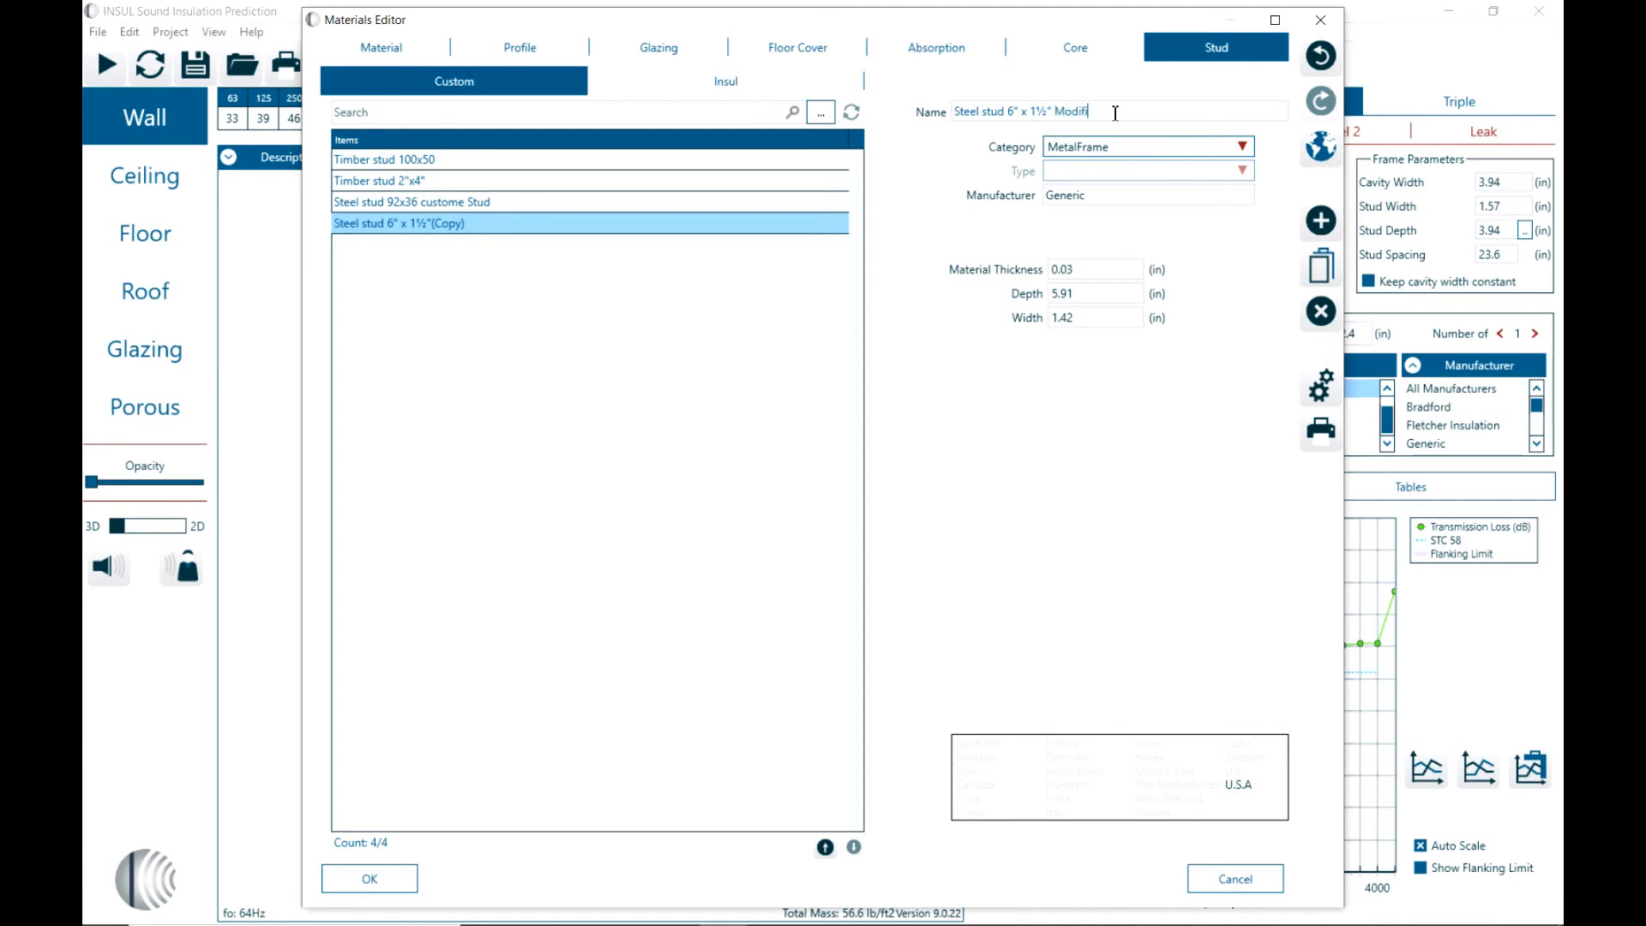
key("Backspace")
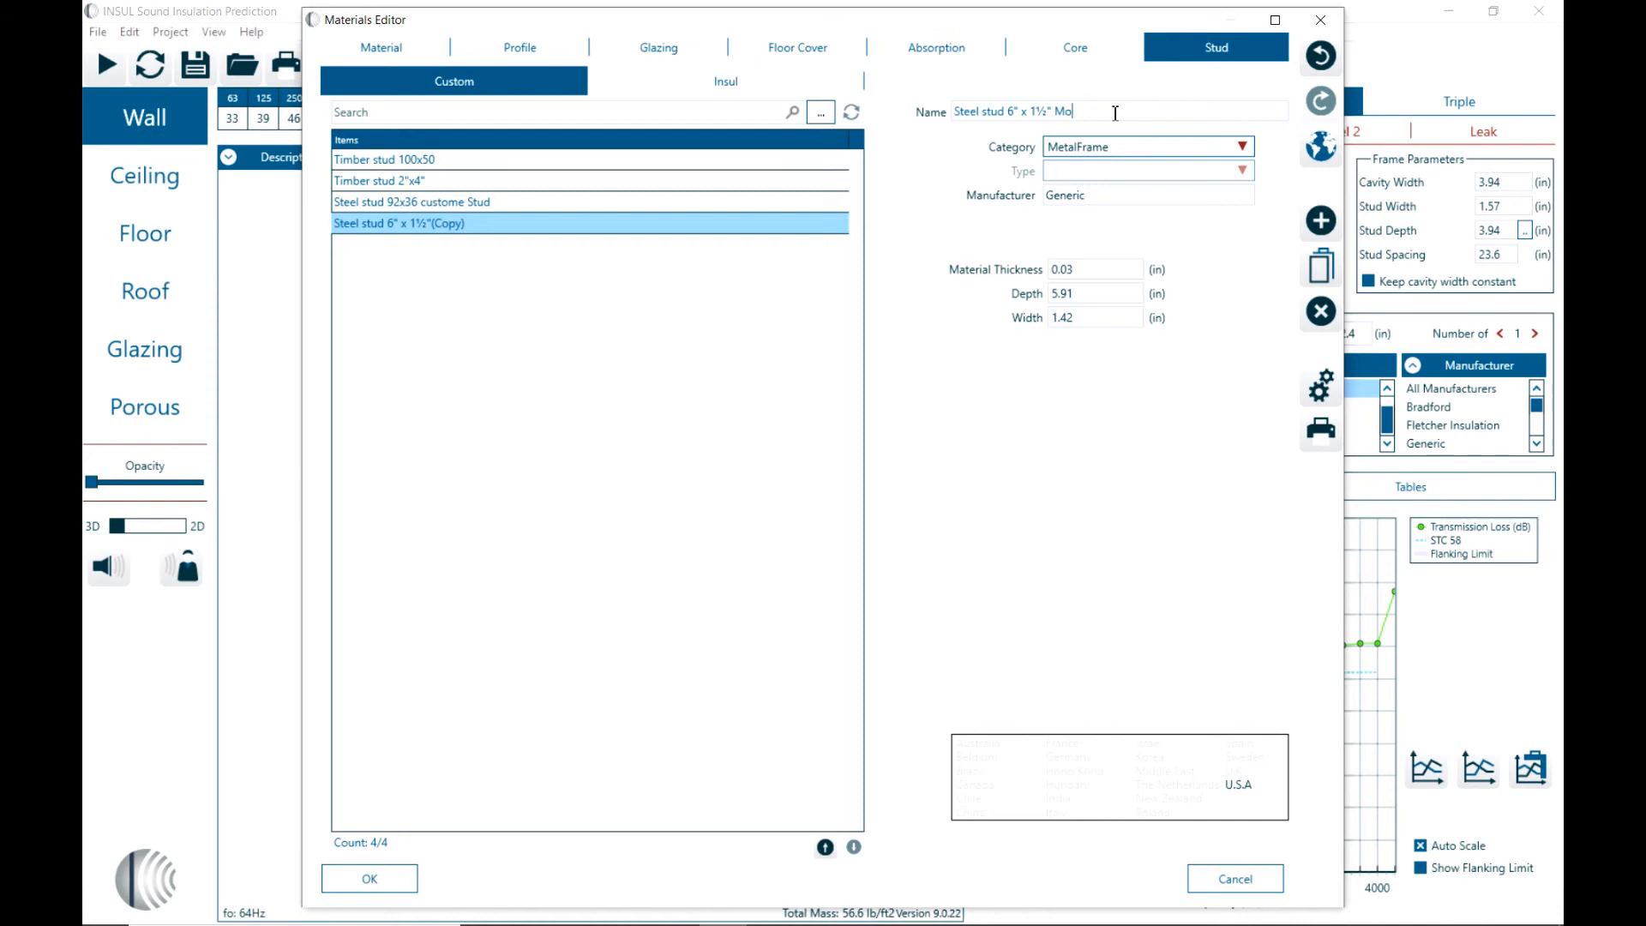
type("change name")
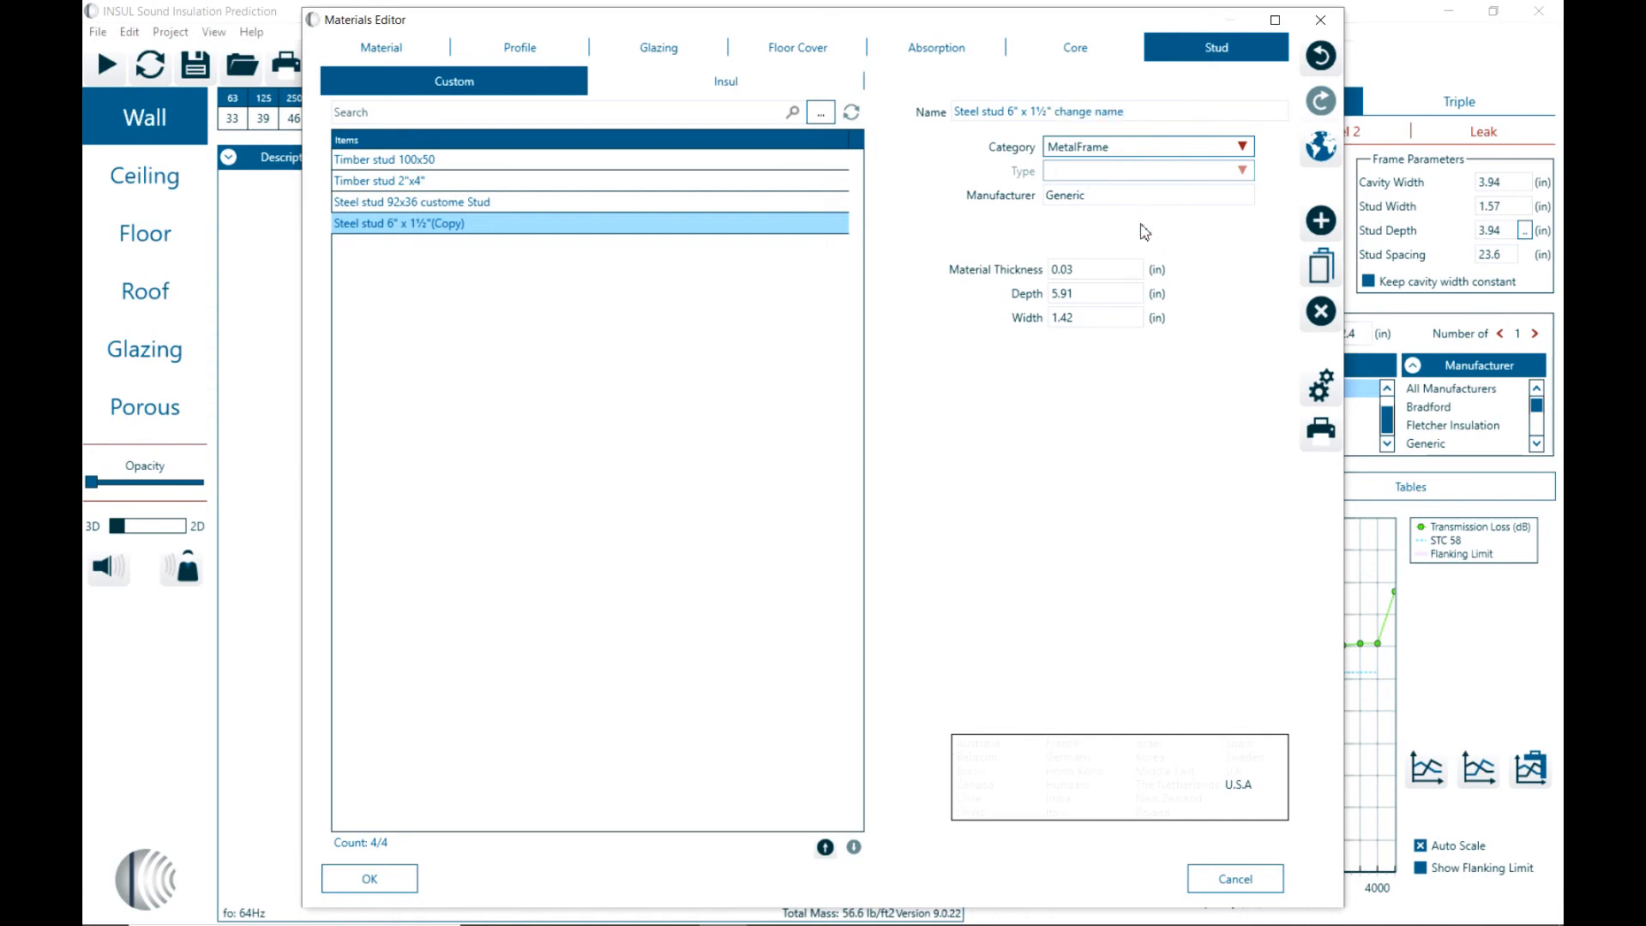
mouse_move(1171, 364)
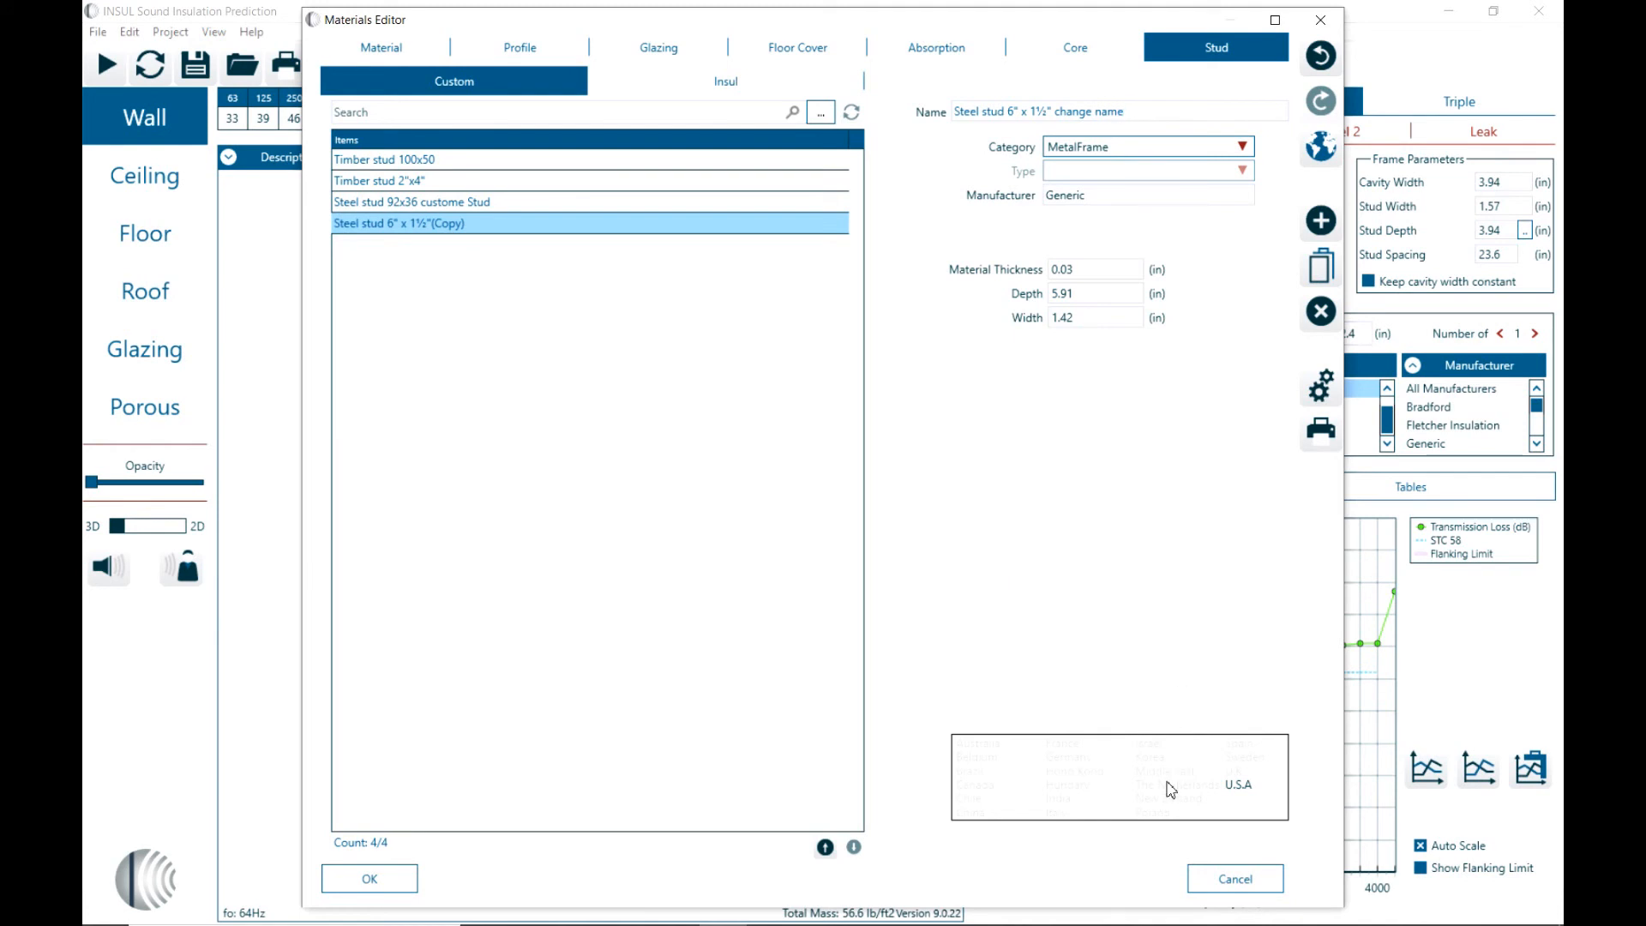
mouse_move(1179, 758)
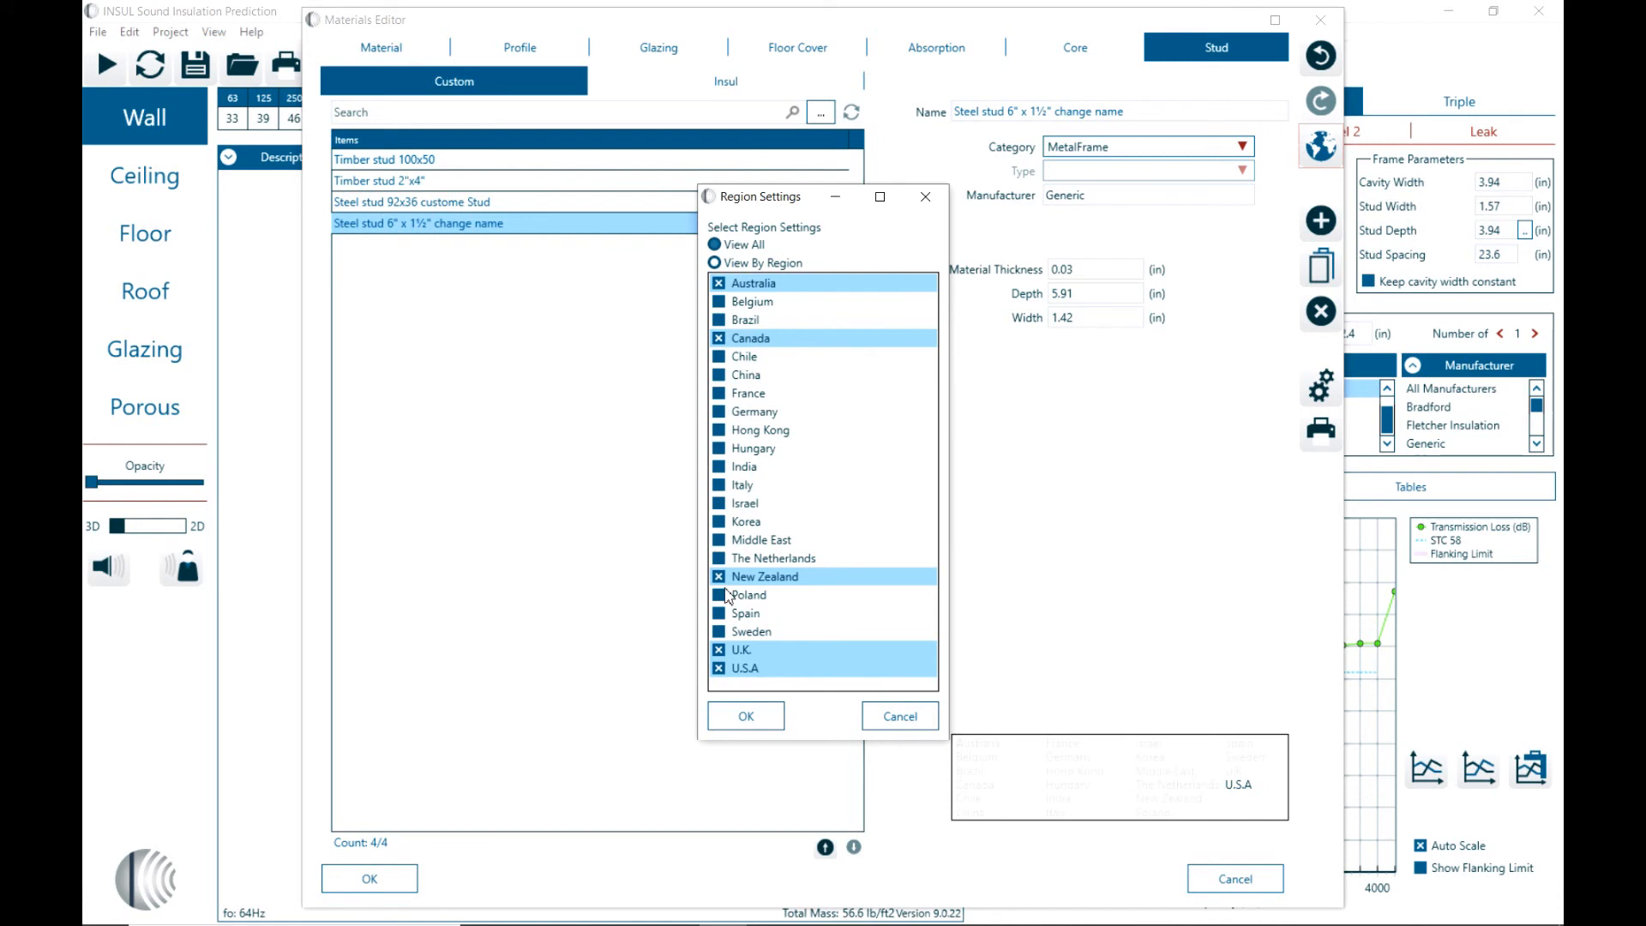
Step: Set the renamed stud's regions to The Netherlands, New Zealand, Poland and U.S.A
left_click(744, 717)
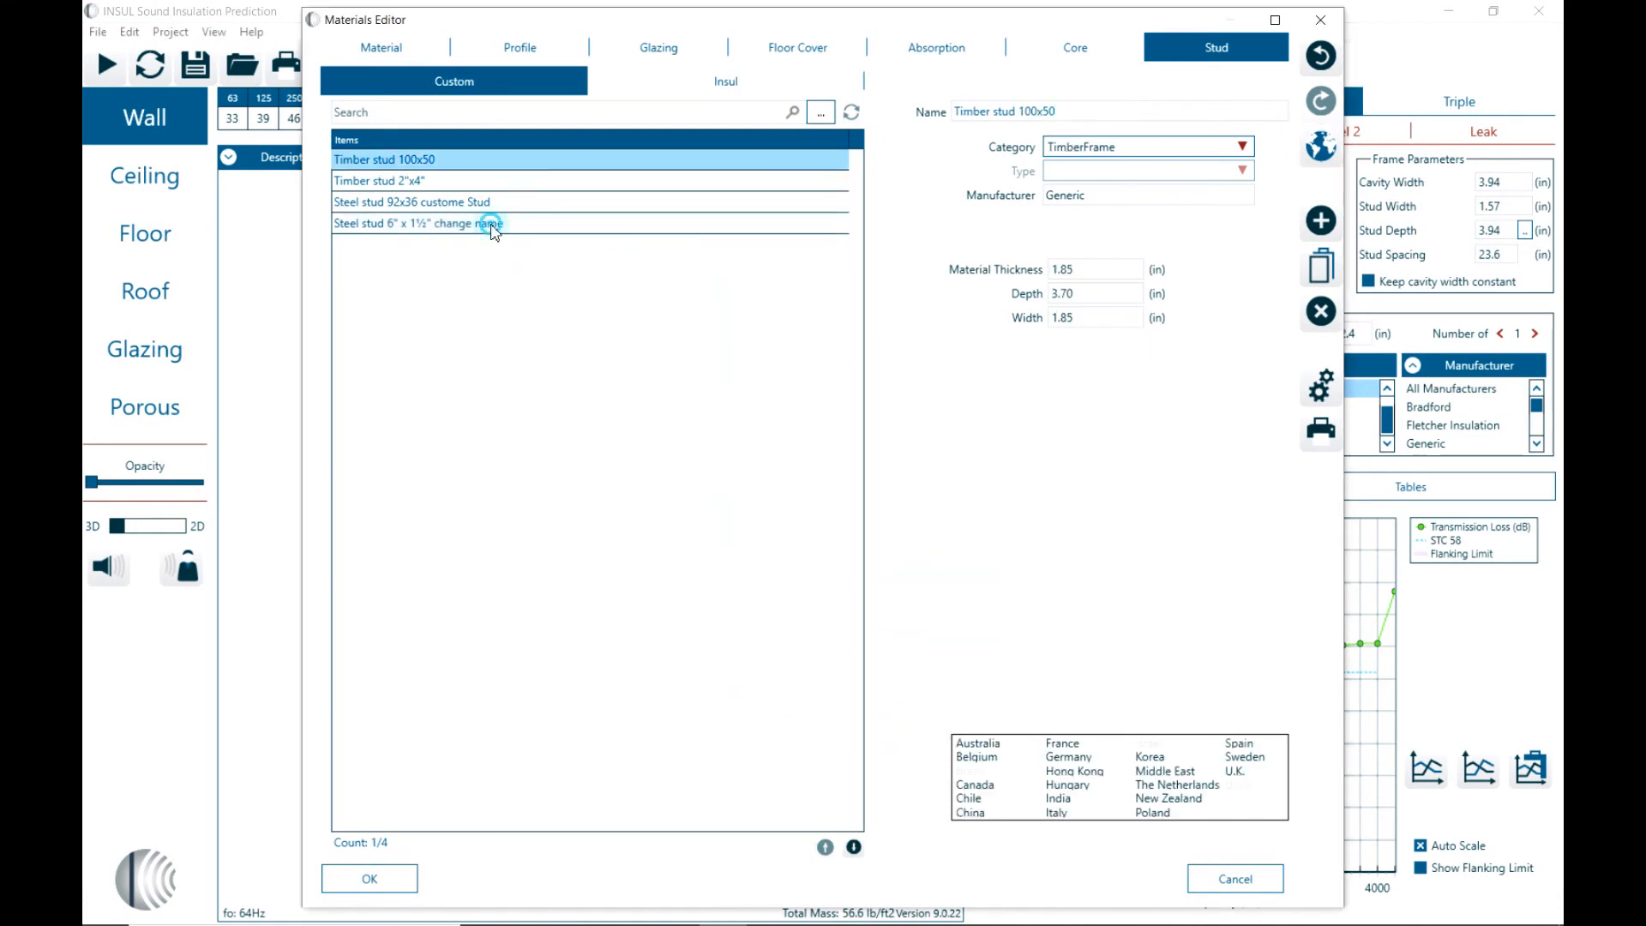
left_click(417, 223)
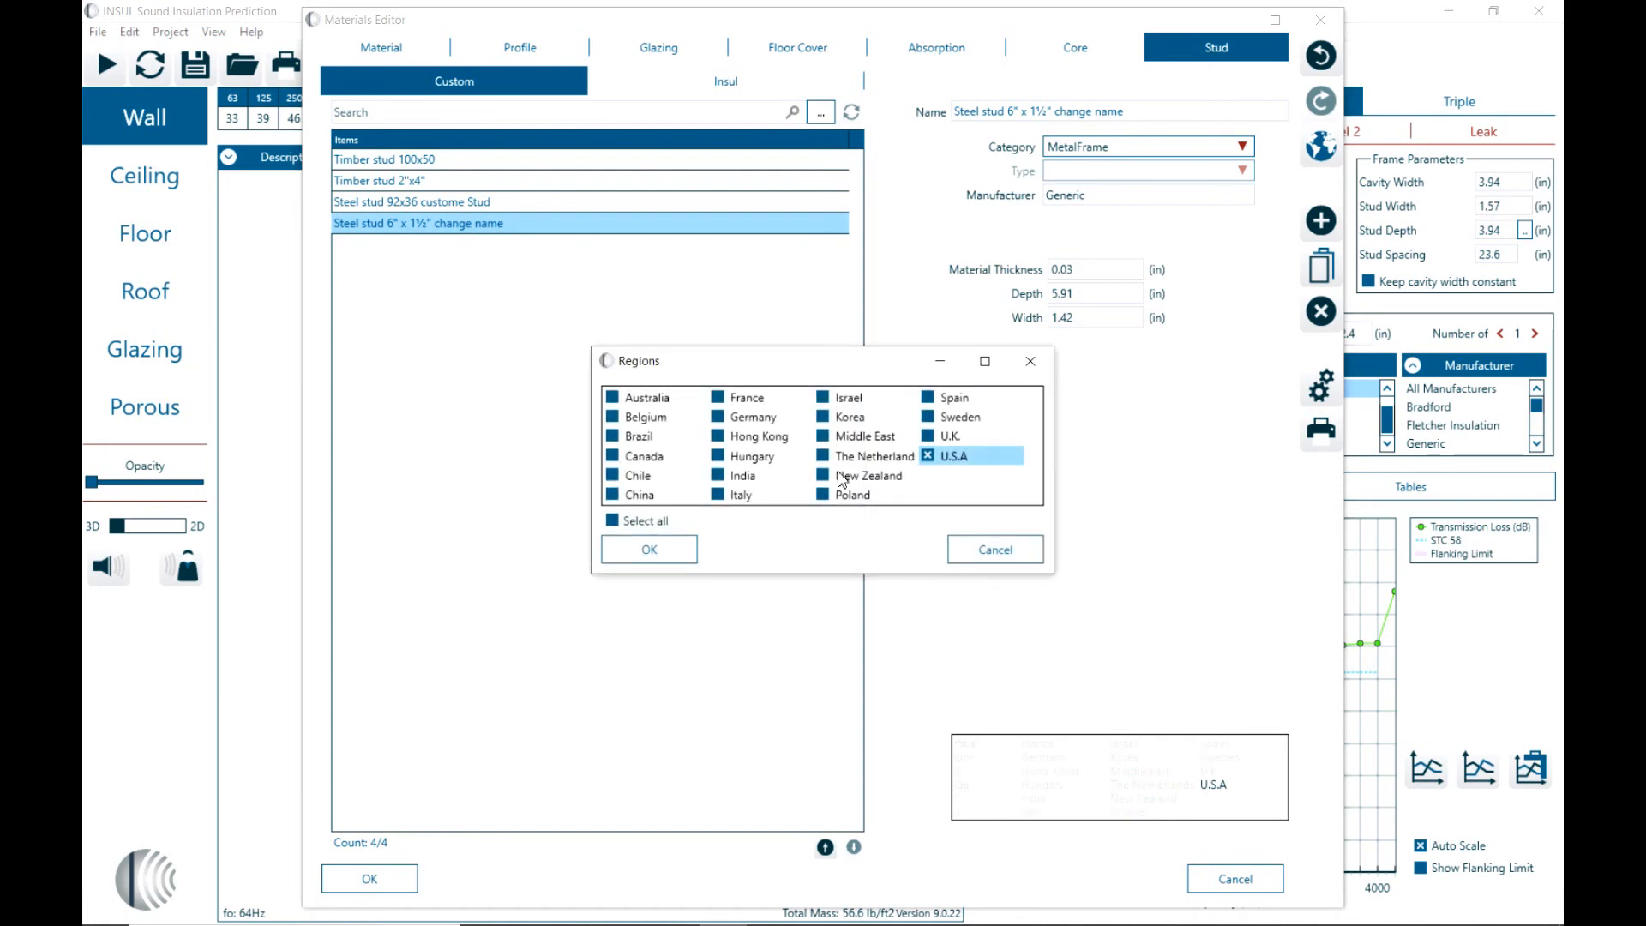
left_click(821, 475)
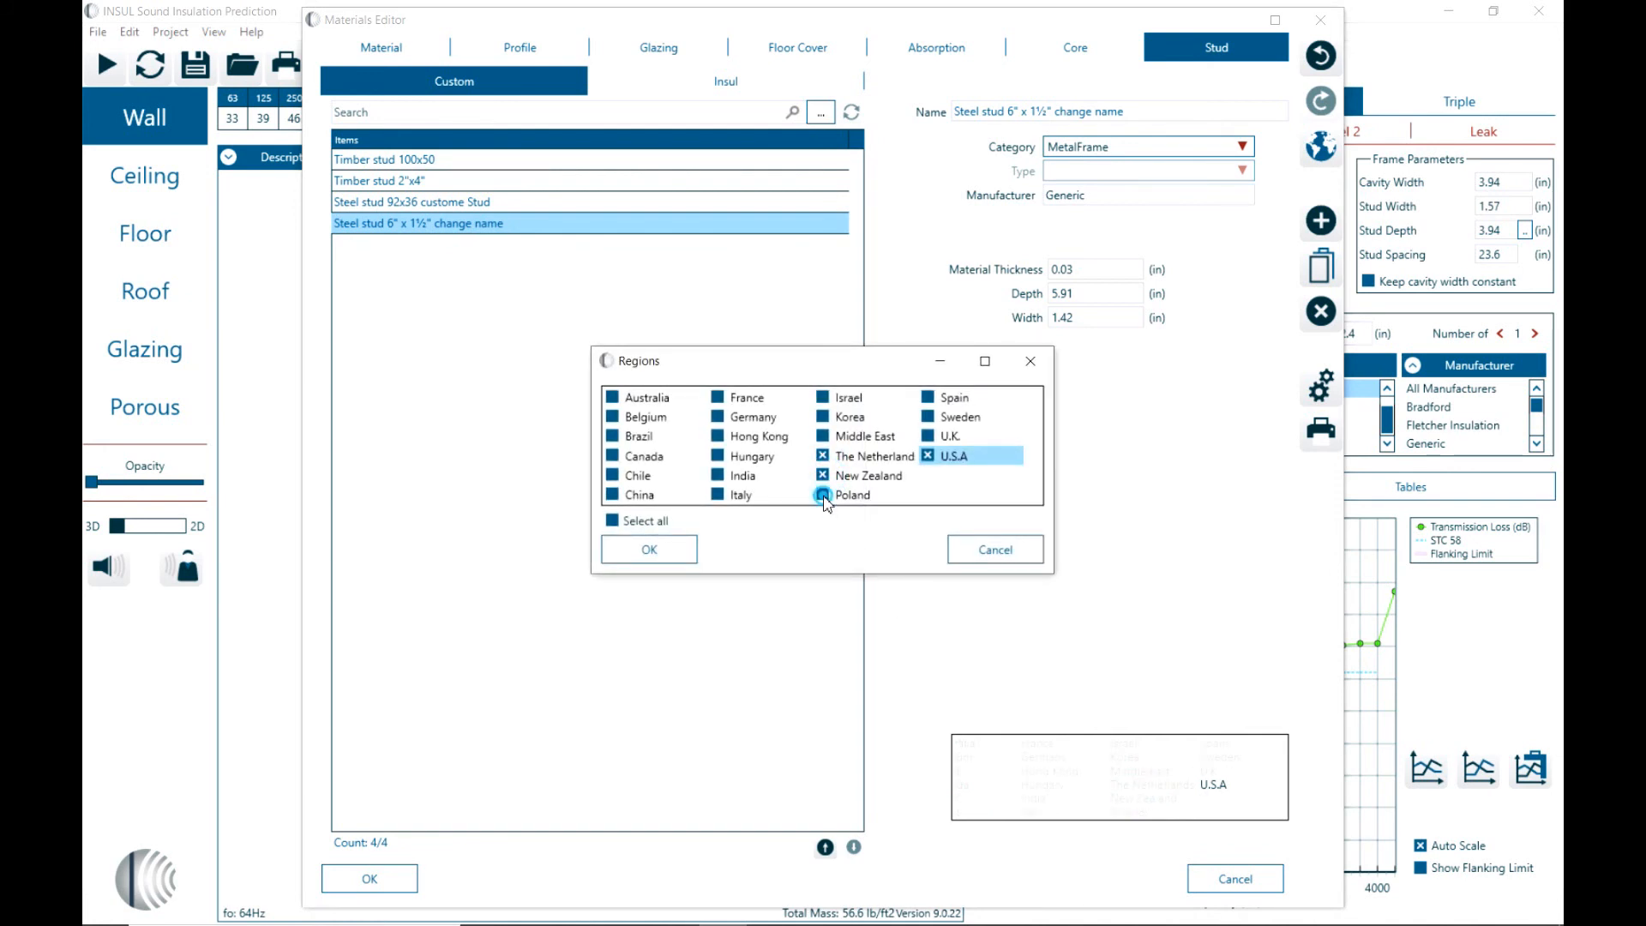
left_click(823, 493)
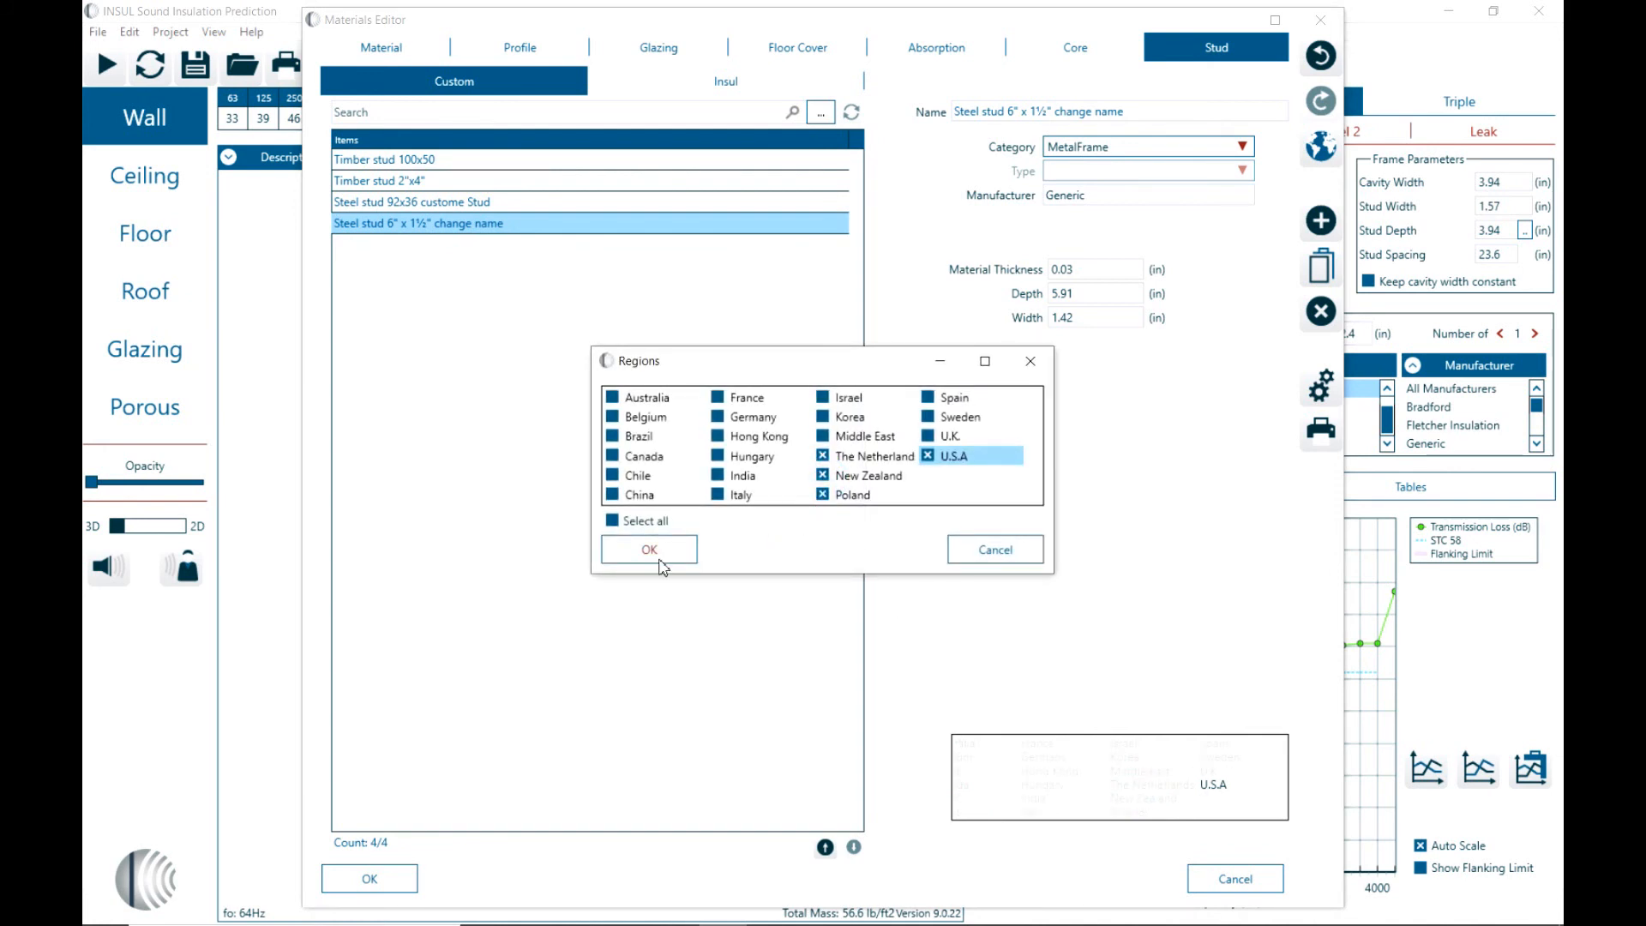
left_click(648, 549)
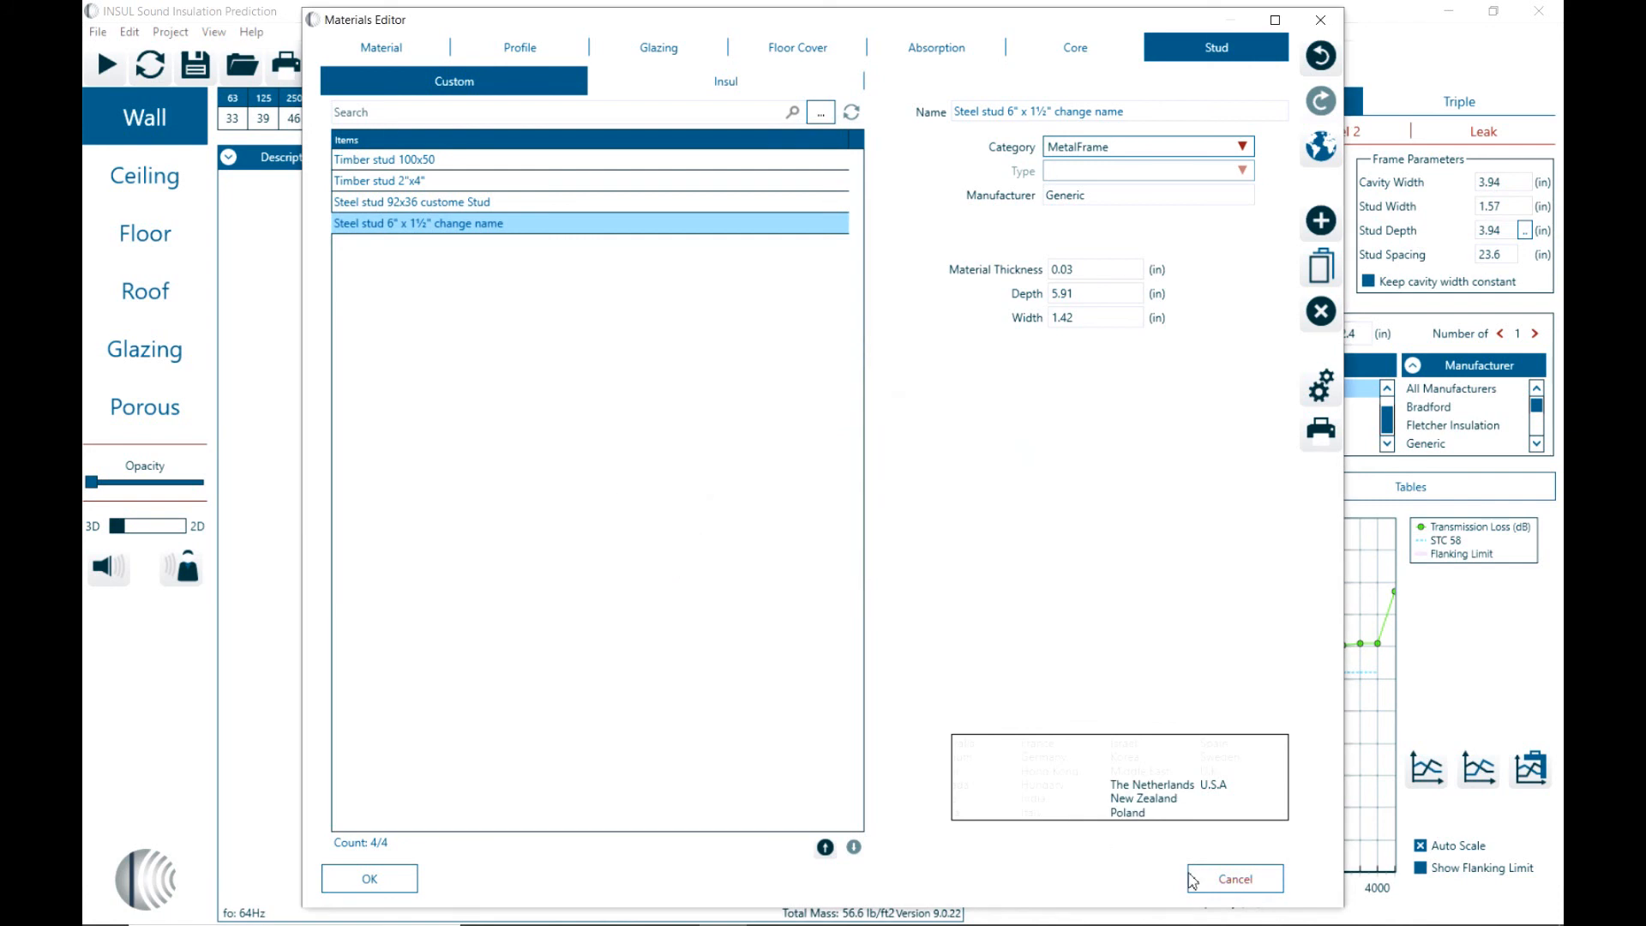
mouse_move(489, 201)
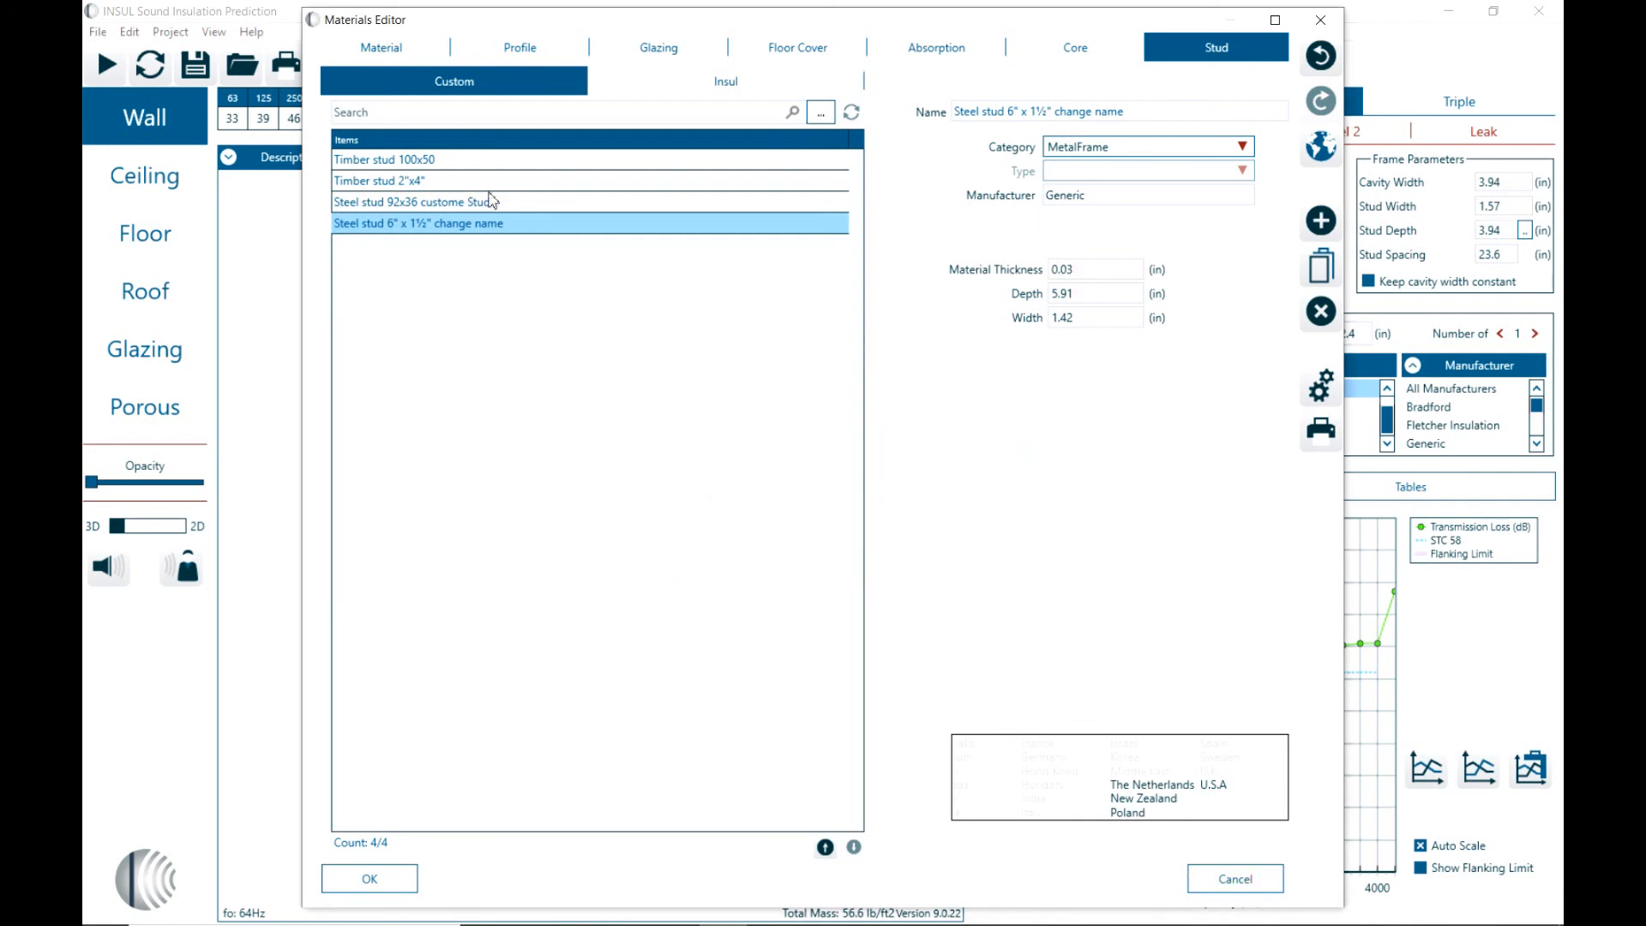
mouse_move(478, 230)
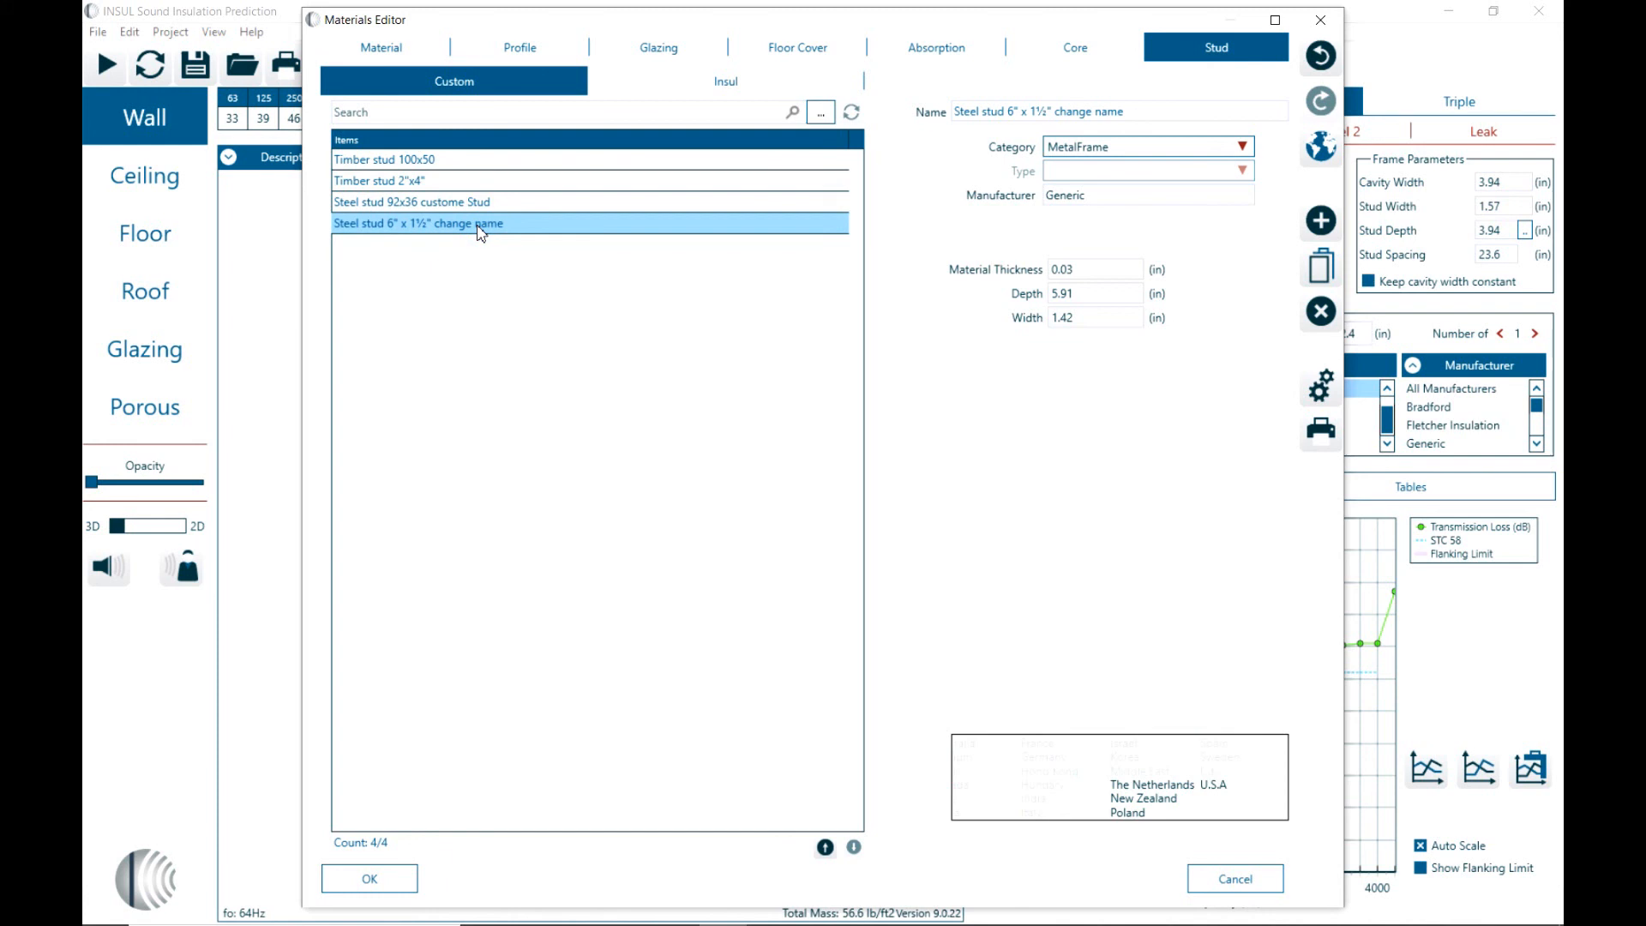
mouse_move(1320, 310)
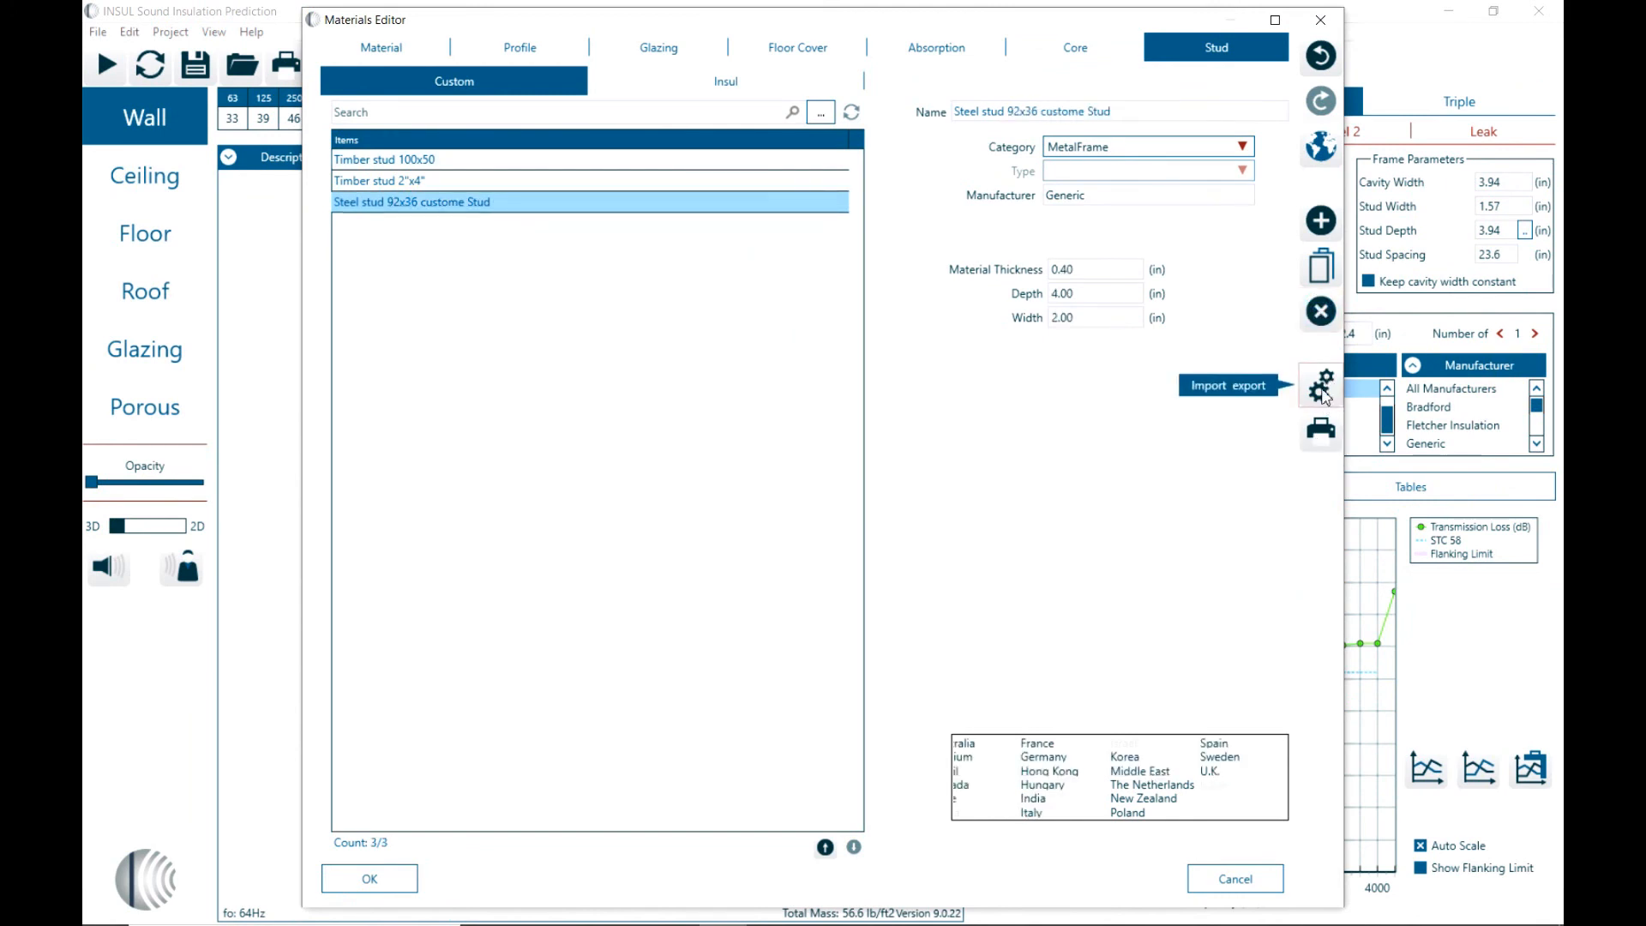
mouse_move(1320, 430)
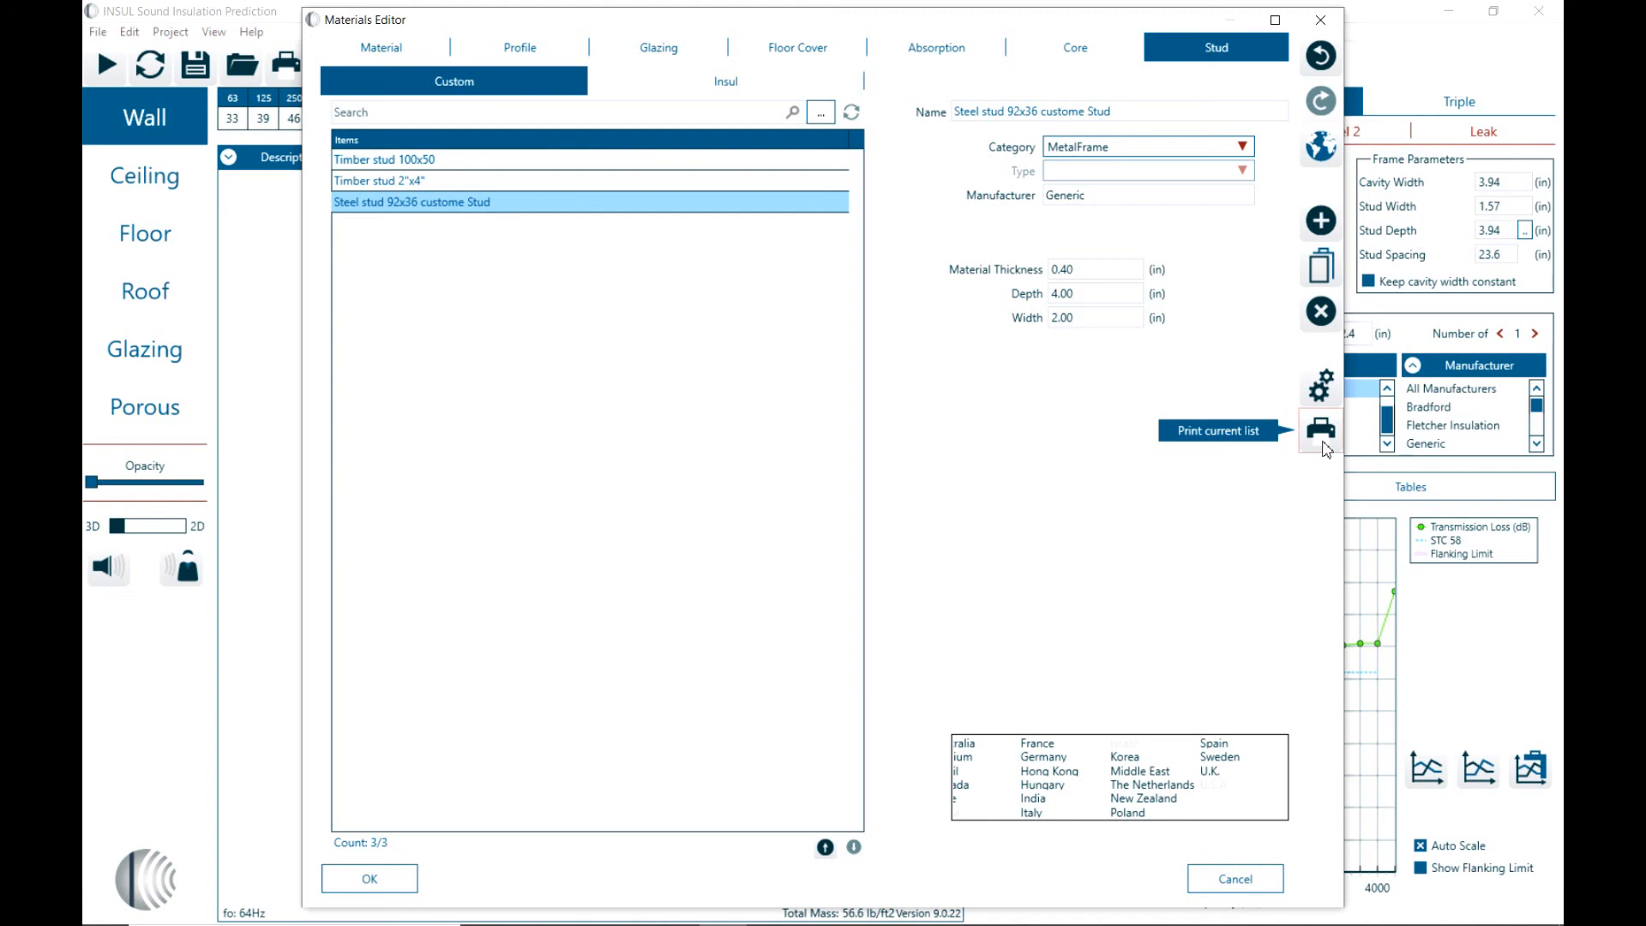
mouse_move(1320, 262)
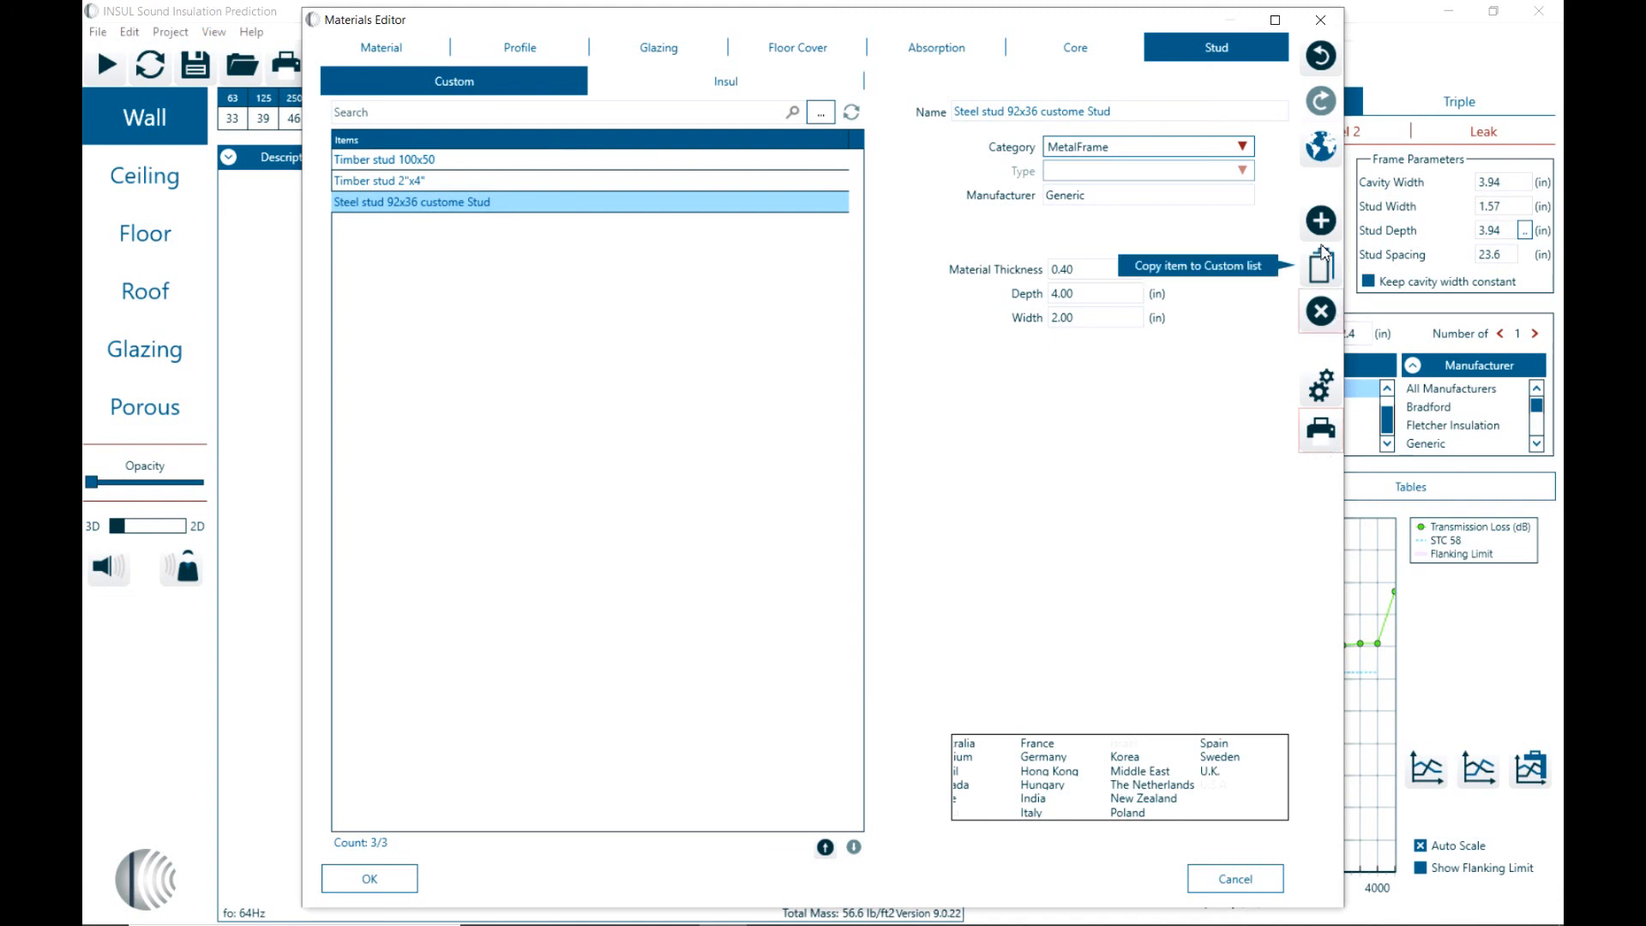